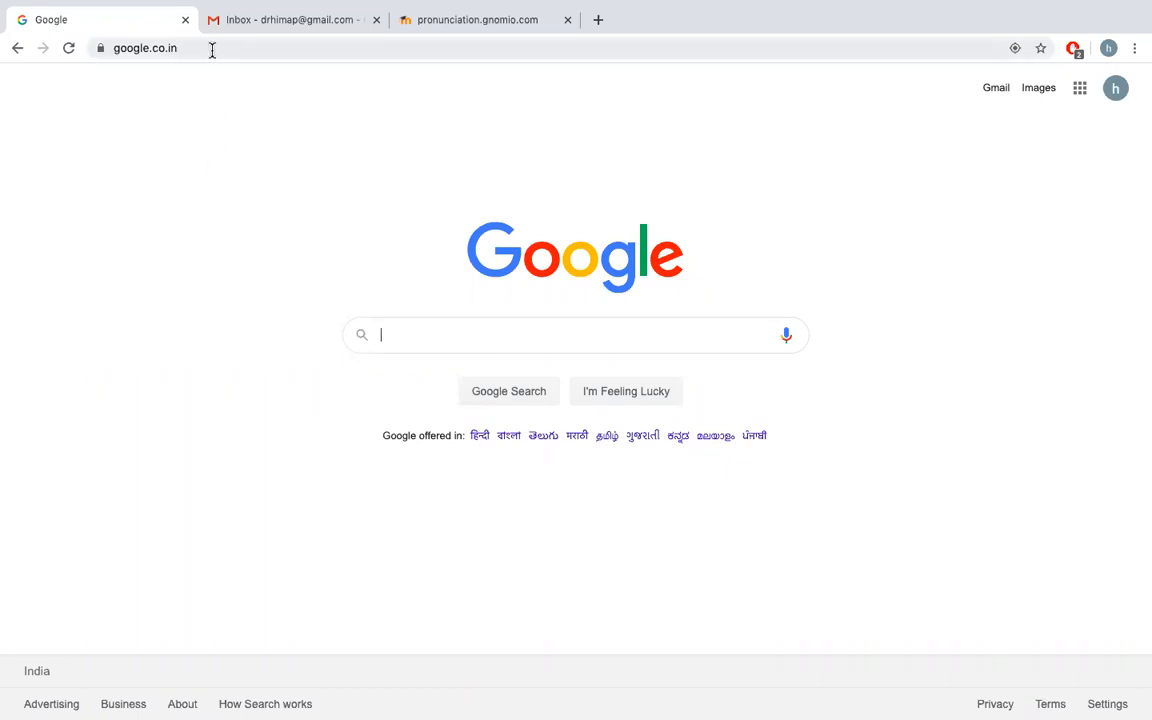
# Navigate from the Google search page to the gnomio.com home page via the address bar
pyautogui.click(144, 48)
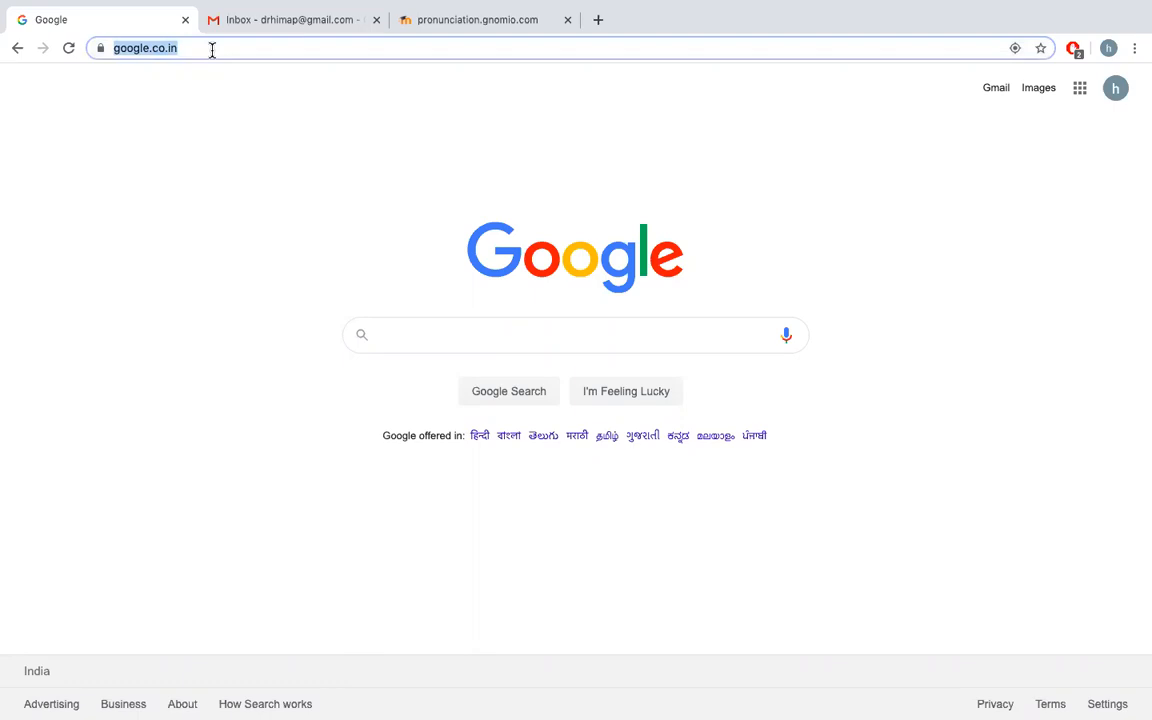
pyautogui.write('google.com')
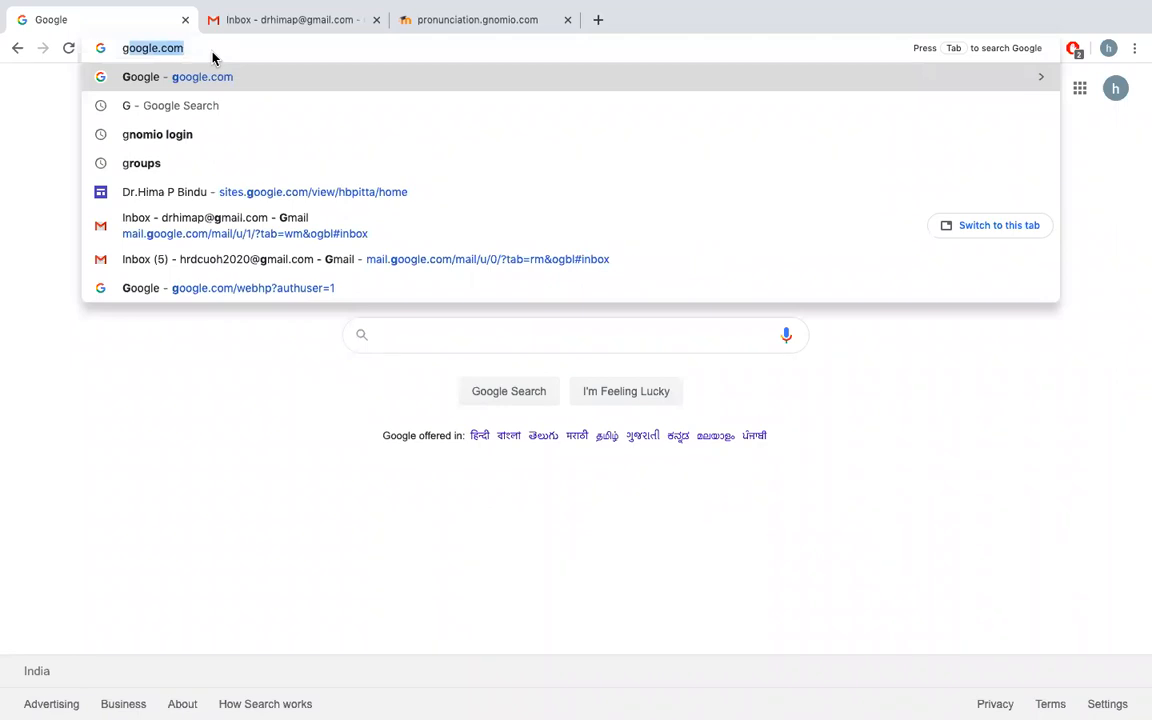
pyautogui.write('gnomio login')
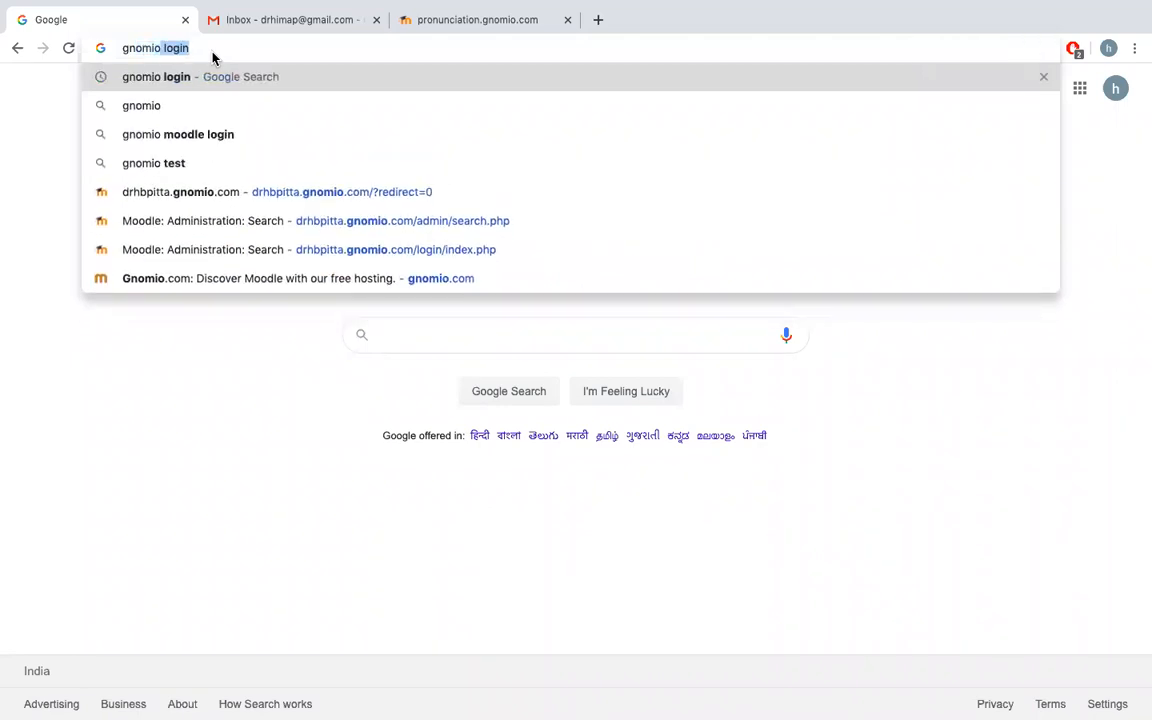
pyautogui.write('gnomio.com')
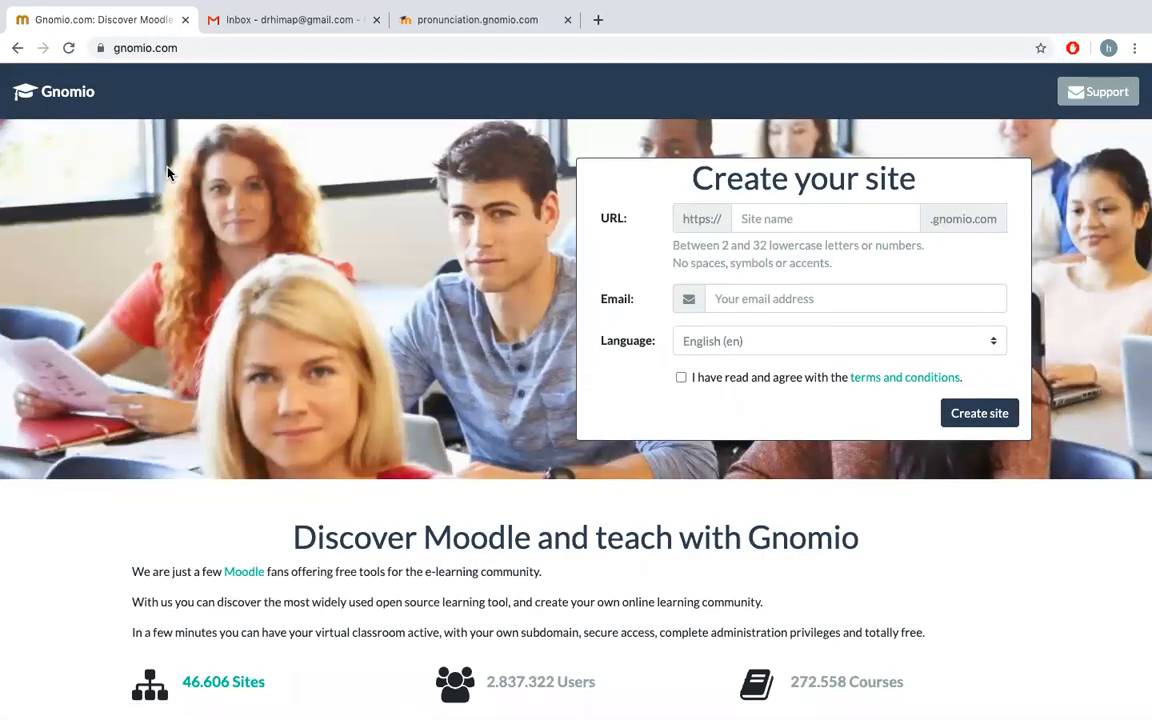
pyautogui.moveTo(972, 516)
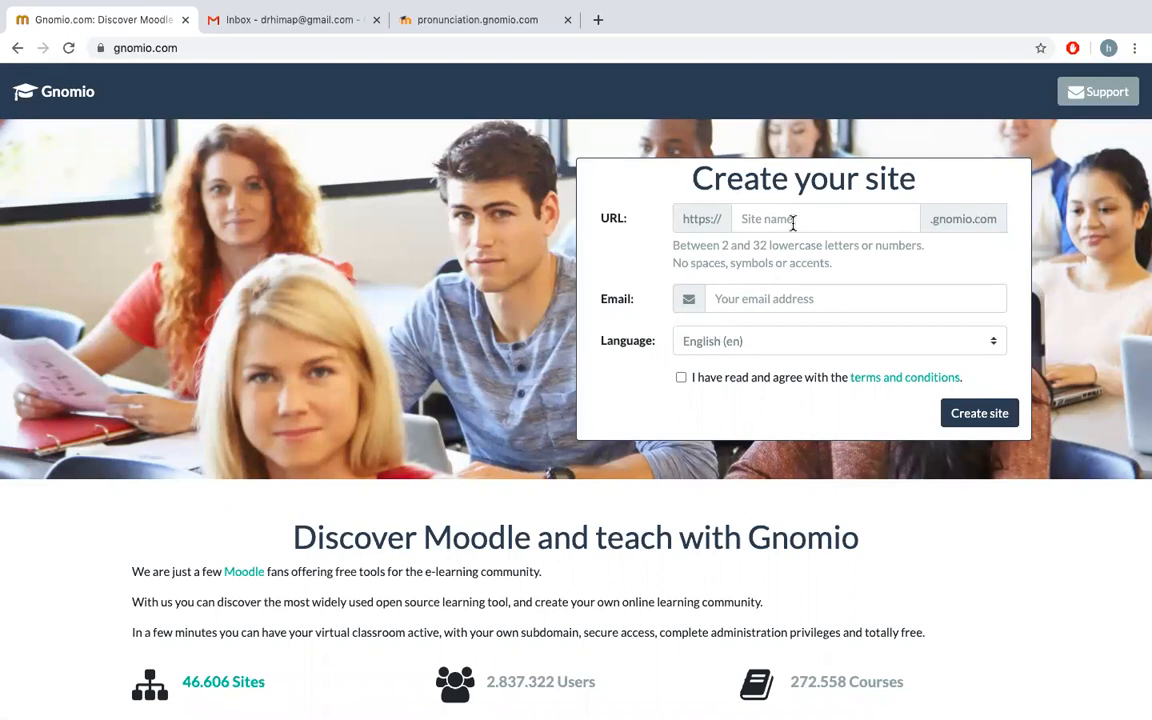
# Enter the subdomain site name 'drphb' in the Create your site form
pyautogui.click(800, 218)
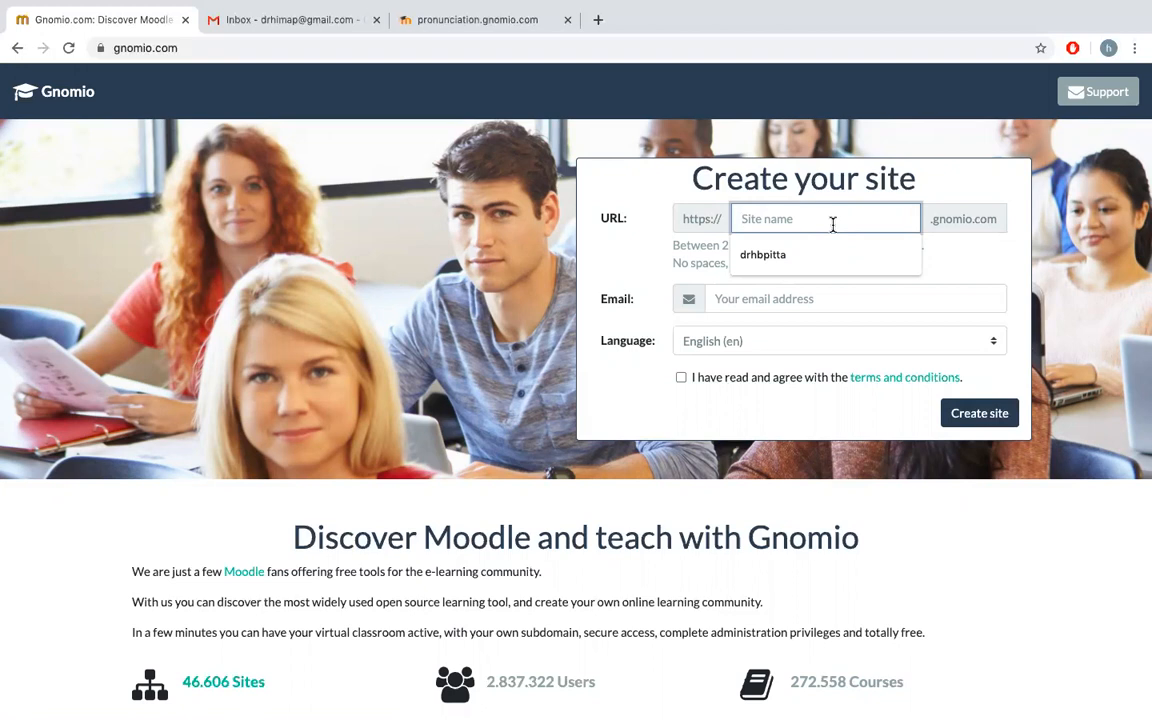
pyautogui.write('dr')
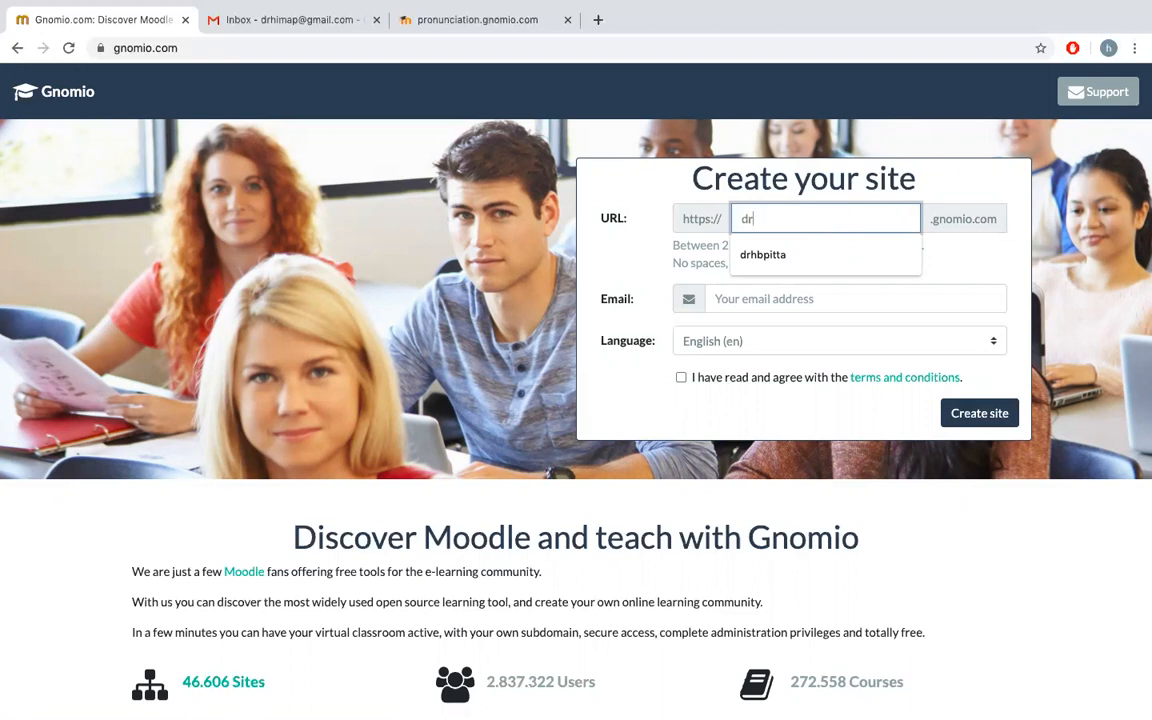
pyautogui.write('phb')
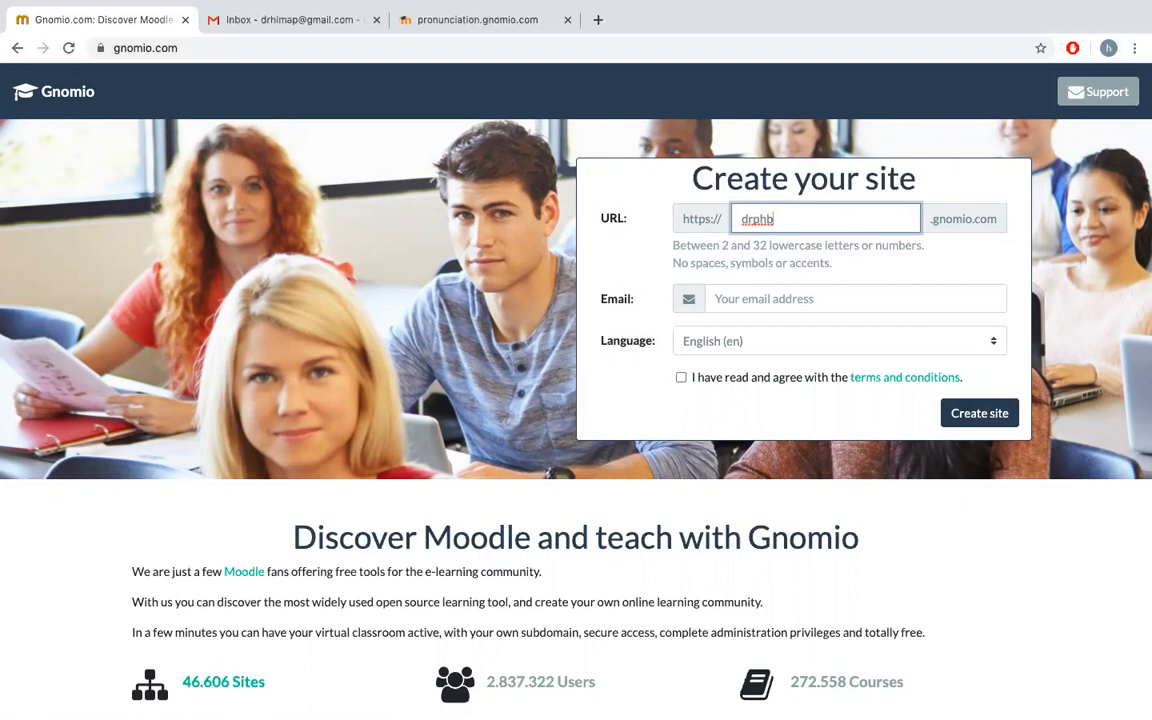
pyautogui.moveTo(934, 248)
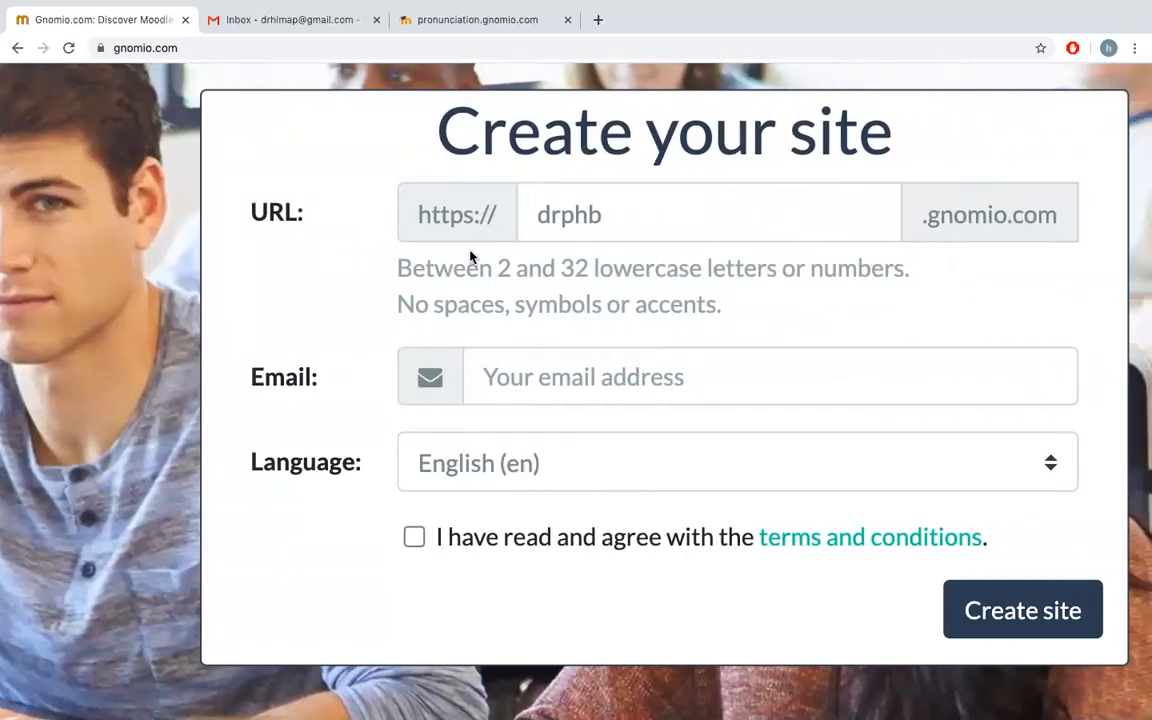
pyautogui.moveTo(438, 240)
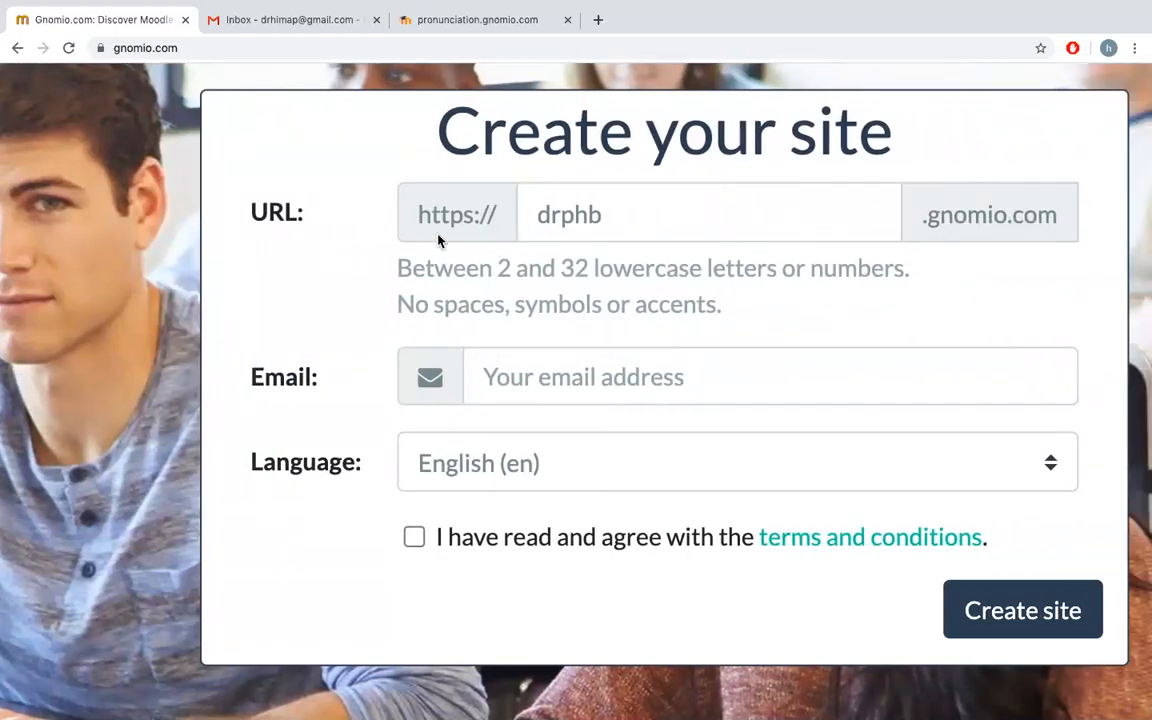
pyautogui.moveTo(384, 296)
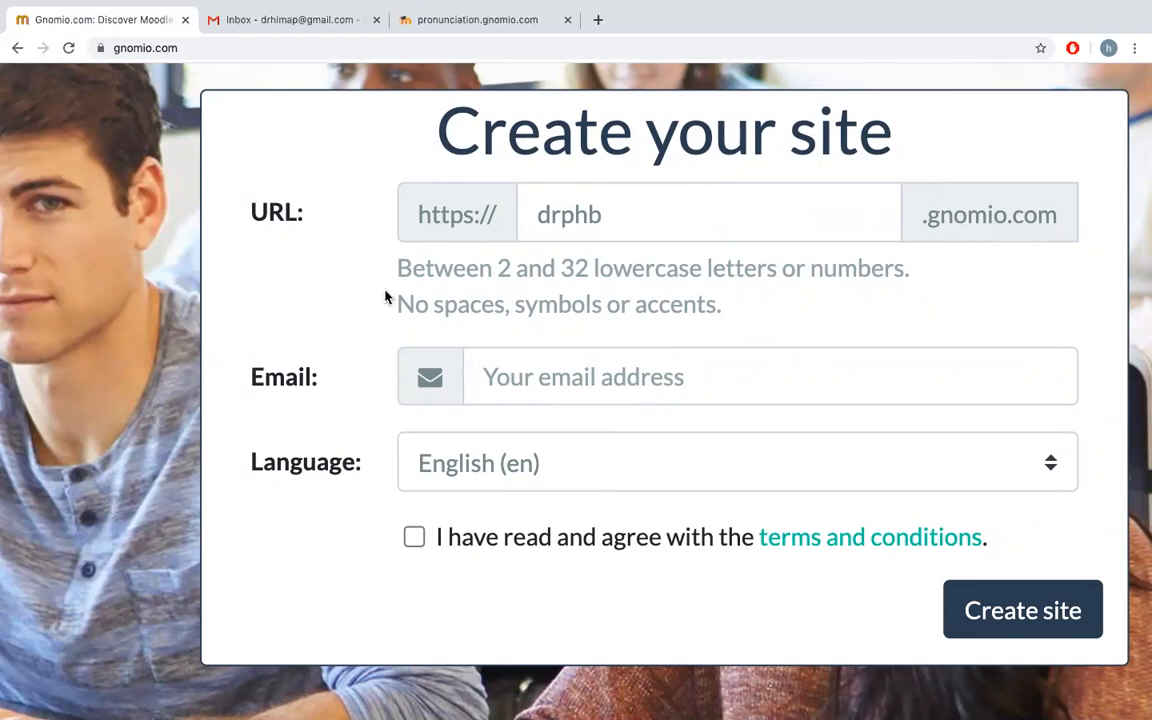
pyautogui.scroll(-3)
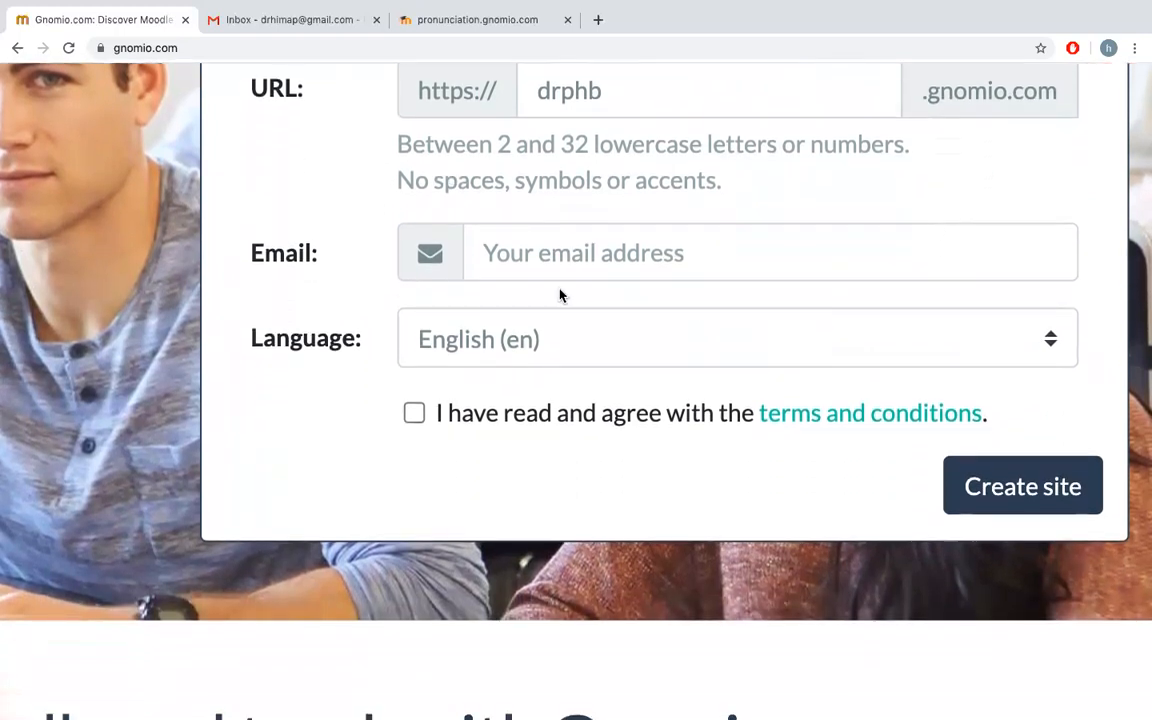
pyautogui.click(770, 252)
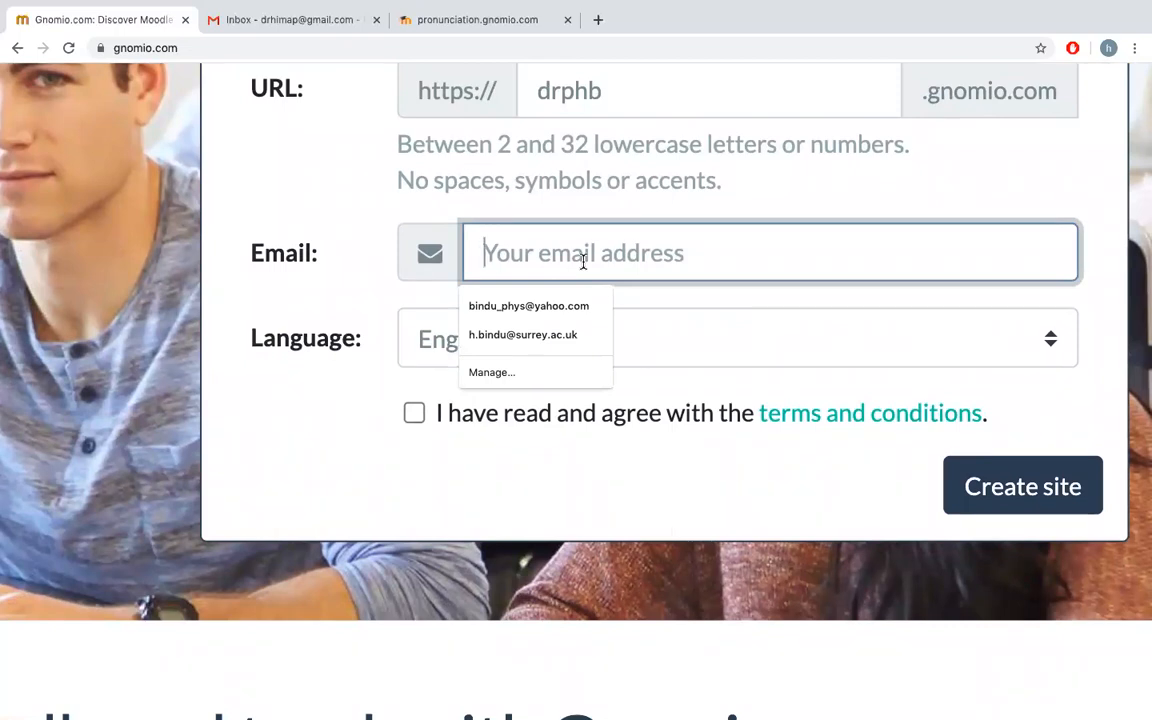
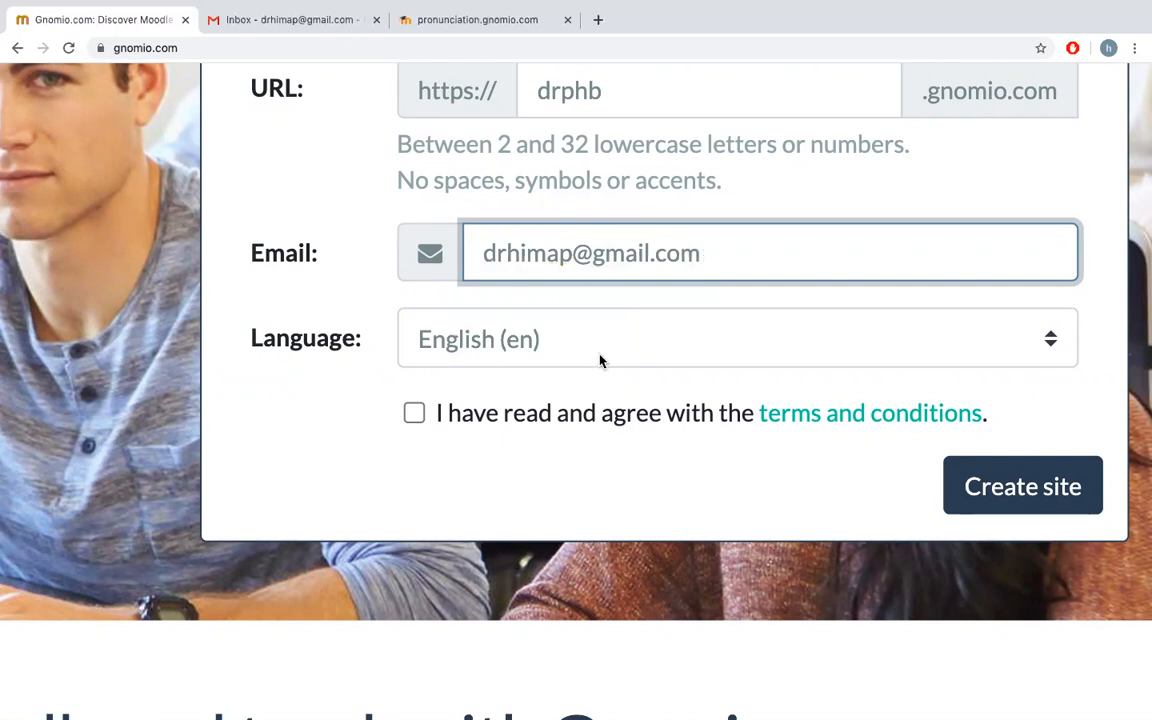
# Accept the terms and conditions and submit the Create site request
pyautogui.scroll(-3)
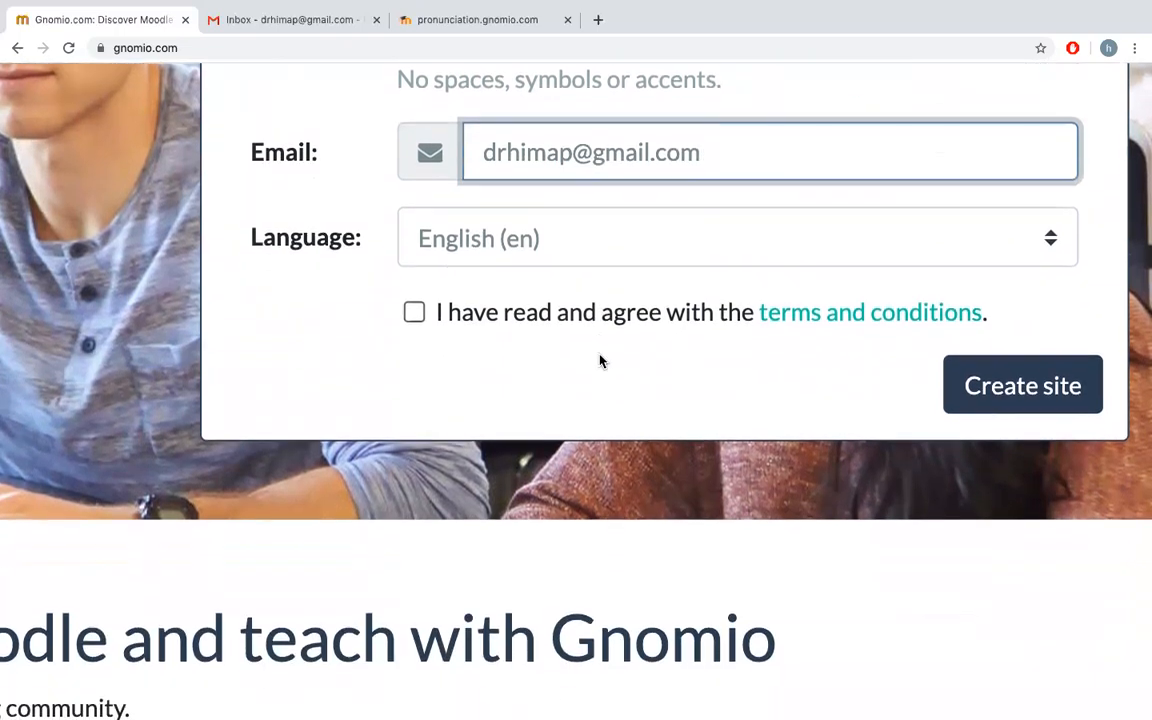
pyautogui.moveTo(592, 370)
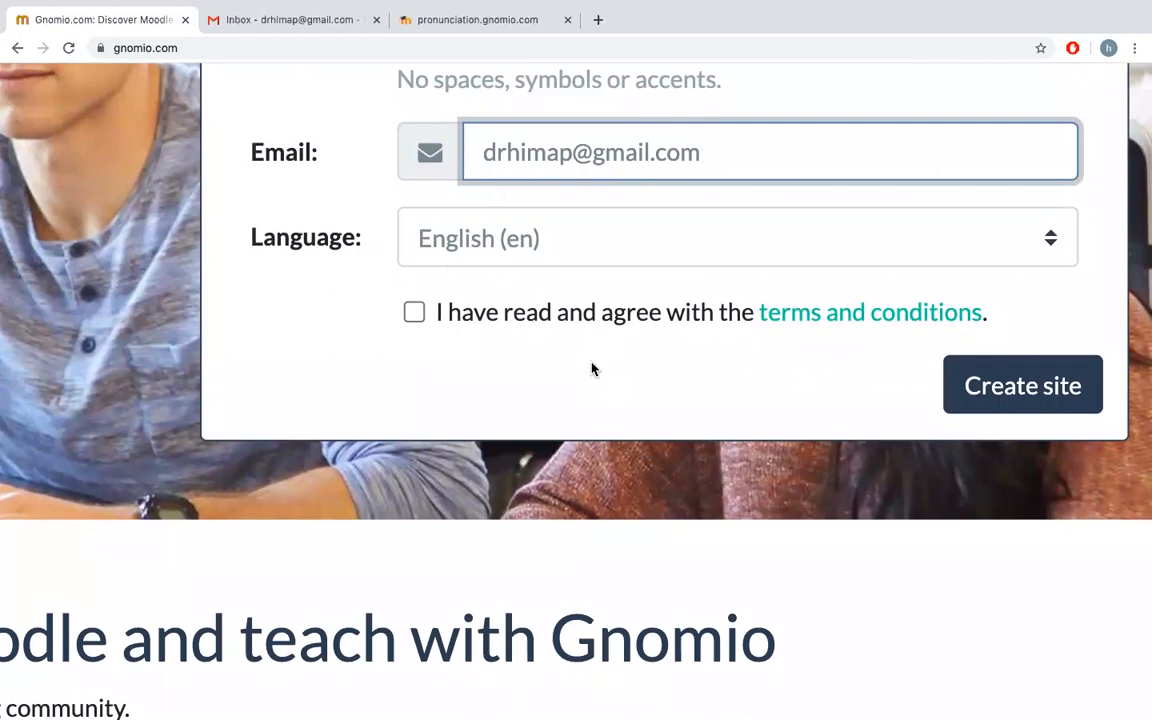
pyautogui.moveTo(1048, 256)
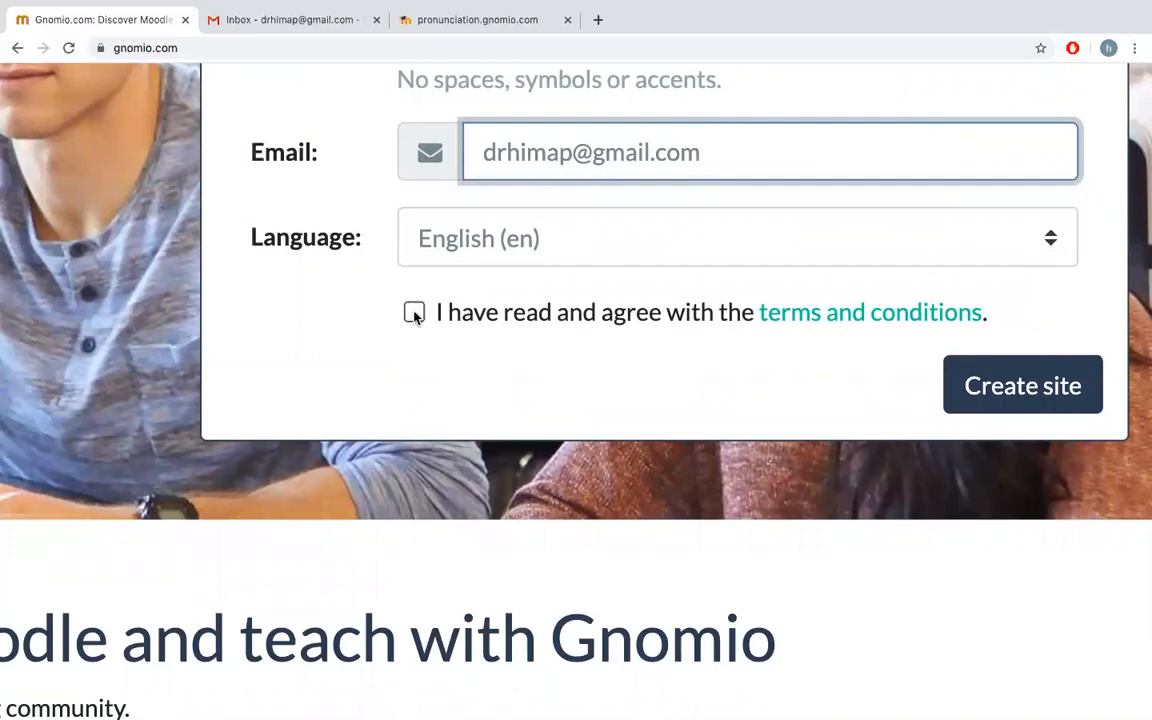
pyautogui.click(414, 312)
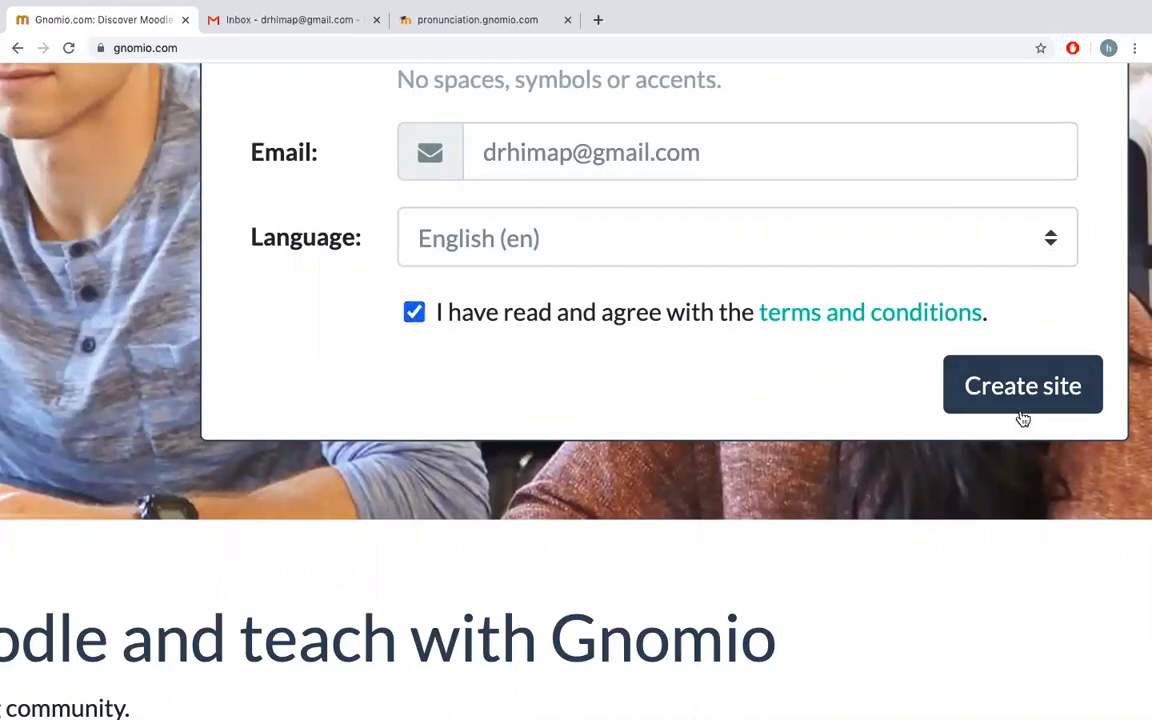
pyautogui.click(1022, 384)
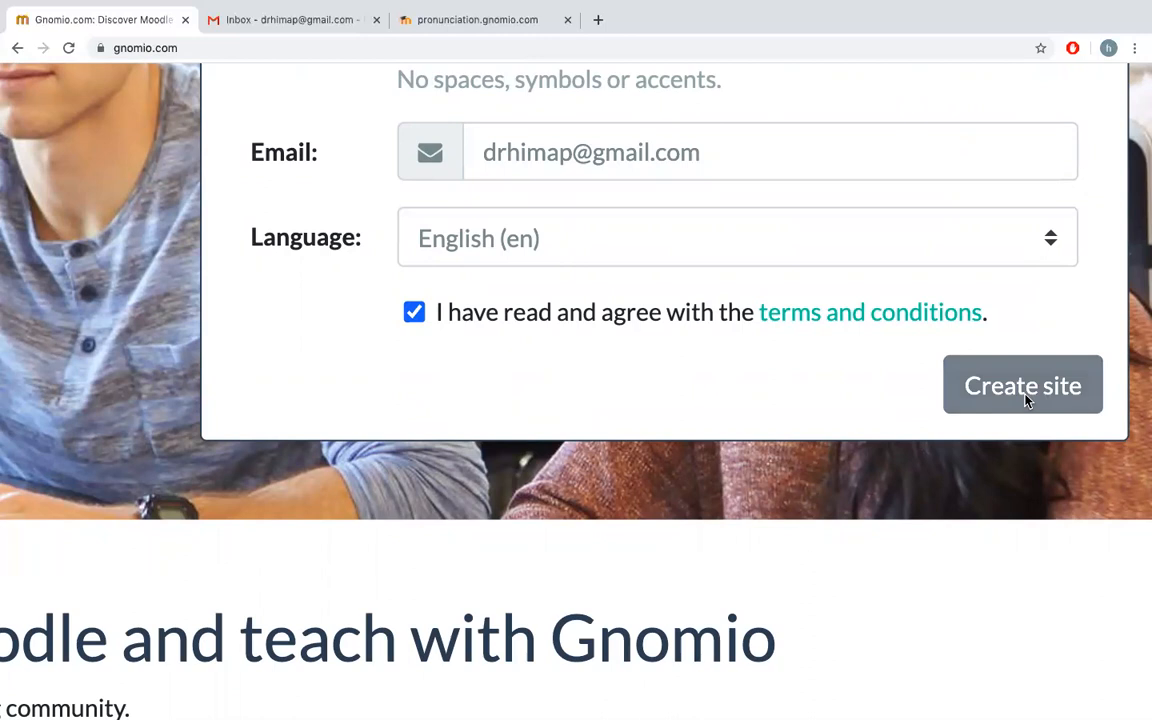
# View the 'Your site is being created' confirmation about log-in details arriving by email
pyautogui.click(1022, 384)
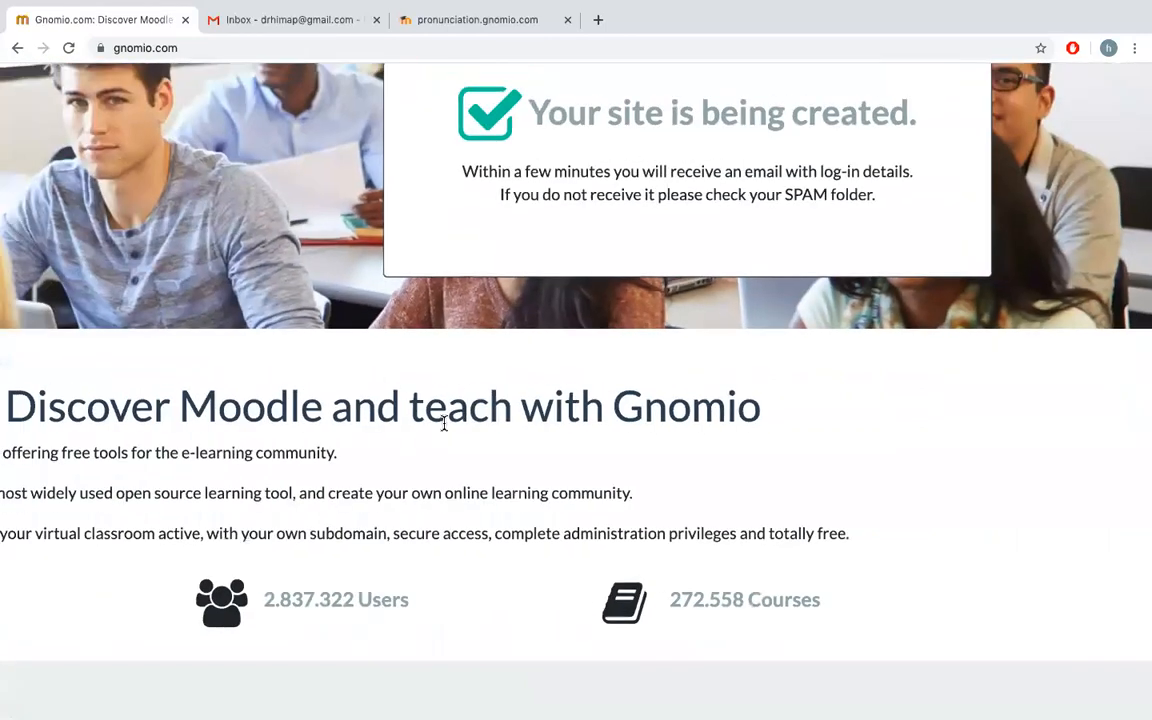
pyautogui.scroll(3)
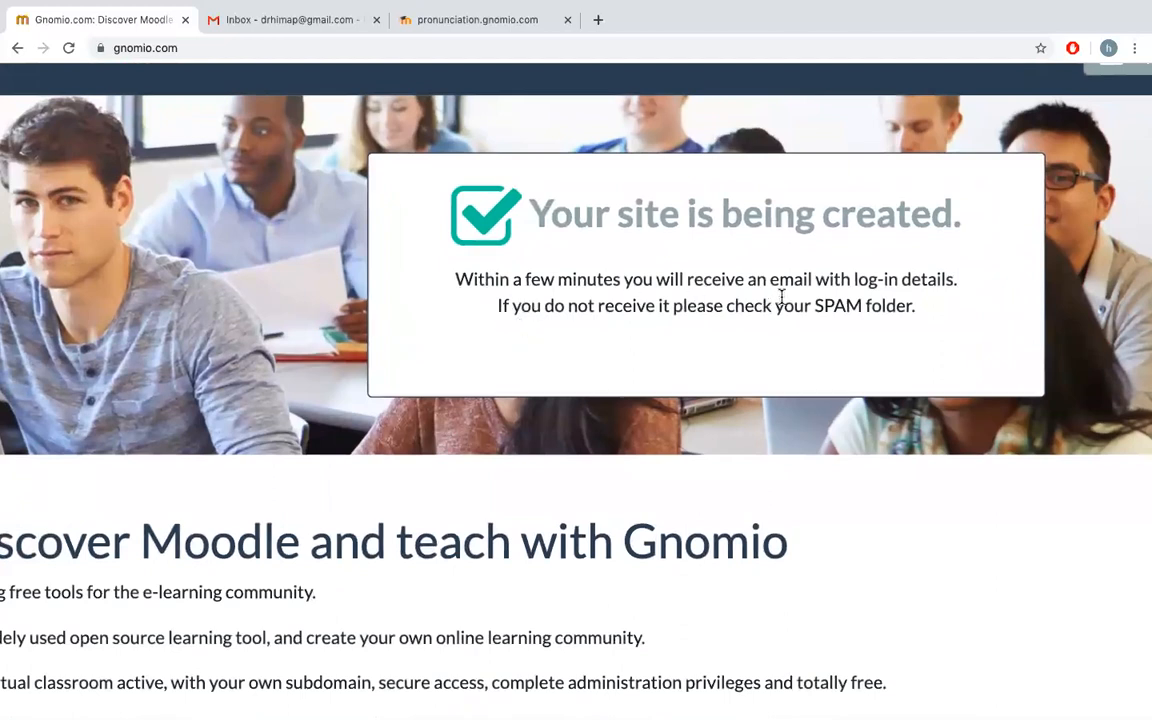
pyautogui.moveTo(954, 300)
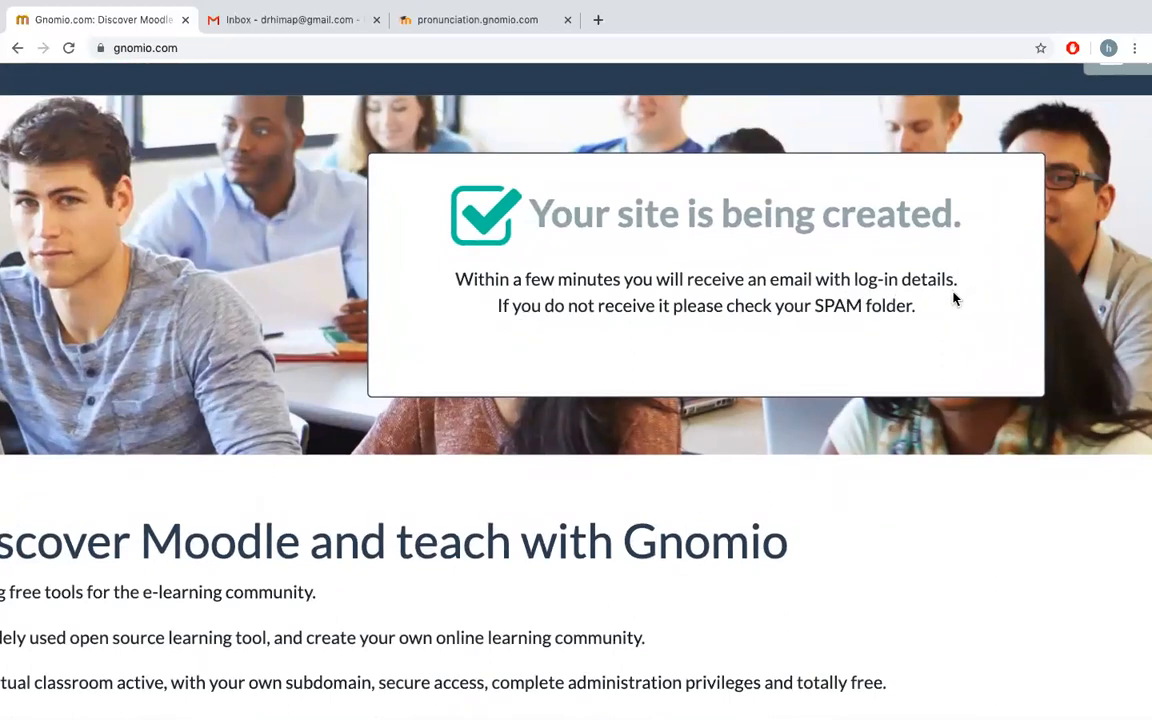
pyautogui.moveTo(664, 338)
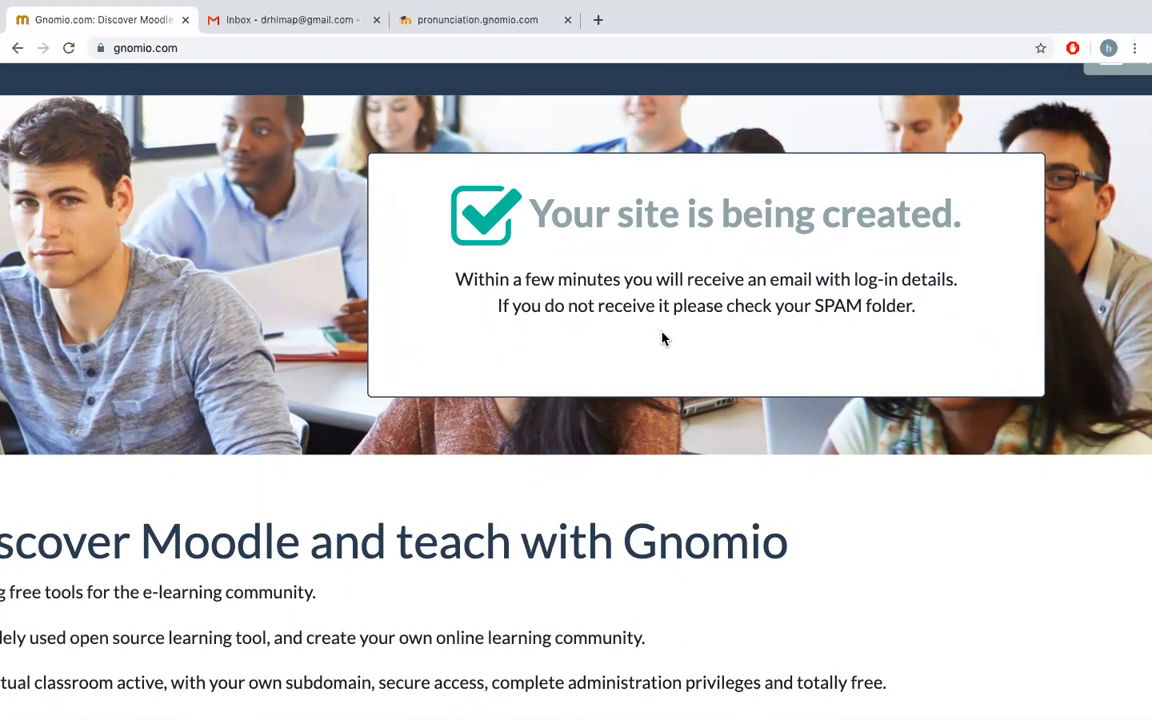
pyautogui.moveTo(902, 340)
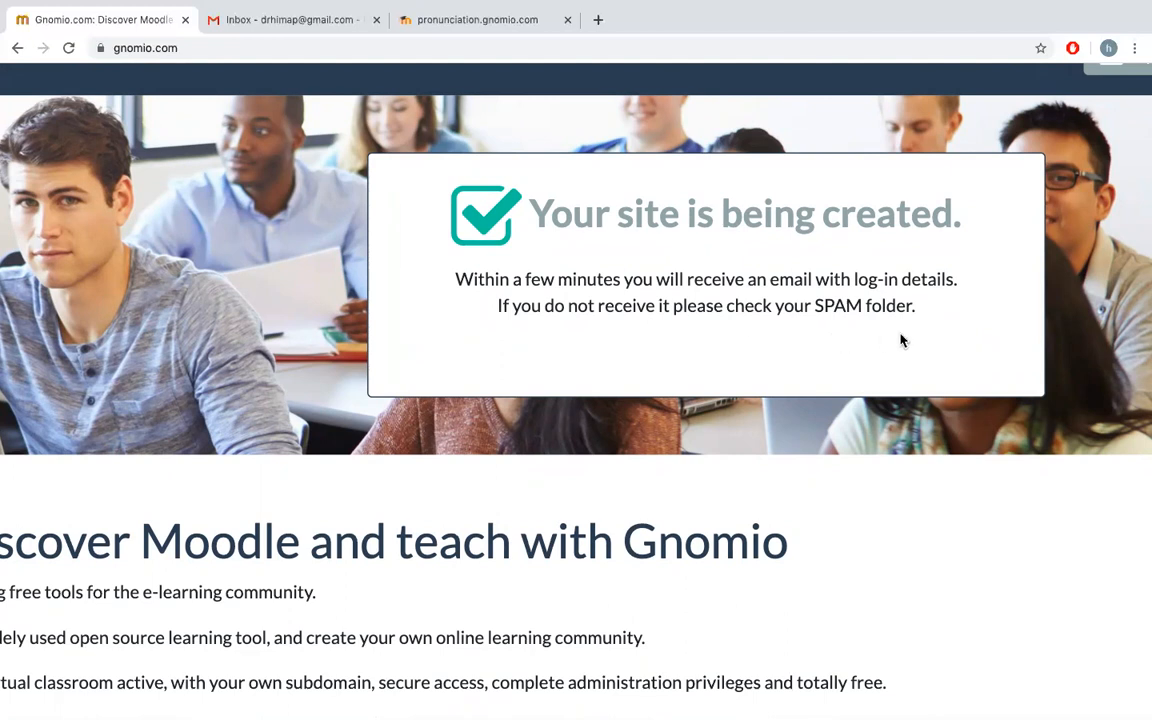
pyautogui.moveTo(378, 324)
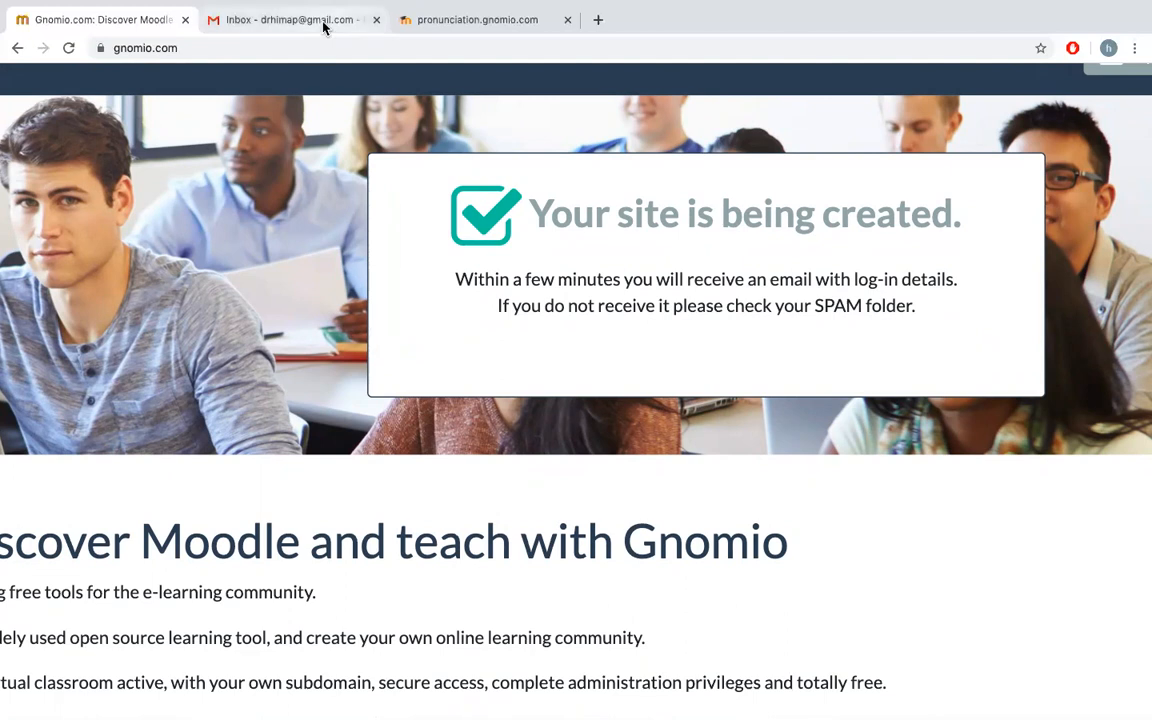
pyautogui.moveTo(432, 22)
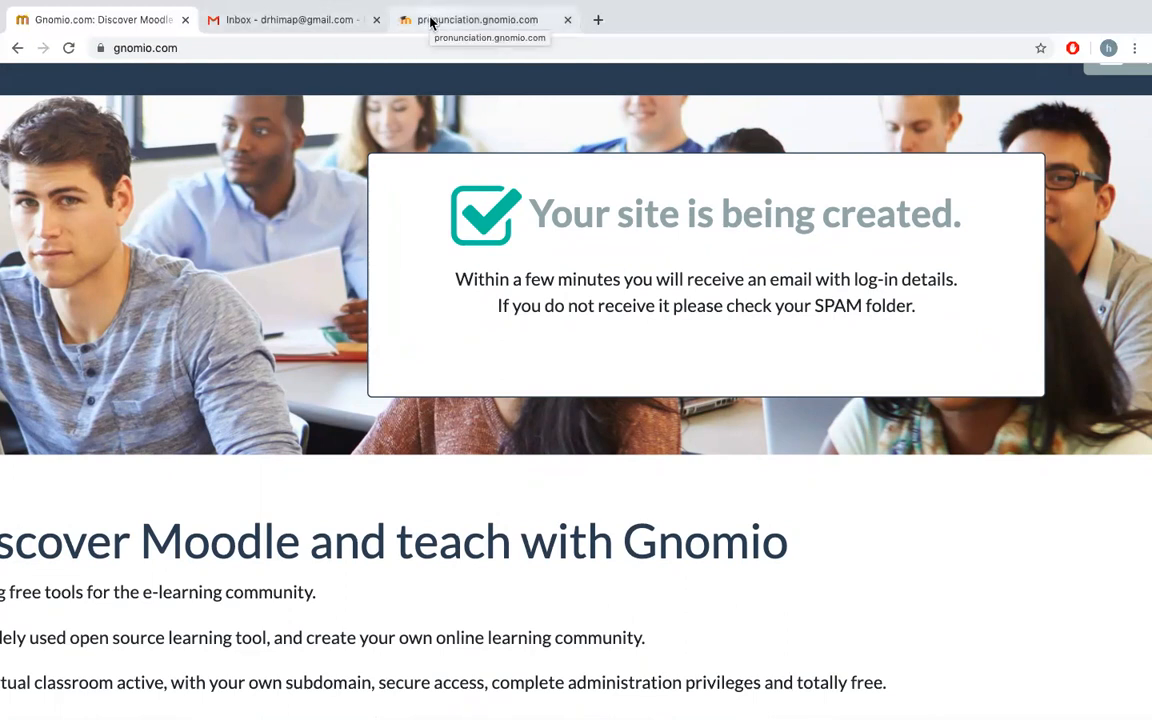
pyautogui.click(478, 20)
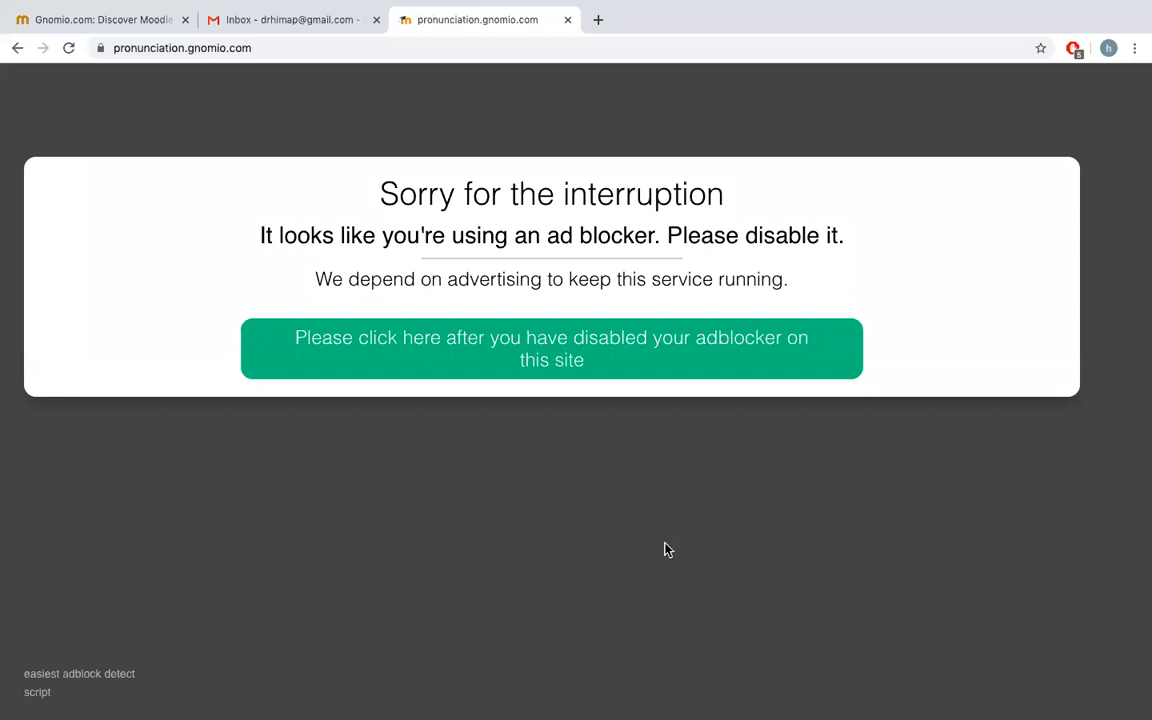
pyautogui.moveTo(658, 218)
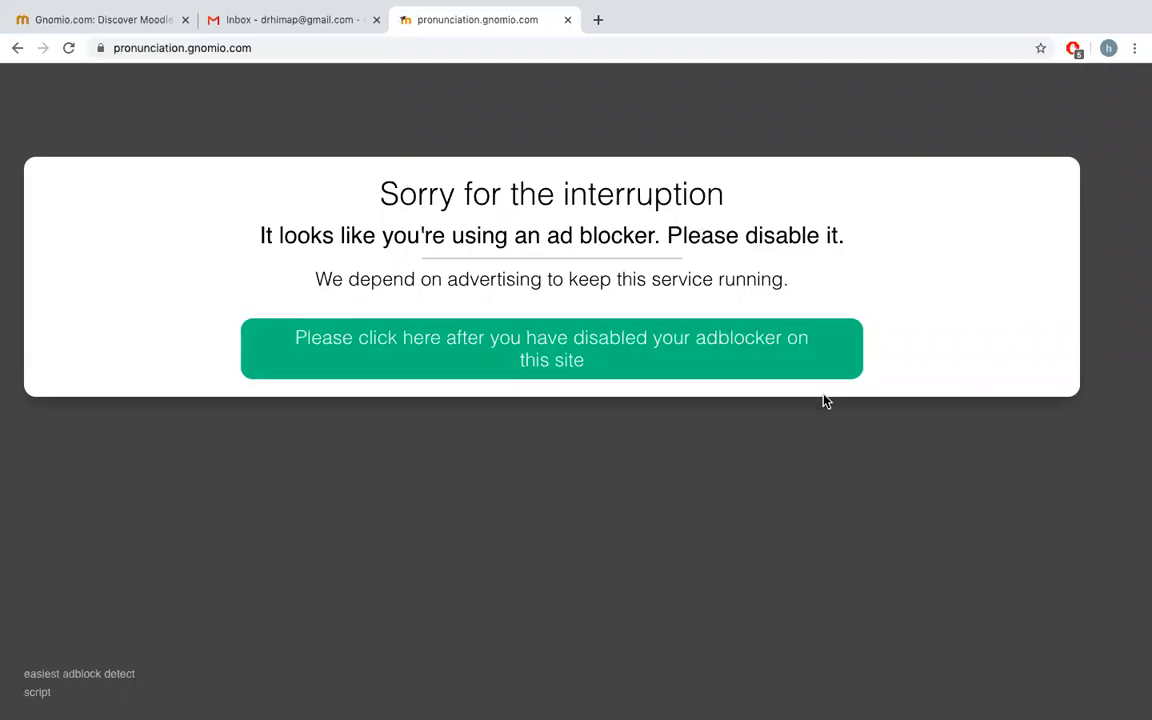
pyautogui.moveTo(224, 248)
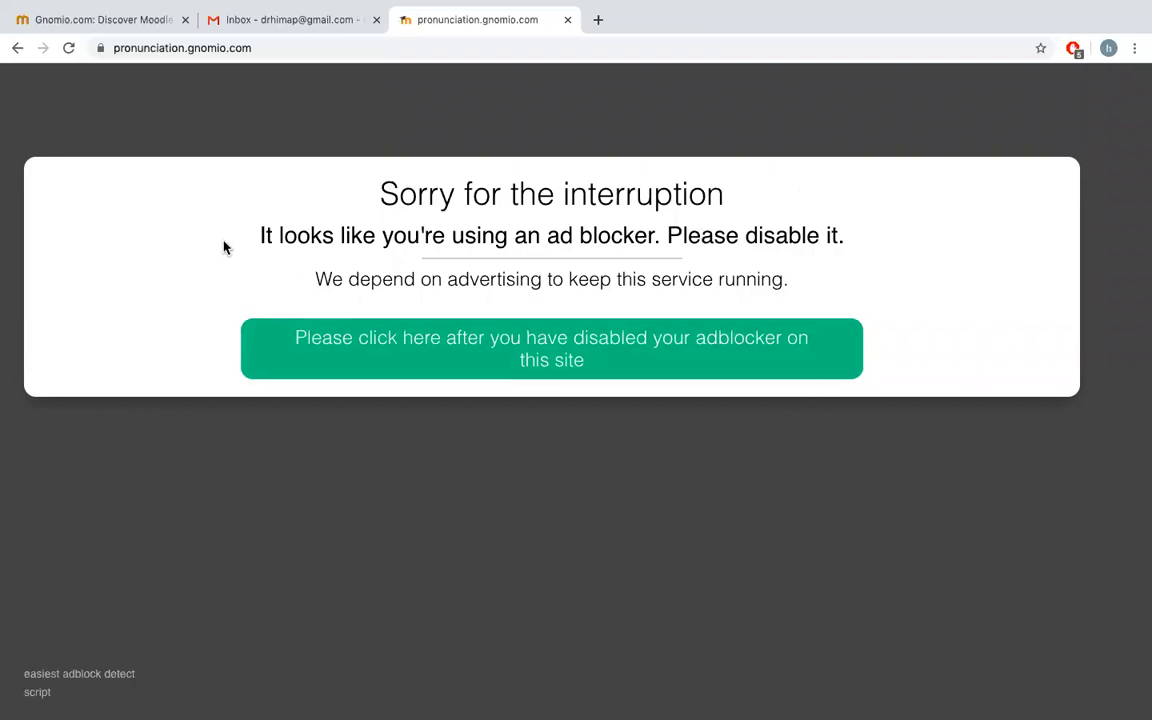
pyautogui.moveTo(630, 256)
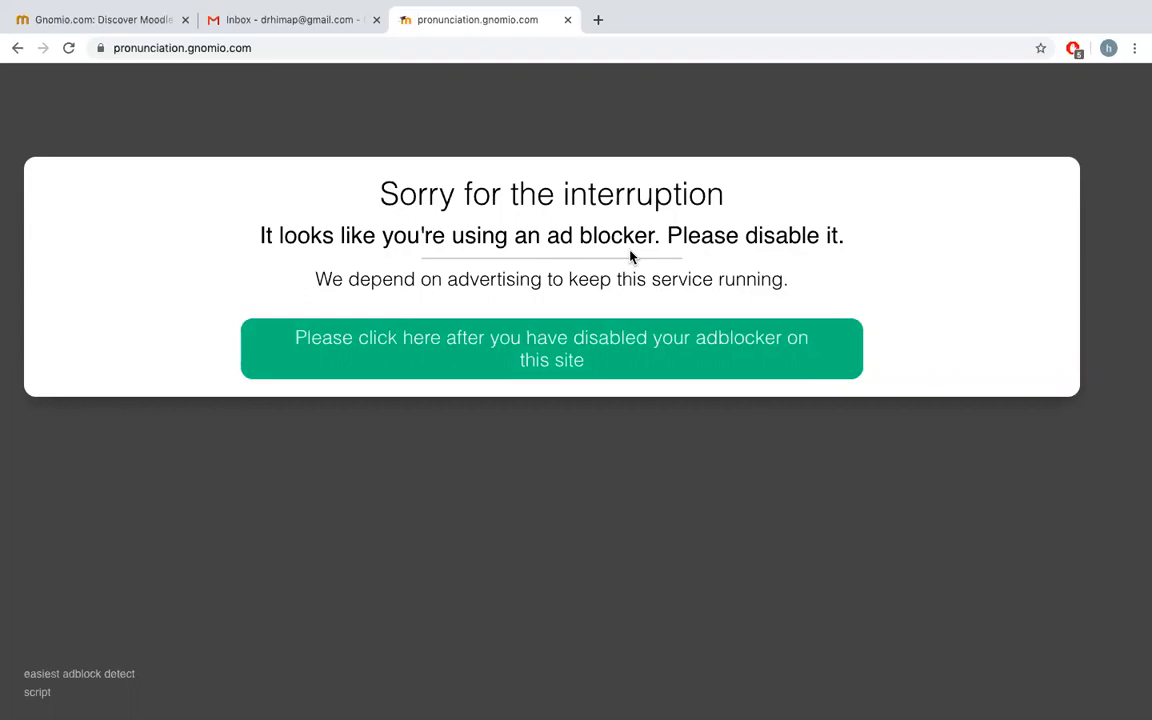
pyautogui.moveTo(378, 372)
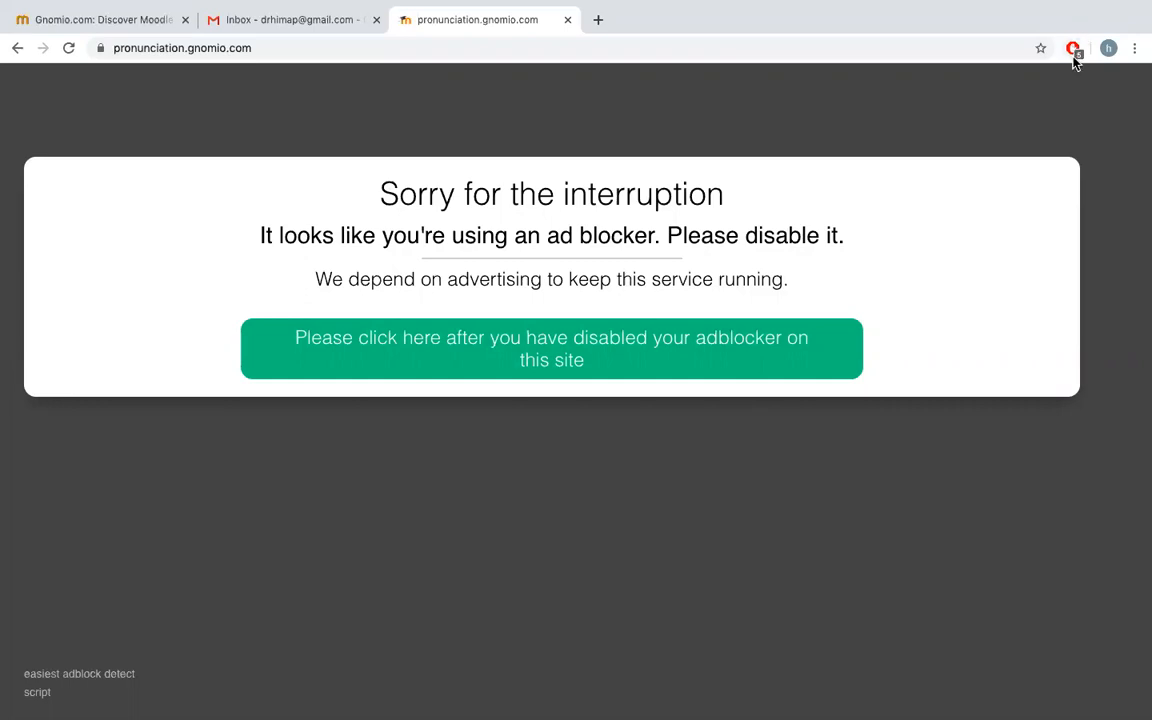
pyautogui.moveTo(1074, 48)
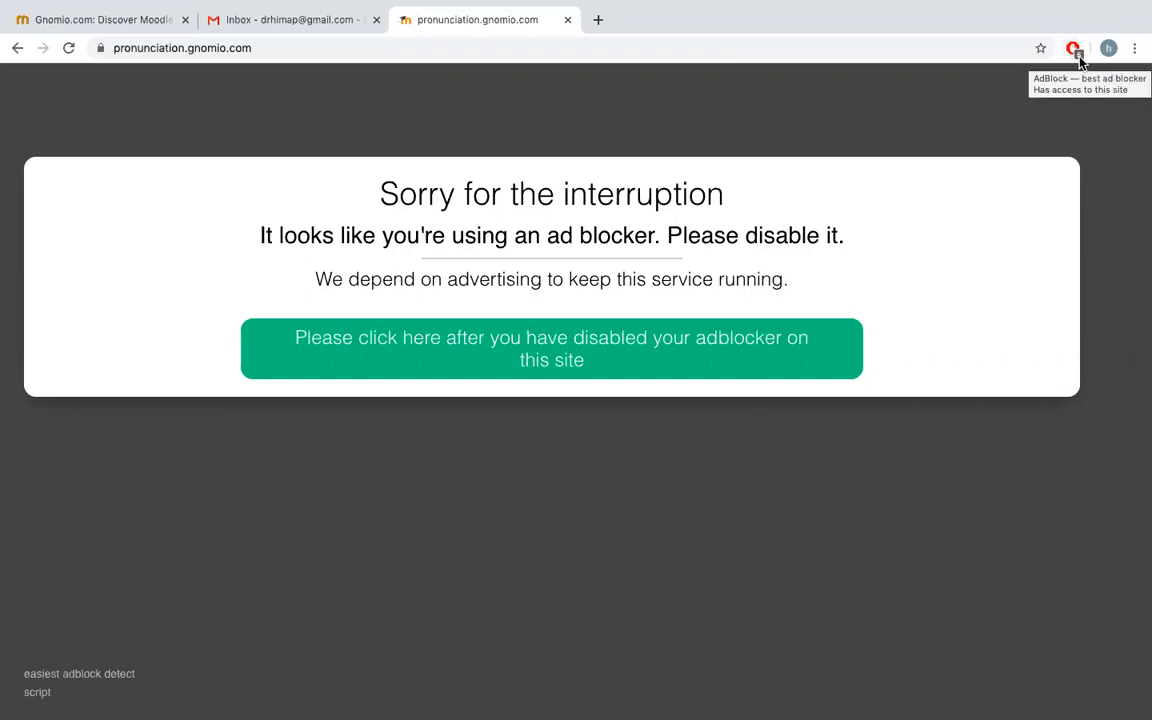
pyautogui.moveTo(660, 362)
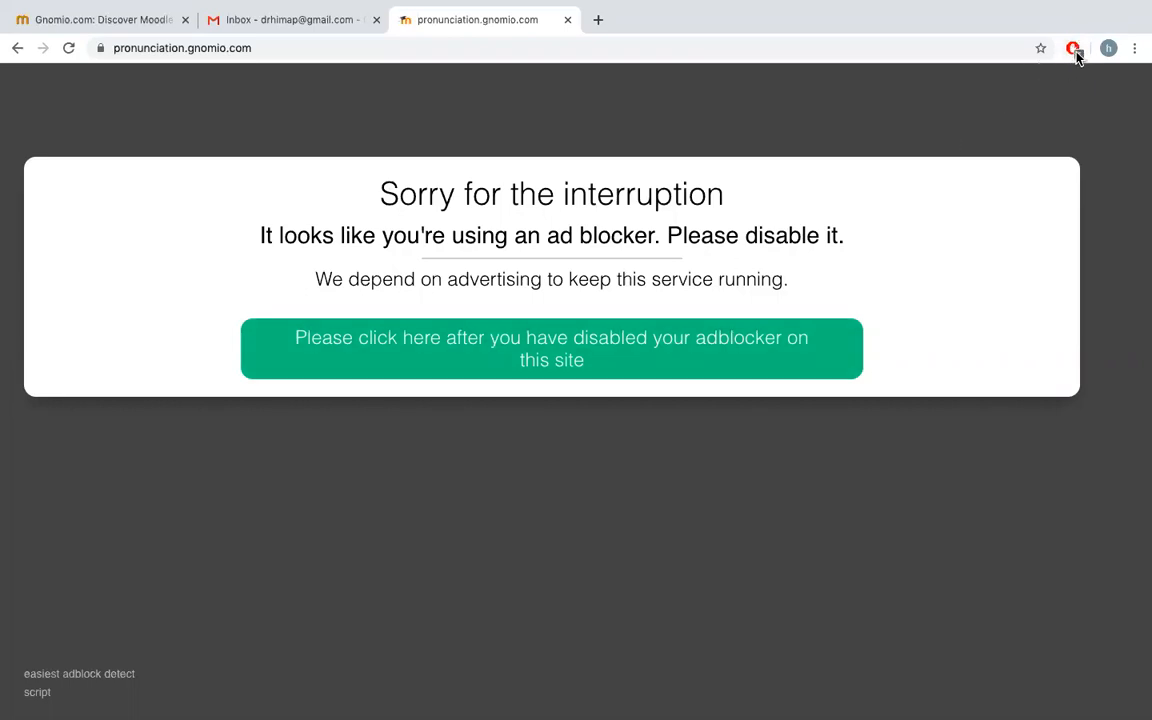
# Exclude pronunciation.gnomio.com from AdBlock and return to the Gnomio site-creation page
pyautogui.click(1072, 48)
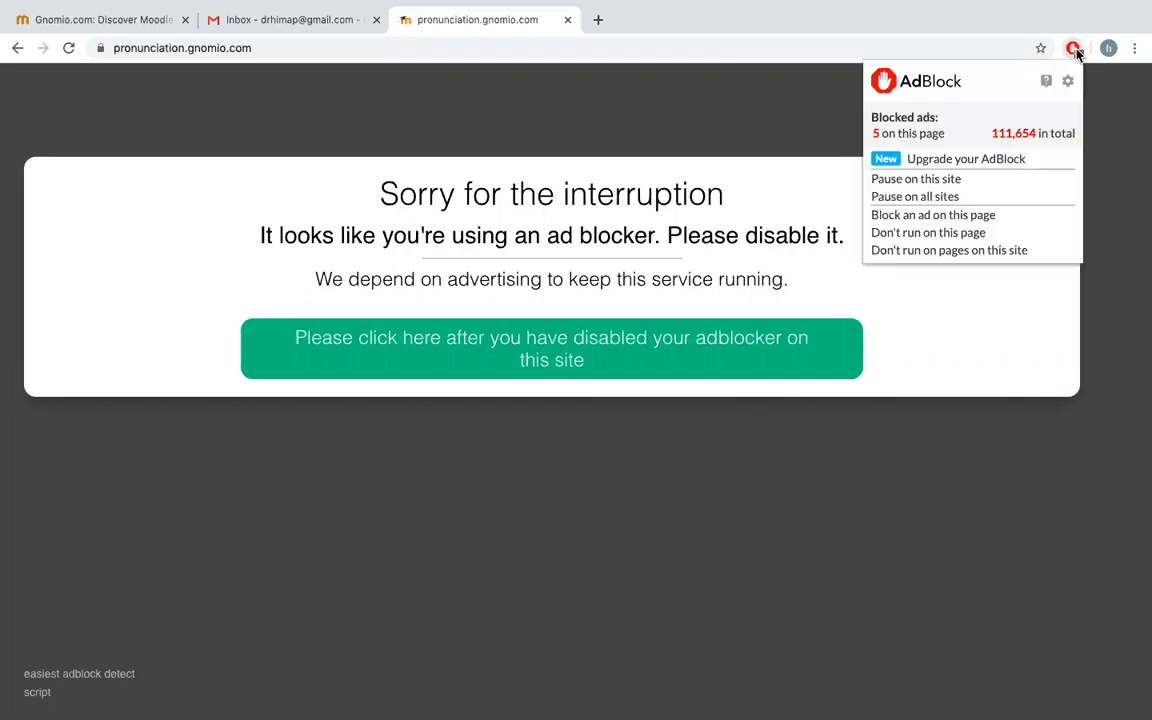
pyautogui.moveTo(898, 128)
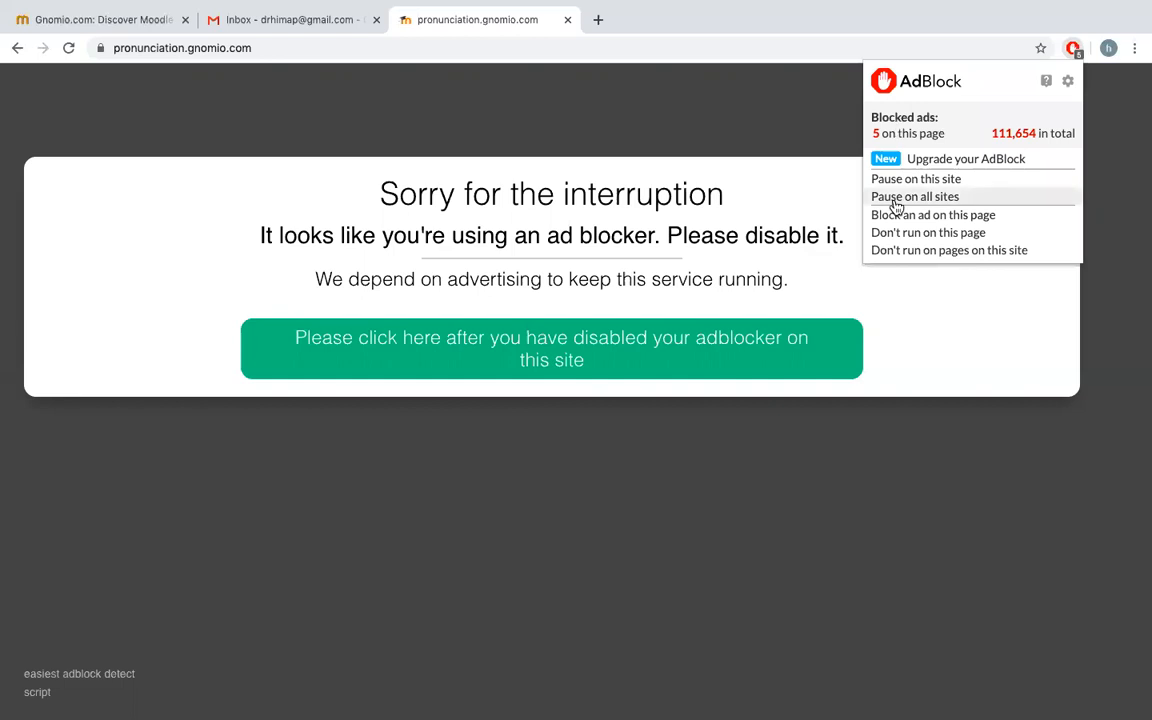
pyautogui.moveTo(928, 232)
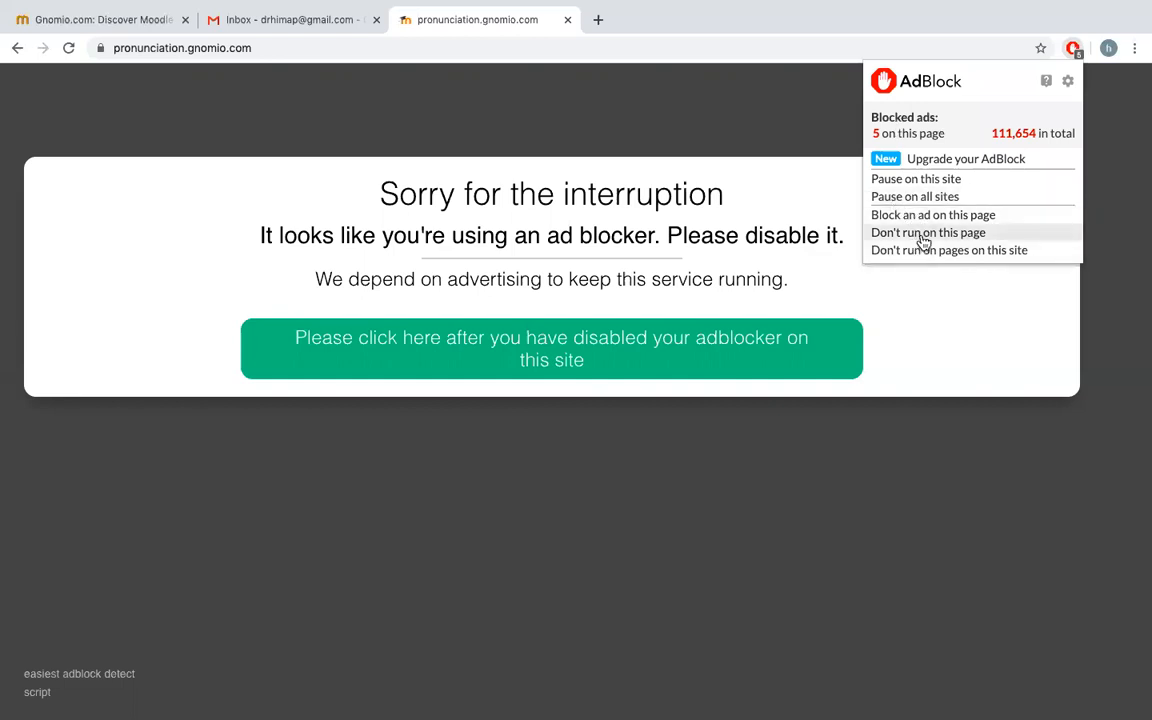
pyautogui.moveTo(936, 250)
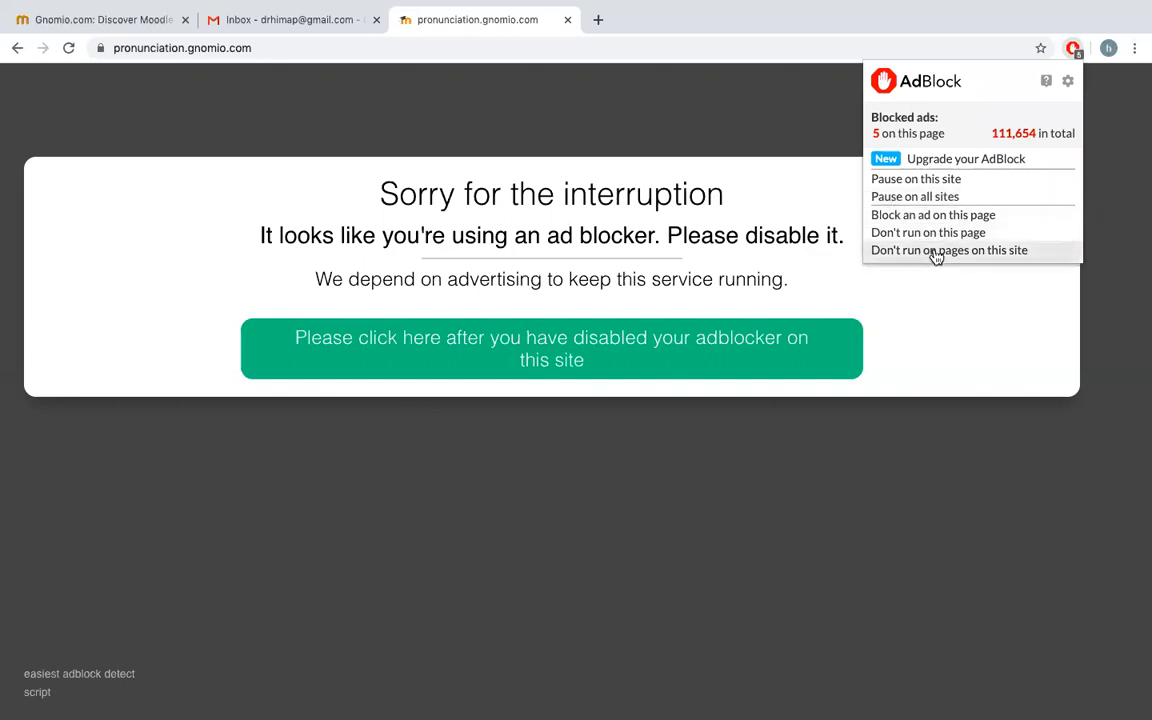
pyautogui.moveTo(992, 258)
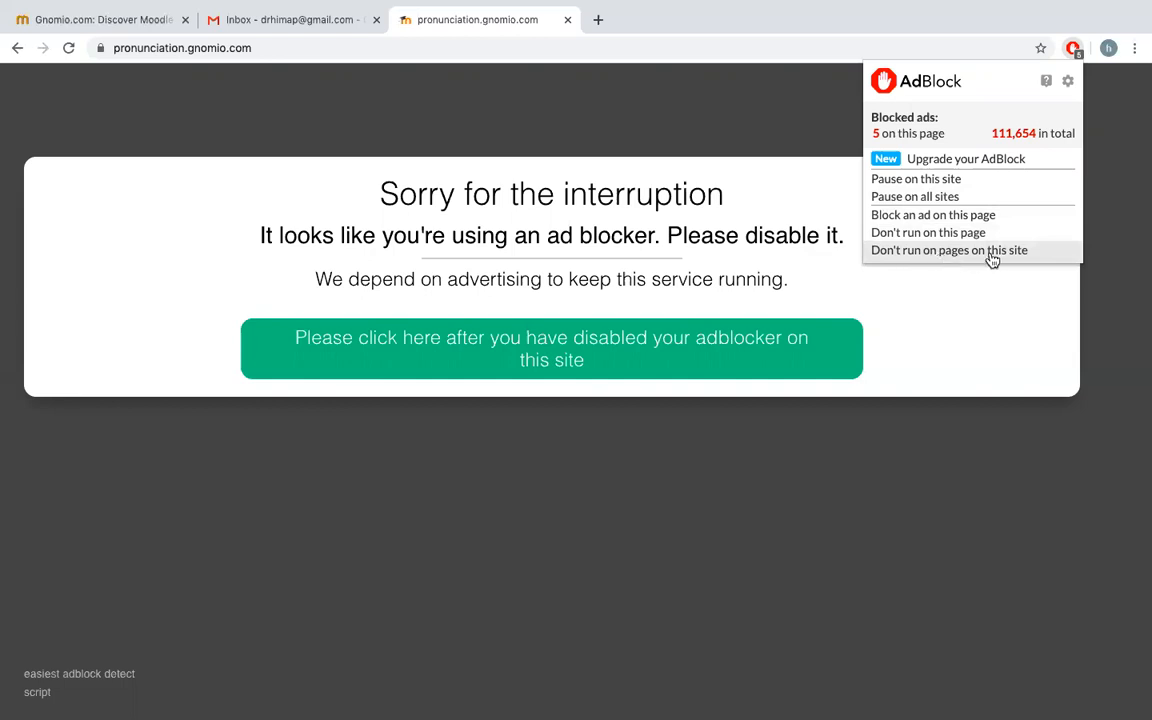
pyautogui.click(948, 250)
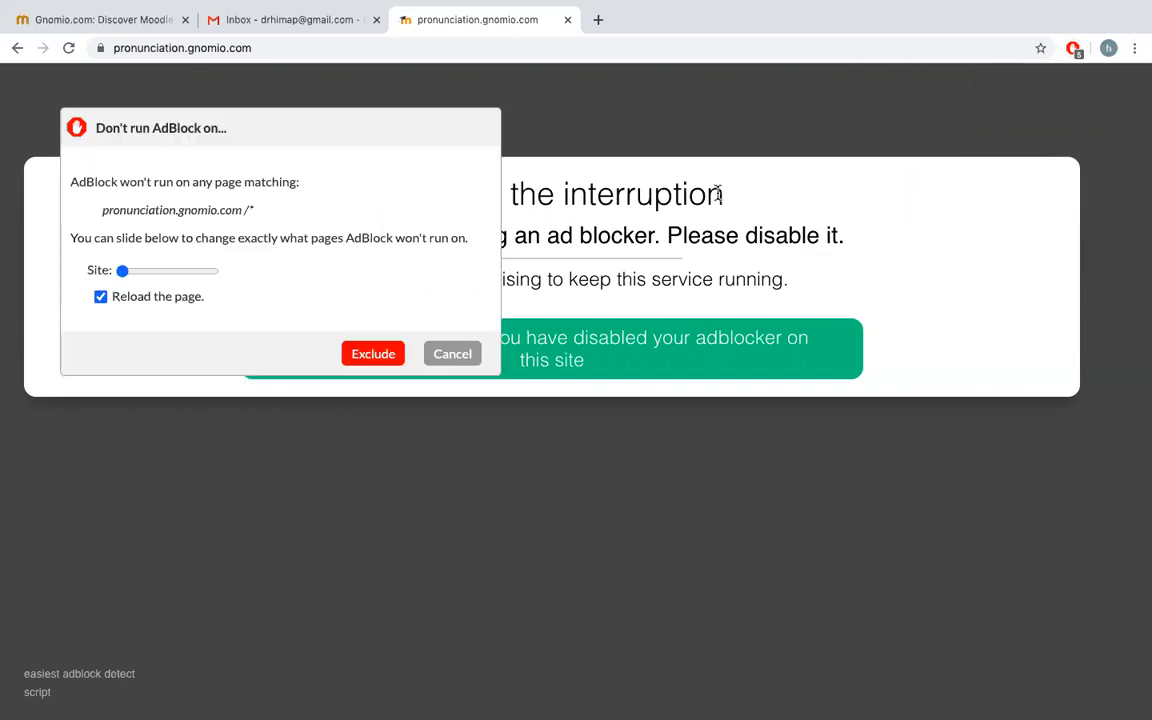
pyautogui.moveTo(350, 444)
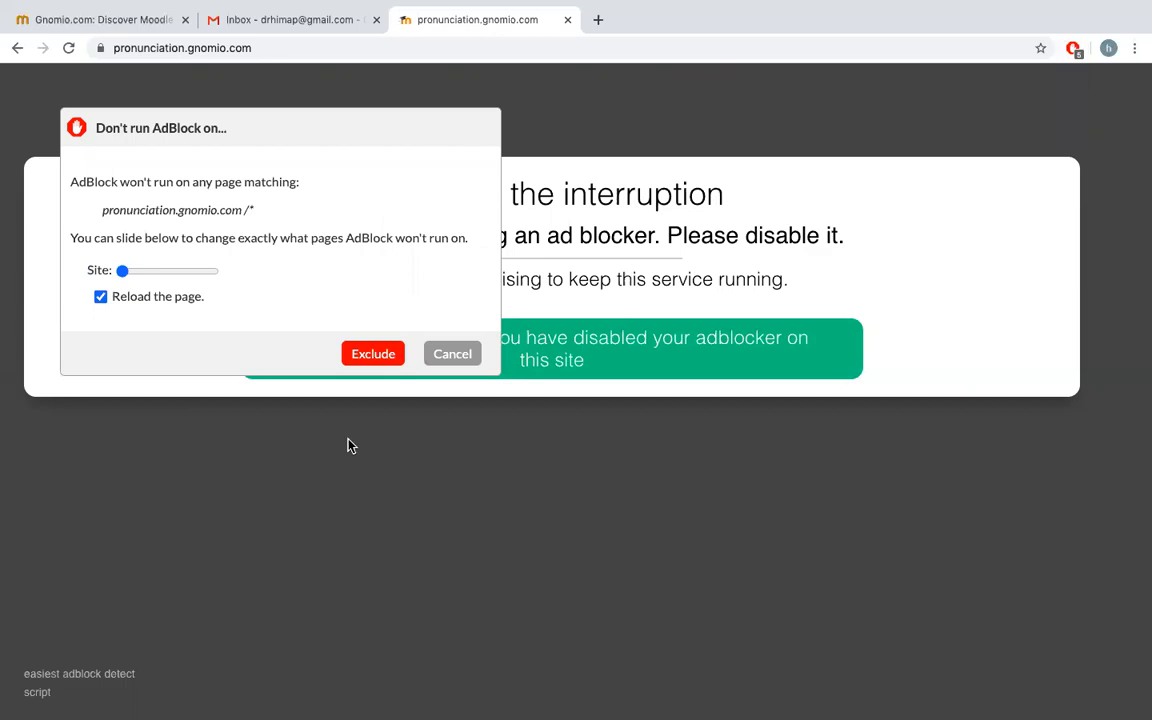
pyautogui.click(372, 352)
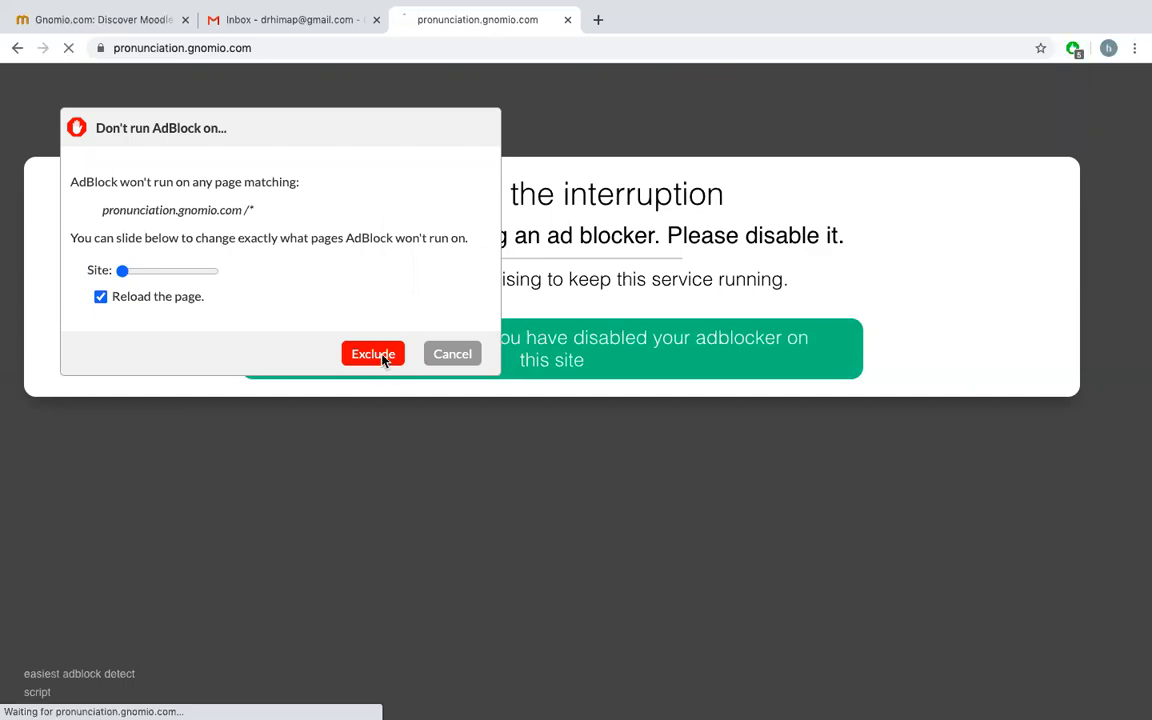
pyautogui.click(372, 352)
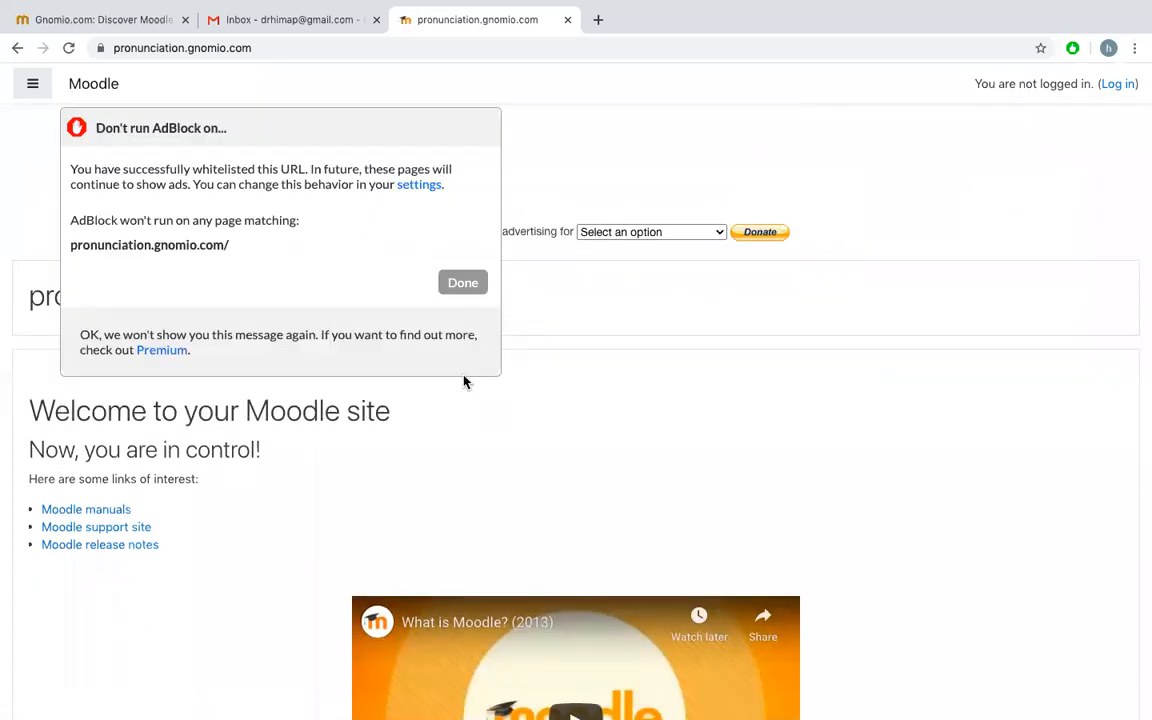
pyautogui.moveTo(1080, 52)
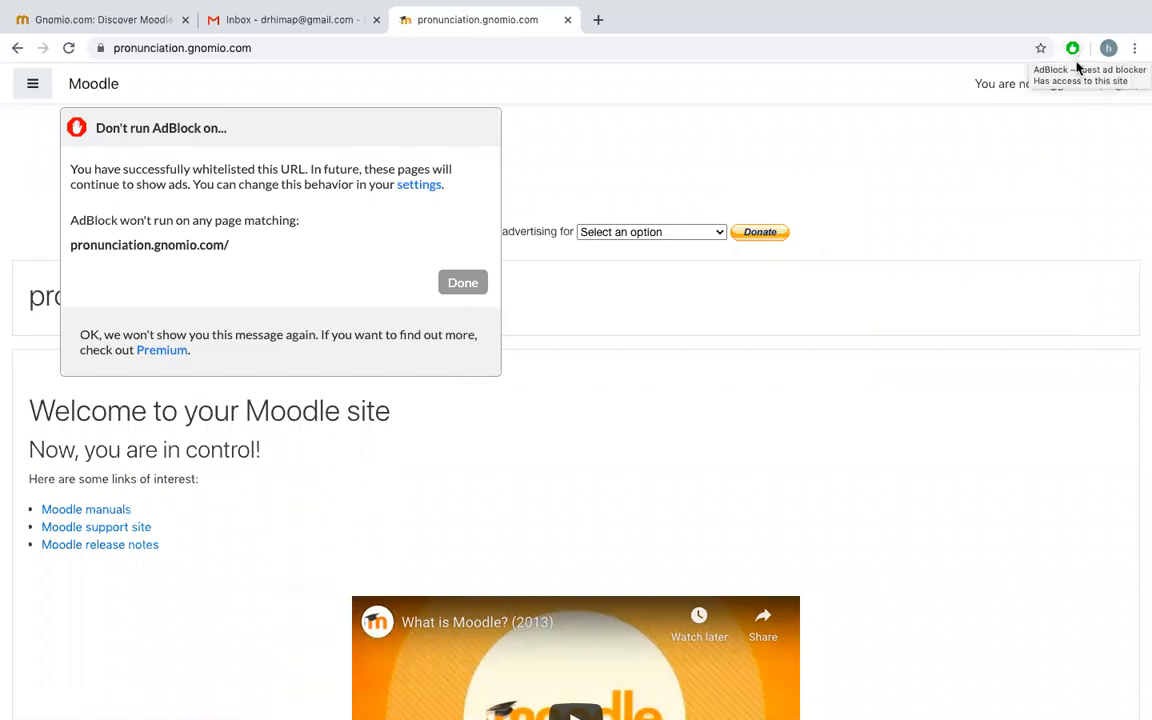
pyautogui.moveTo(490, 290)
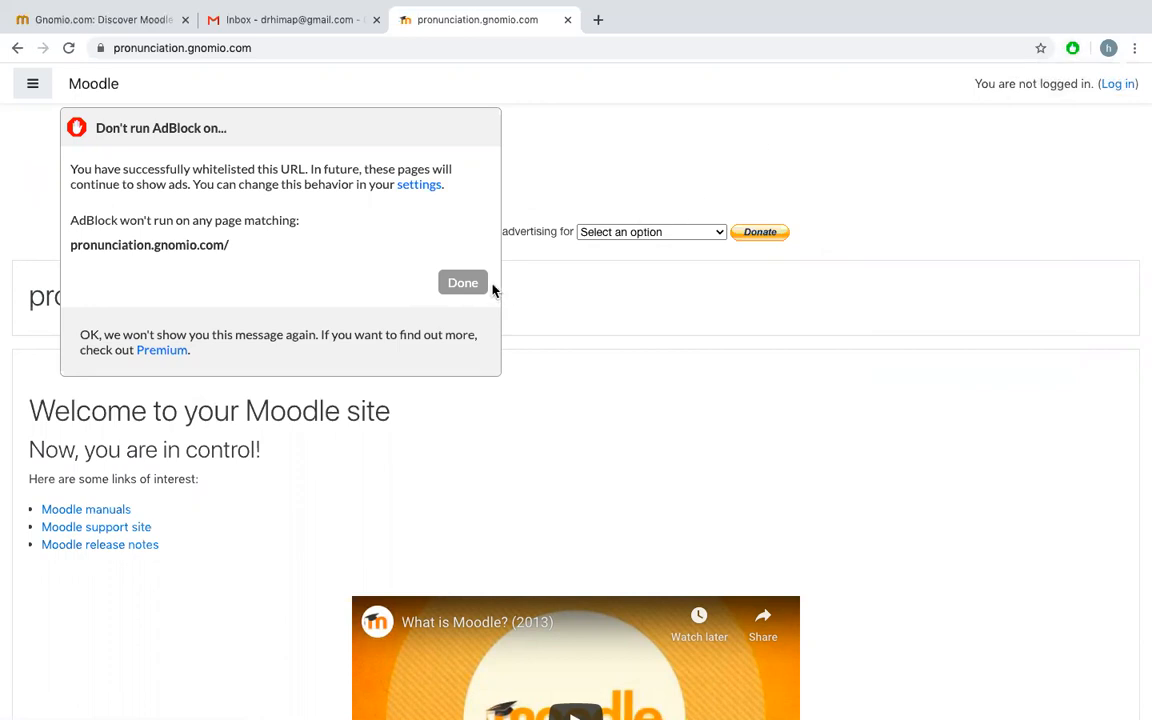
pyautogui.click(462, 282)
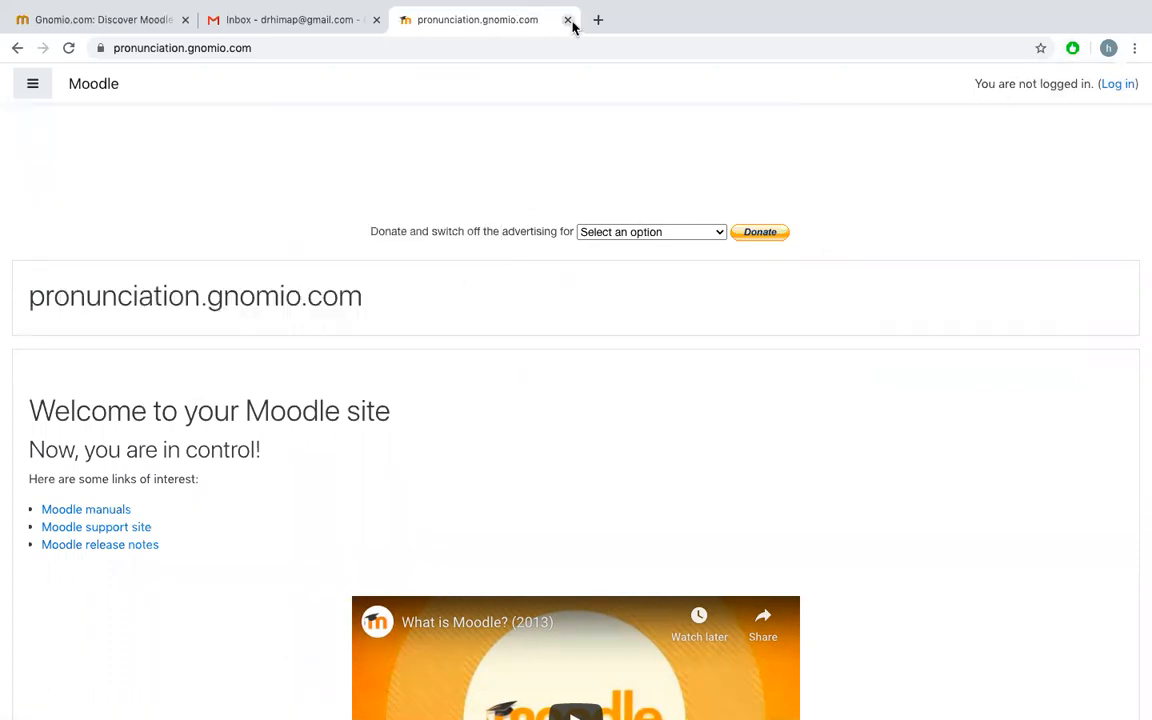
pyautogui.click(100, 20)
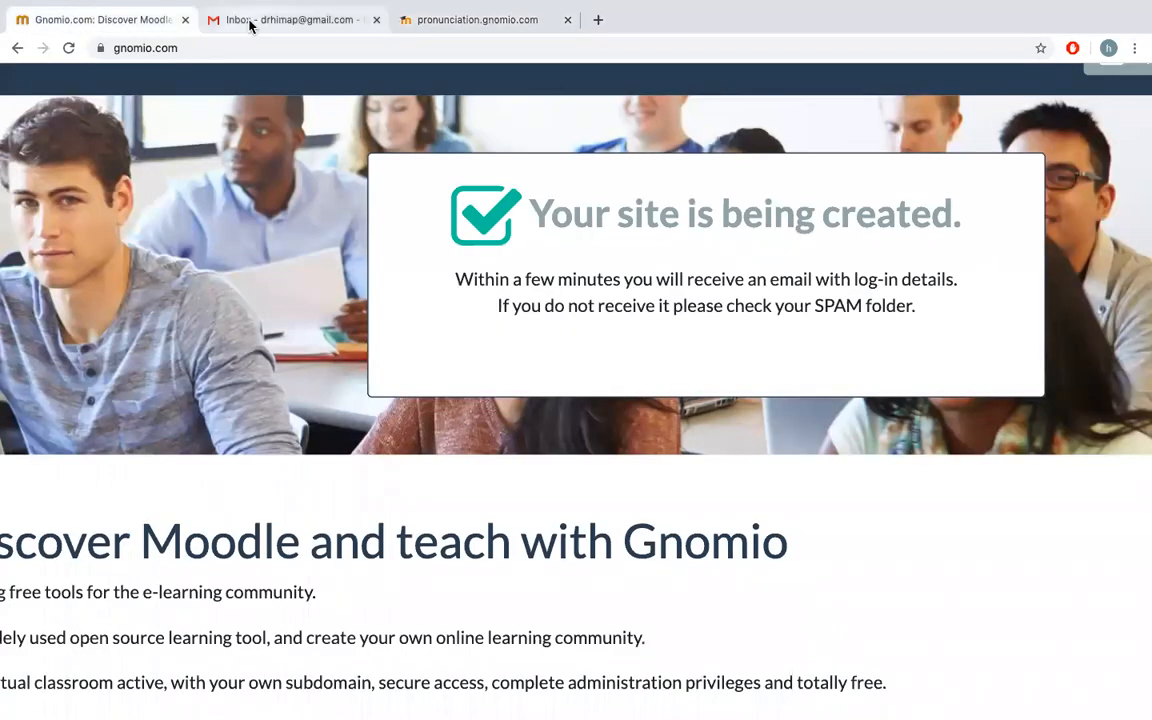
# In Gmail, check the Spam folder for the Gnomio email, then return to the inbox
pyautogui.click(290, 20)
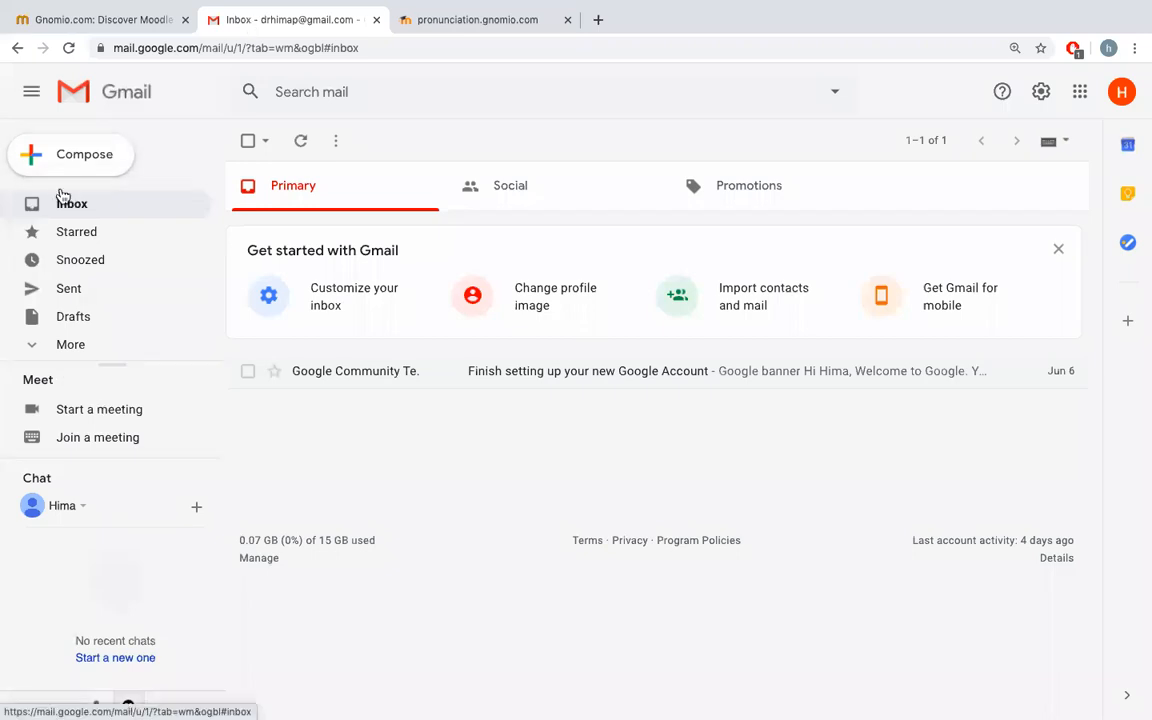
pyautogui.click(68, 48)
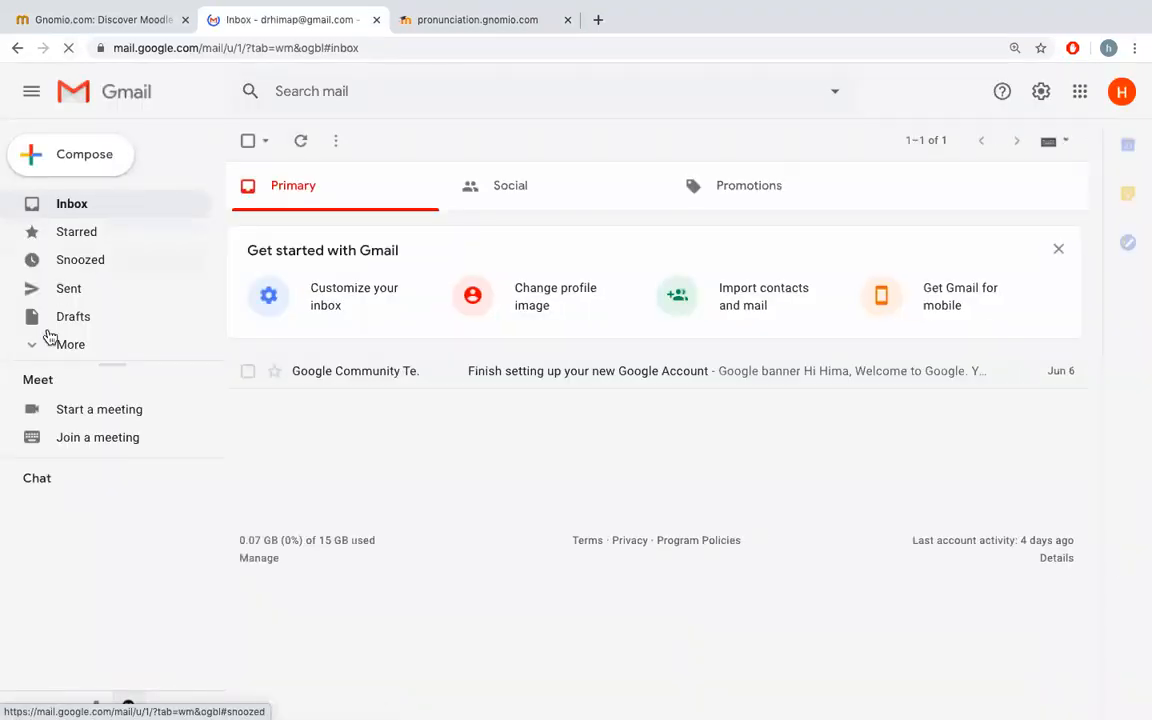
pyautogui.click(70, 344)
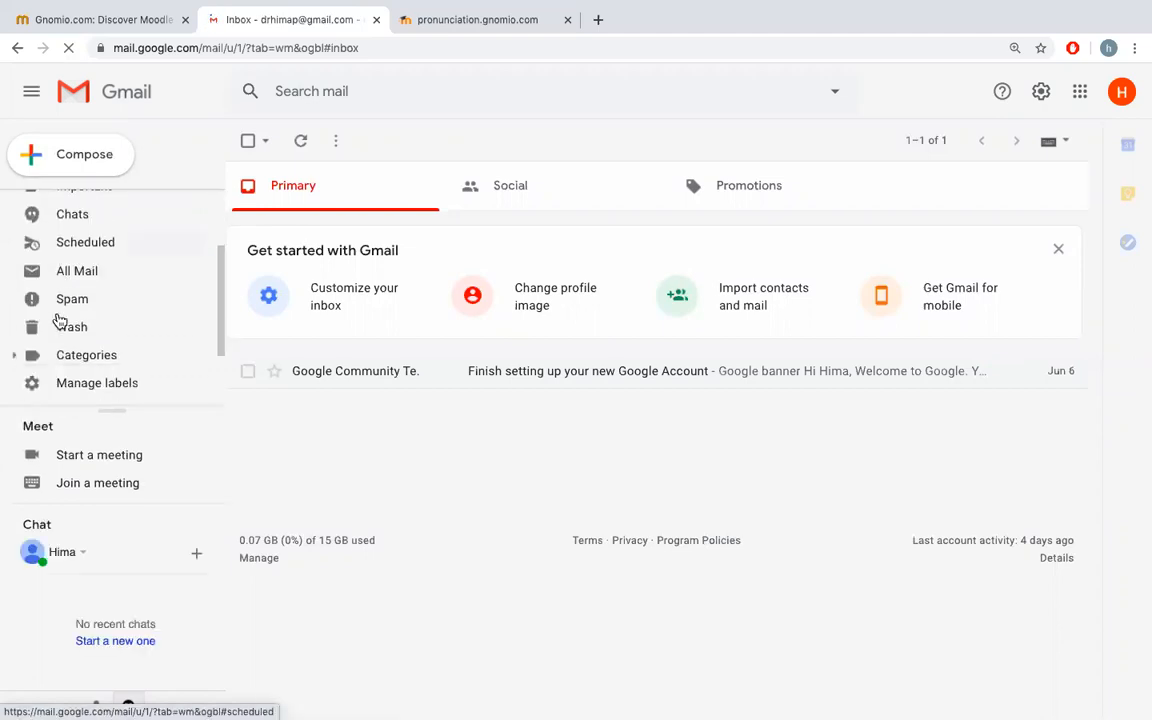
pyautogui.click(72, 298)
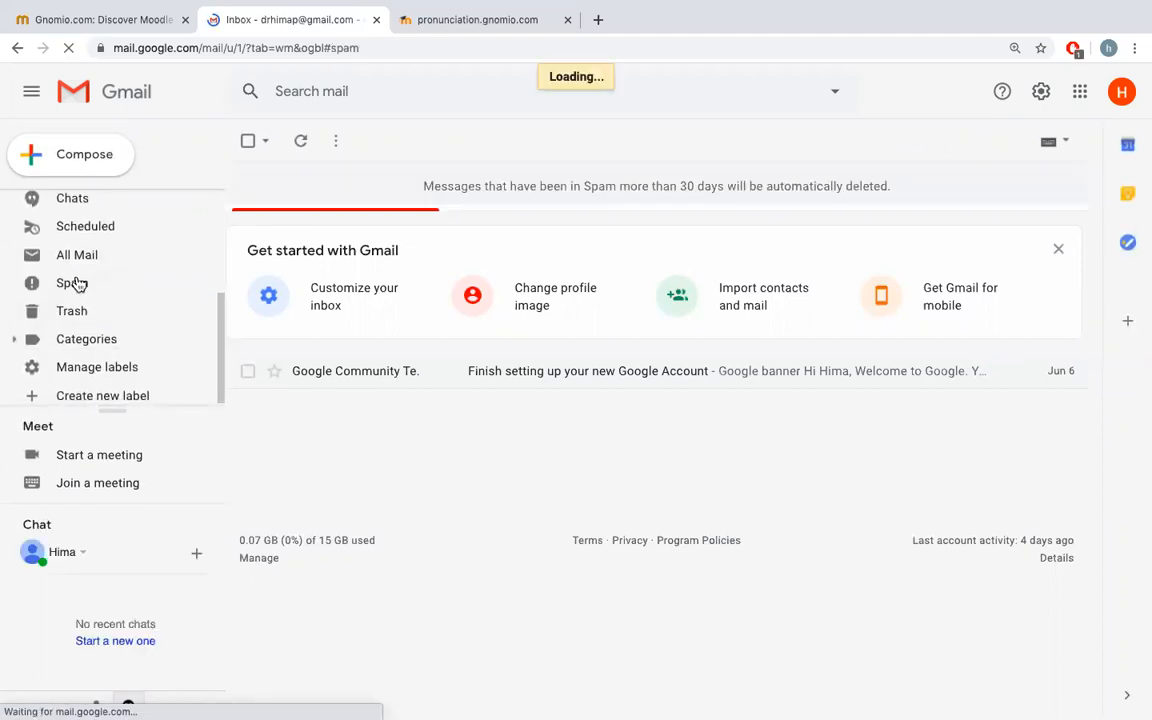
pyautogui.click(70, 284)
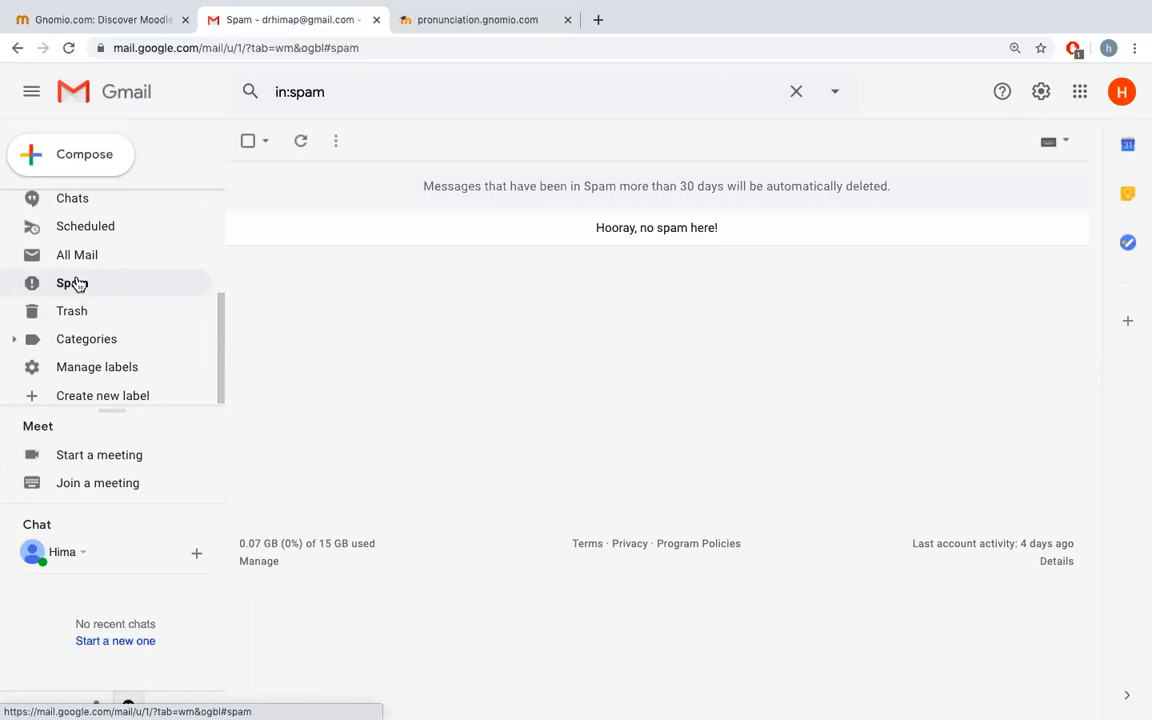
pyautogui.moveTo(336, 284)
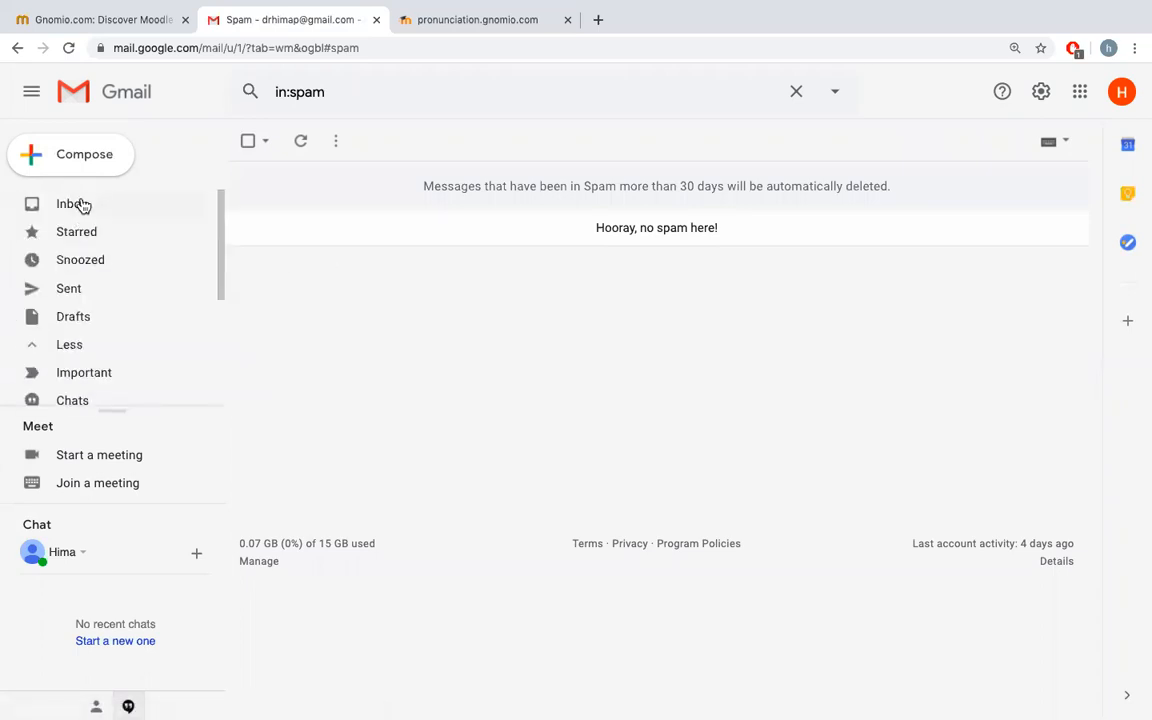
pyautogui.click(72, 204)
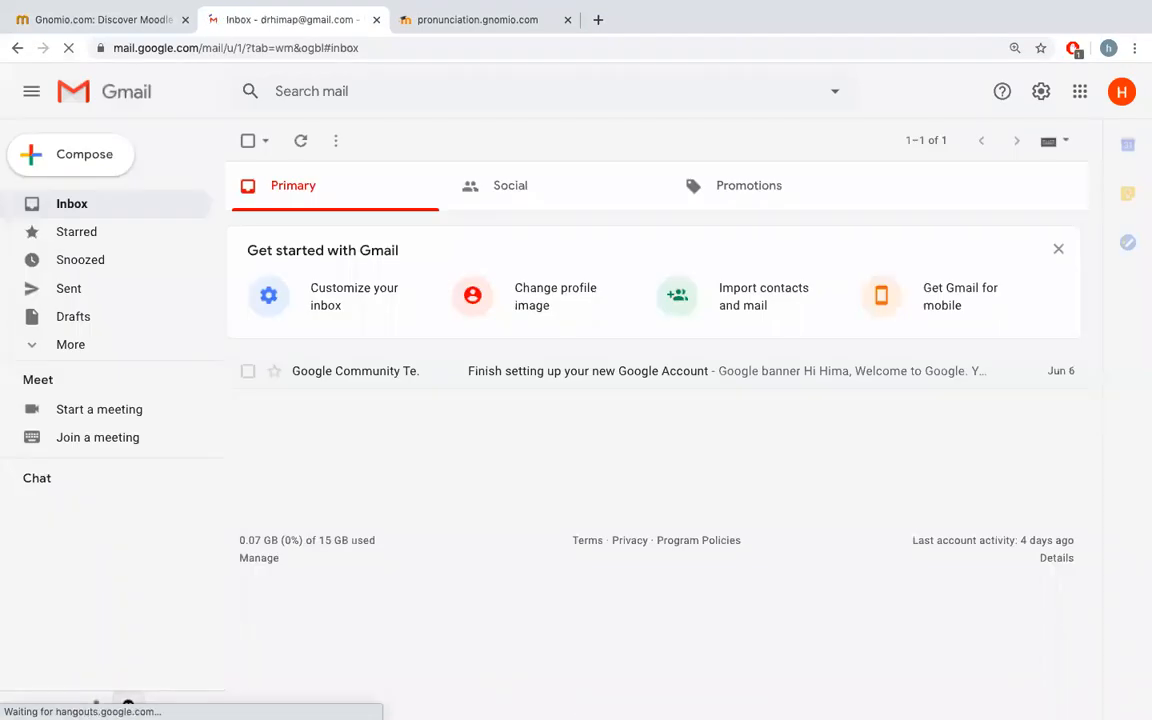
pyautogui.moveTo(710, 676)
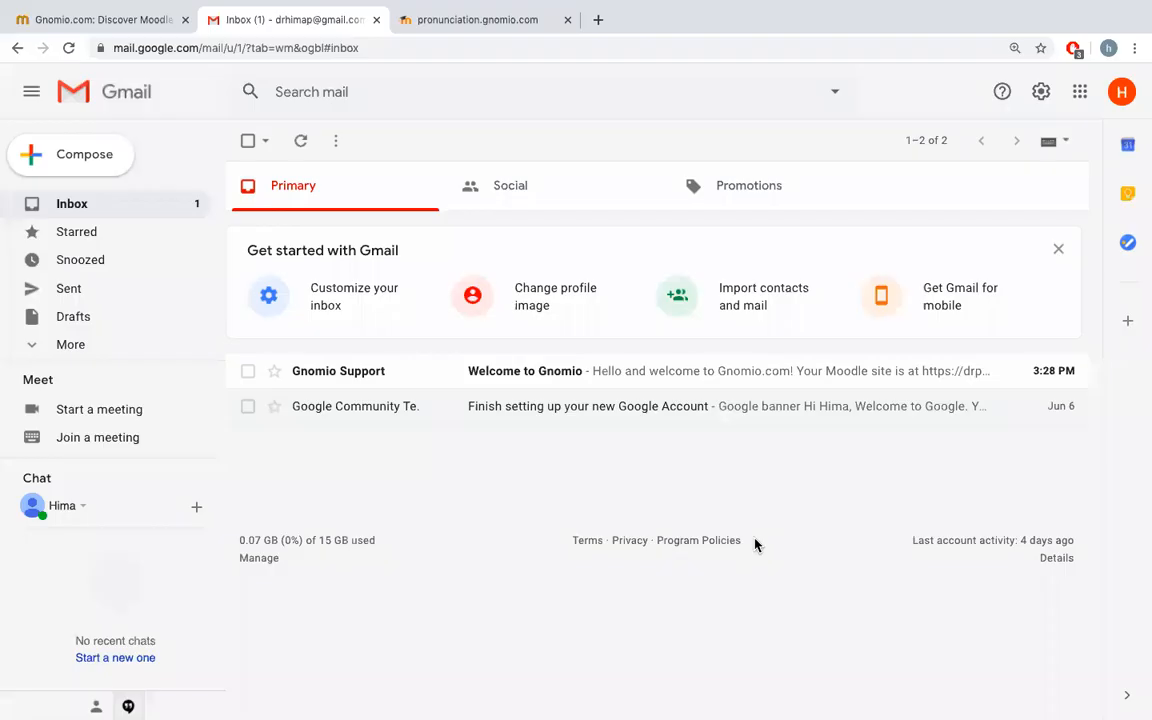
pyautogui.moveTo(308, 384)
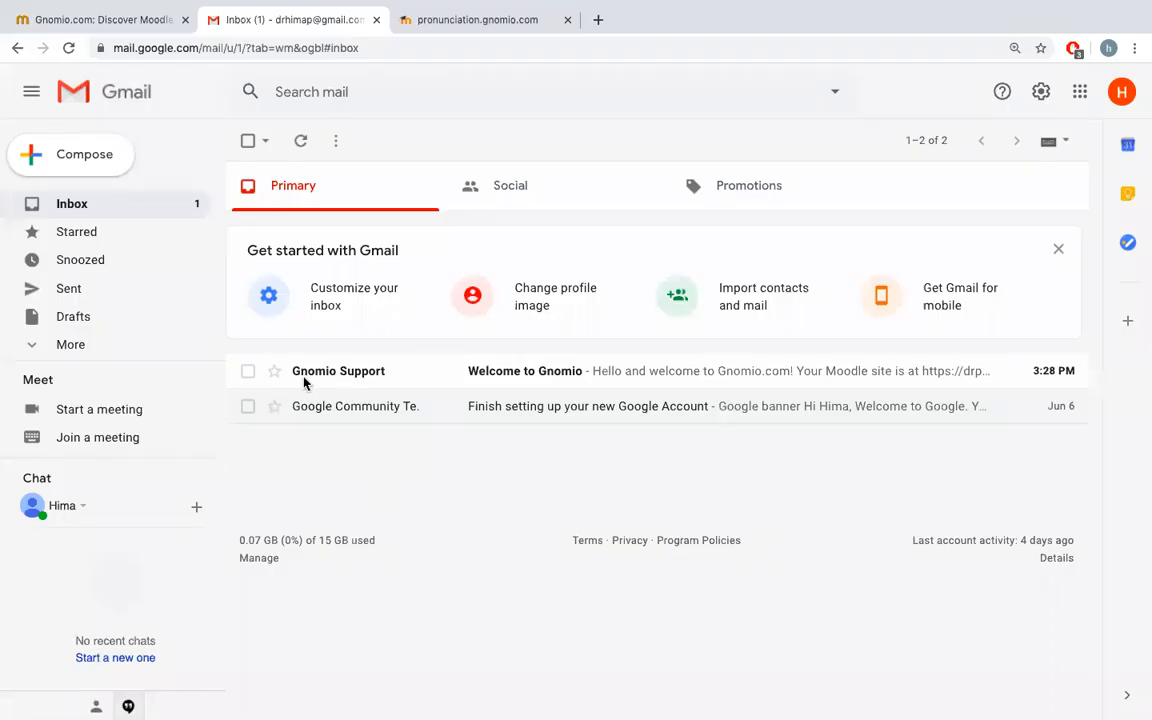
pyautogui.moveTo(540, 376)
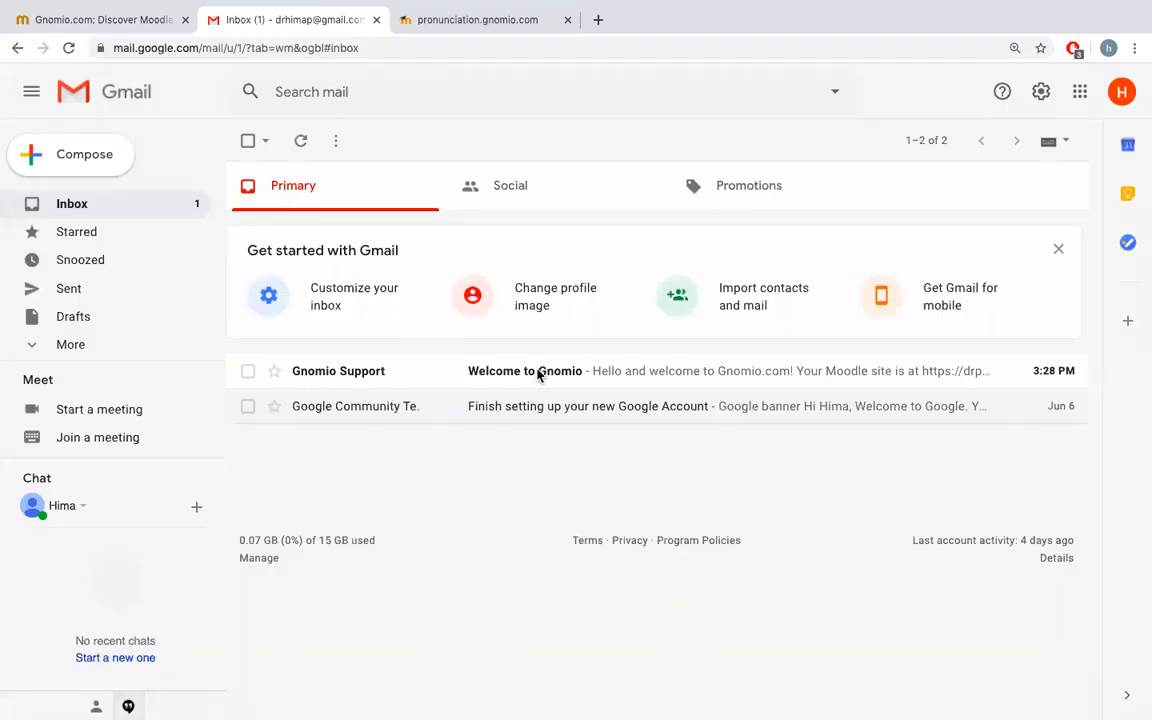
# Copy the admin password from the Welcome to Gnomio email and follow the drphb.gnomio.com link
pyautogui.click(524, 370)
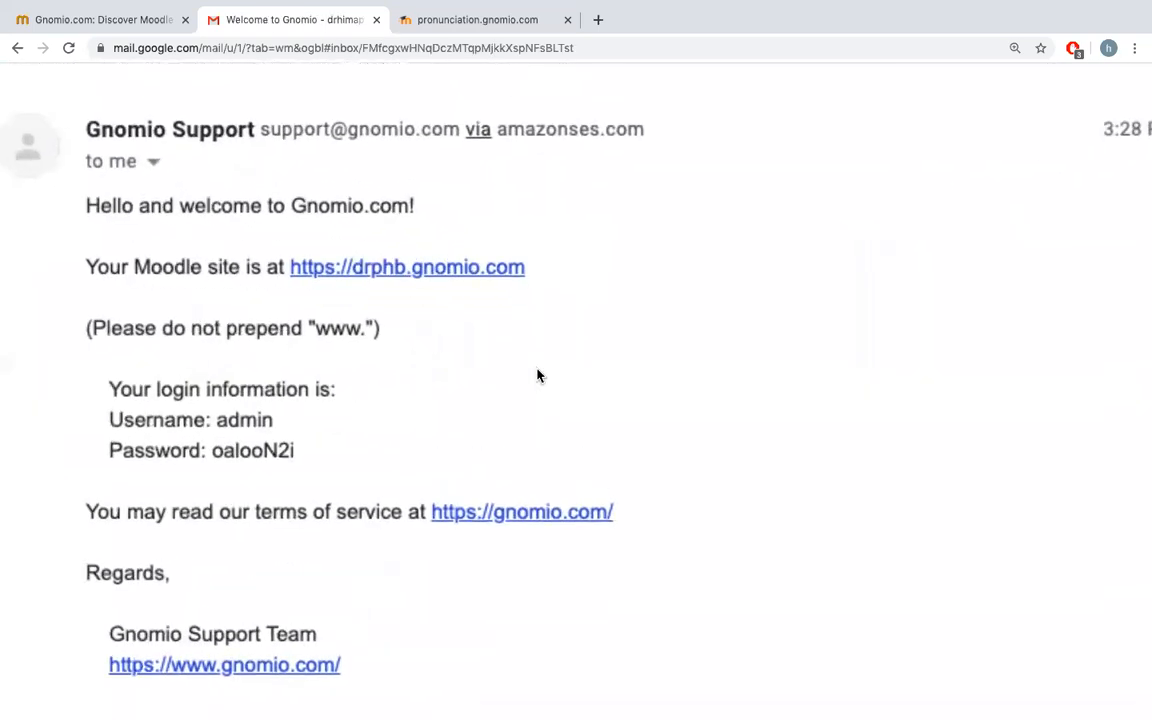
pyautogui.scroll(3)
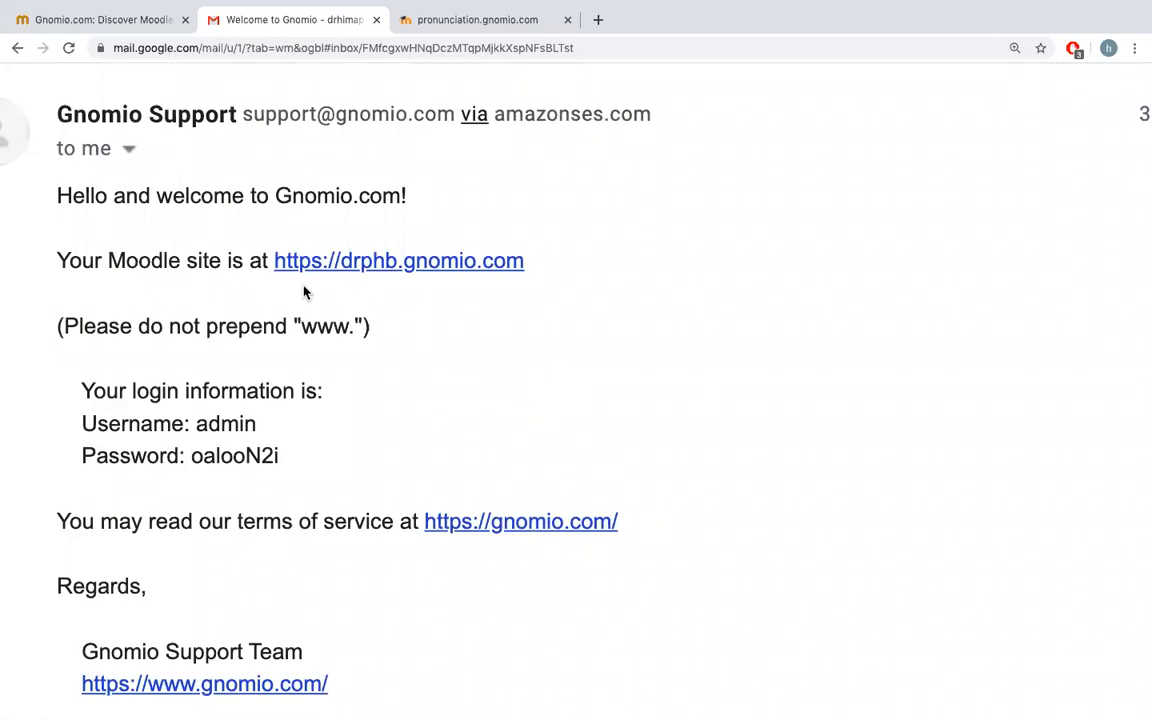
pyautogui.moveTo(392, 288)
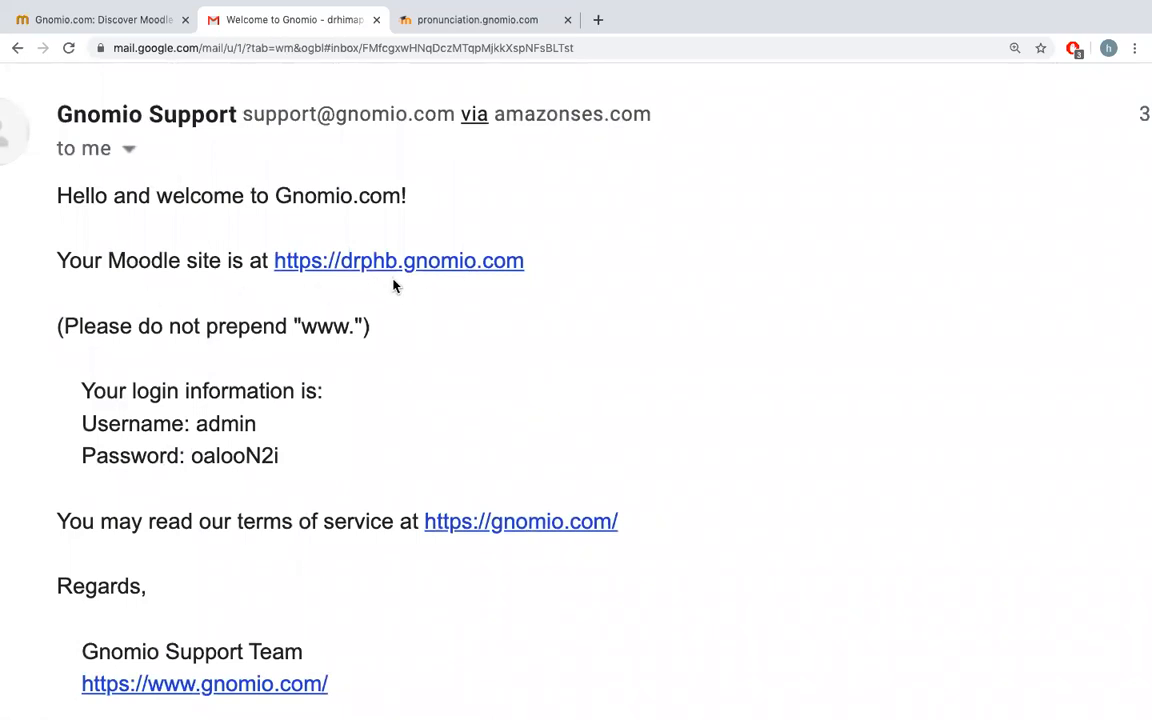
pyautogui.moveTo(308, 452)
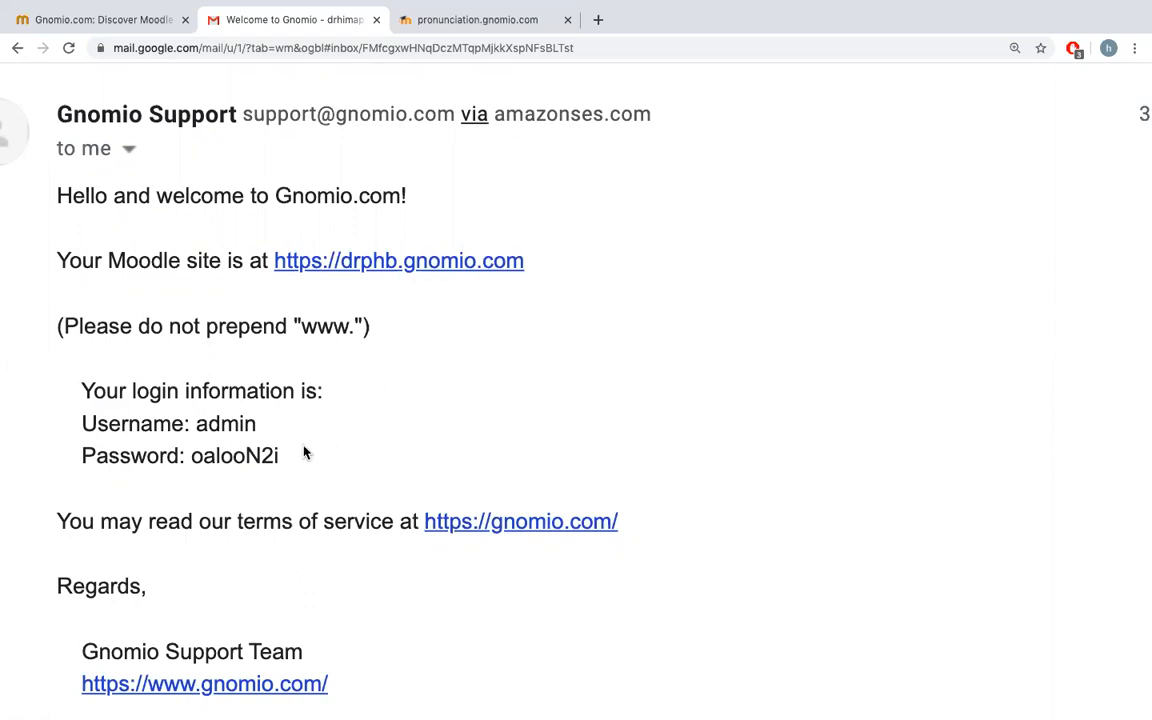
pyautogui.moveTo(268, 438)
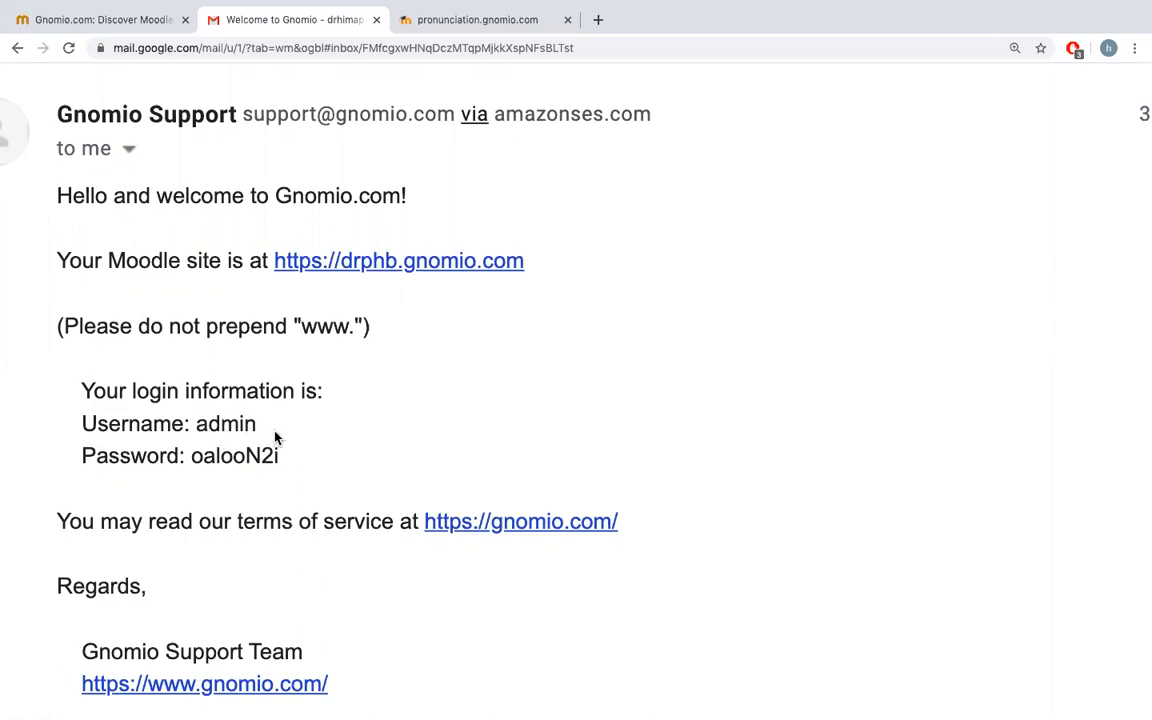
pyautogui.moveTo(204, 476)
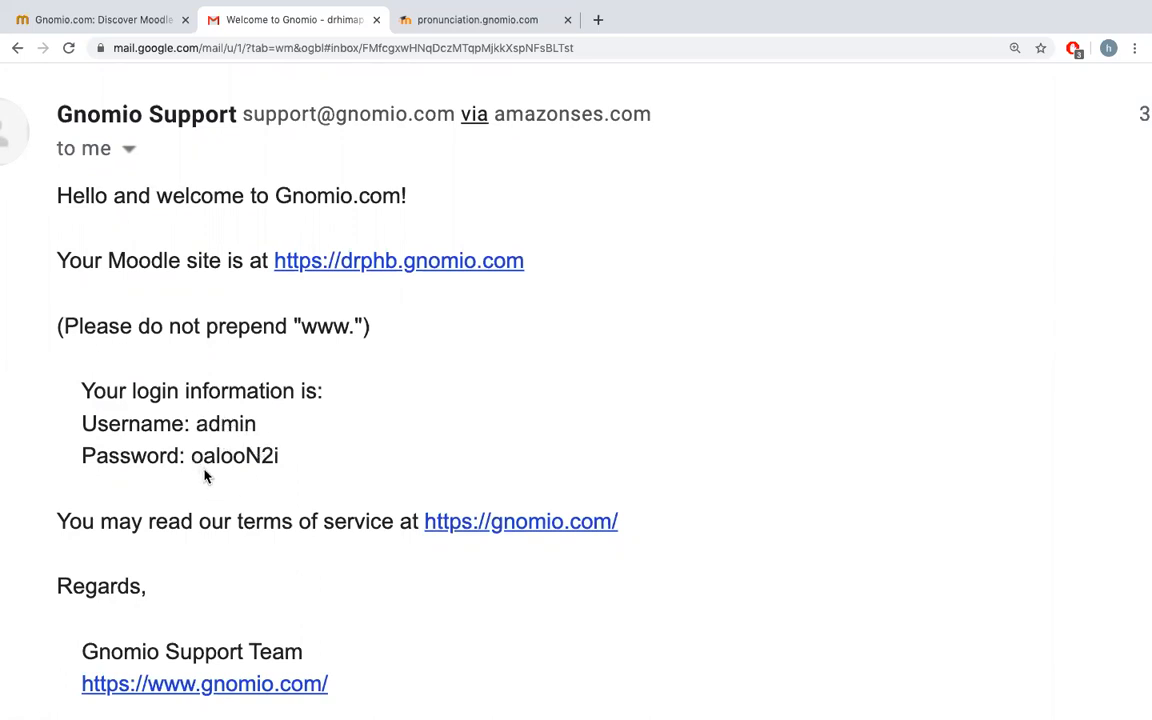
pyautogui.moveTo(220, 484)
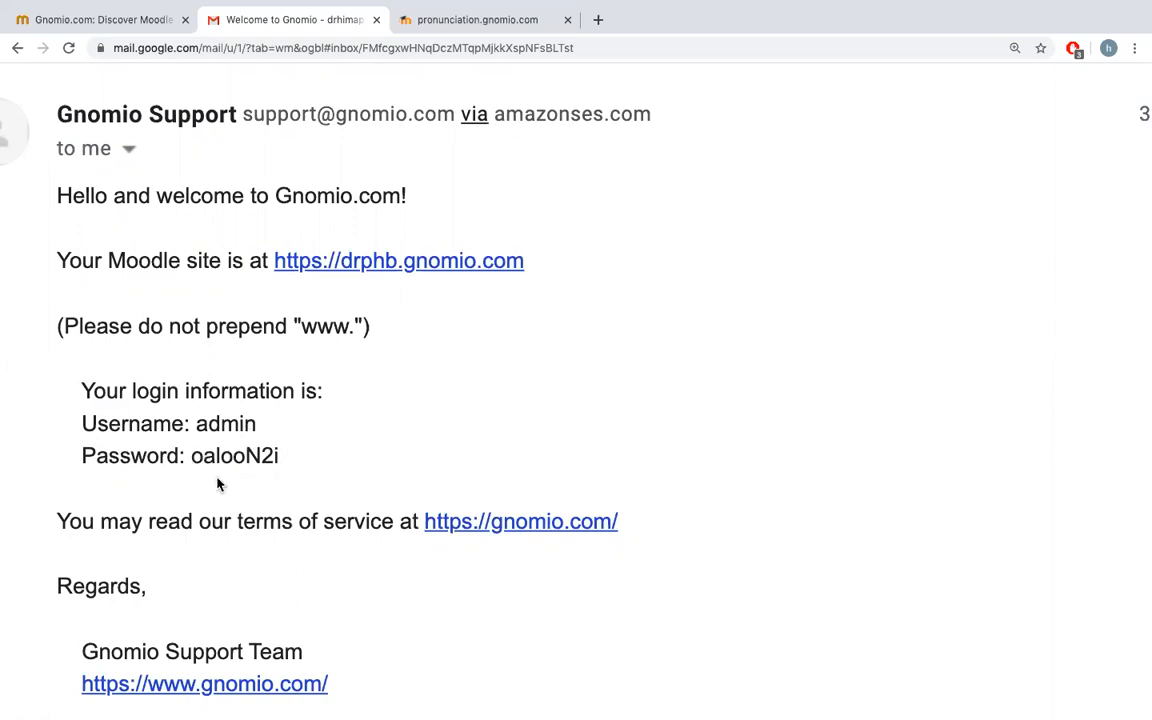
pyautogui.moveTo(284, 468)
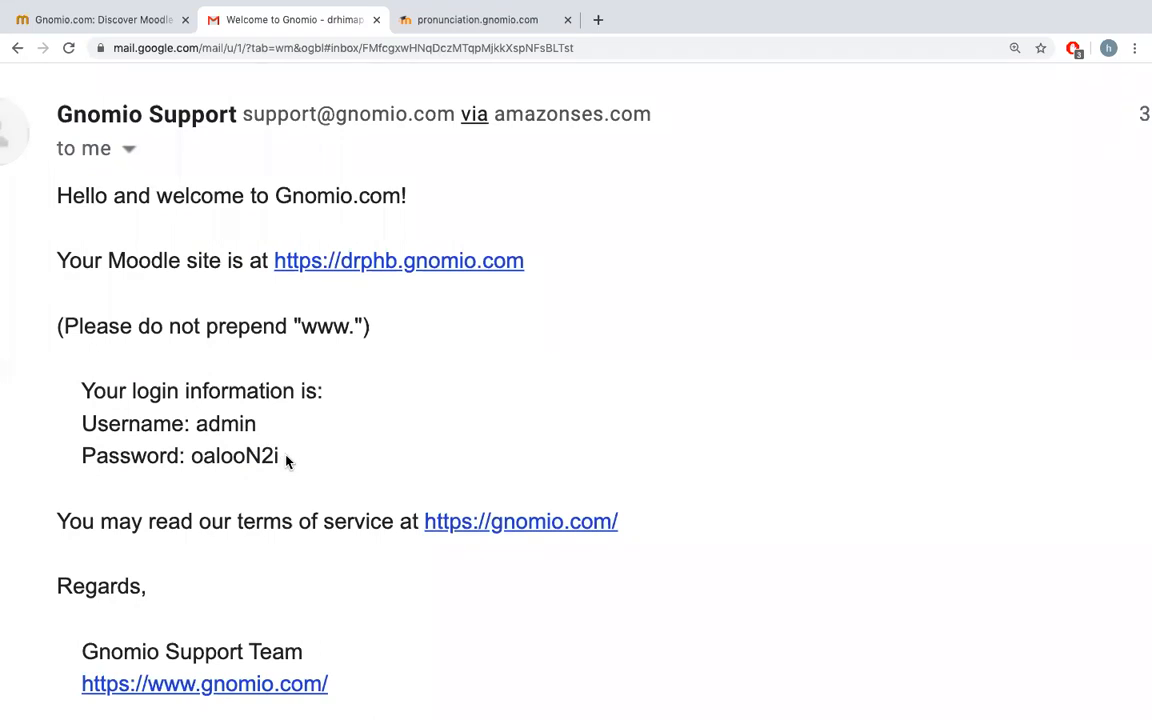
pyautogui.doubleClick(234, 456)
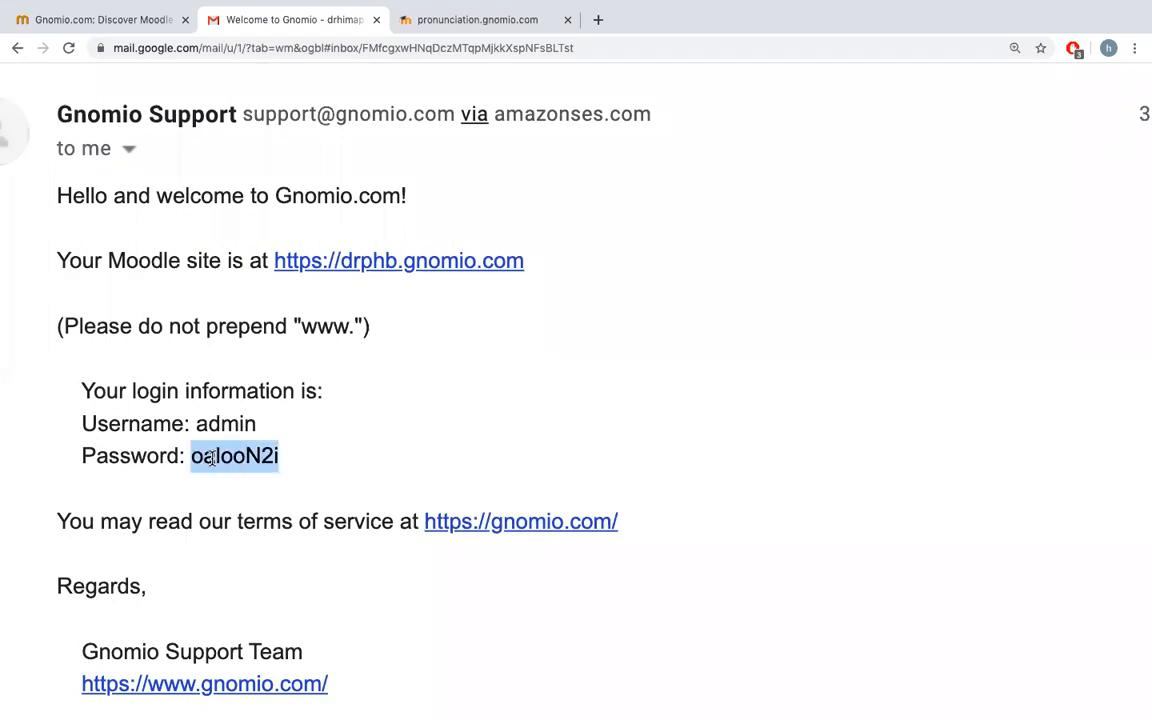
pyautogui.rightClick(234, 456)
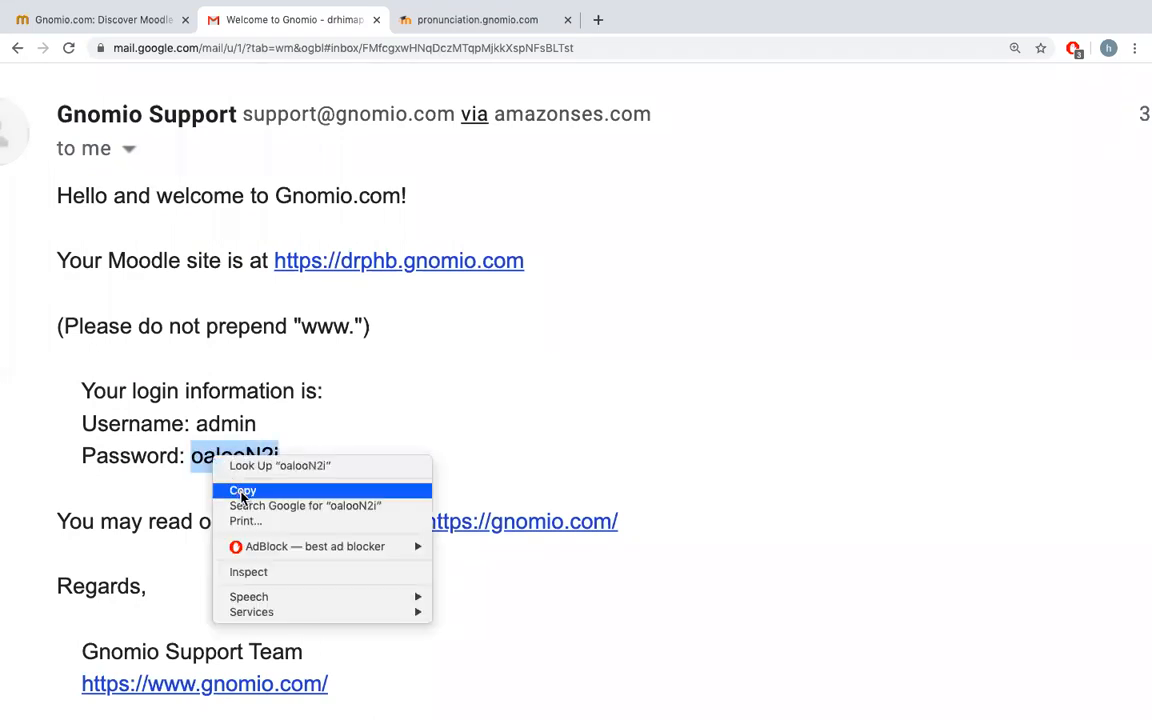
pyautogui.click(244, 490)
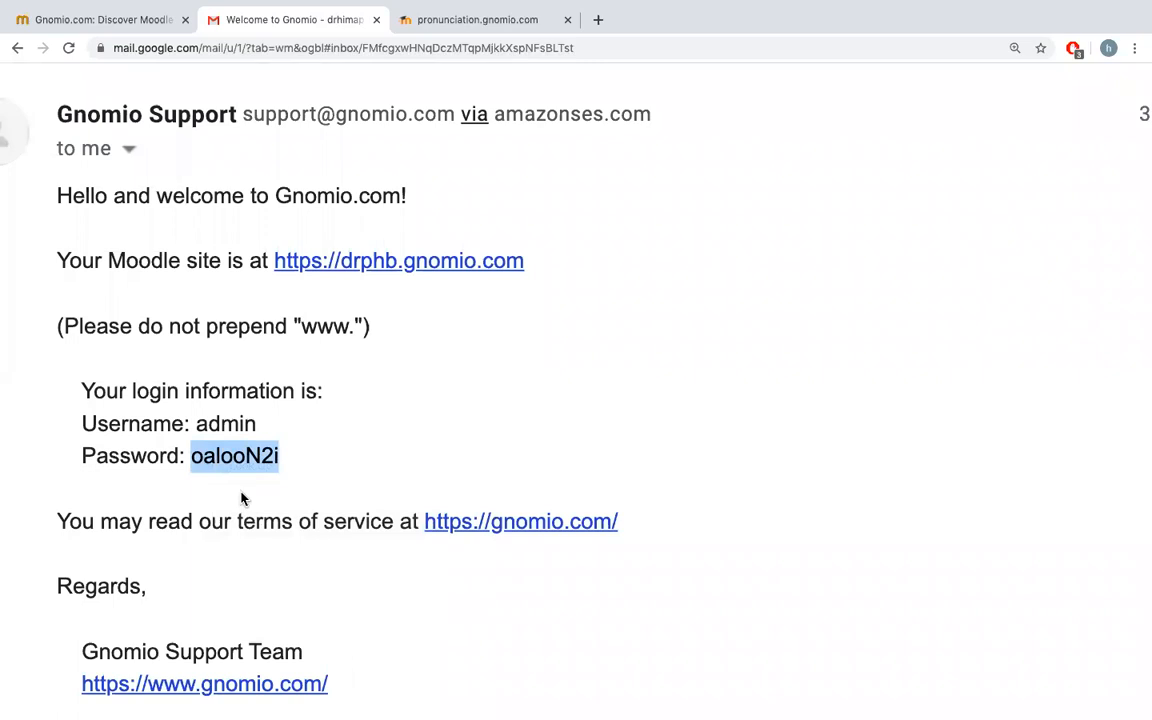
pyautogui.click(398, 260)
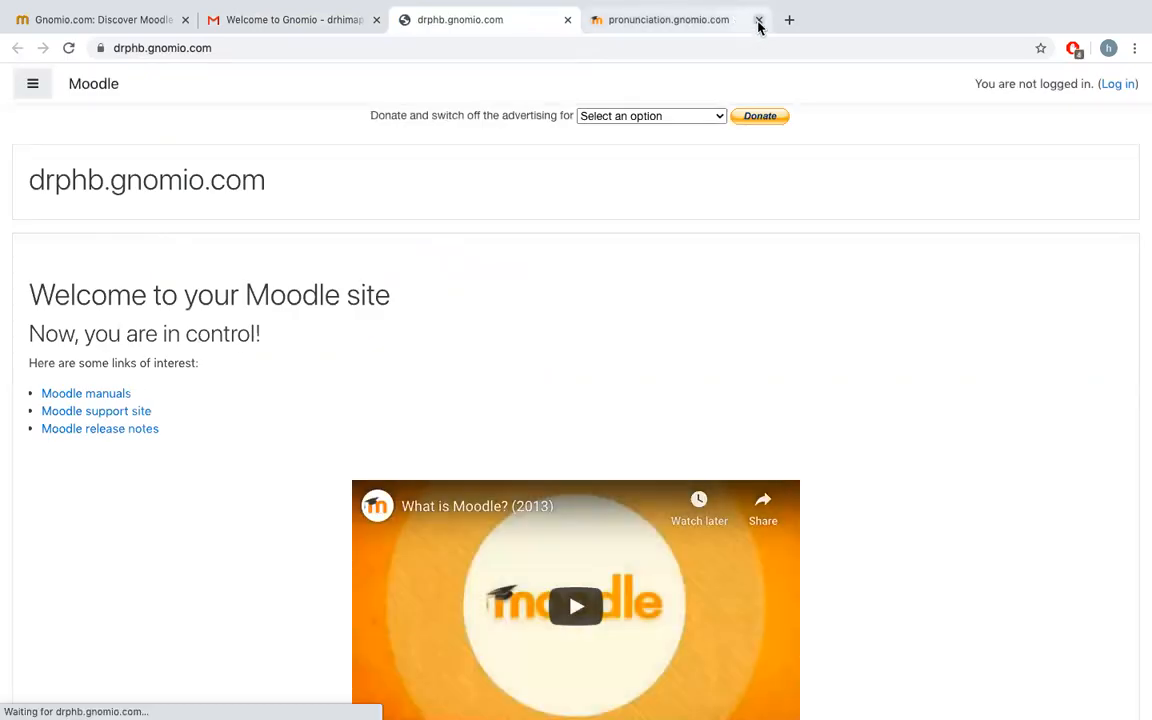
# Close the extra pronunciation tab and exclude drphb.gnomio.com from AdBlock
pyautogui.click(758, 20)
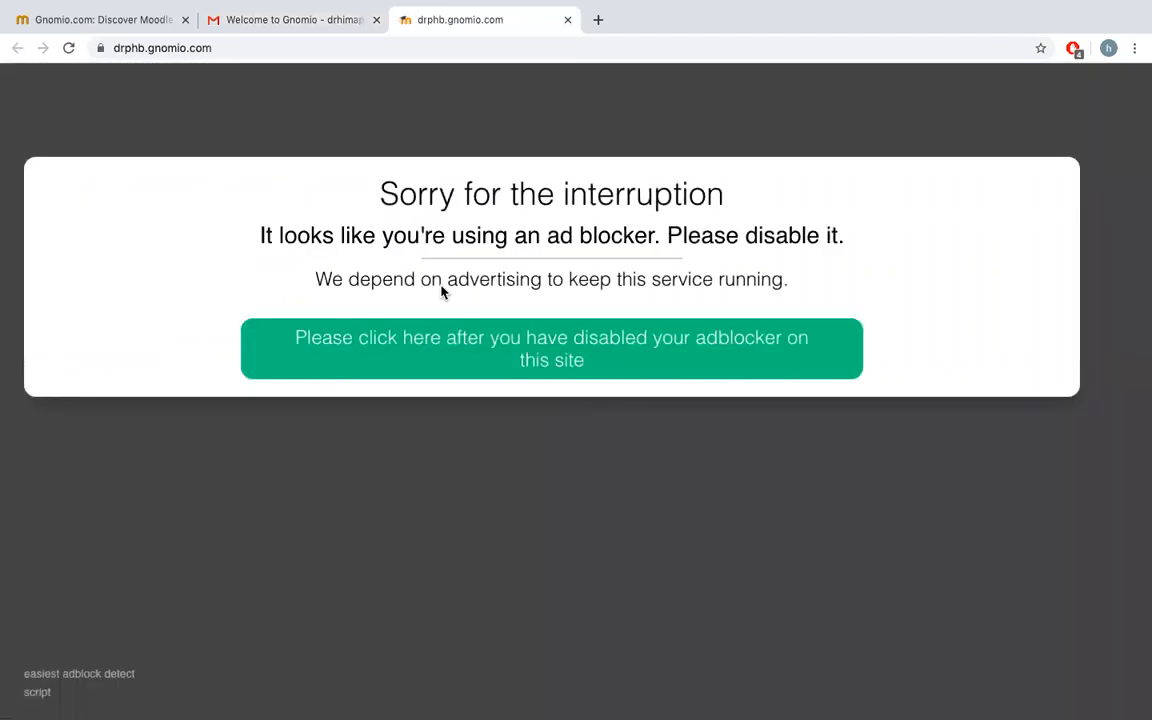
pyautogui.moveTo(772, 278)
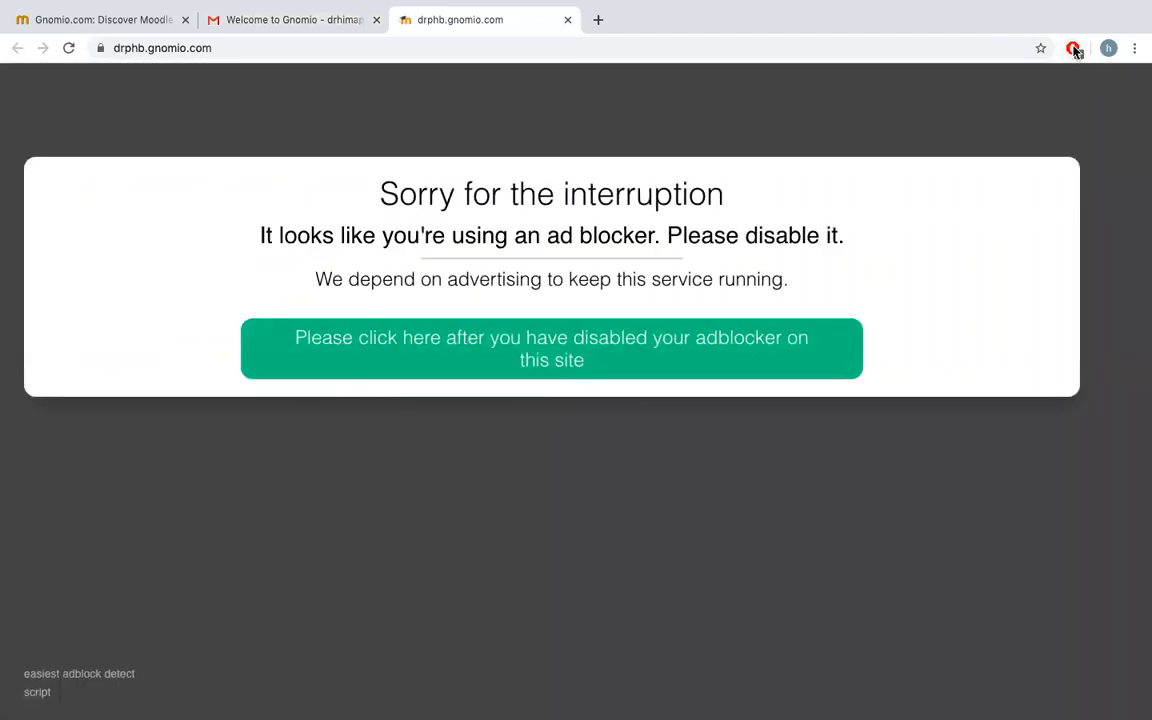
pyautogui.click(1072, 48)
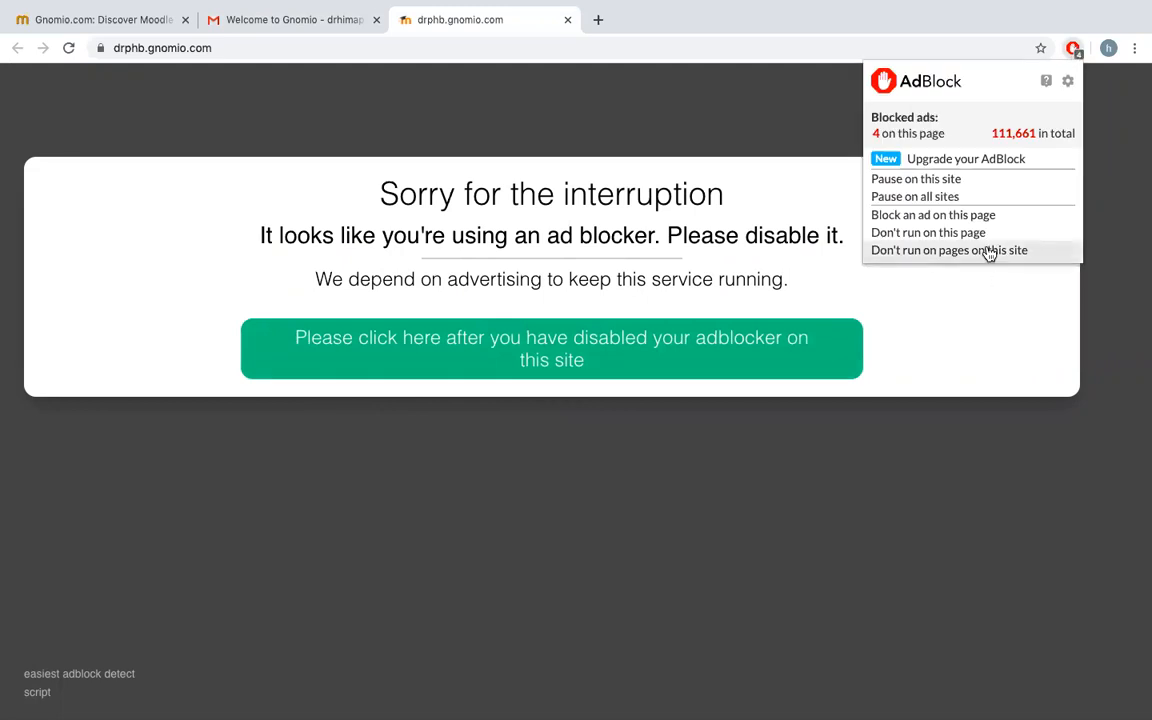
pyautogui.click(948, 250)
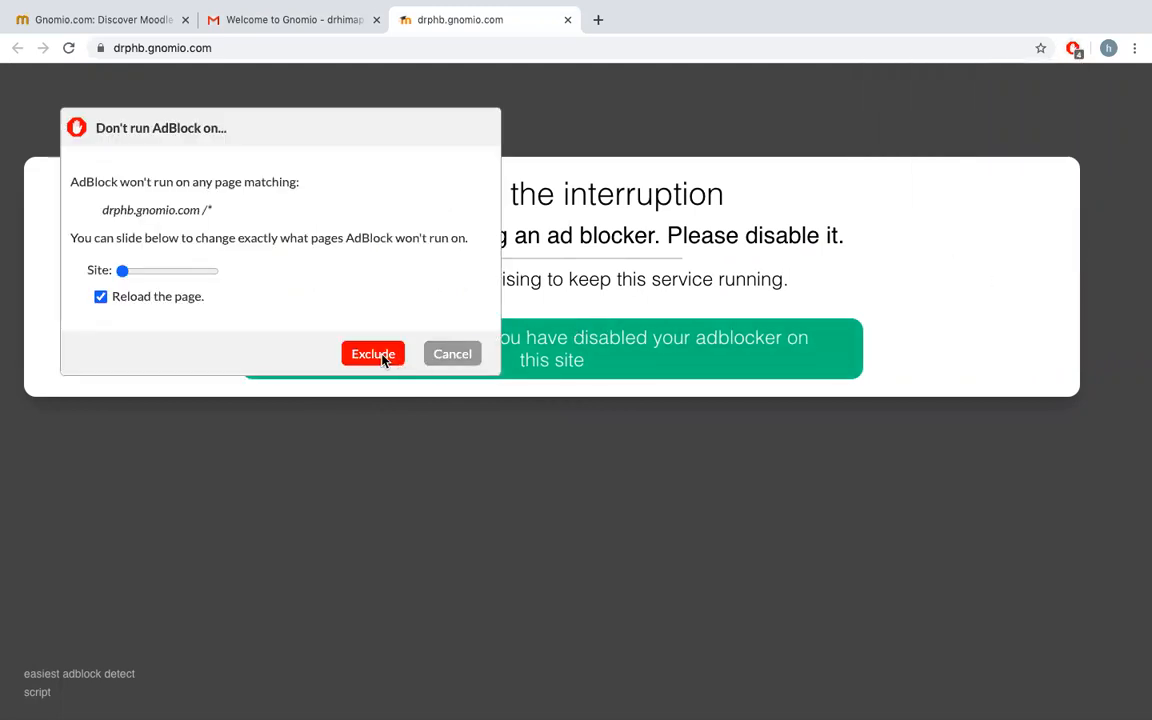
pyautogui.click(372, 352)
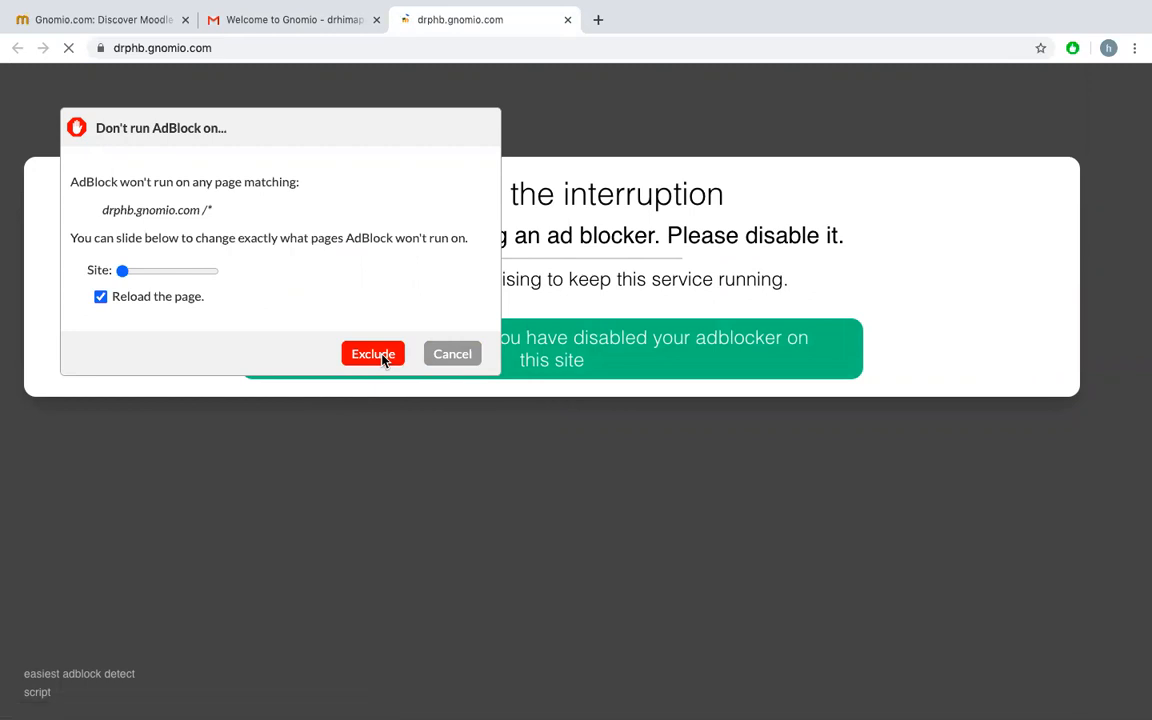
pyautogui.click(372, 352)
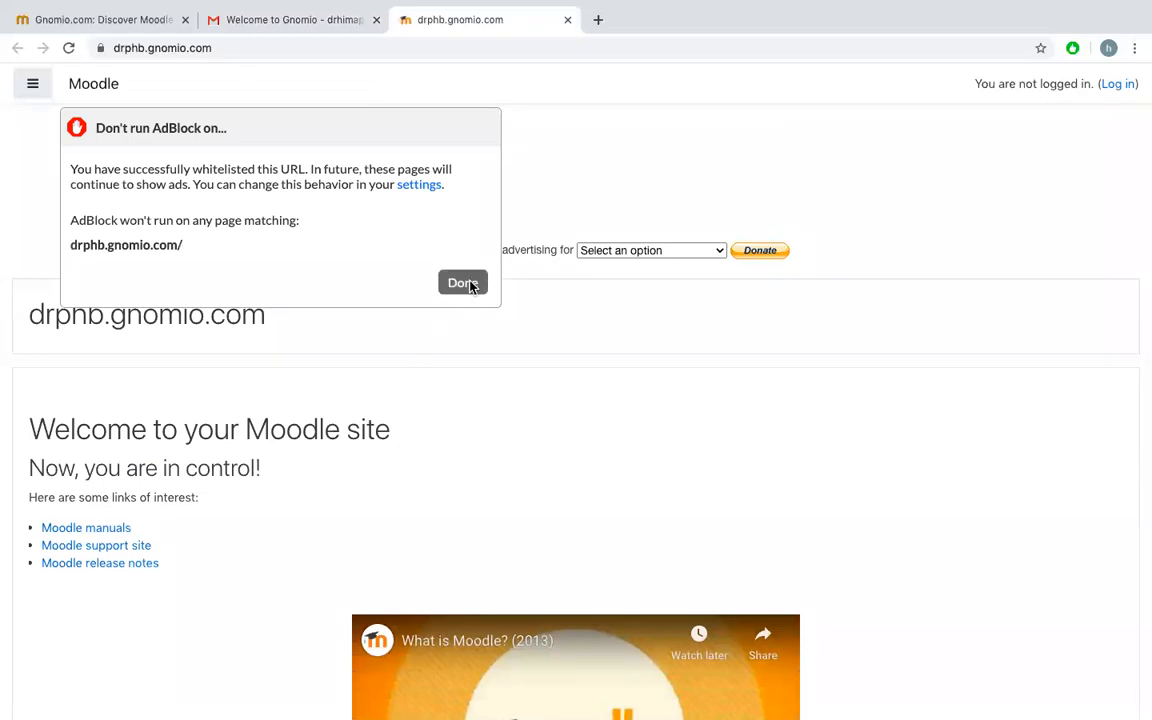
pyautogui.click(462, 282)
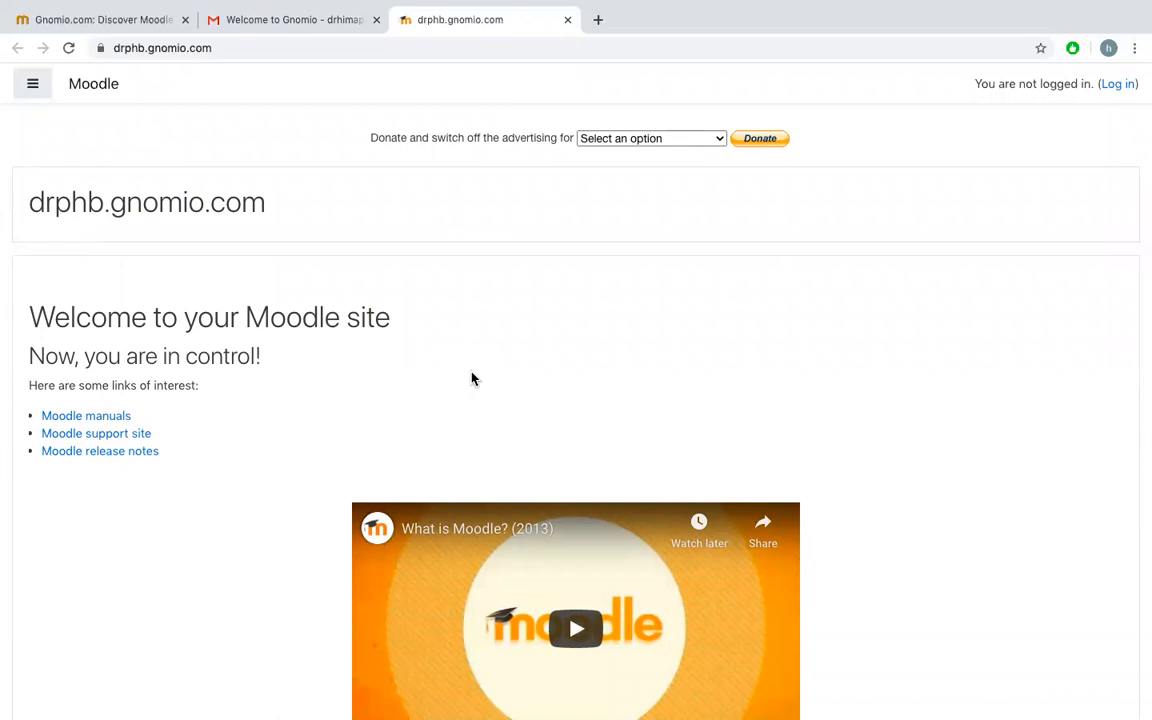
# Look over the drphb.gnomio.com Moodle welcome page and go to its Log in page
pyautogui.scroll(-3)
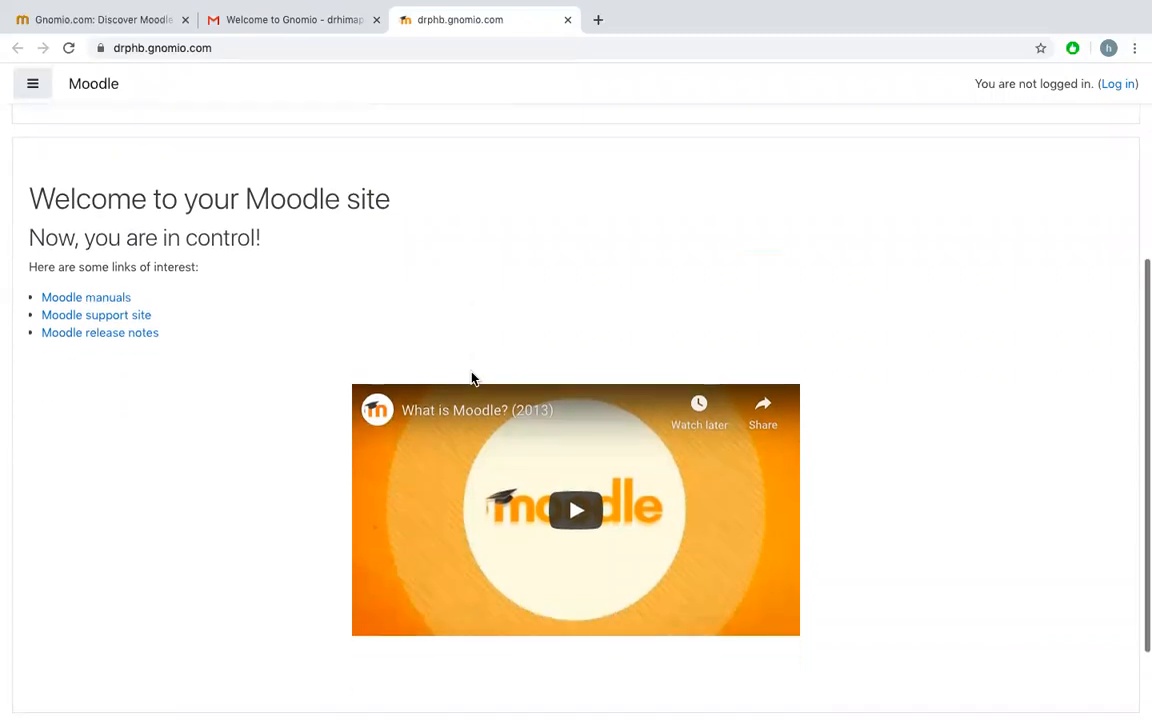
pyautogui.scroll(-3)
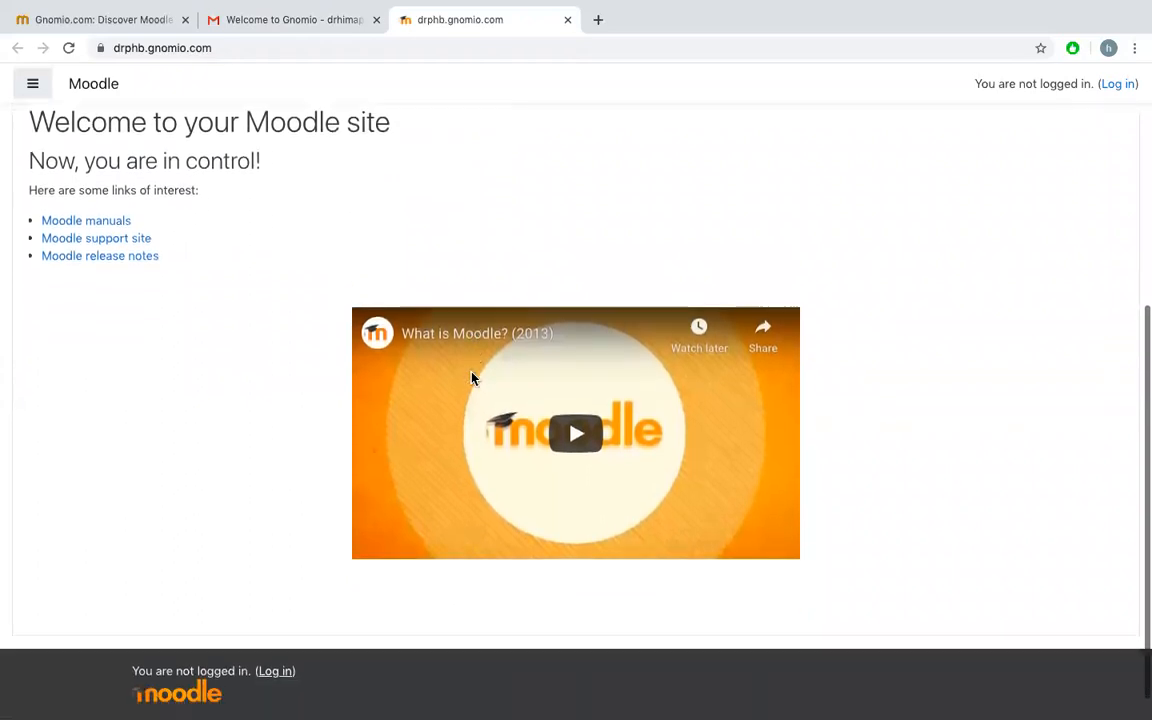
pyautogui.moveTo(256, 378)
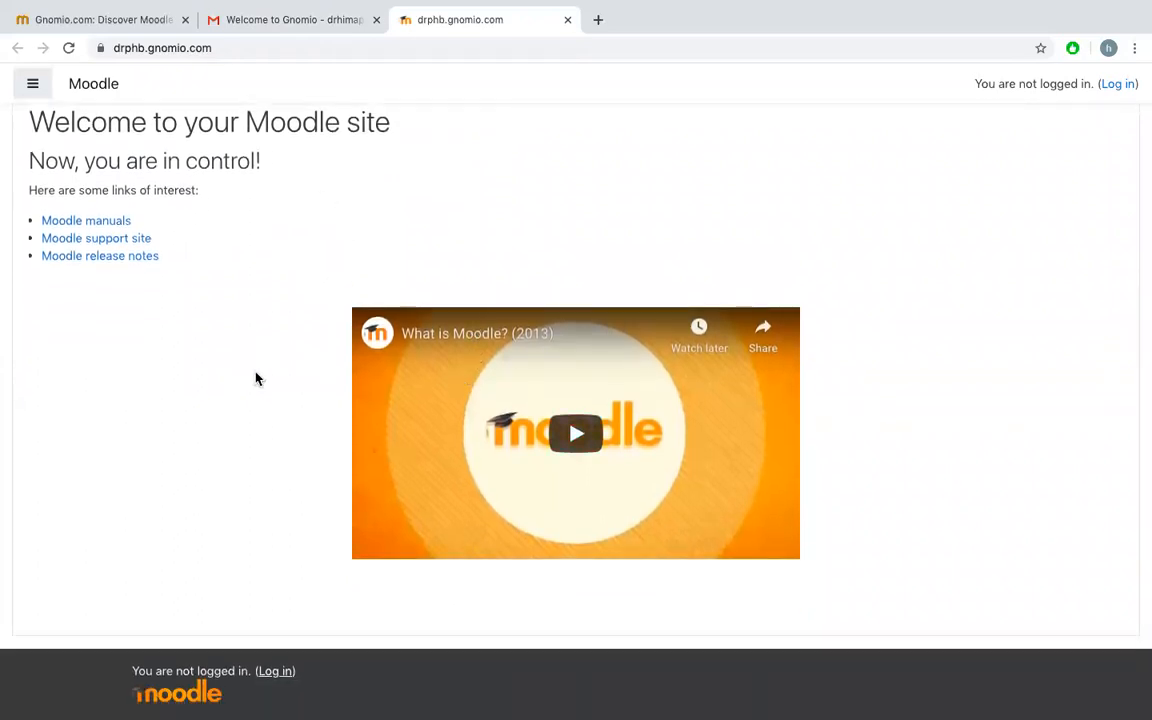
pyautogui.scroll(-3)
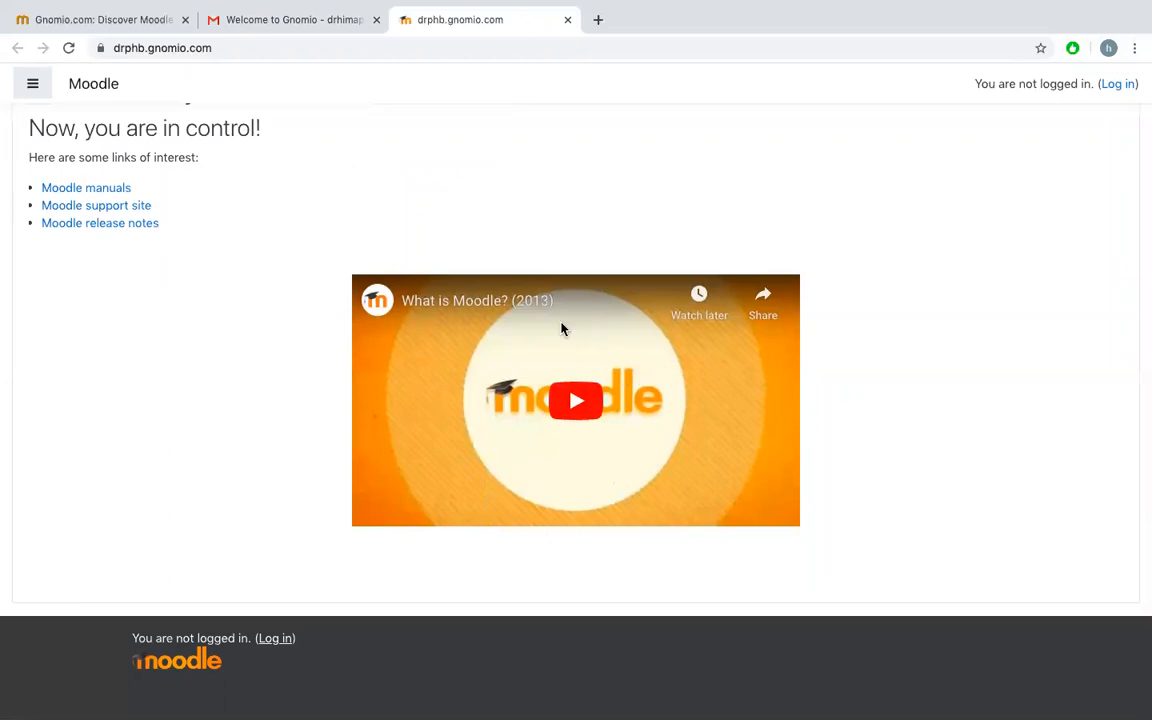
pyautogui.moveTo(548, 452)
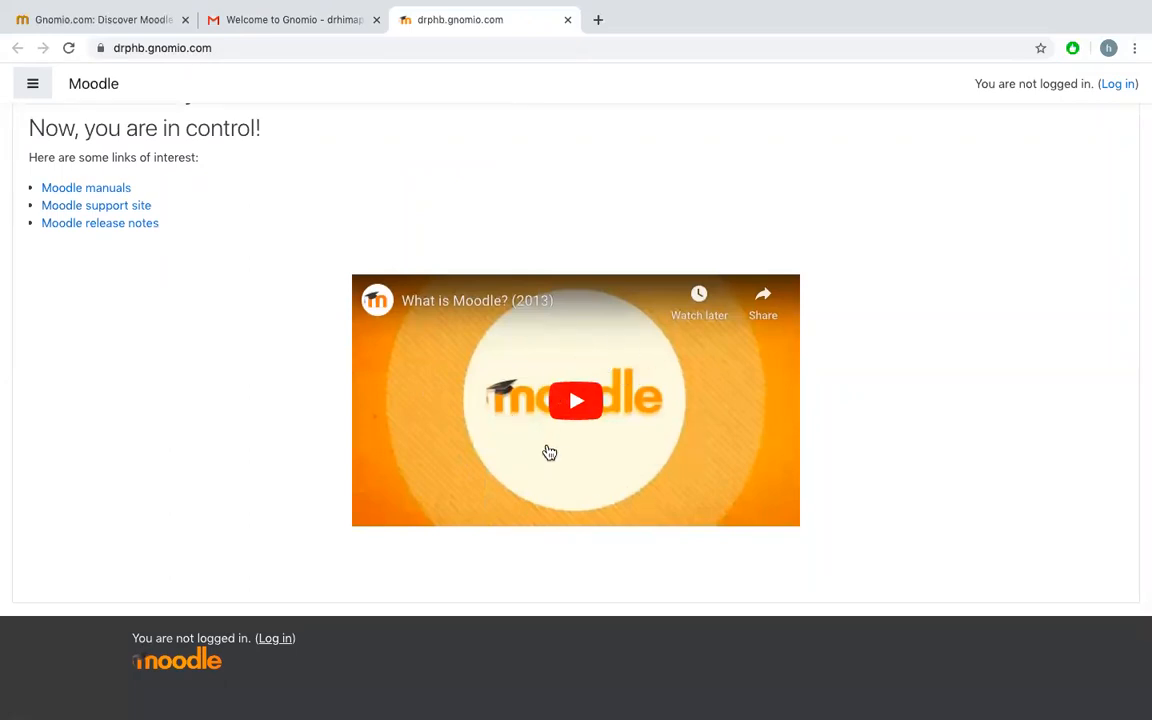
pyautogui.moveTo(528, 448)
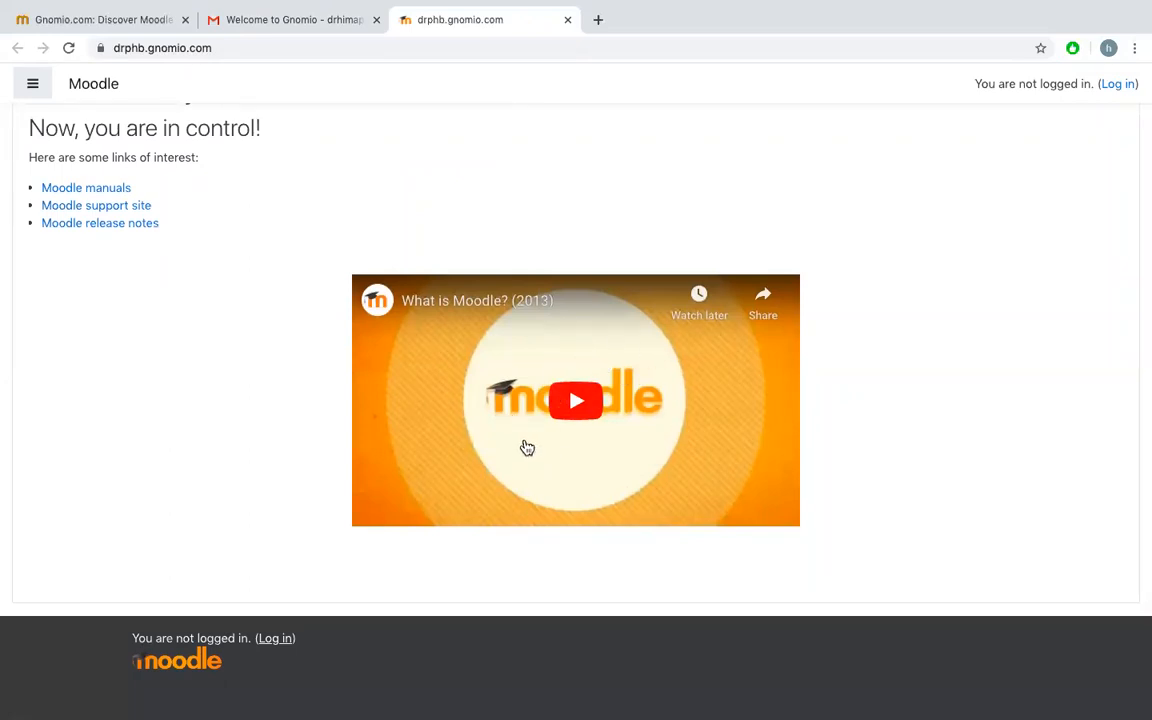
pyautogui.scroll(3)
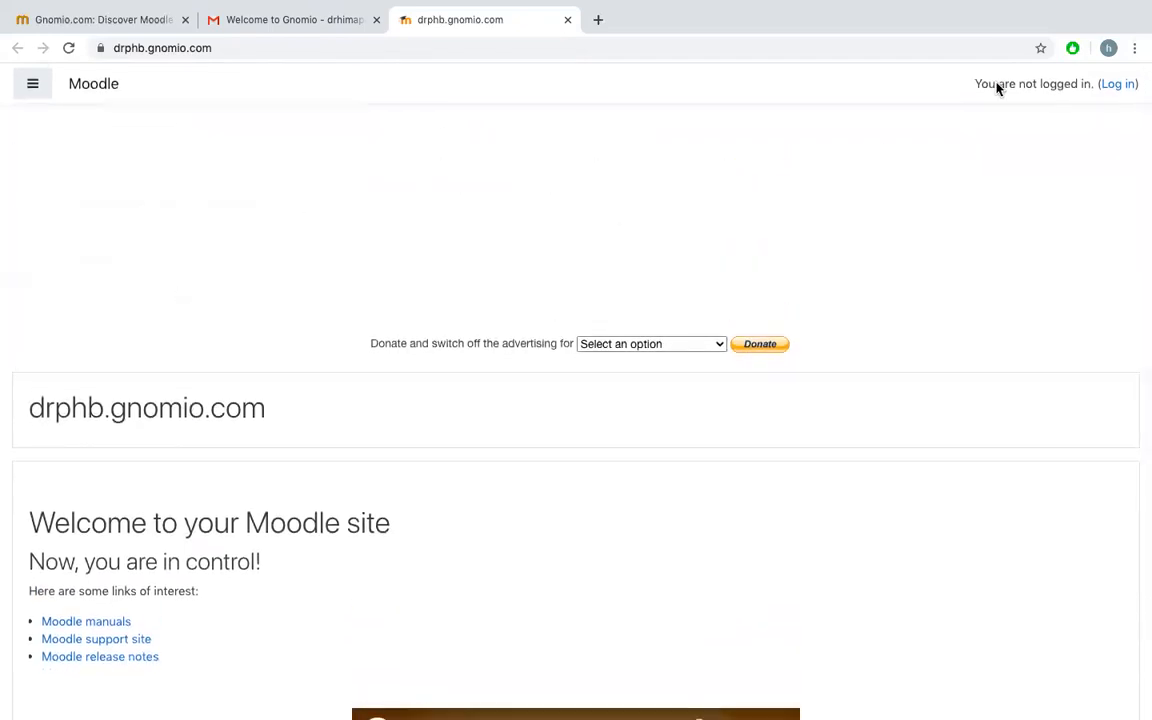
pyautogui.moveTo(1120, 104)
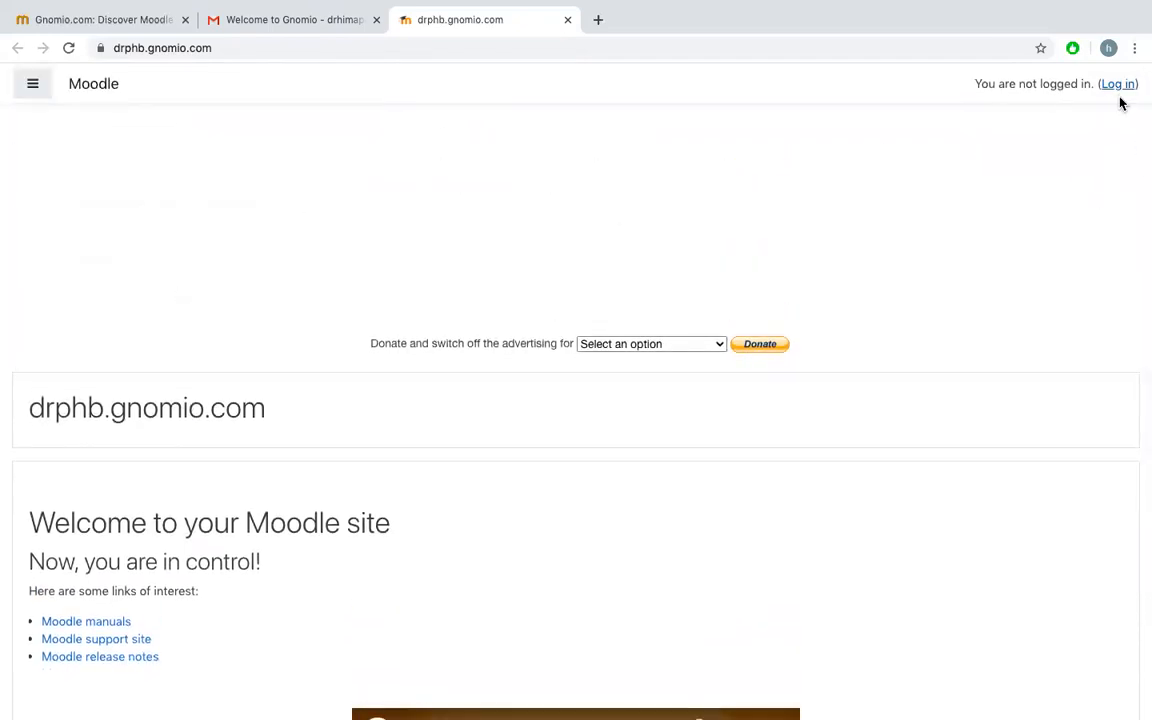
pyautogui.moveTo(1116, 84)
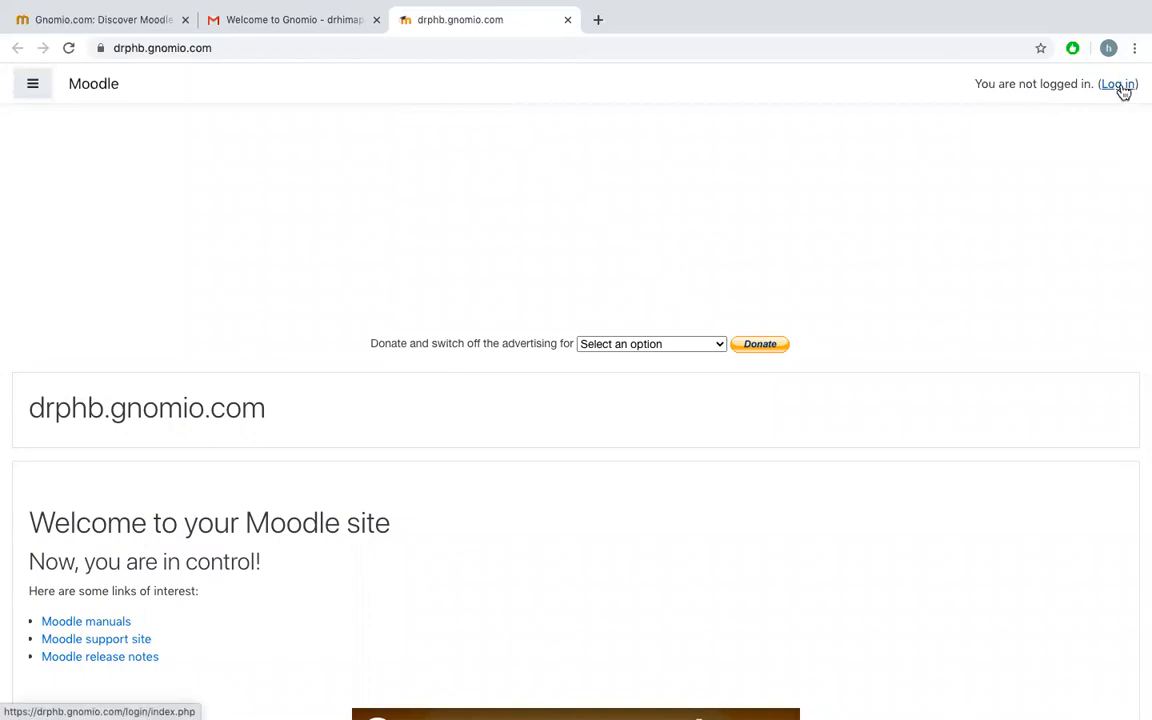
pyautogui.click(1116, 84)
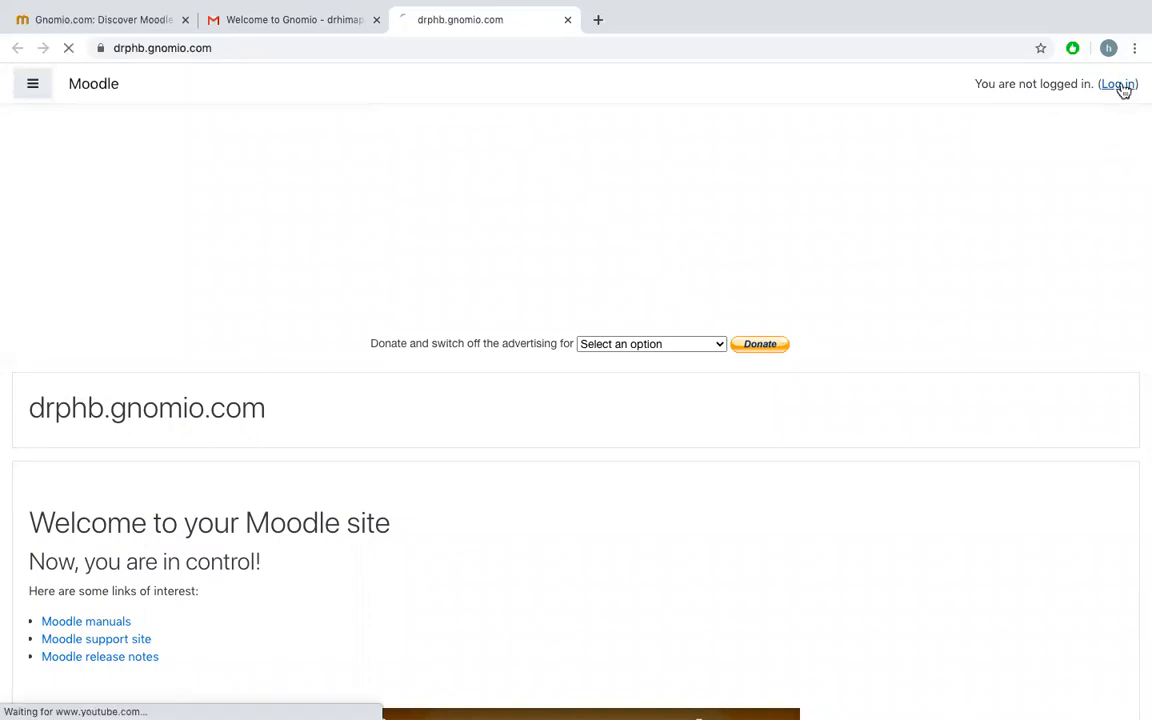
# Log in as admin with the pasted password and Remember username ticked
pyautogui.click(1116, 84)
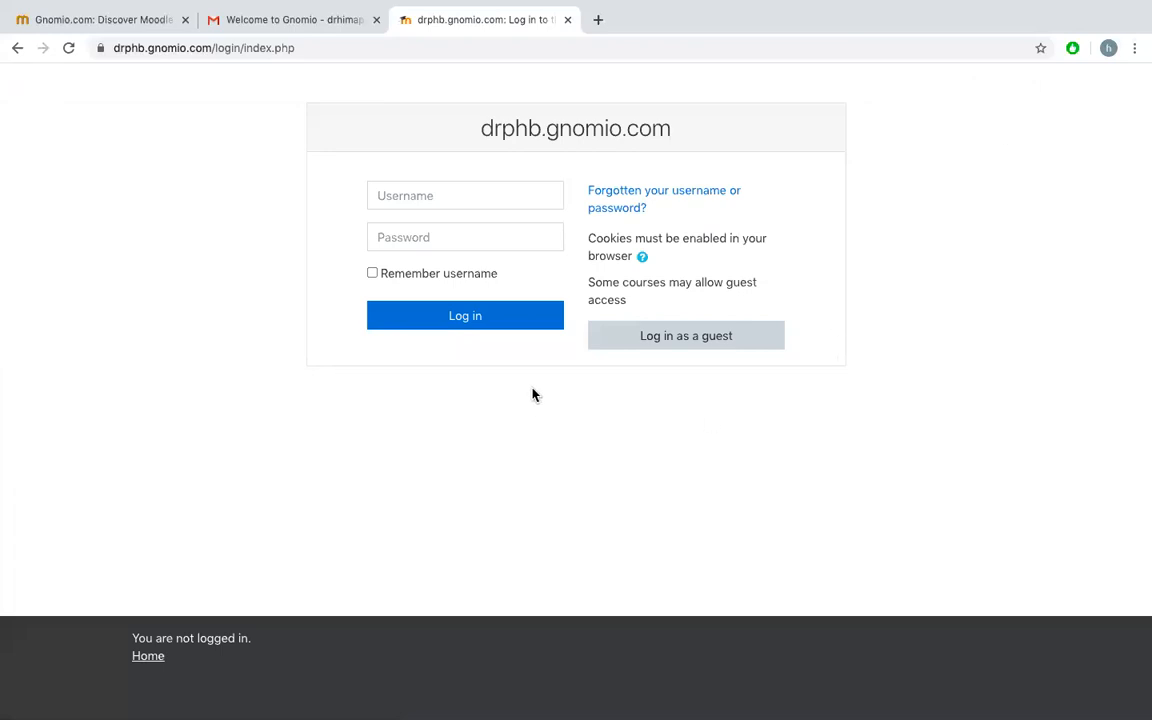
pyautogui.click(464, 196)
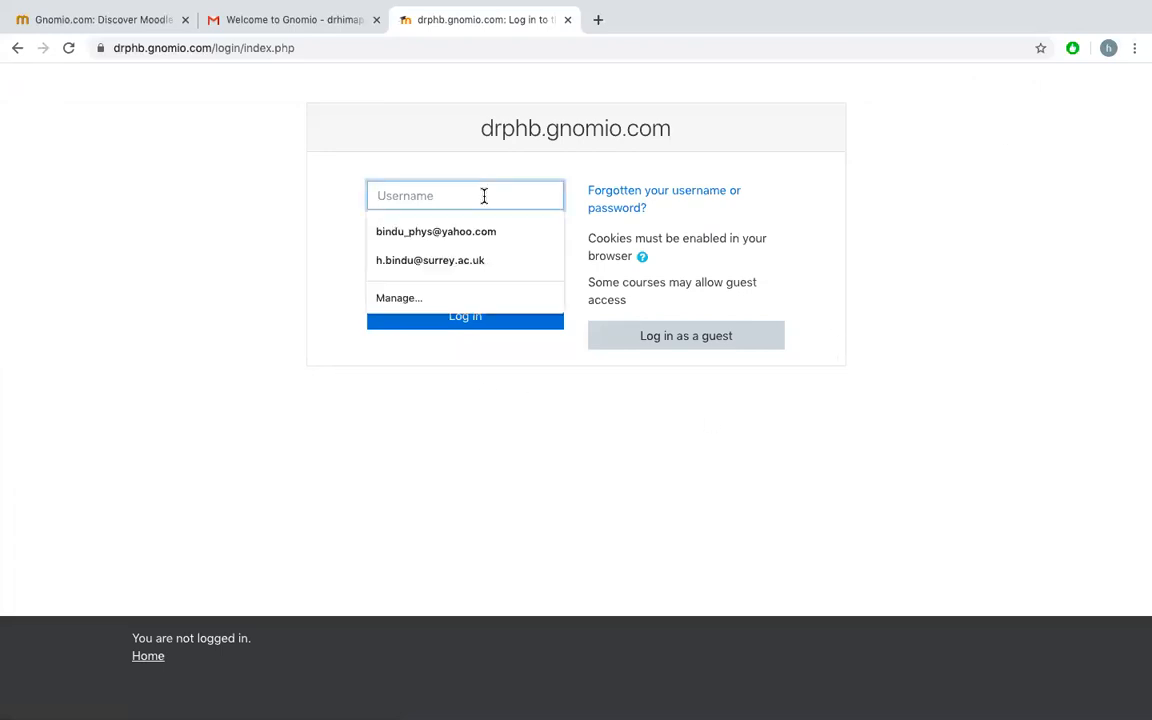
pyautogui.write('admin')
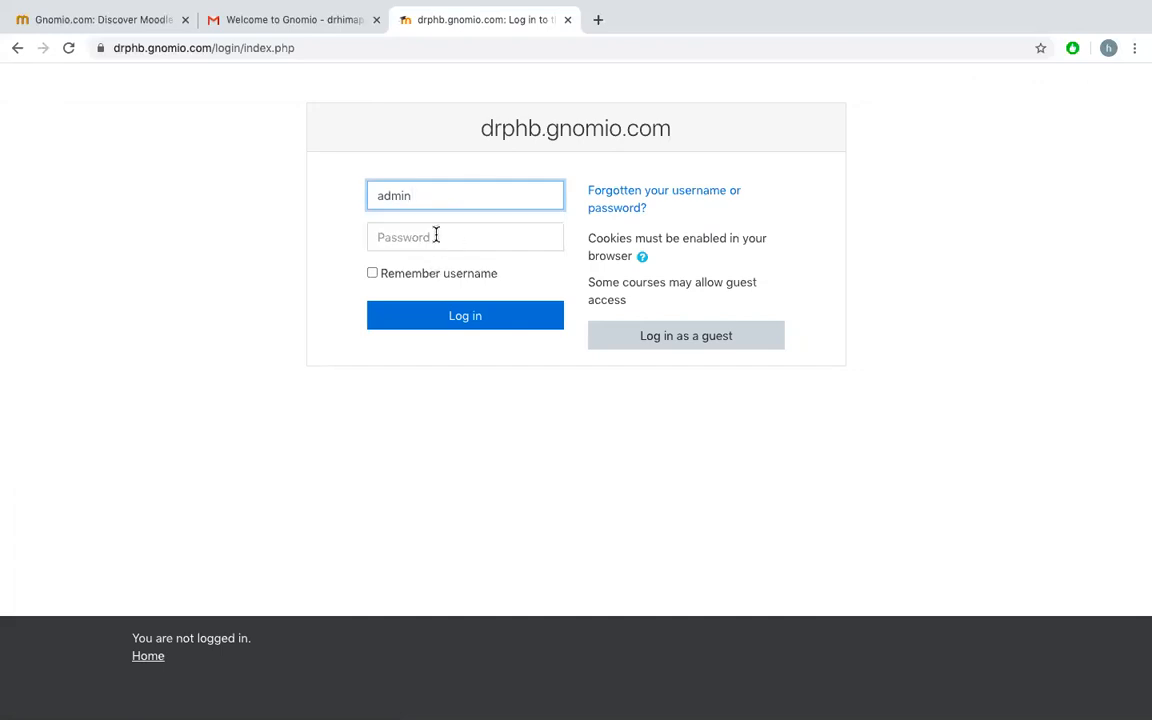
pyautogui.rightClick(436, 236)
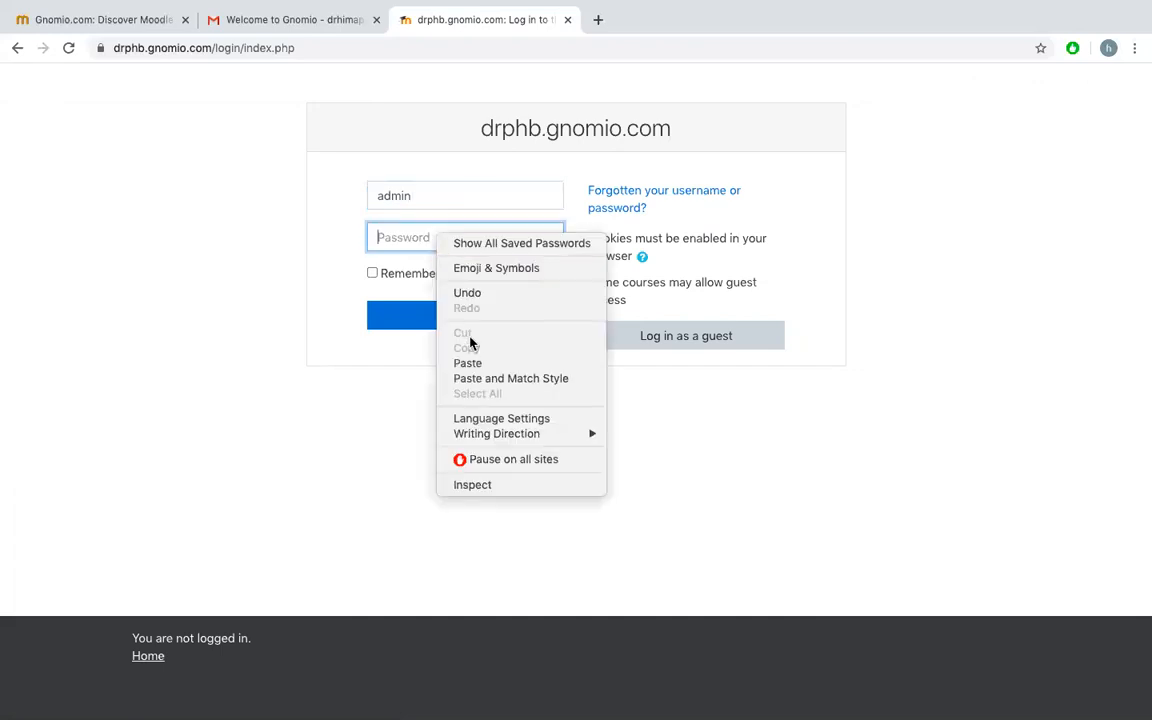
pyautogui.click(468, 364)
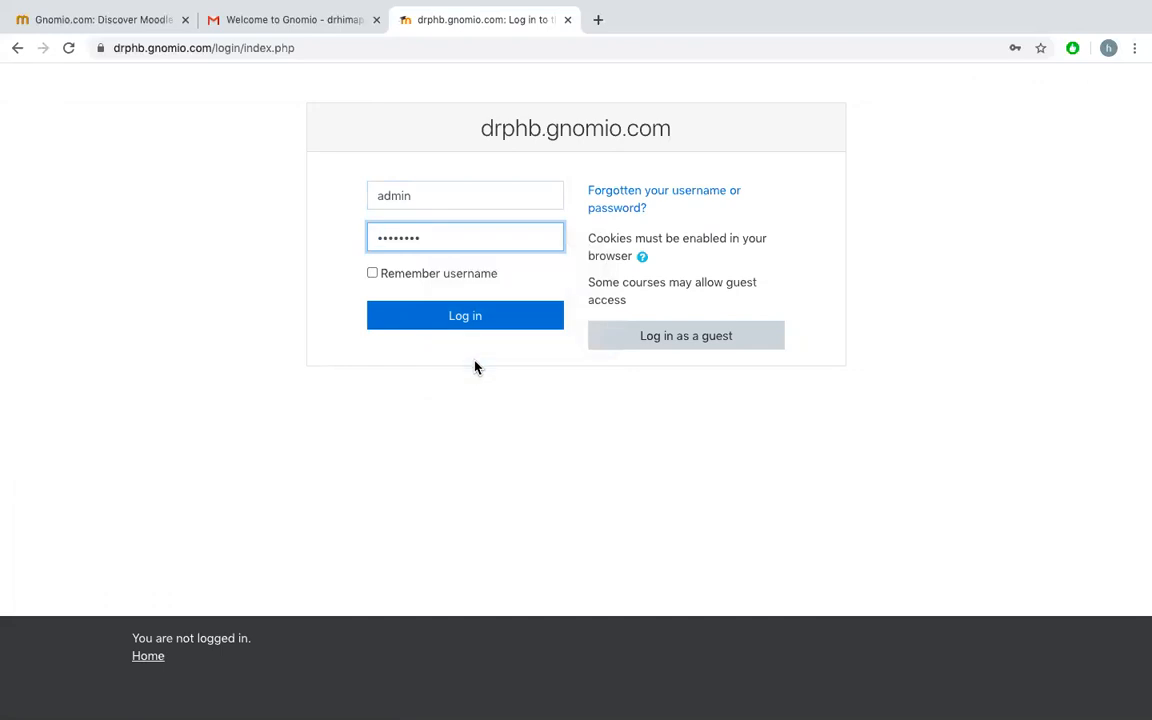
pyautogui.click(372, 272)
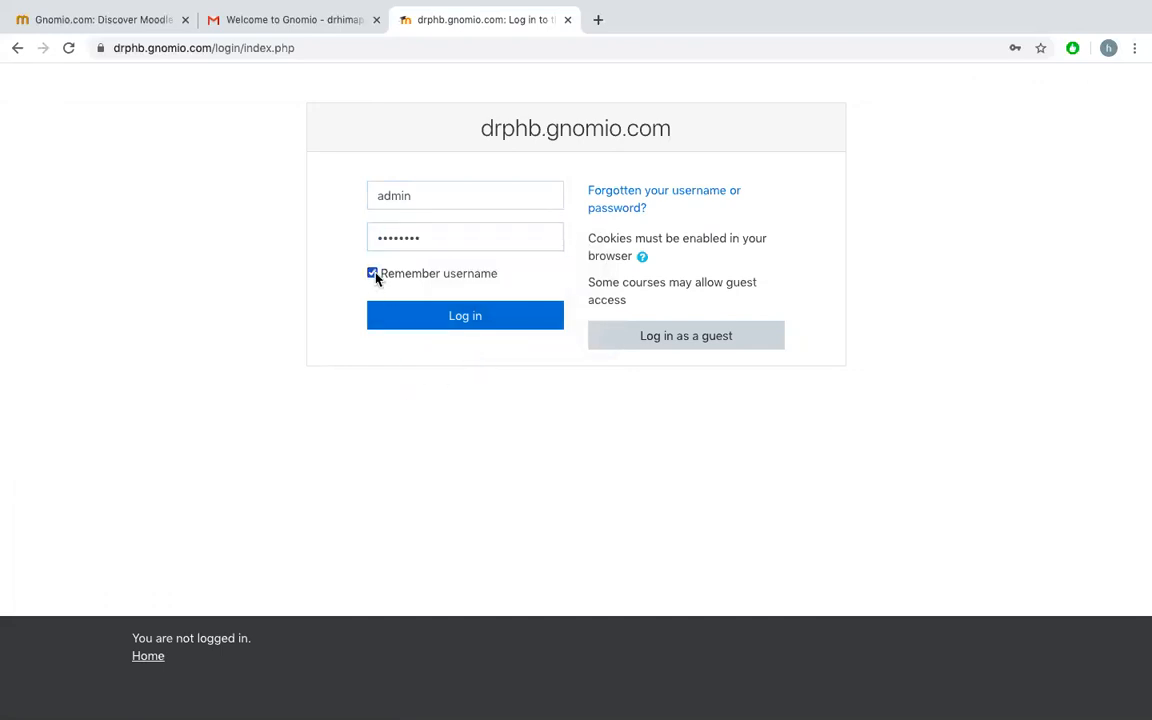
pyautogui.moveTo(464, 316)
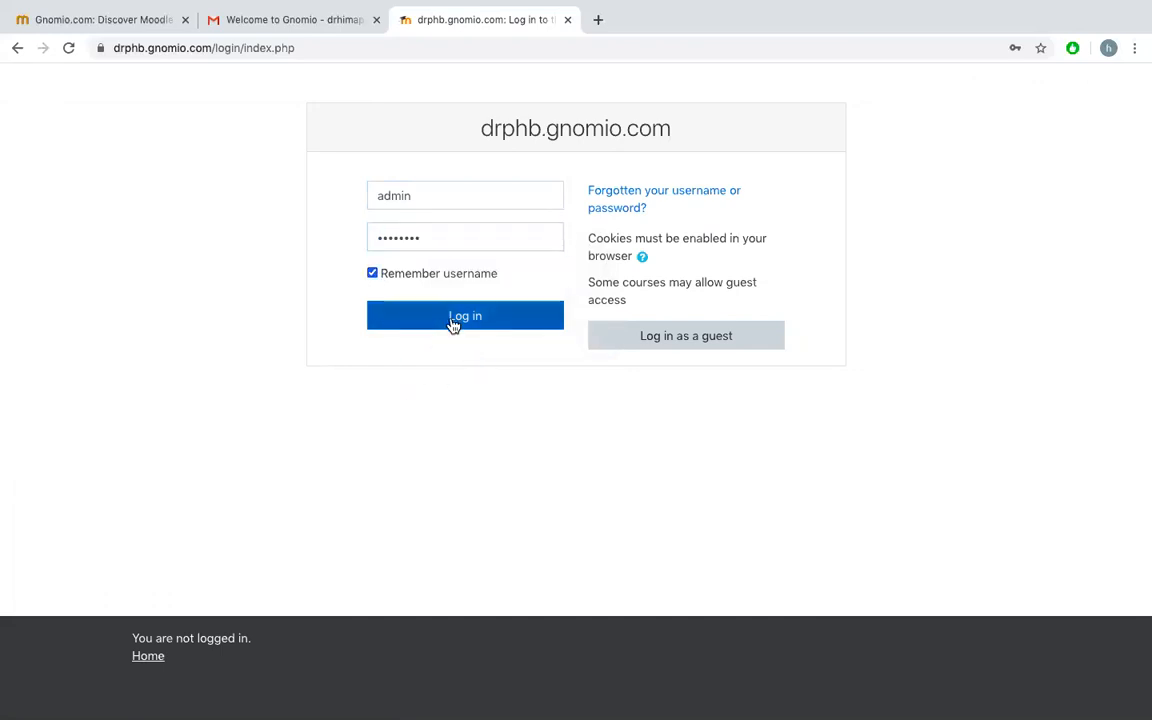
pyautogui.click(464, 316)
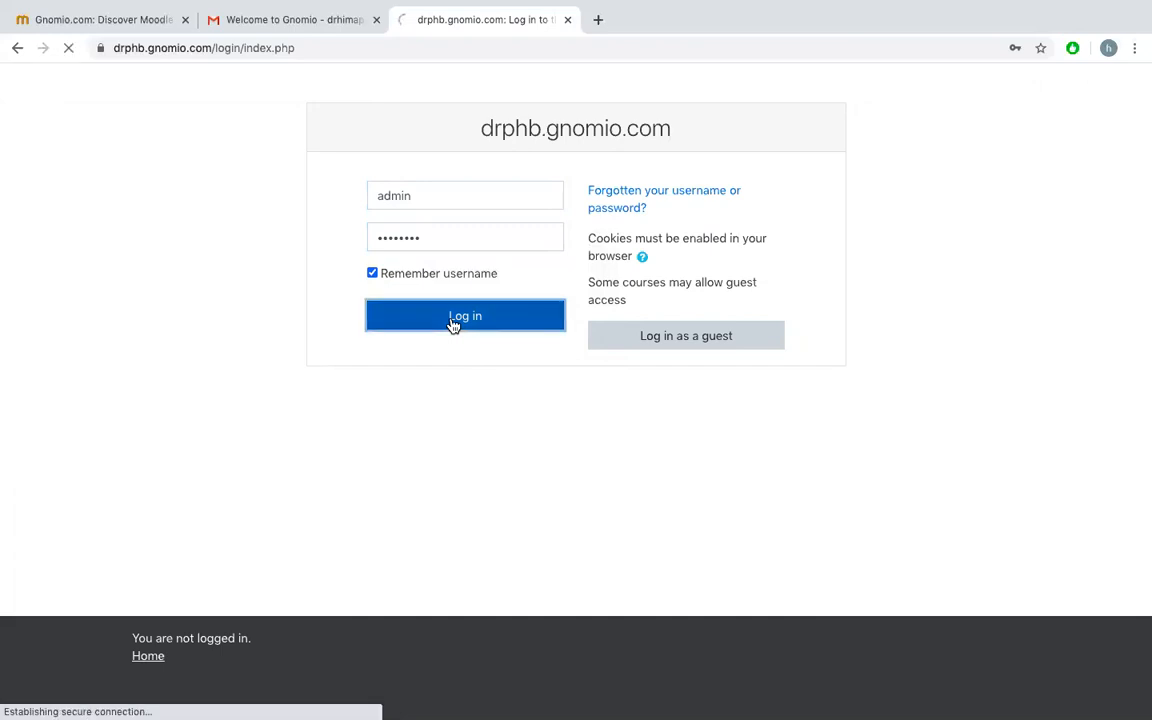
pyautogui.click(464, 316)
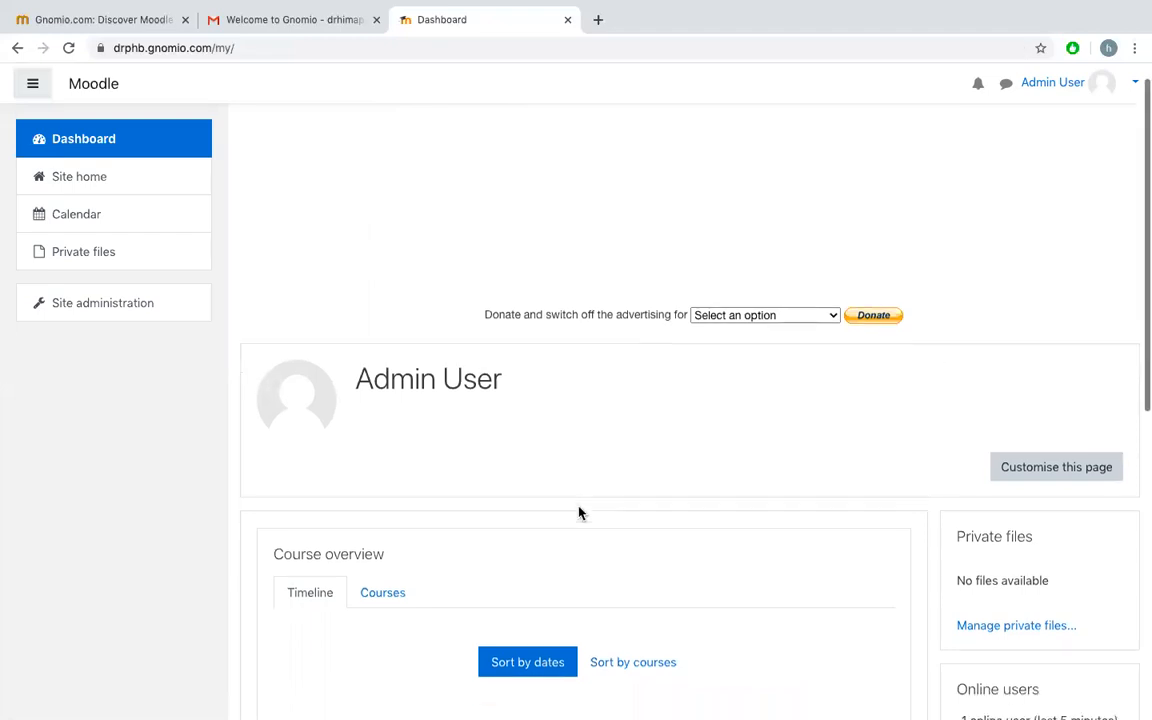
# Look over the Dashboard and open the Admin User account menu at the top right
pyautogui.scroll(-3)
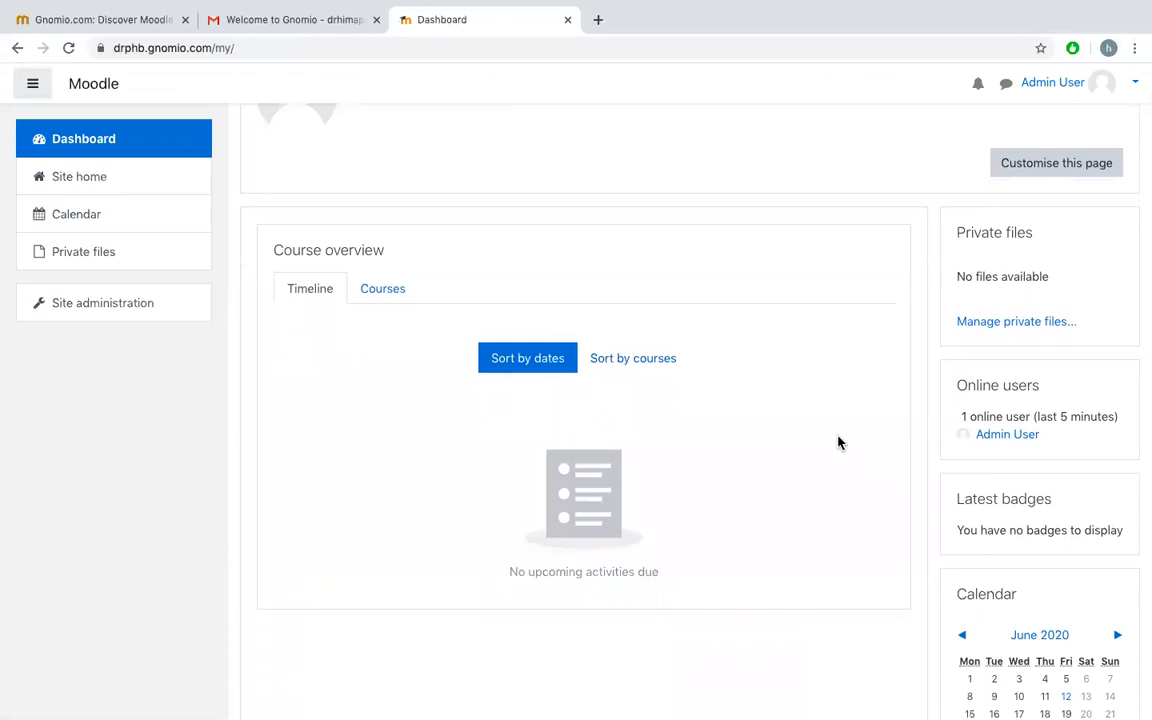
pyautogui.scroll(3)
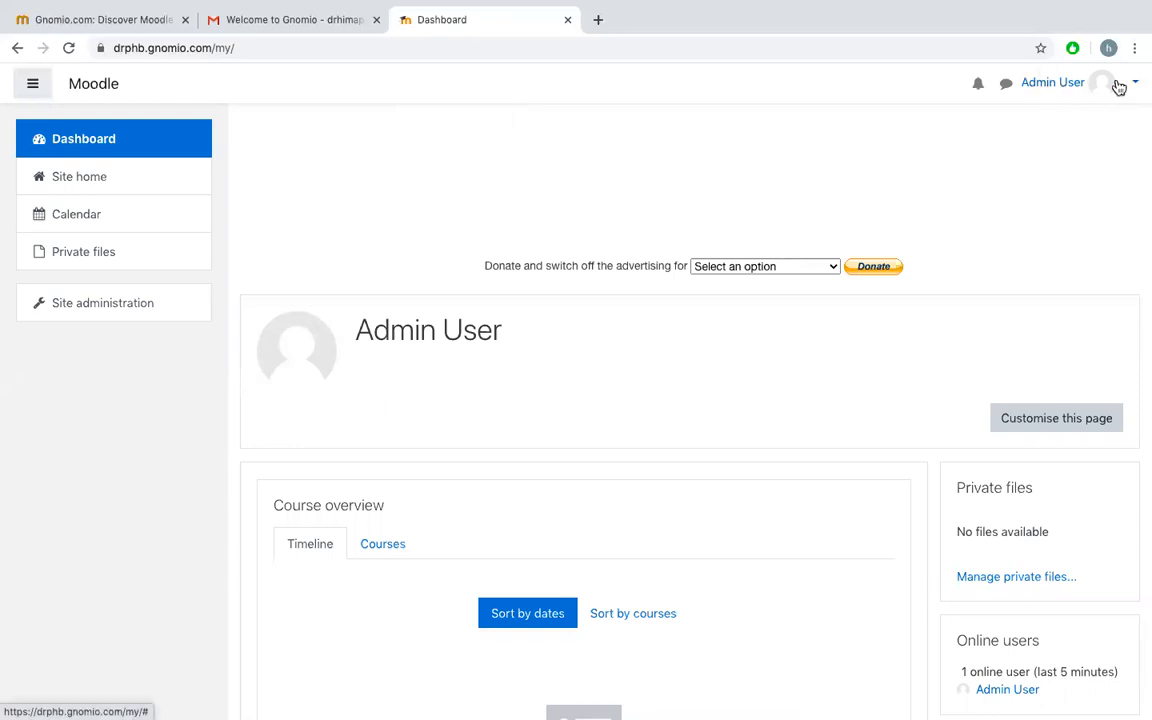
pyautogui.moveTo(1050, 104)
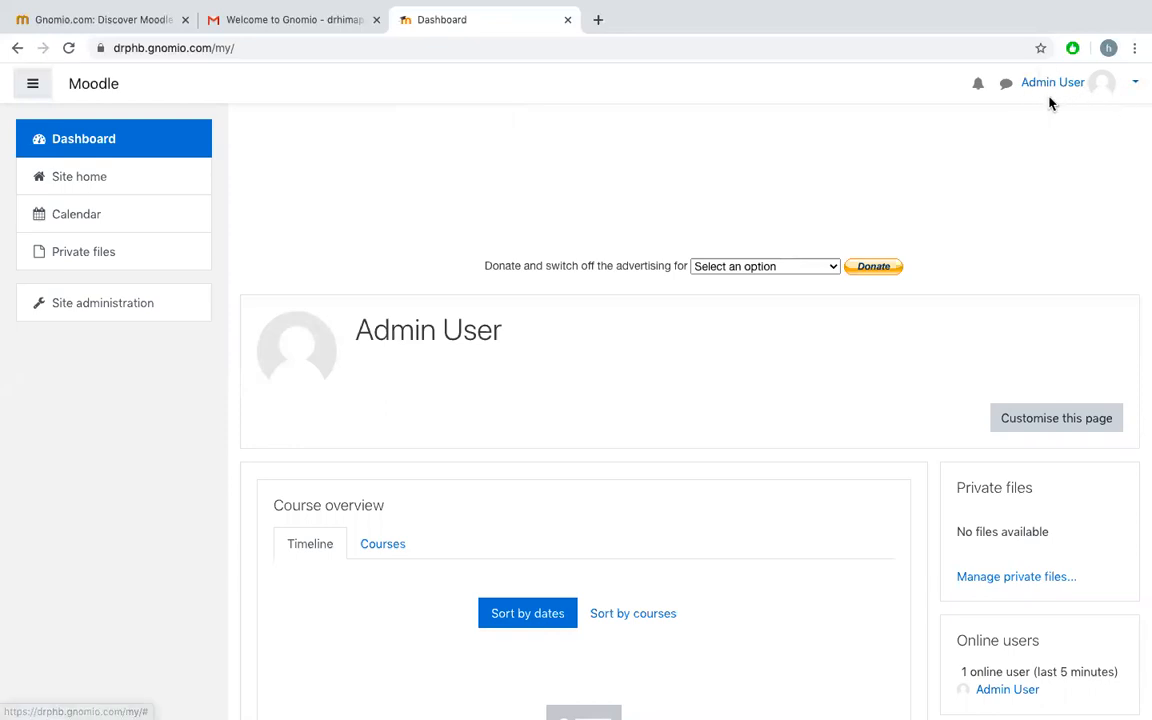
pyautogui.click(1134, 84)
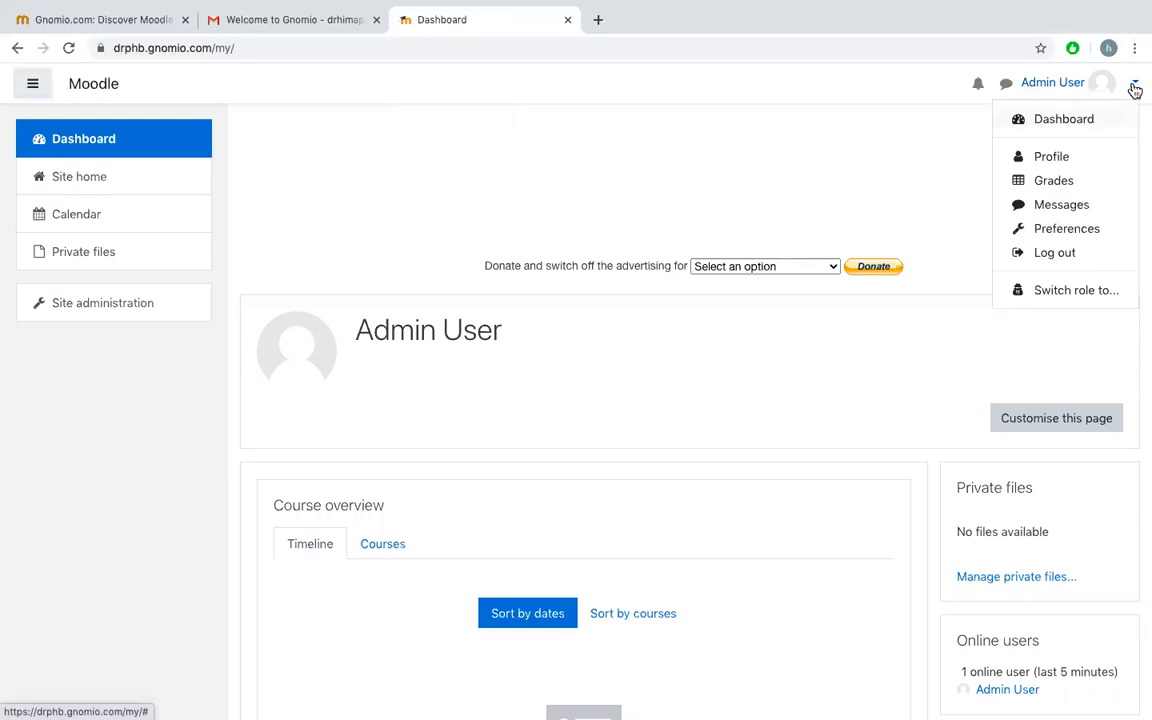
pyautogui.moveTo(1052, 156)
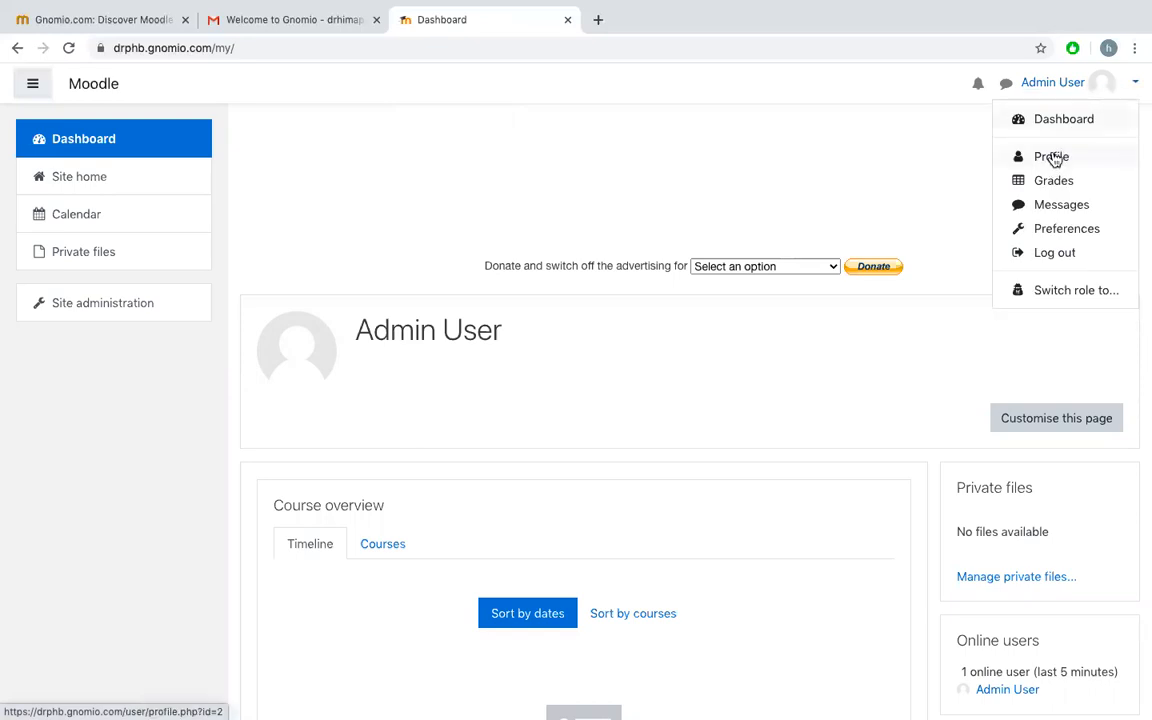
# View the admin's public profile from the user menu and bring up its Edit profile form
pyautogui.click(1052, 156)
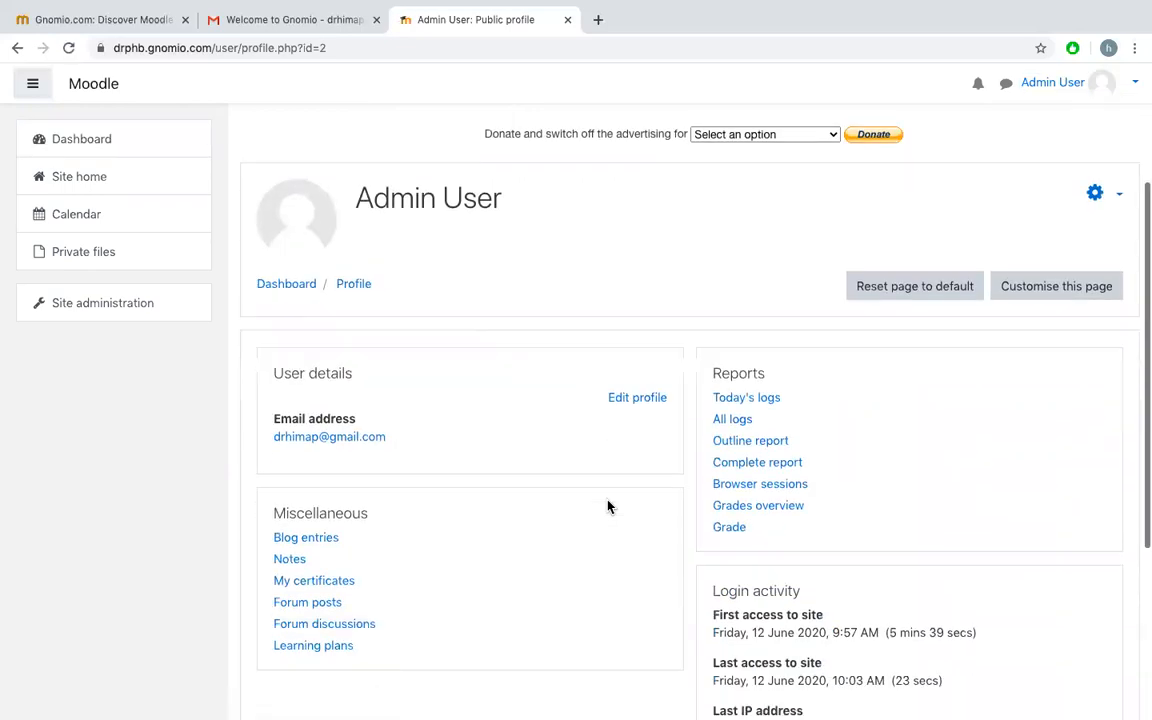
pyautogui.scroll(-3)
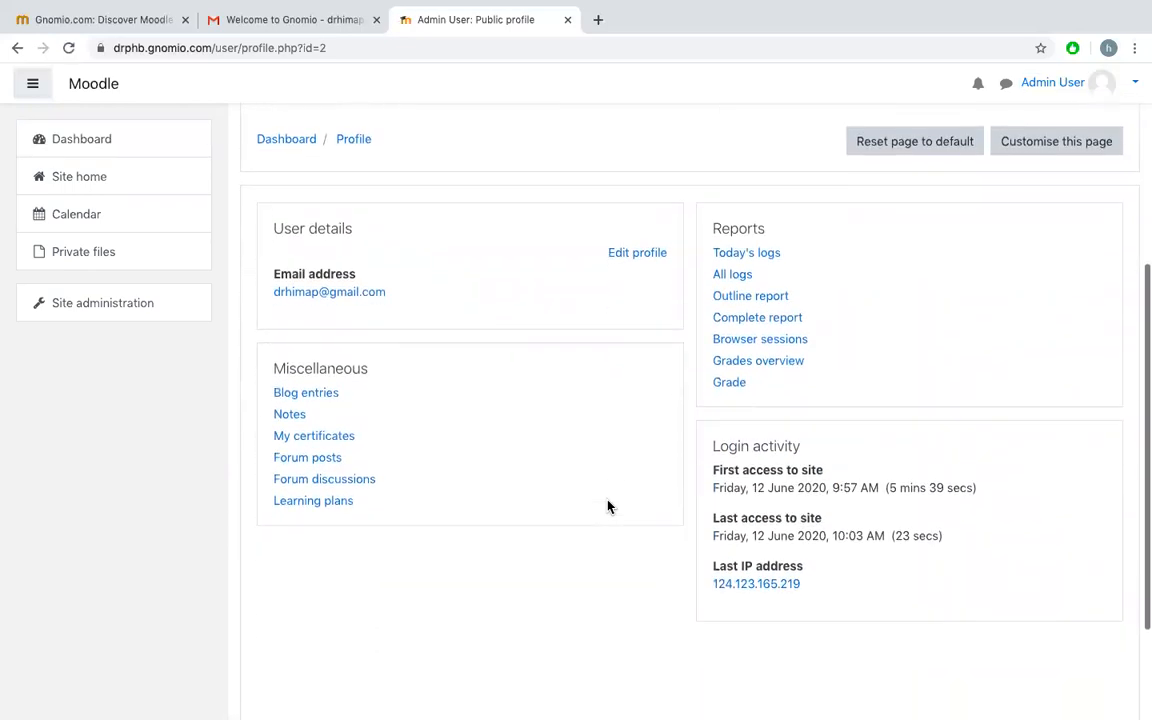
pyautogui.scroll(-3)
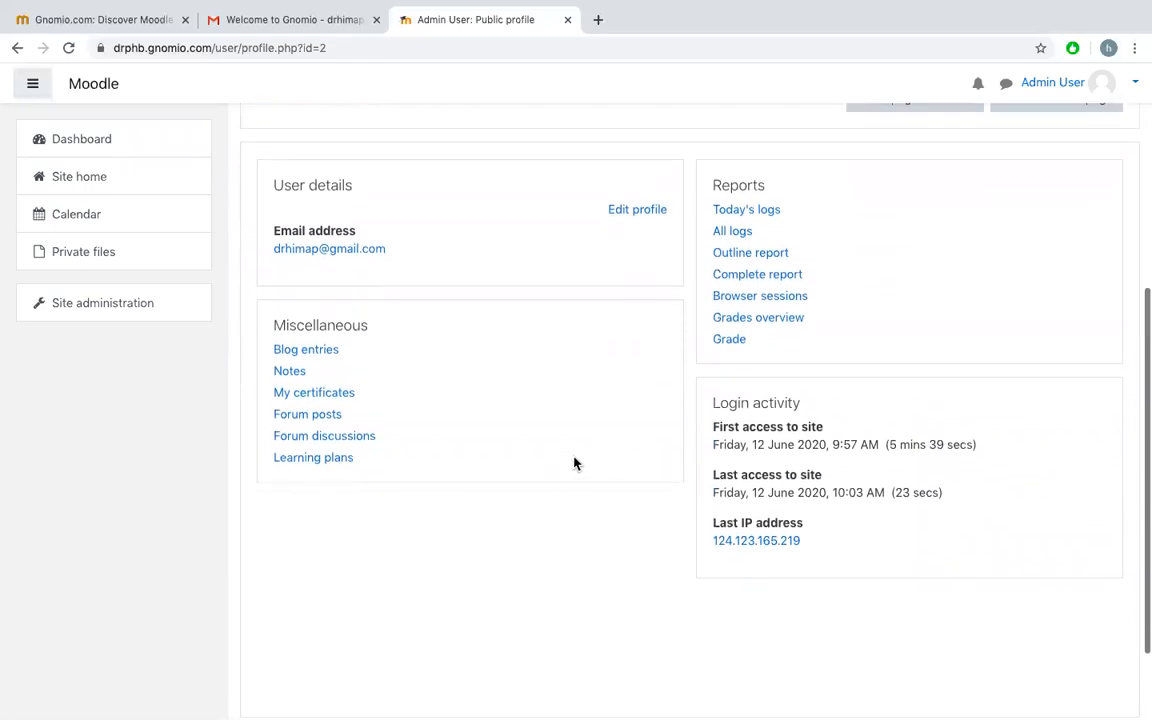
pyautogui.click(636, 210)
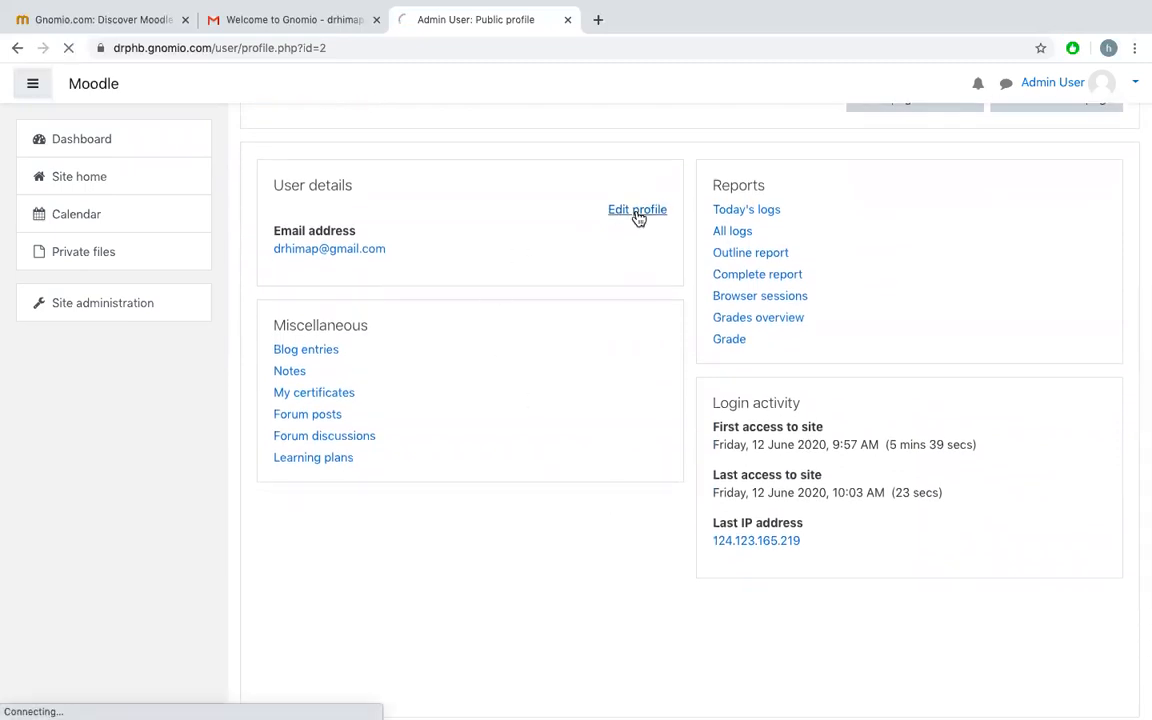
pyautogui.click(636, 210)
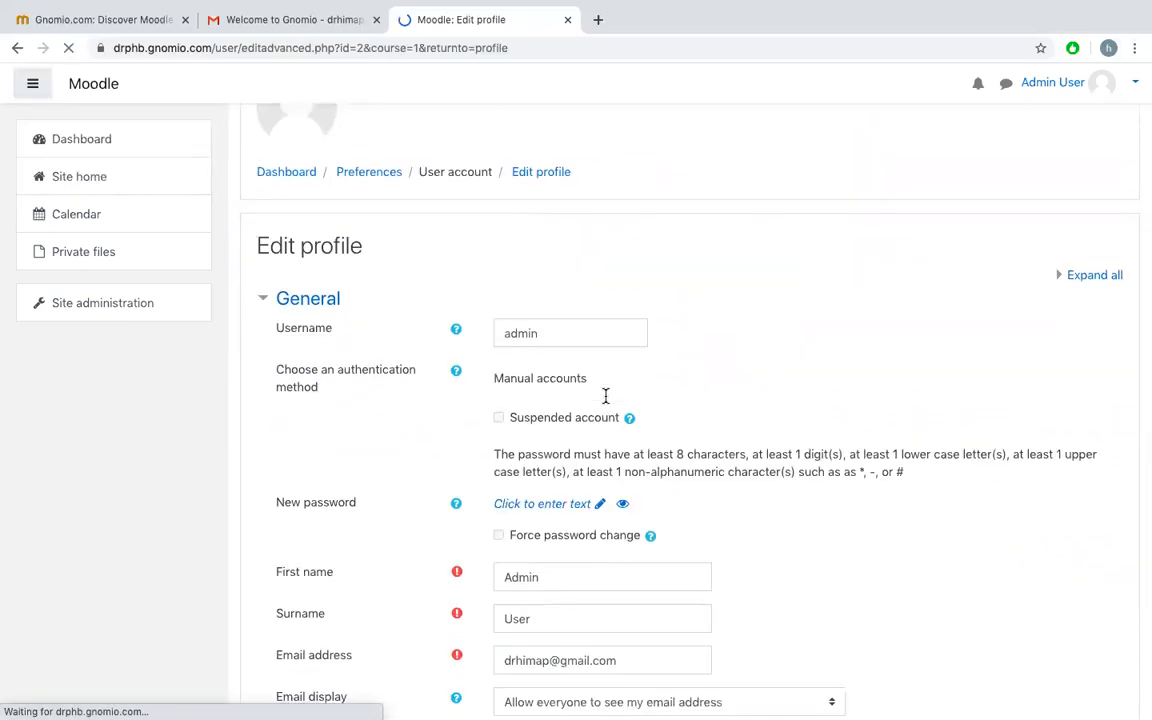
# Replace the username admin with HimaP
pyautogui.scroll(-3)
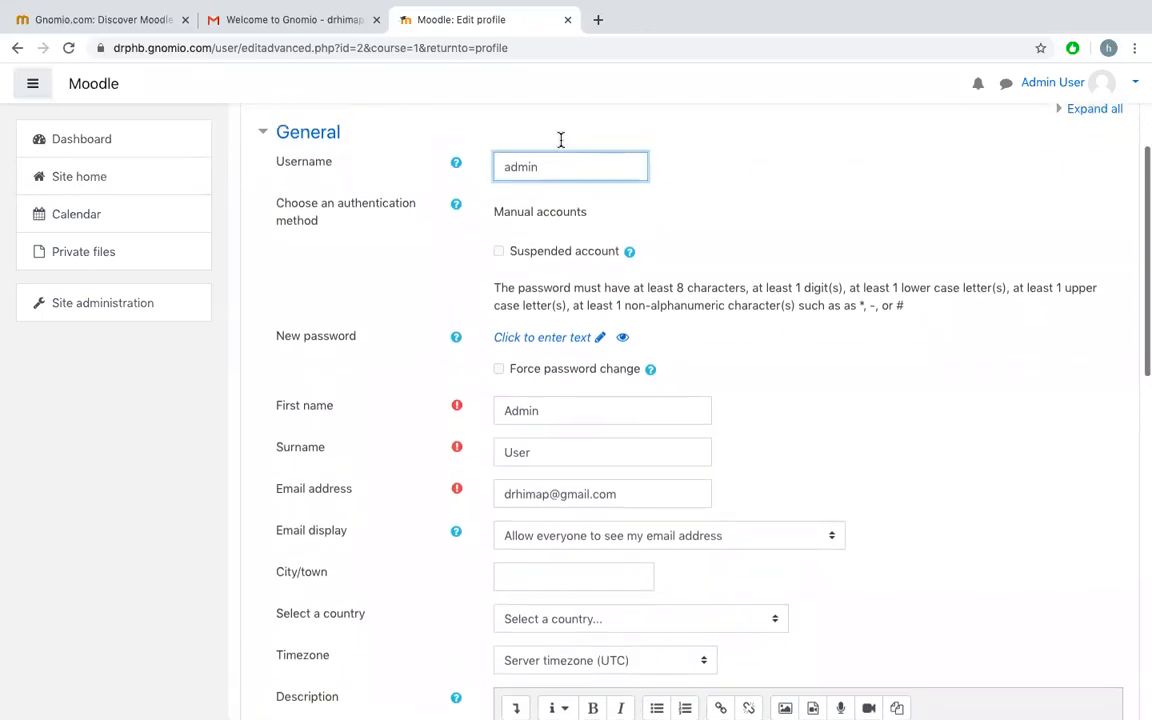
pyautogui.scroll(3)
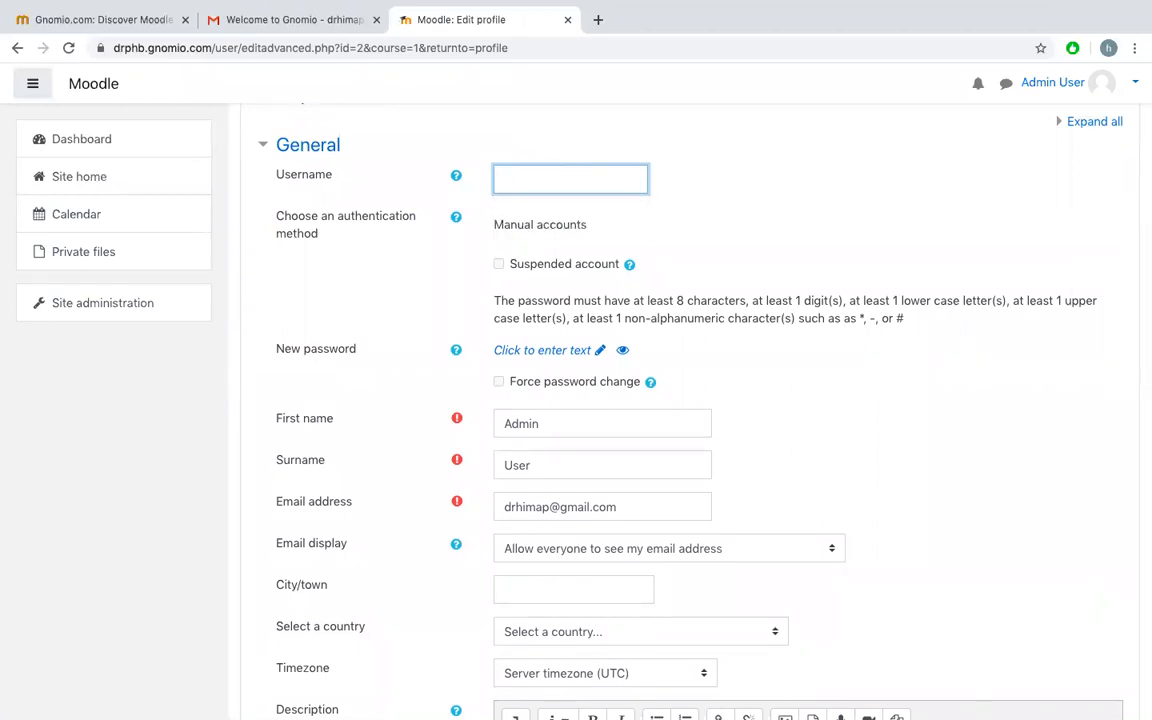
pyautogui.write('H')
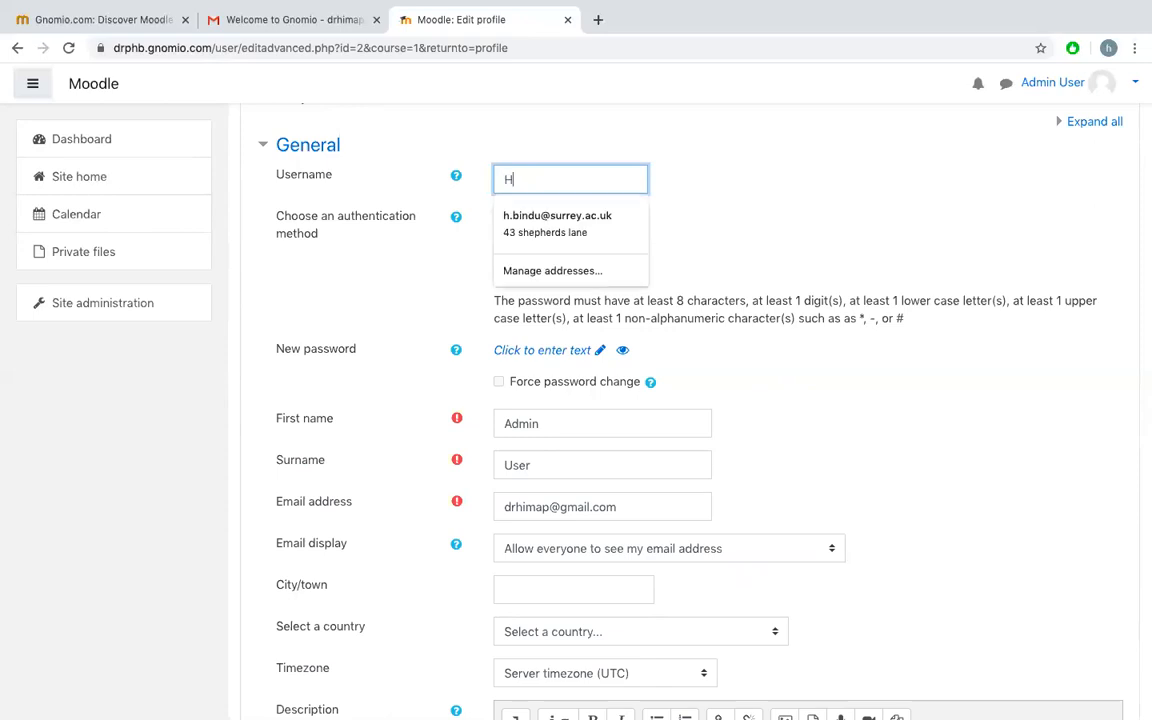
pyautogui.write('imaP')
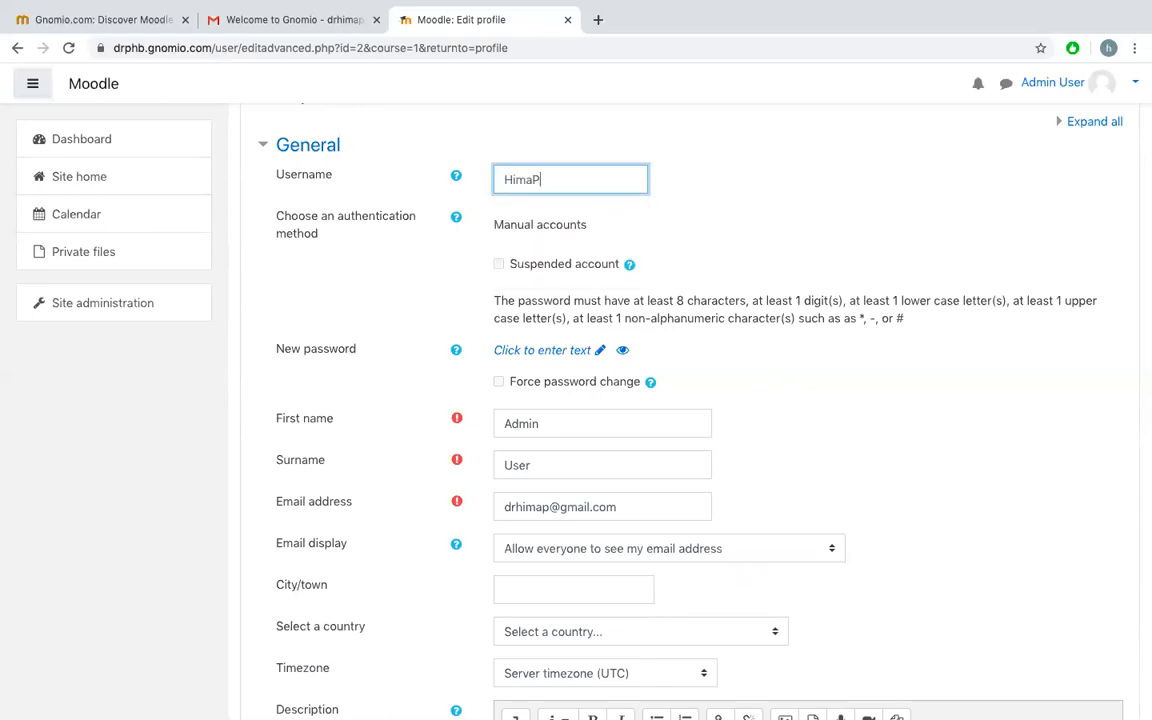
# Begin entering a new password in the New password field
pyautogui.scroll(-3)
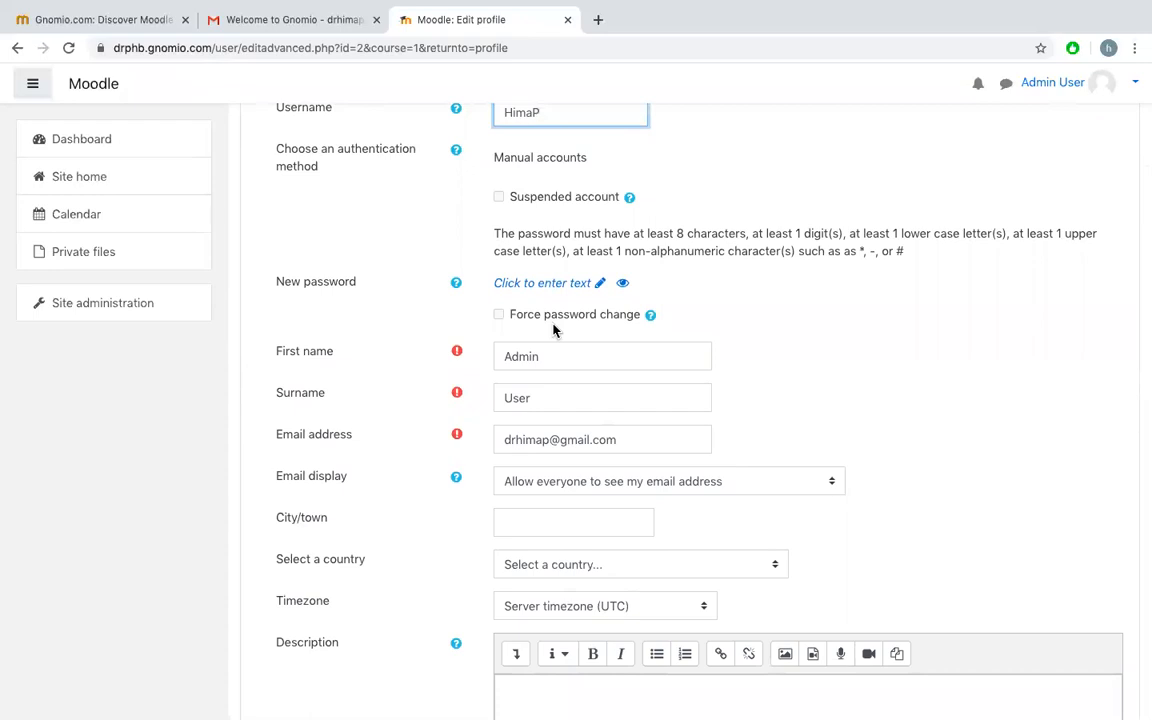
pyautogui.scroll(-3)
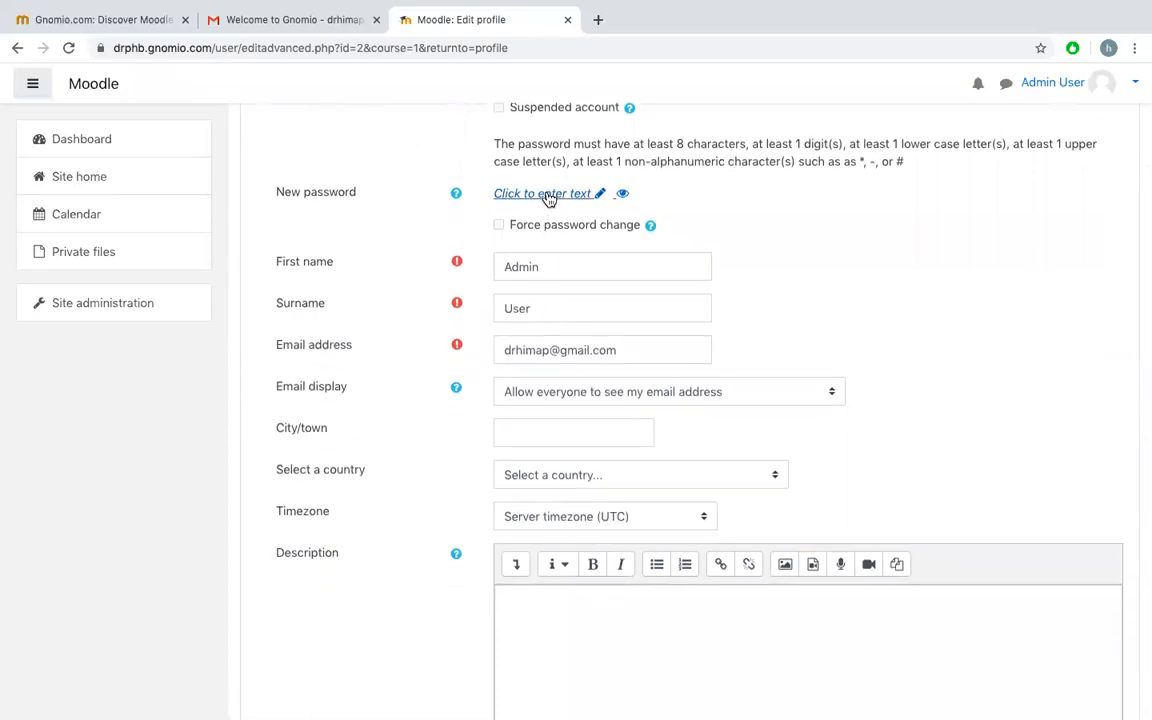
pyautogui.click(540, 192)
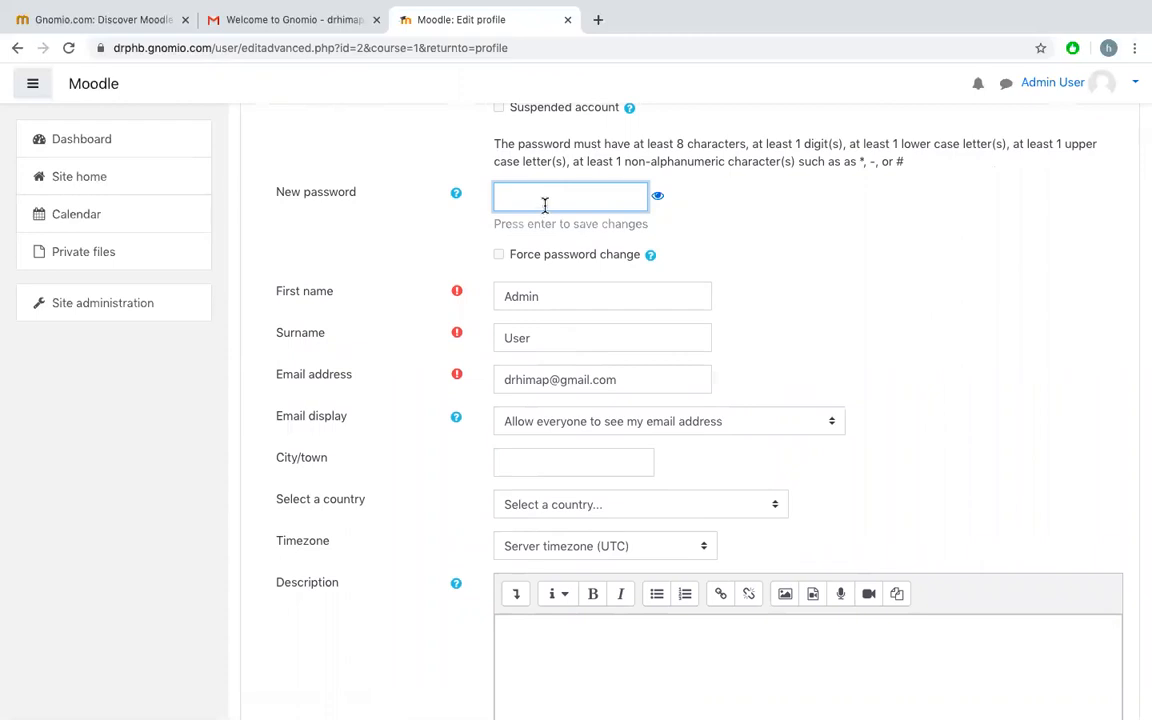
pyautogui.moveTo(690, 202)
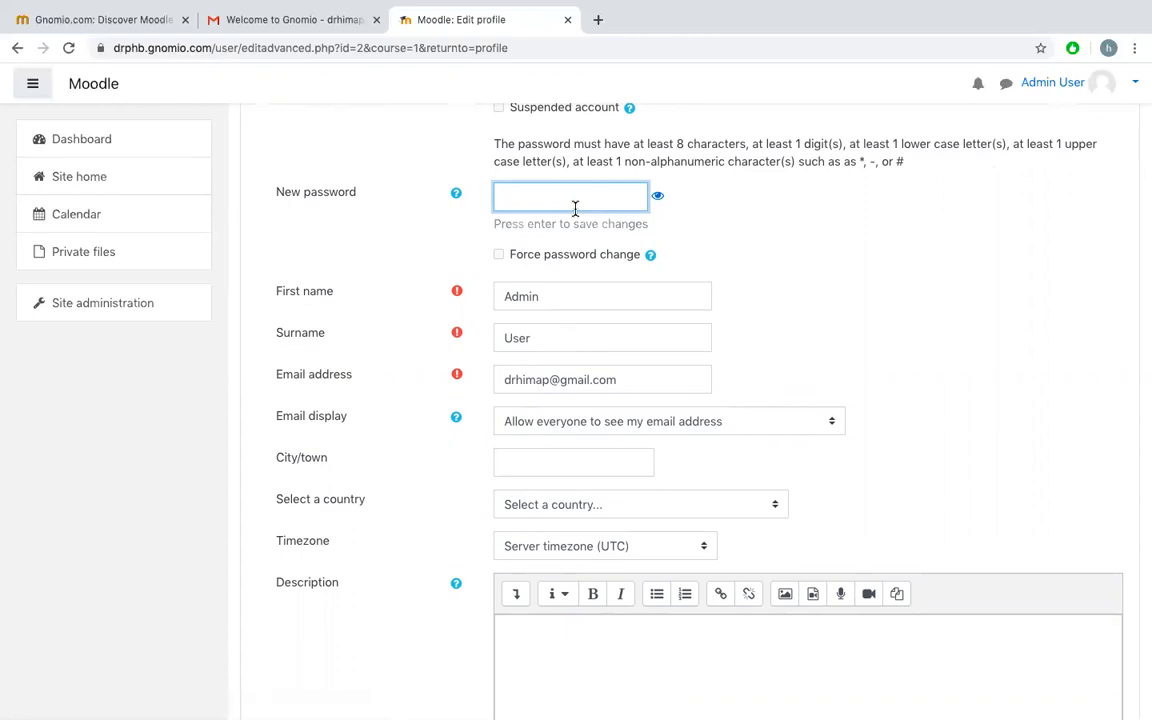
pyautogui.write('•')
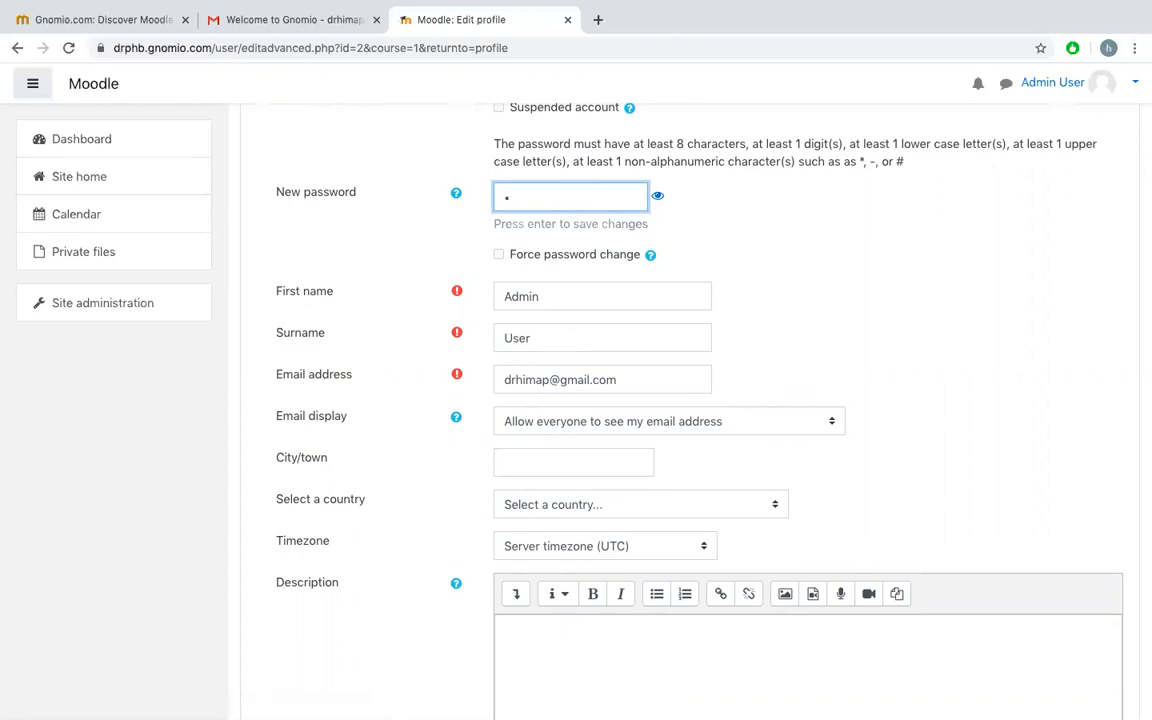
pyautogui.write('•••')
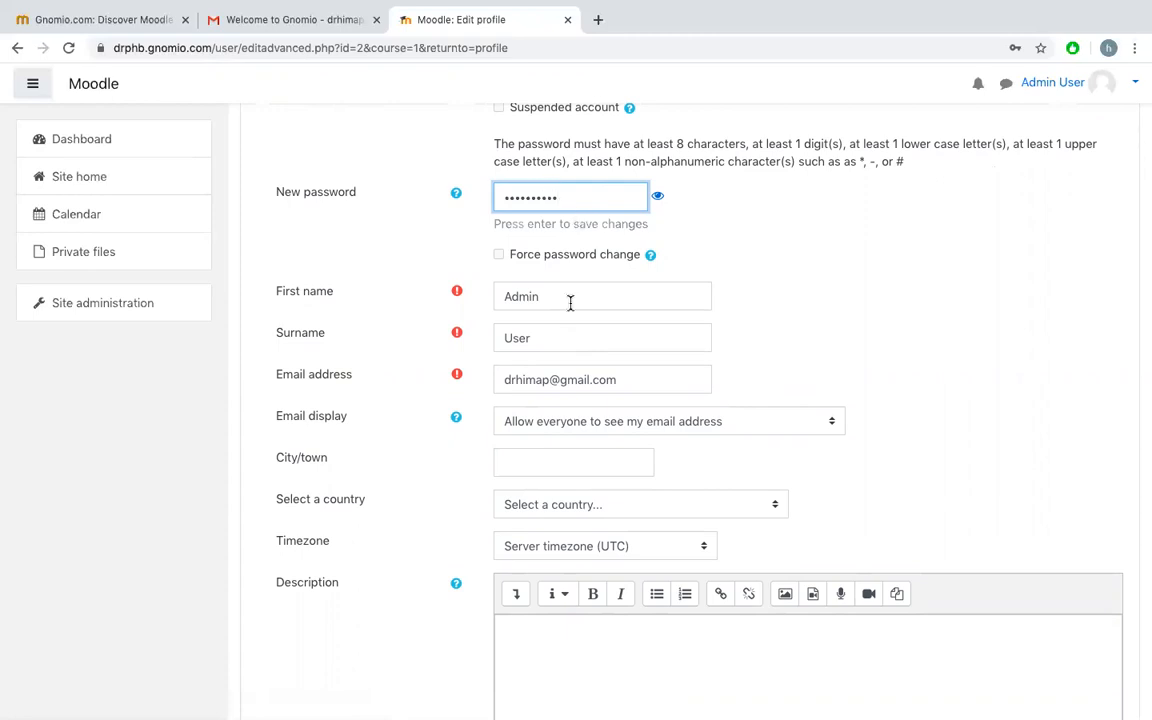
pyautogui.scroll(-3)
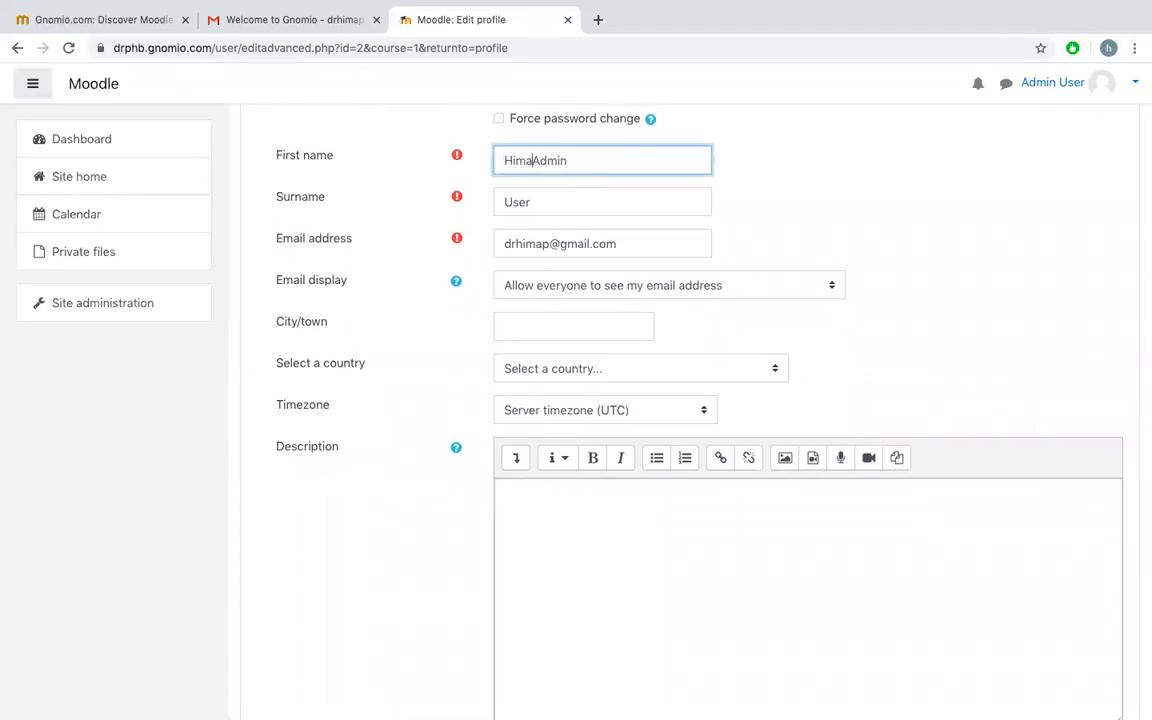
pyautogui.press('Backspace')
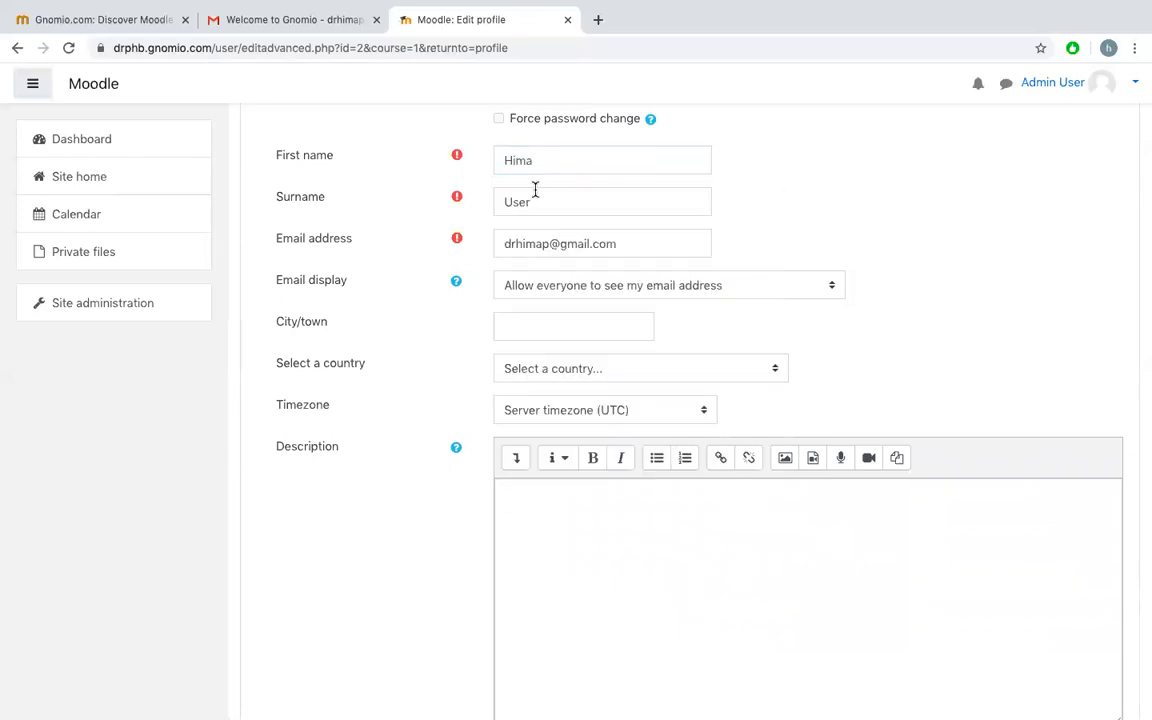
pyautogui.click(602, 200)
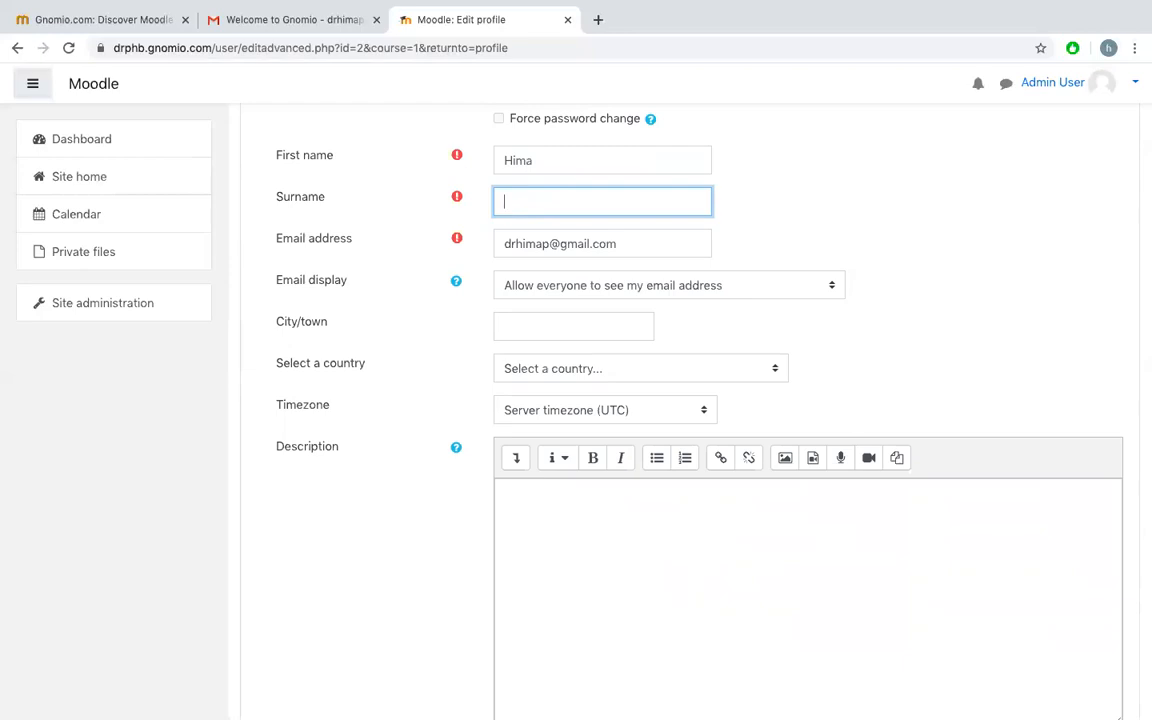
pyautogui.write('Pitta')
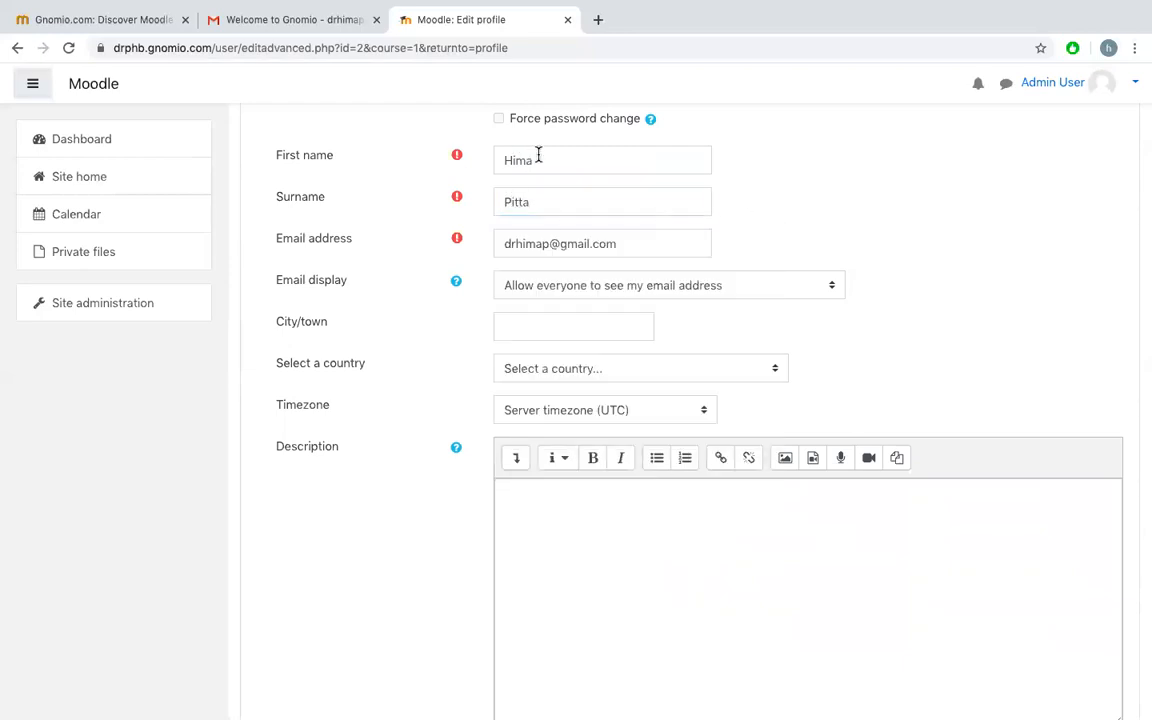
pyautogui.click(602, 160)
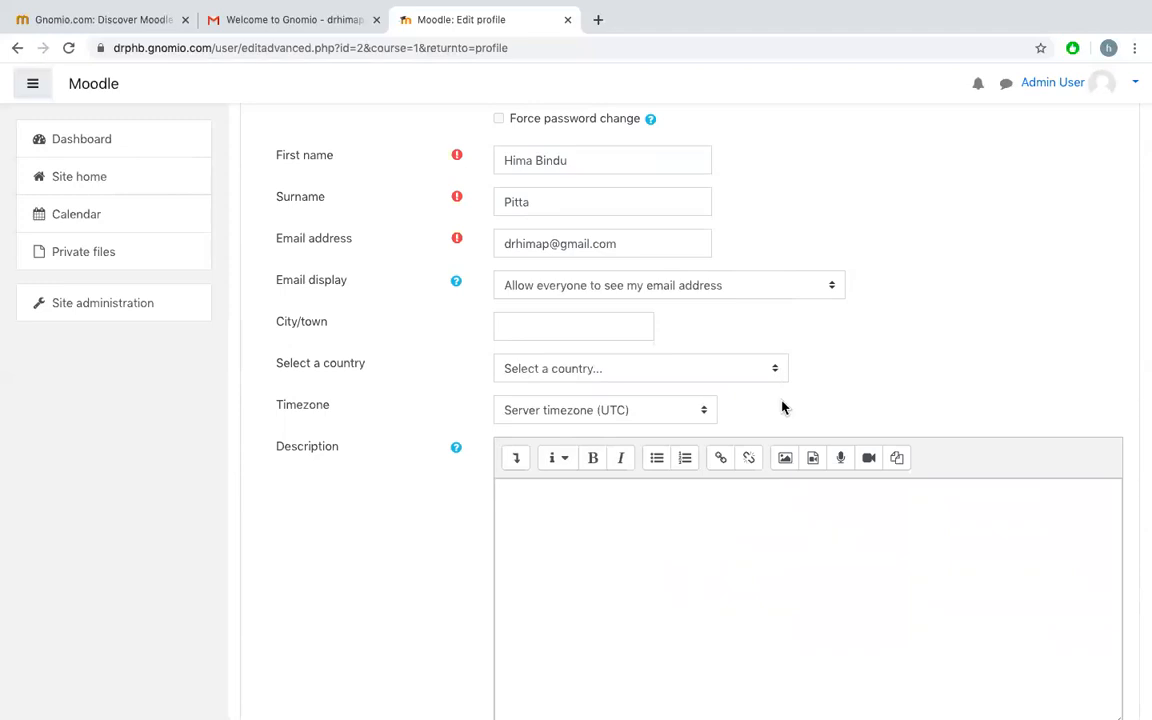
# Fill the city as HYDERABAD and country as India from the saved address suggestion
pyautogui.scroll(-3)
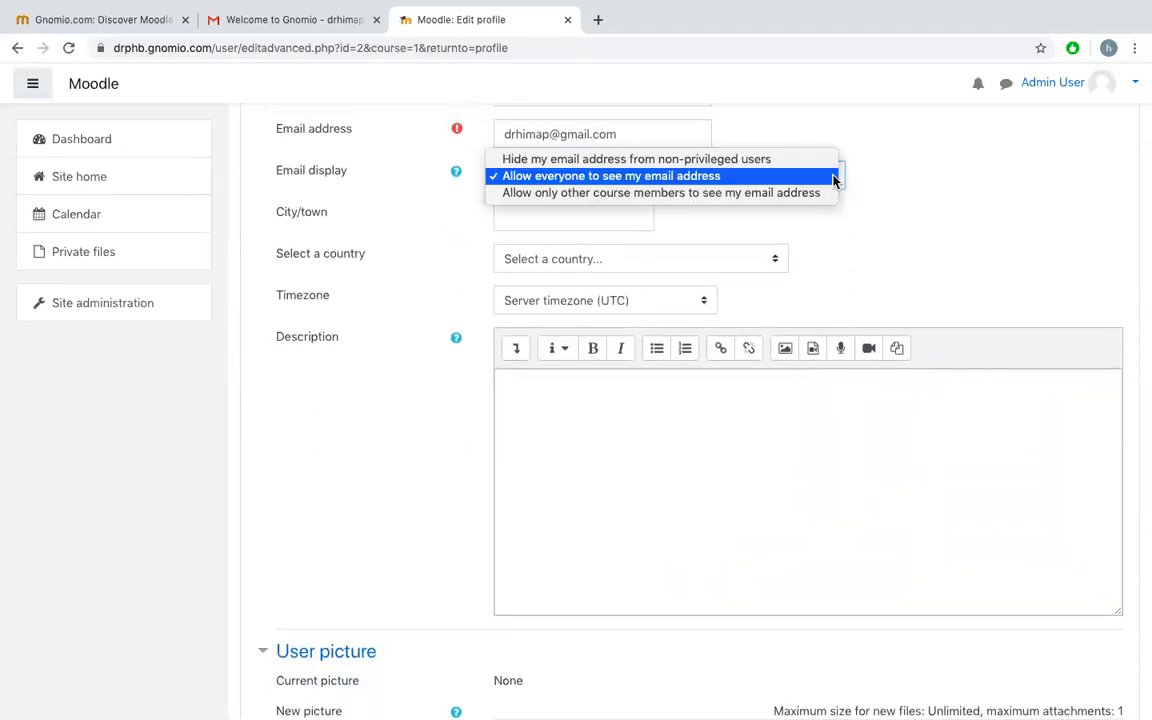
pyautogui.moveTo(756, 182)
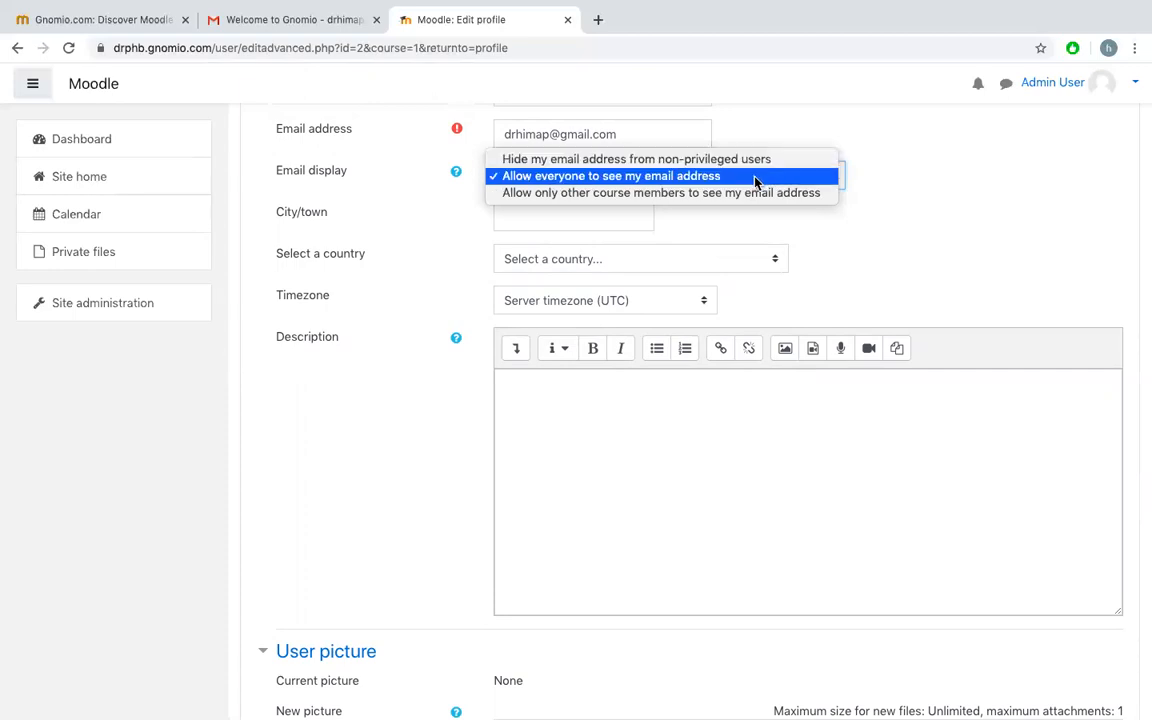
pyautogui.moveTo(704, 192)
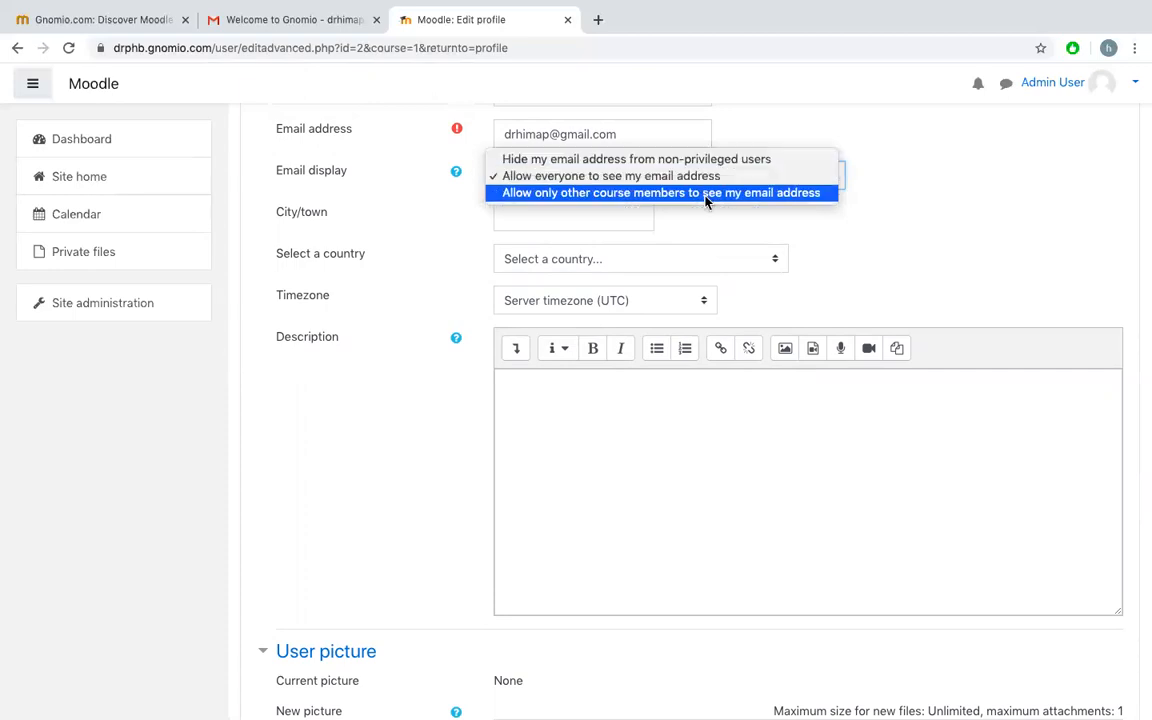
pyautogui.moveTo(736, 160)
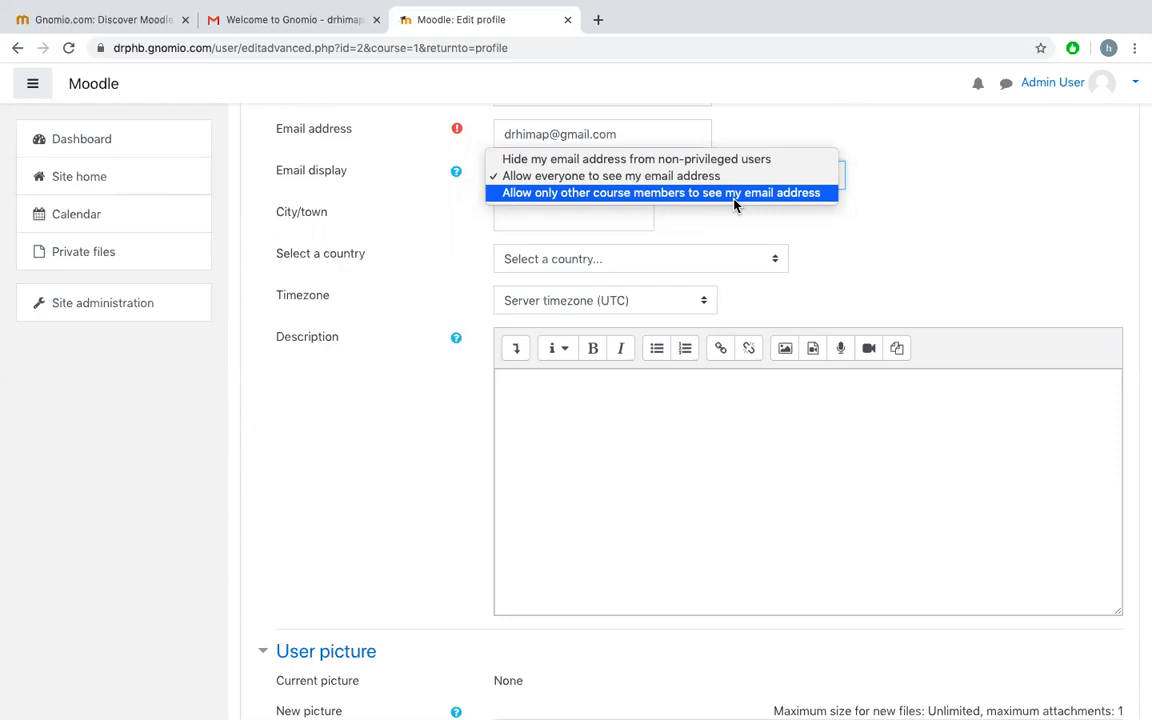
pyautogui.click(660, 192)
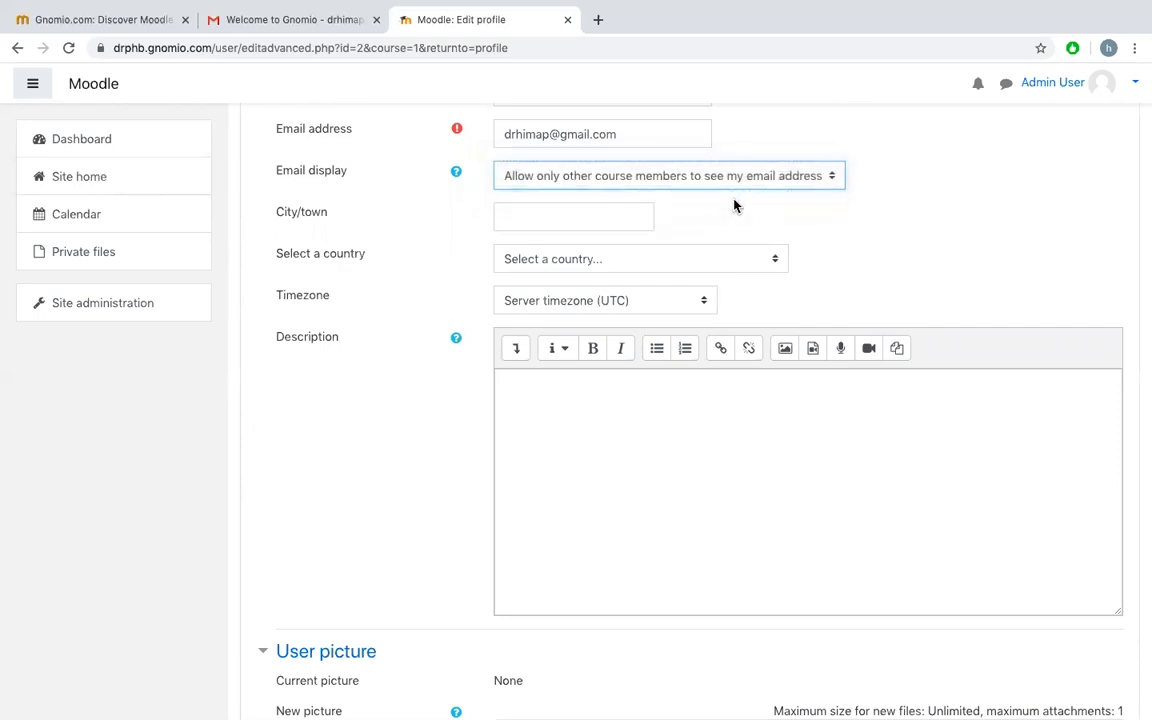
pyautogui.click(572, 216)
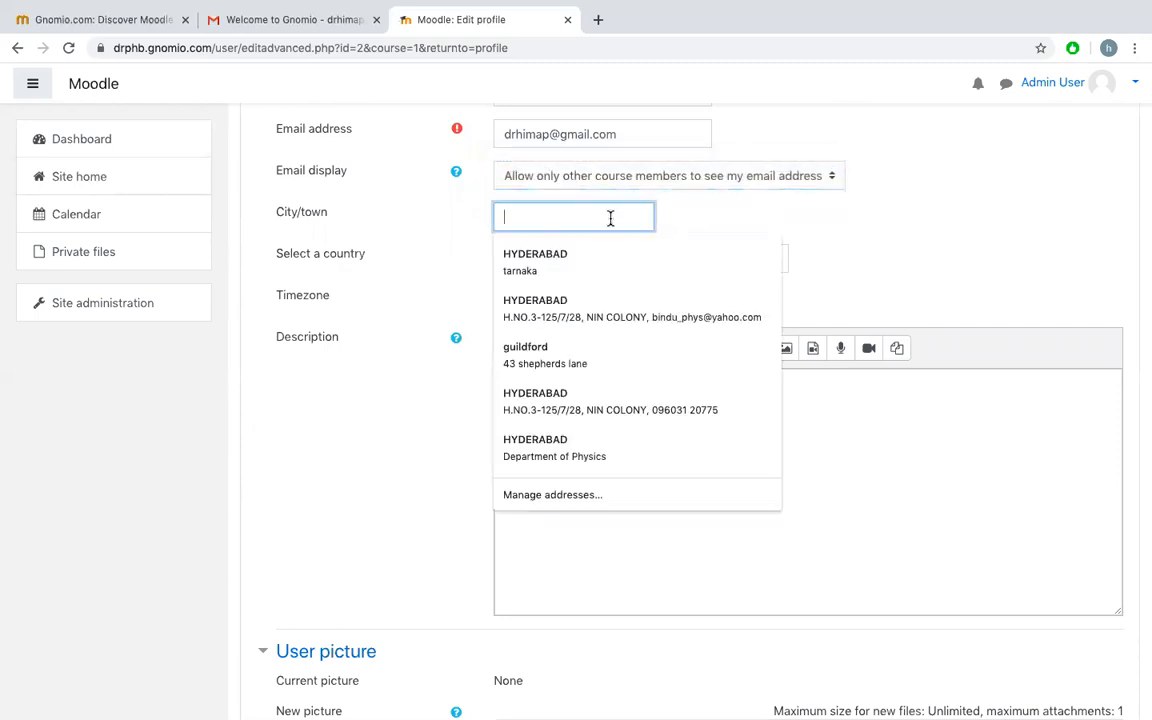
pyautogui.click(536, 262)
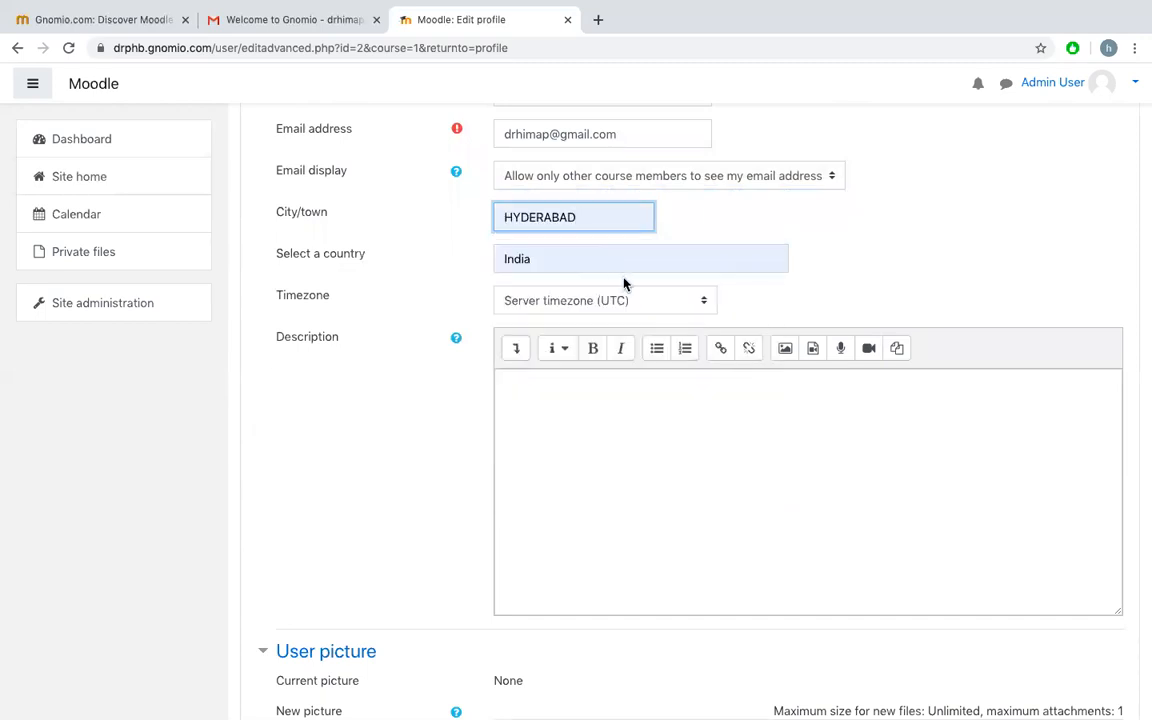
# Enter 'Welcome to my learning site' as the profile description
pyautogui.scroll(-3)
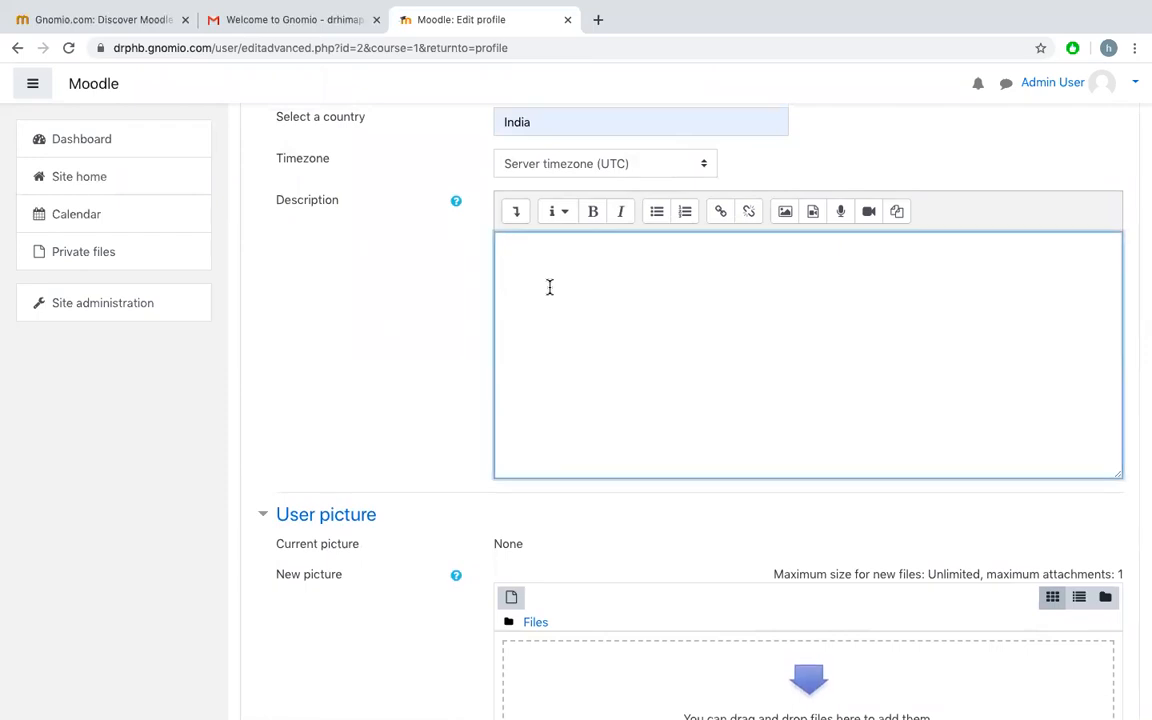
pyautogui.write('Welcome to m')
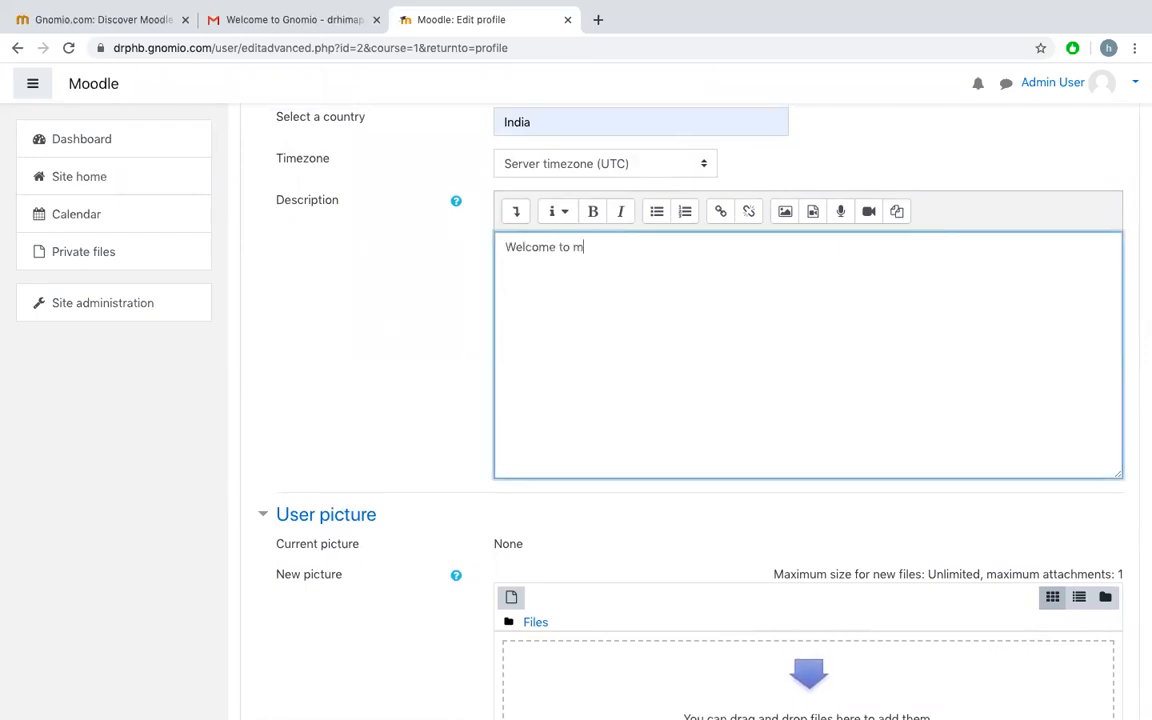
pyautogui.write('y lear')
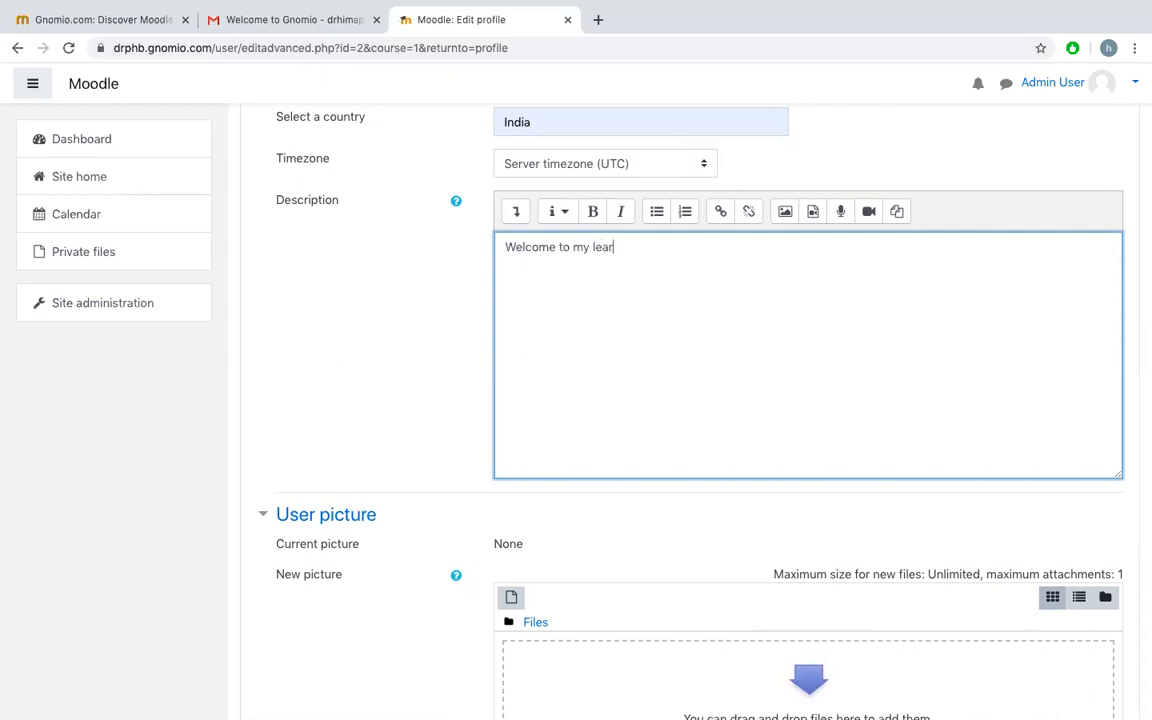
pyautogui.write('ning sir')
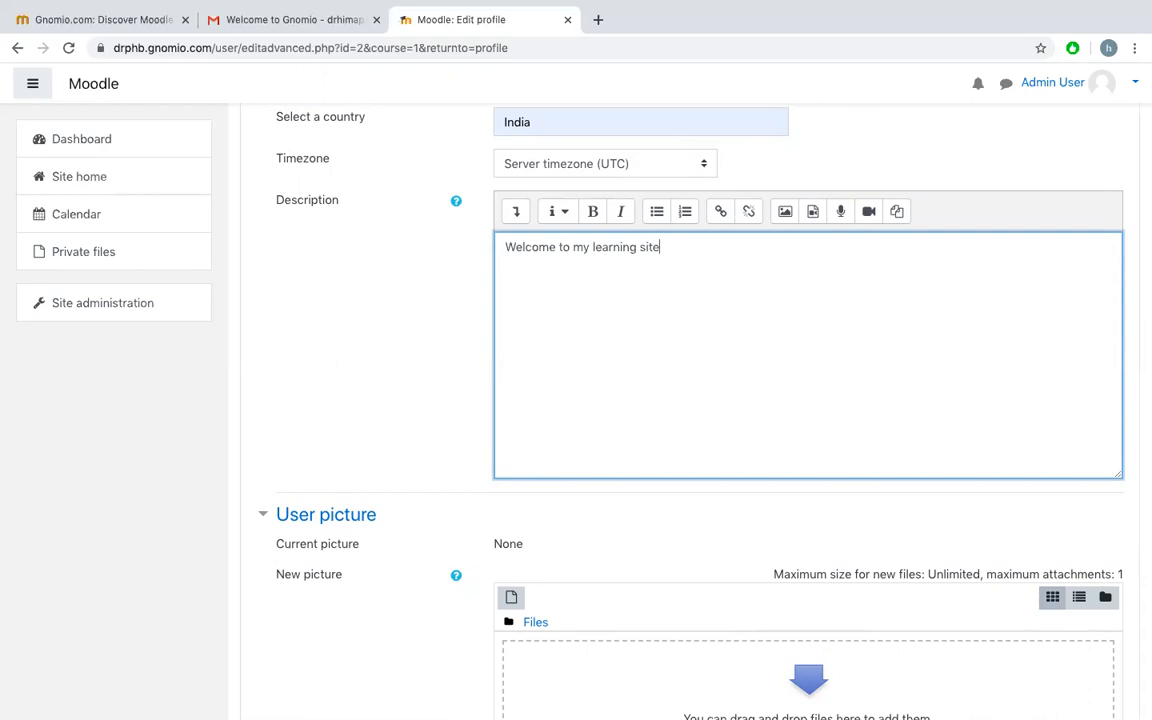
pyautogui.scroll(-3)
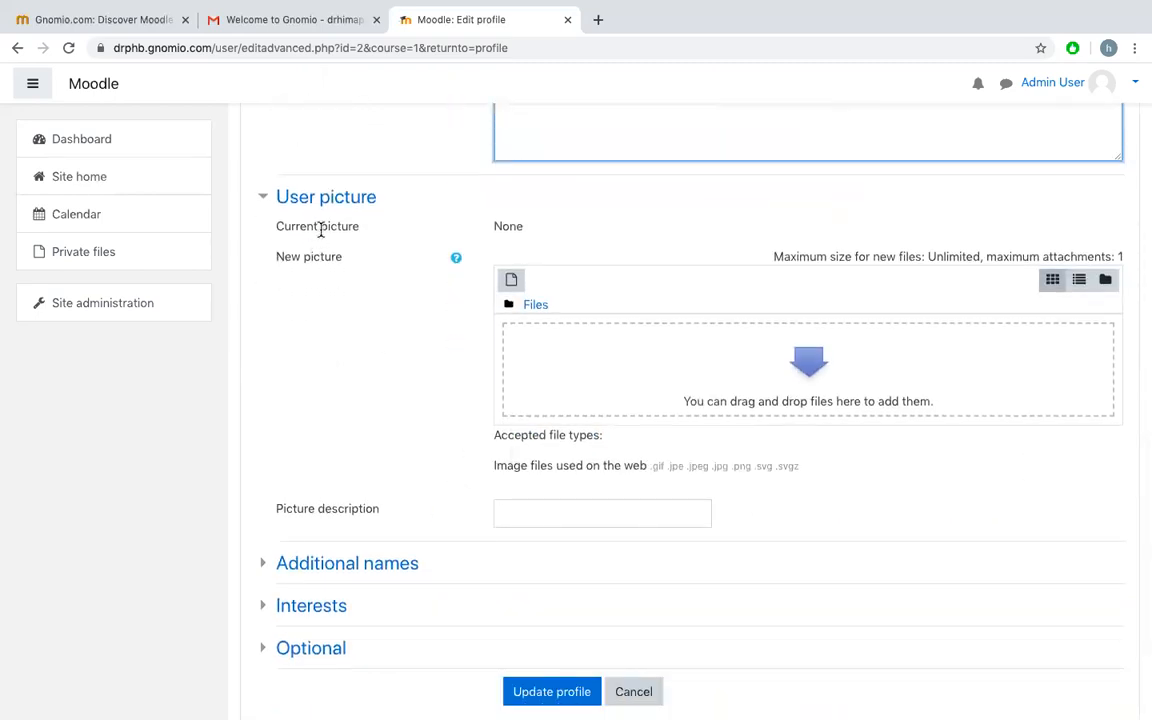
pyautogui.moveTo(432, 212)
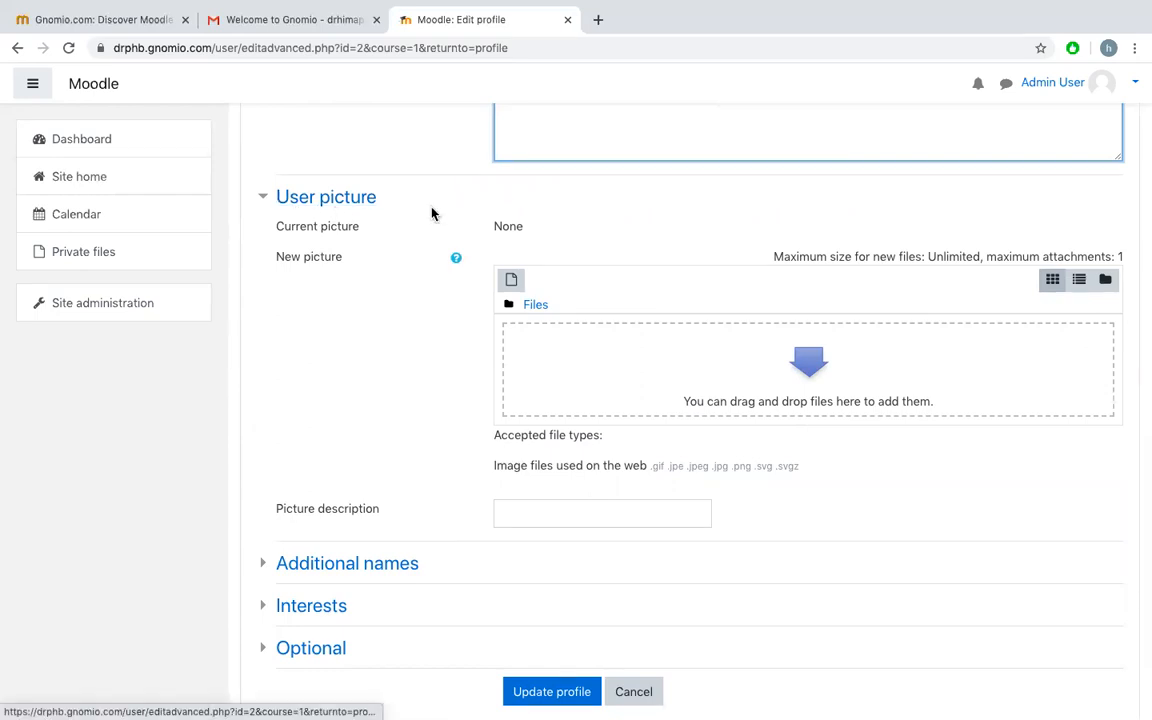
pyautogui.moveTo(472, 248)
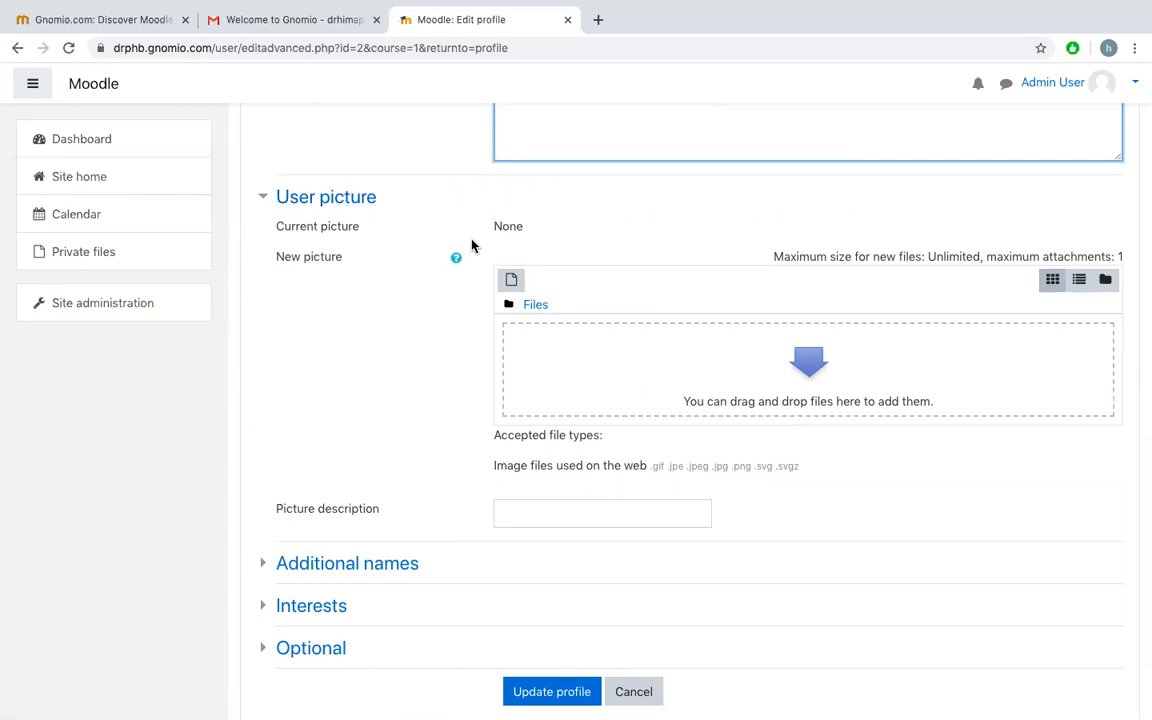
pyautogui.scroll(-3)
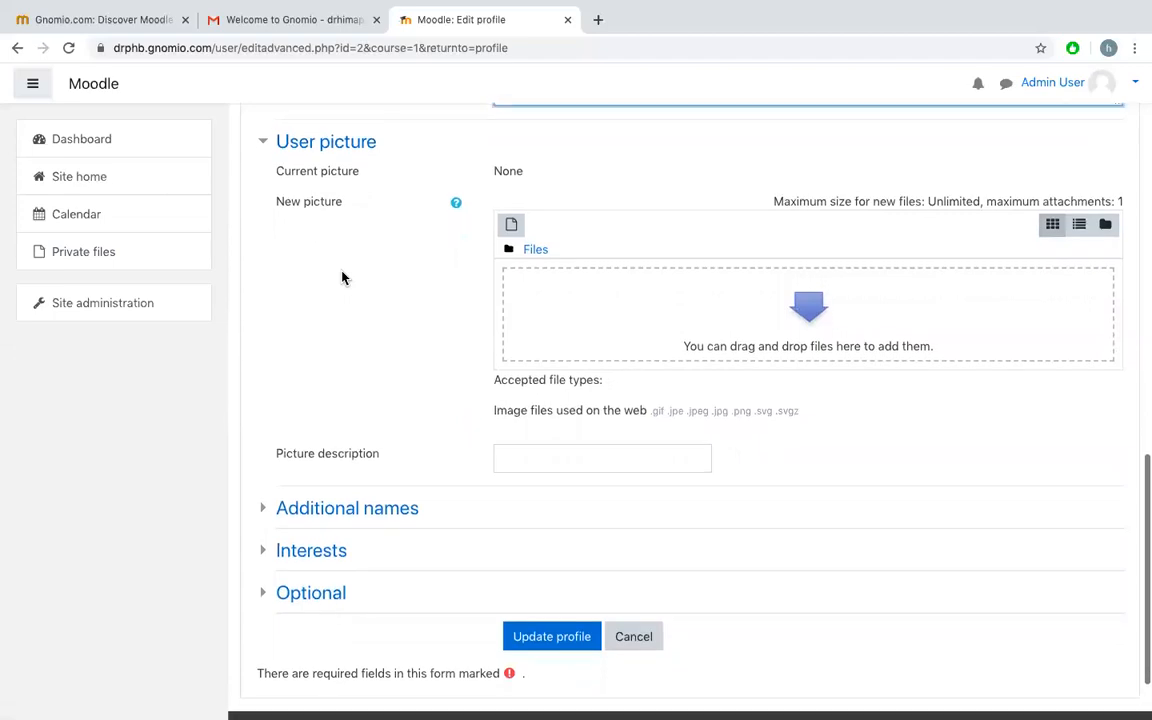
pyautogui.press('ctrl+plus')
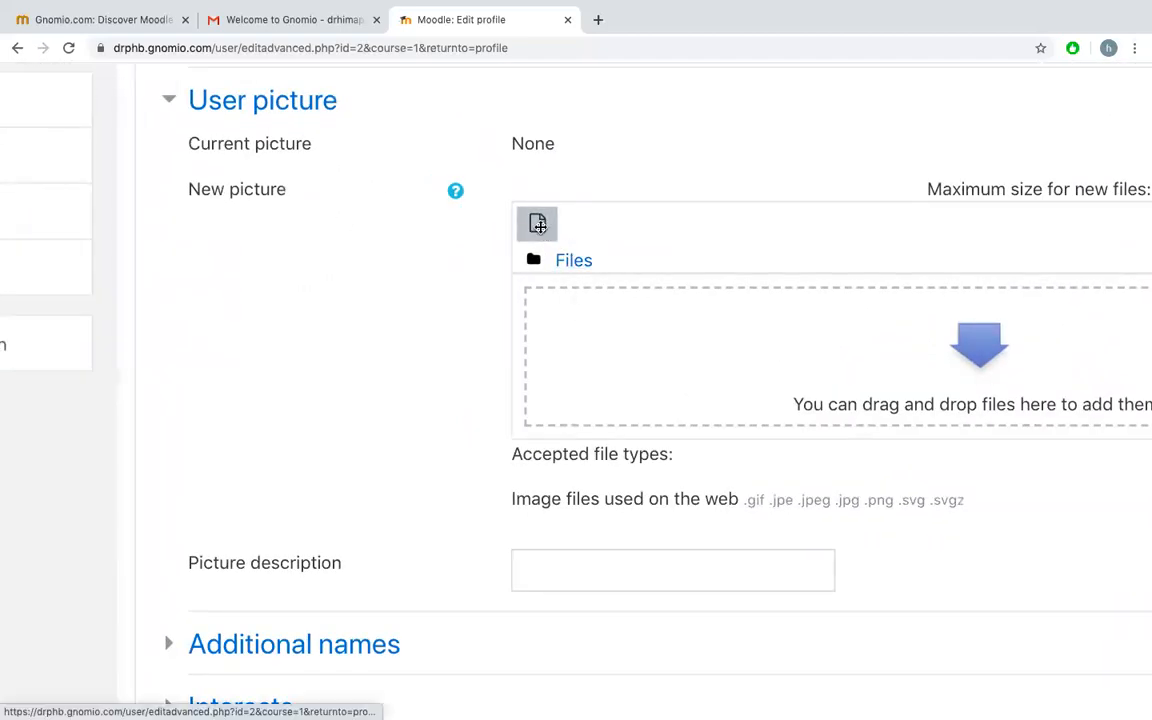
# Start adding a user picture by choosing to upload a file from the computer
pyautogui.click(536, 224)
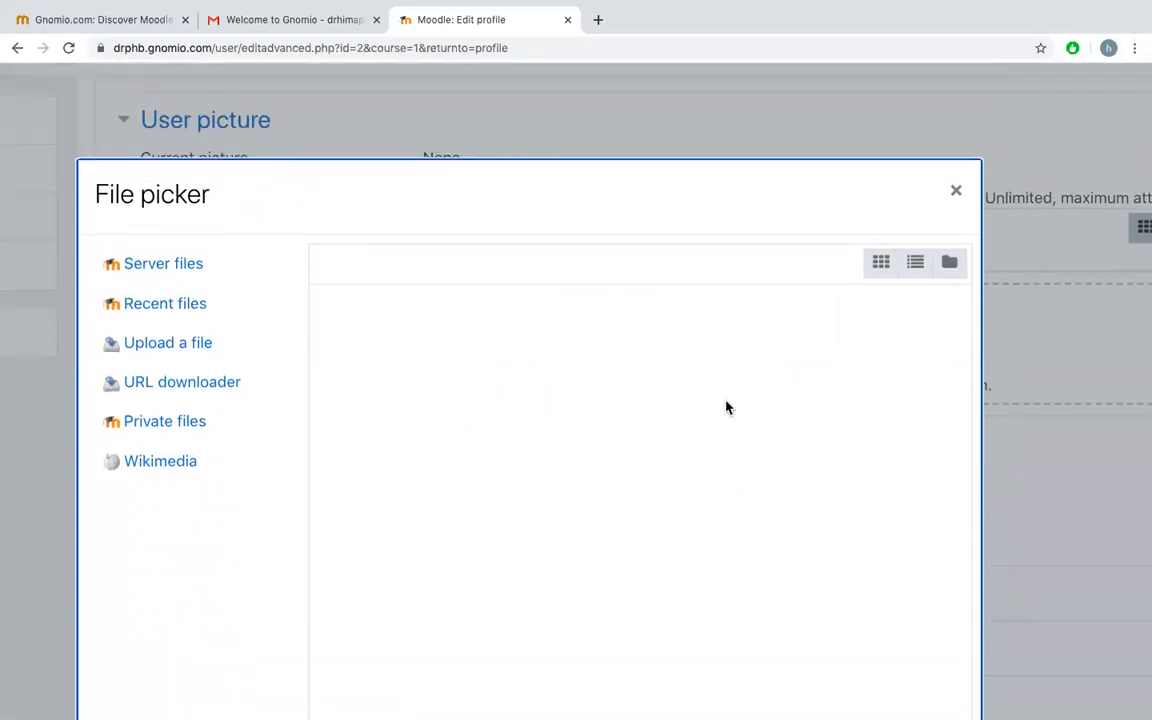
pyautogui.moveTo(956, 192)
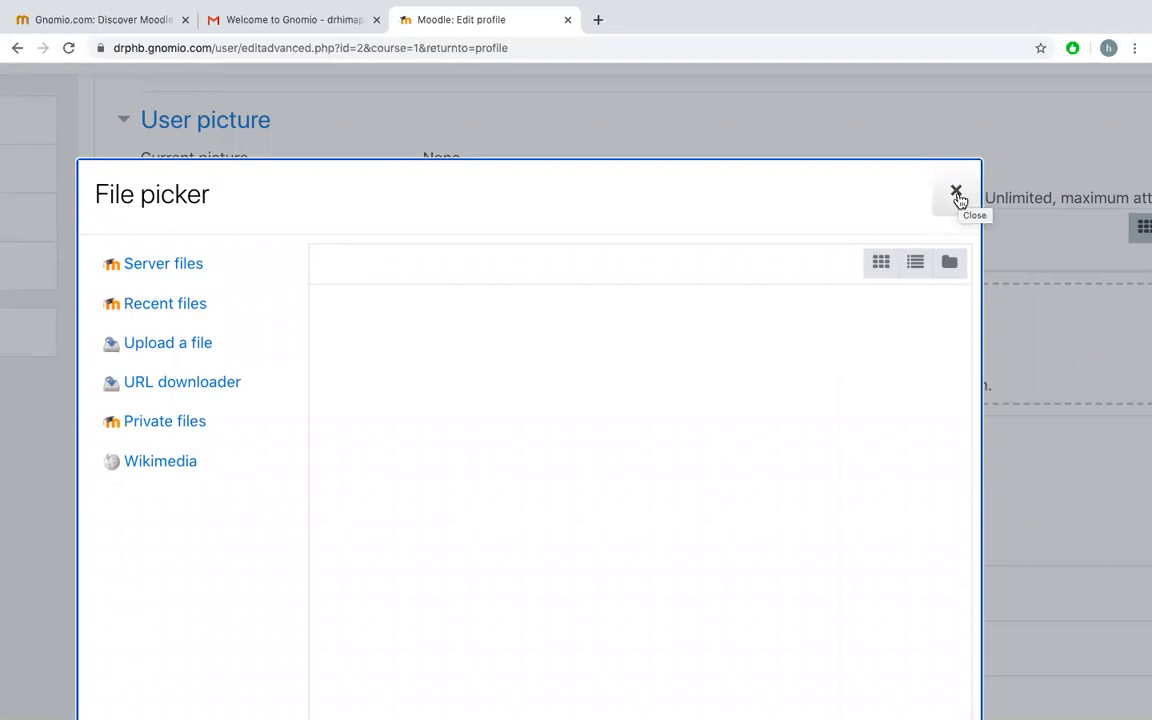
pyautogui.moveTo(138, 420)
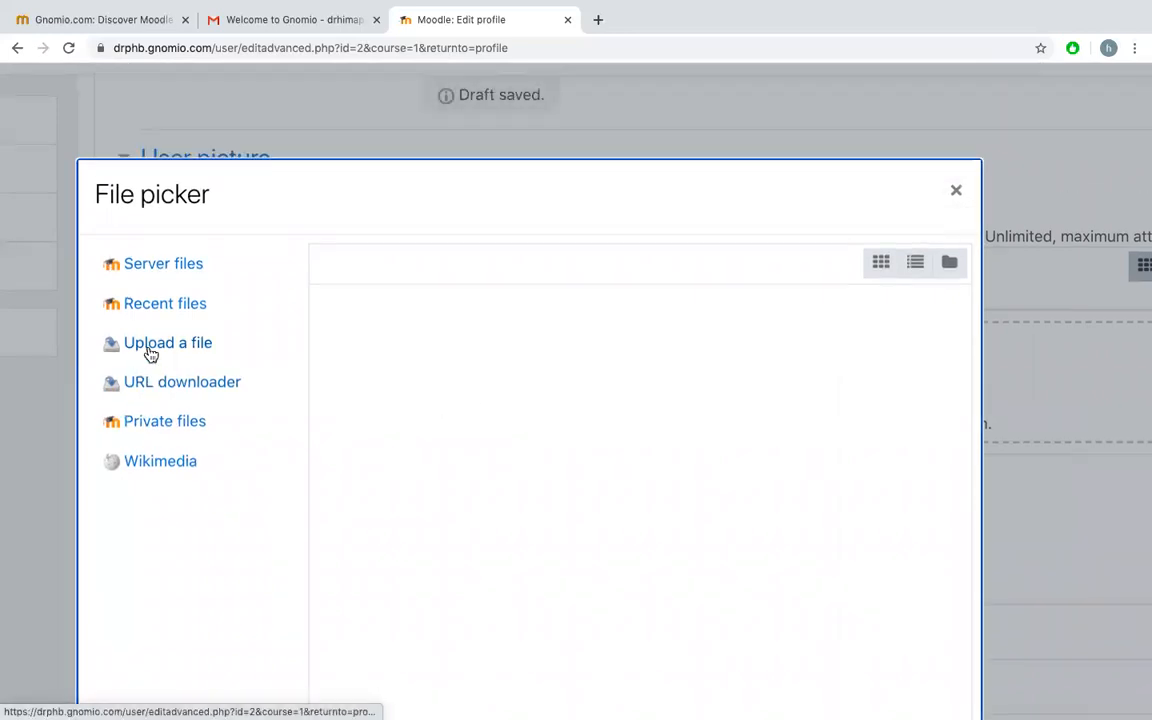
pyautogui.moveTo(164, 332)
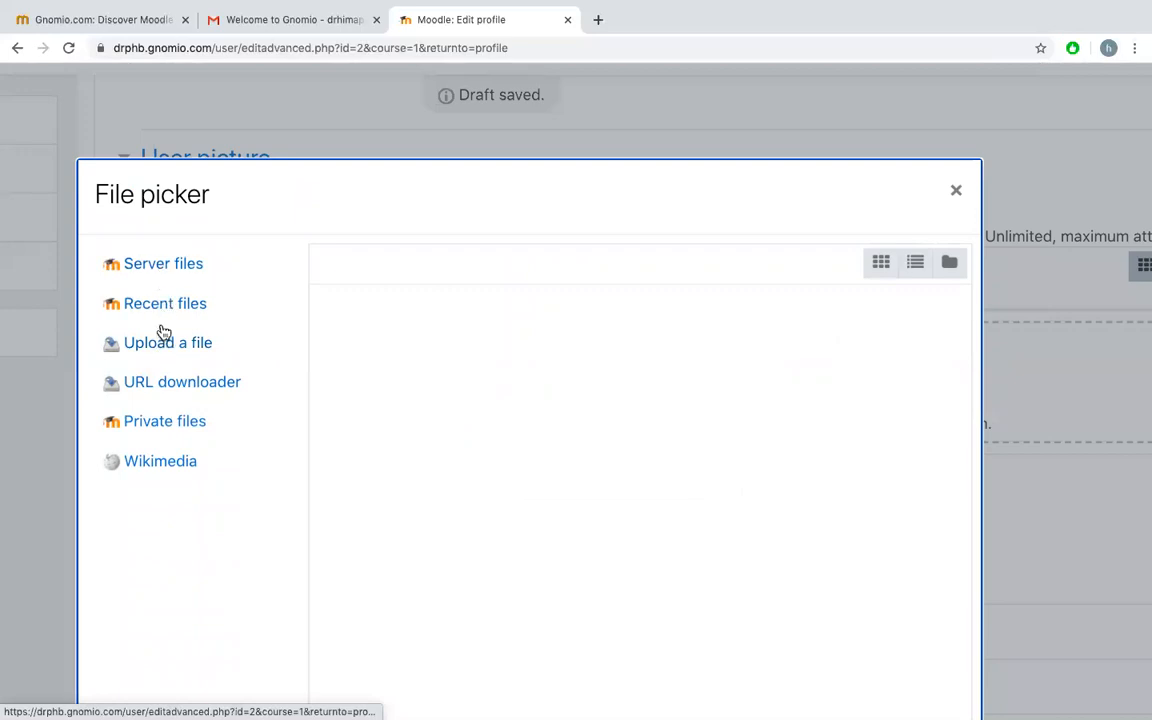
pyautogui.click(168, 342)
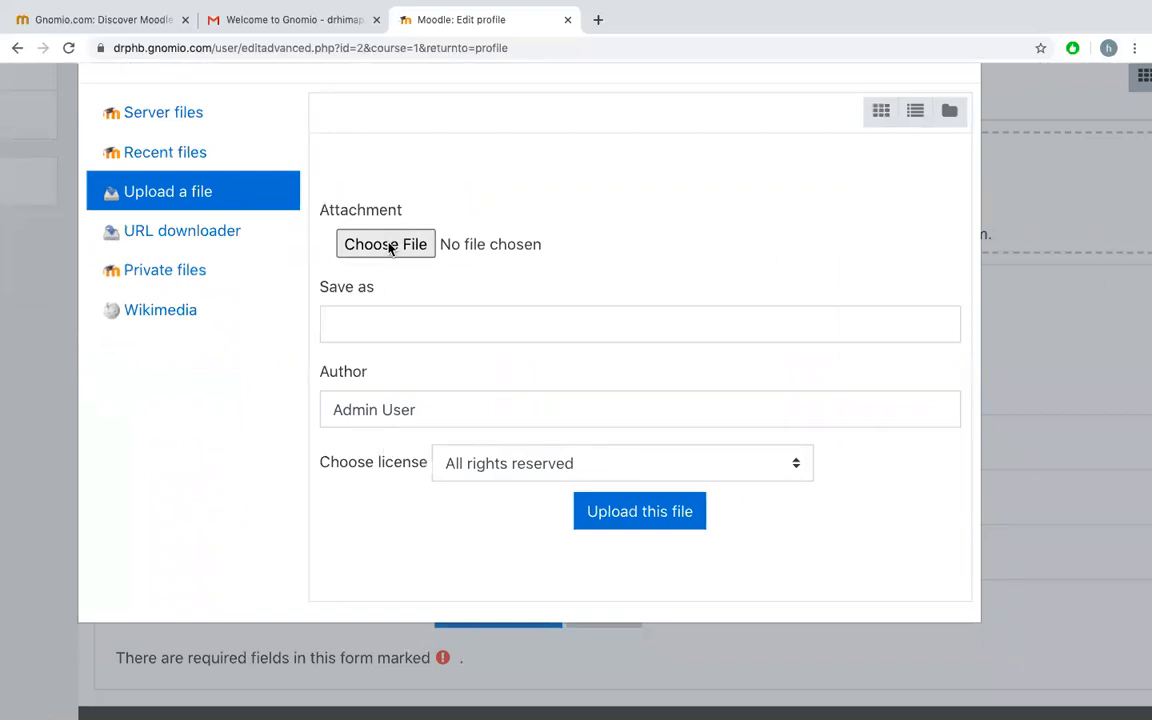
pyautogui.click(384, 244)
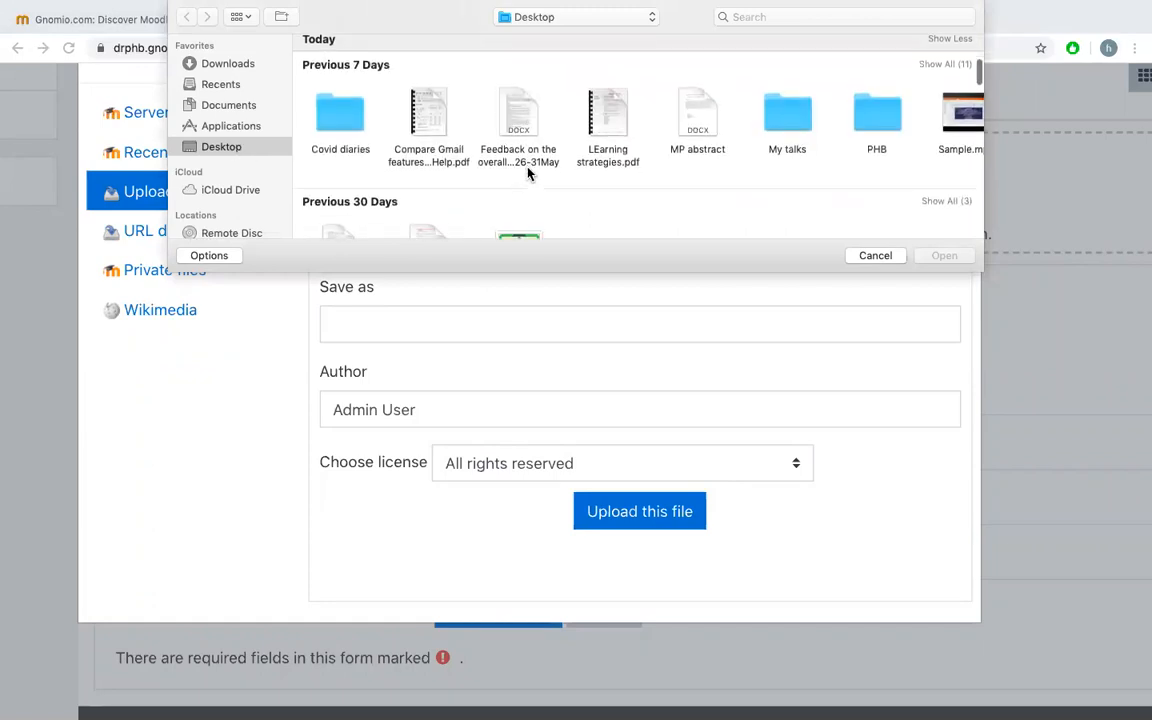
# Select the screenshot image and upload it as the new profile picture
pyautogui.scroll(-3)
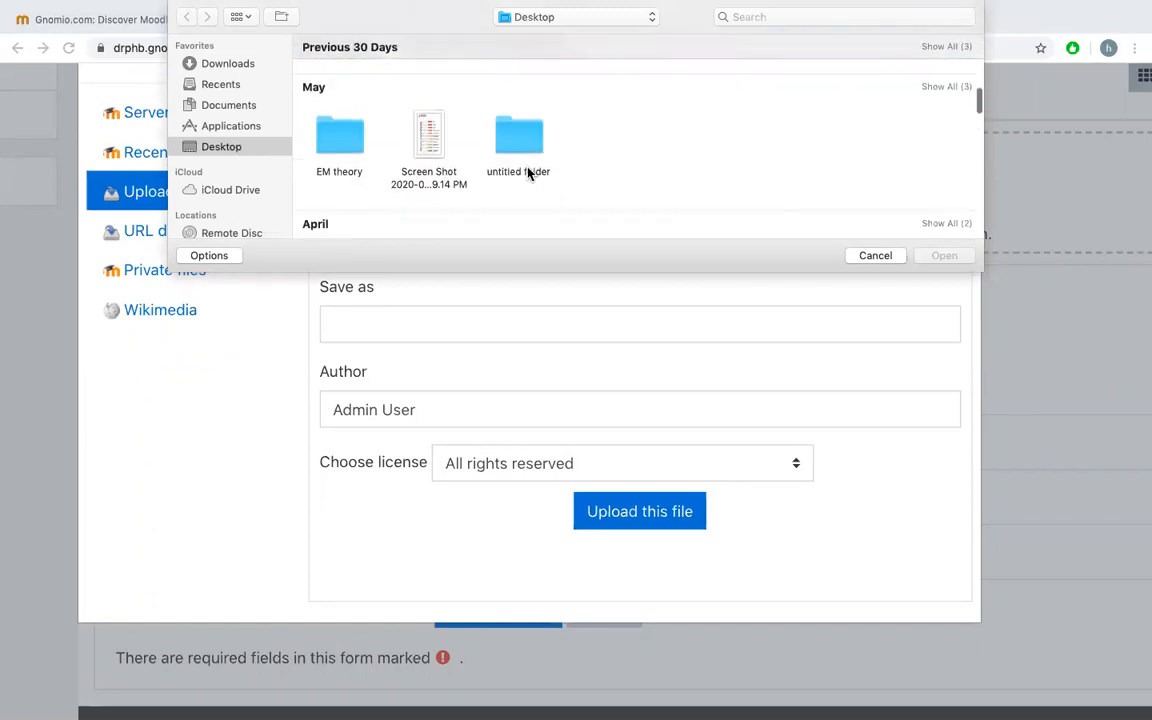
pyautogui.scroll(-3)
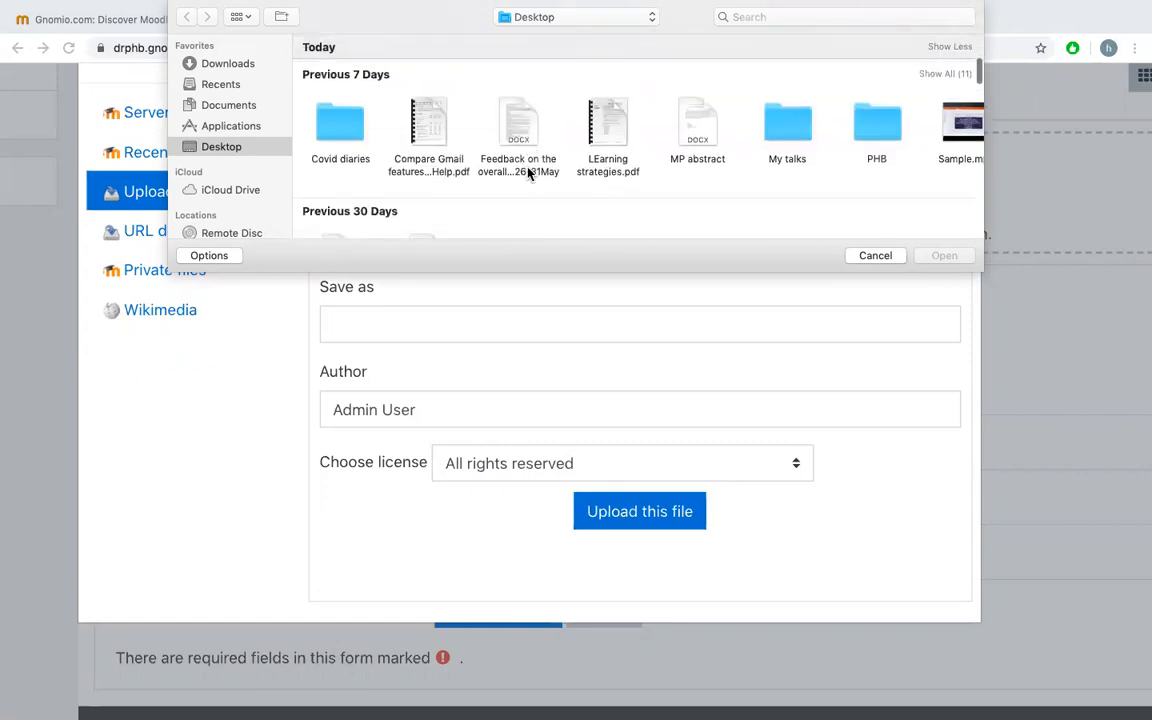
pyautogui.scroll(3)
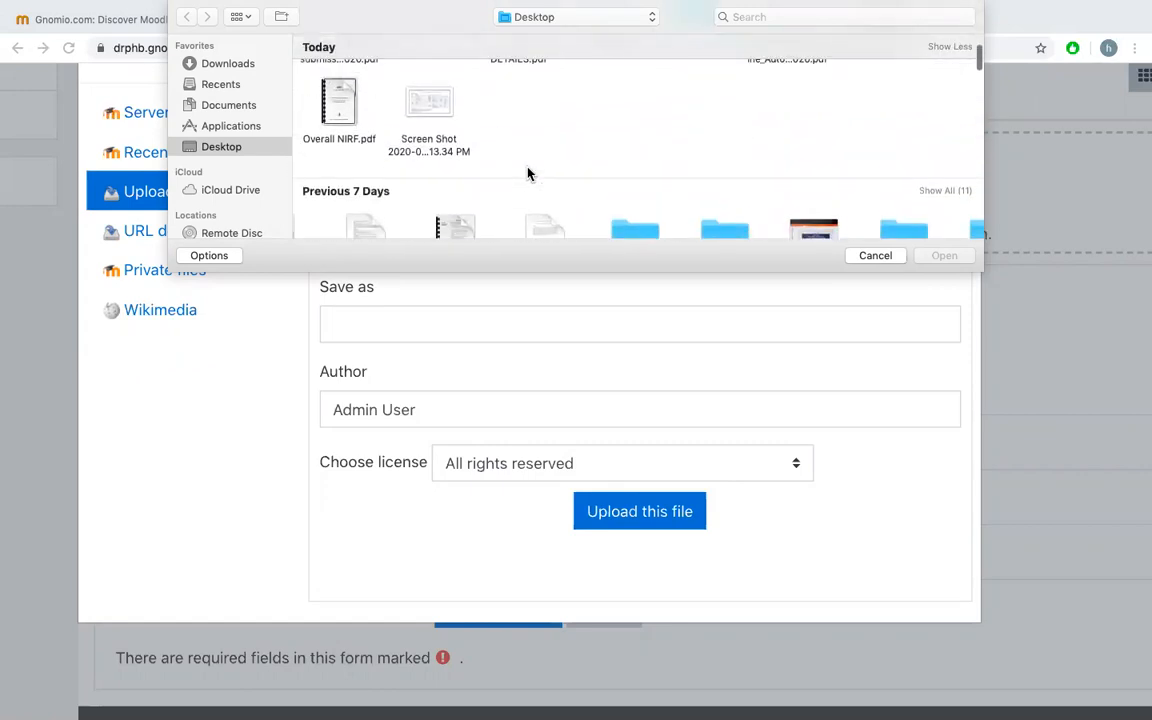
pyautogui.scroll(-3)
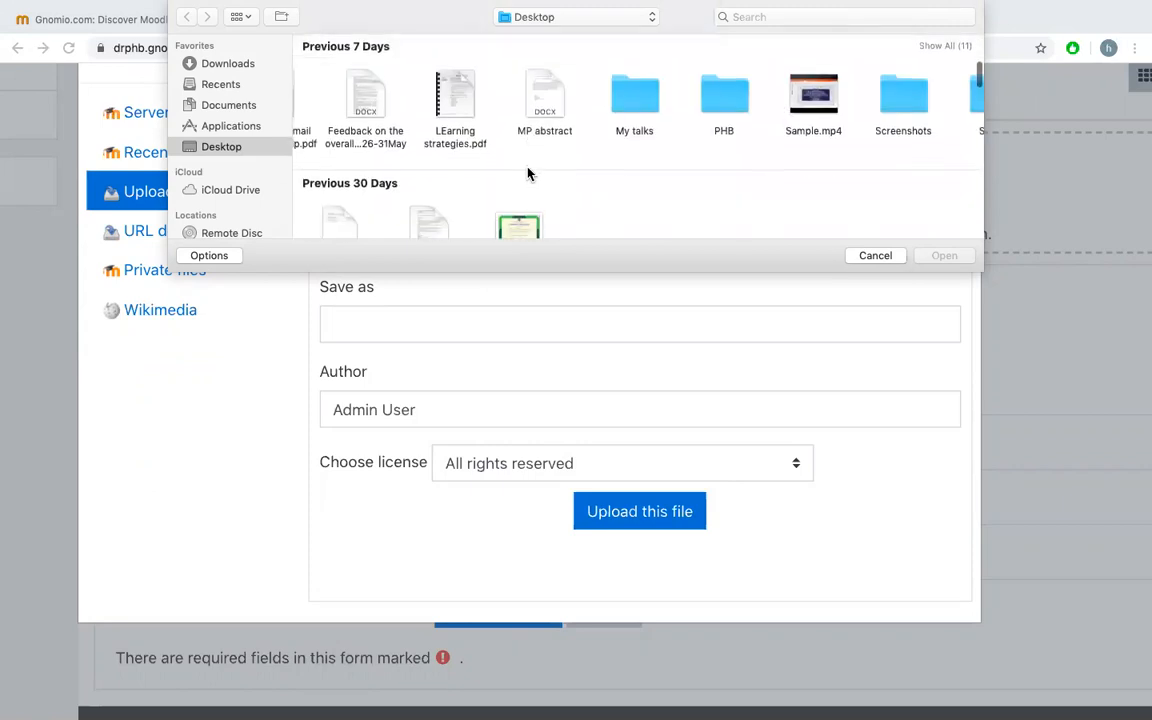
pyautogui.hscroll(3)
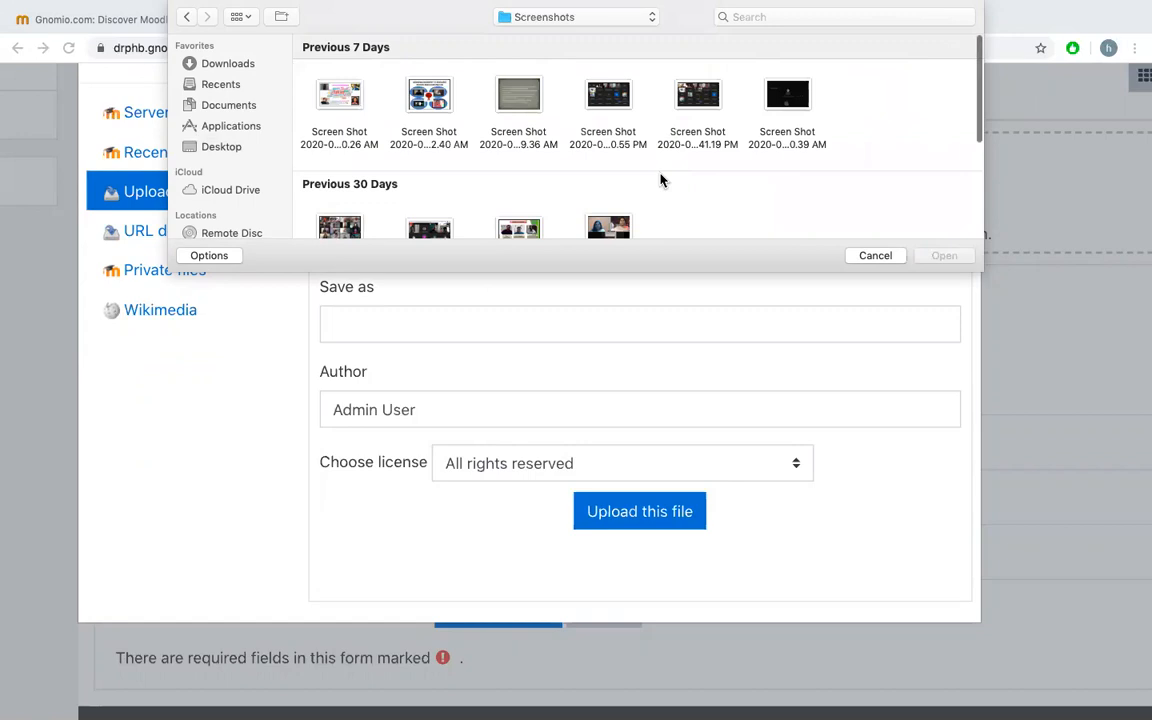
pyautogui.scroll(-3)
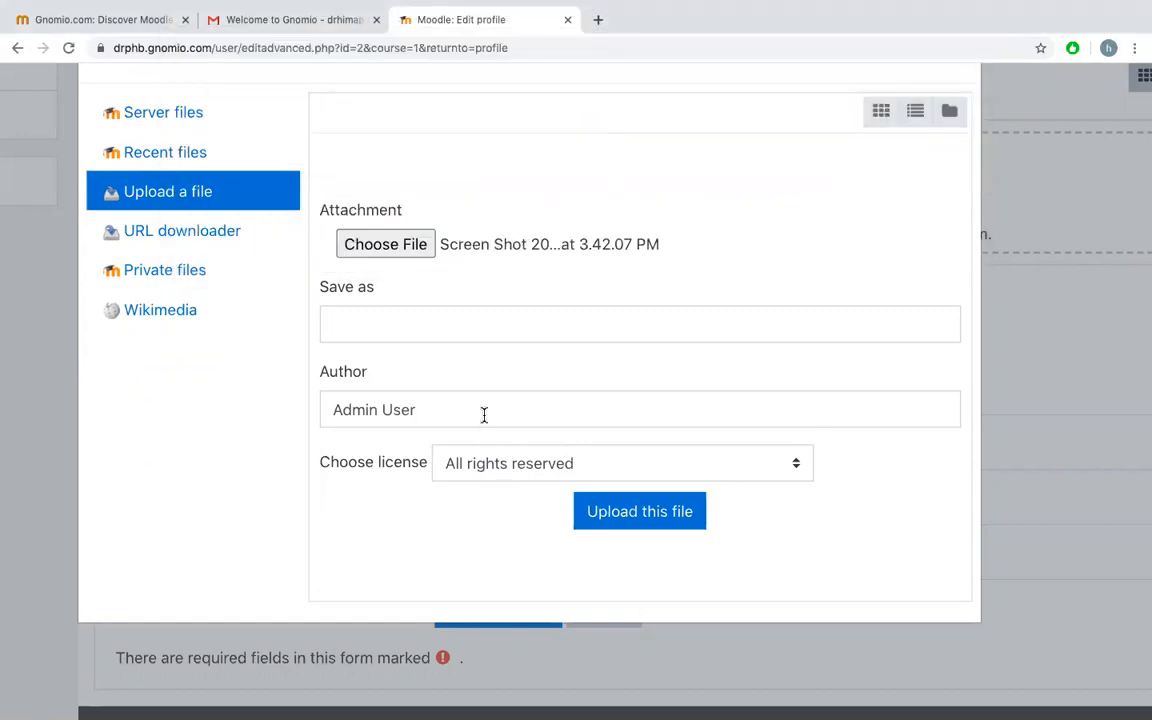
pyautogui.moveTo(476, 470)
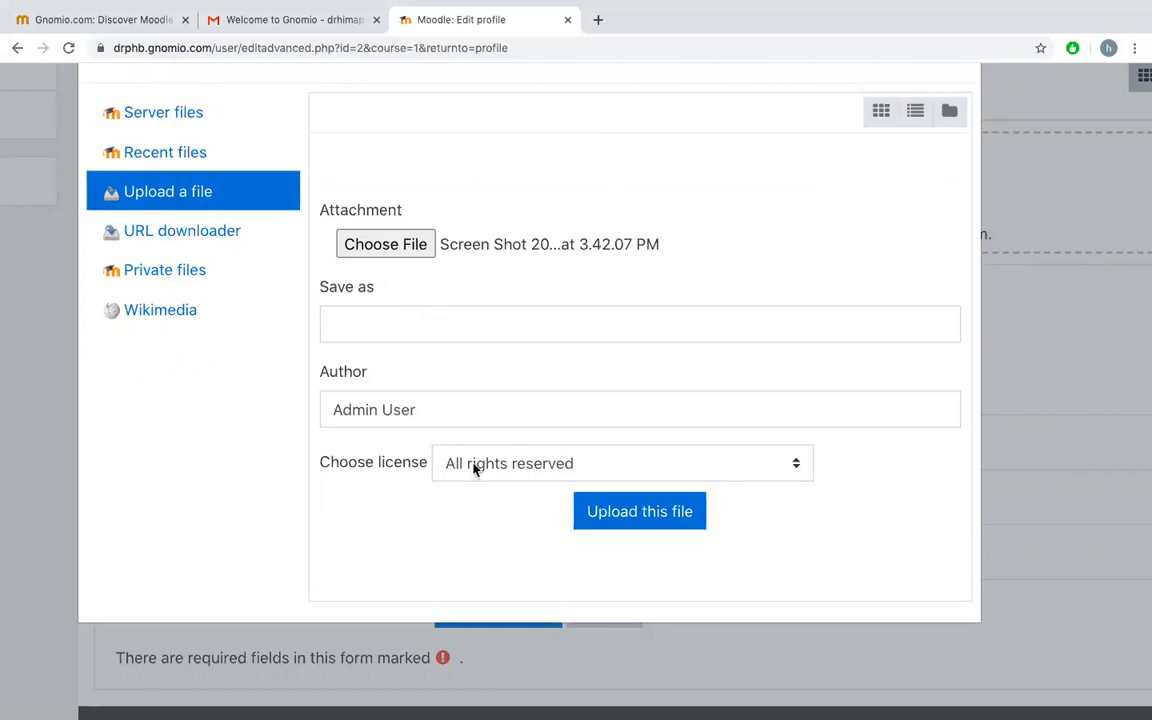
pyautogui.click(640, 512)
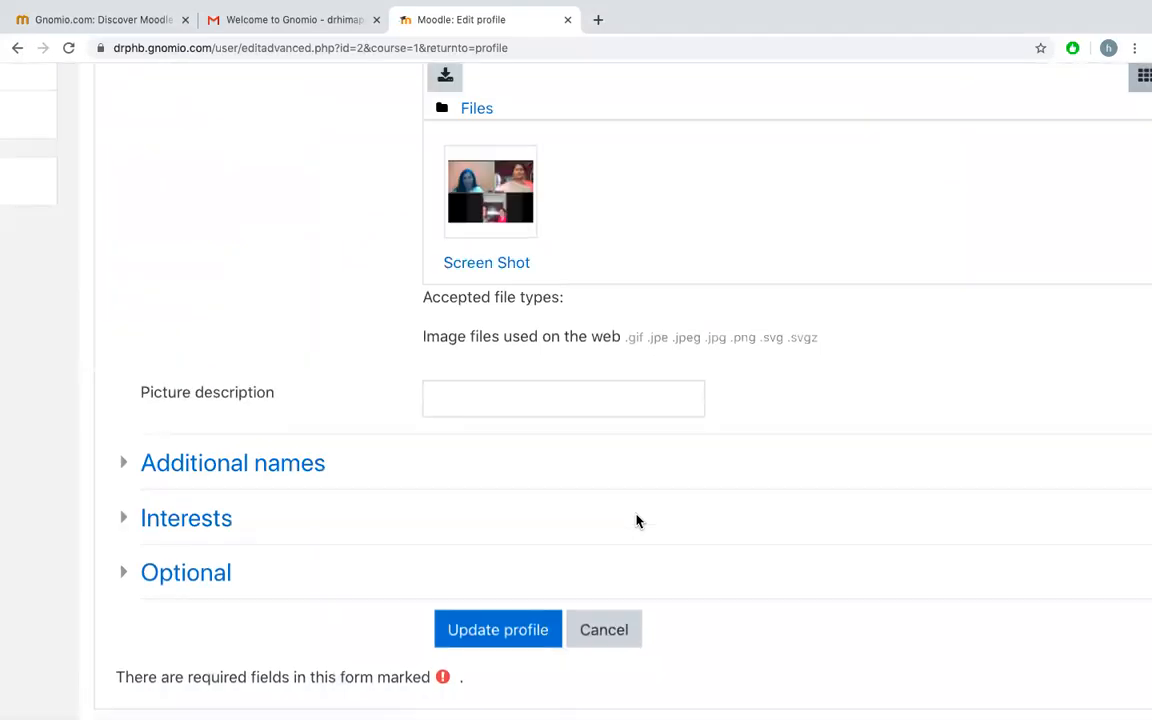
pyautogui.moveTo(500, 184)
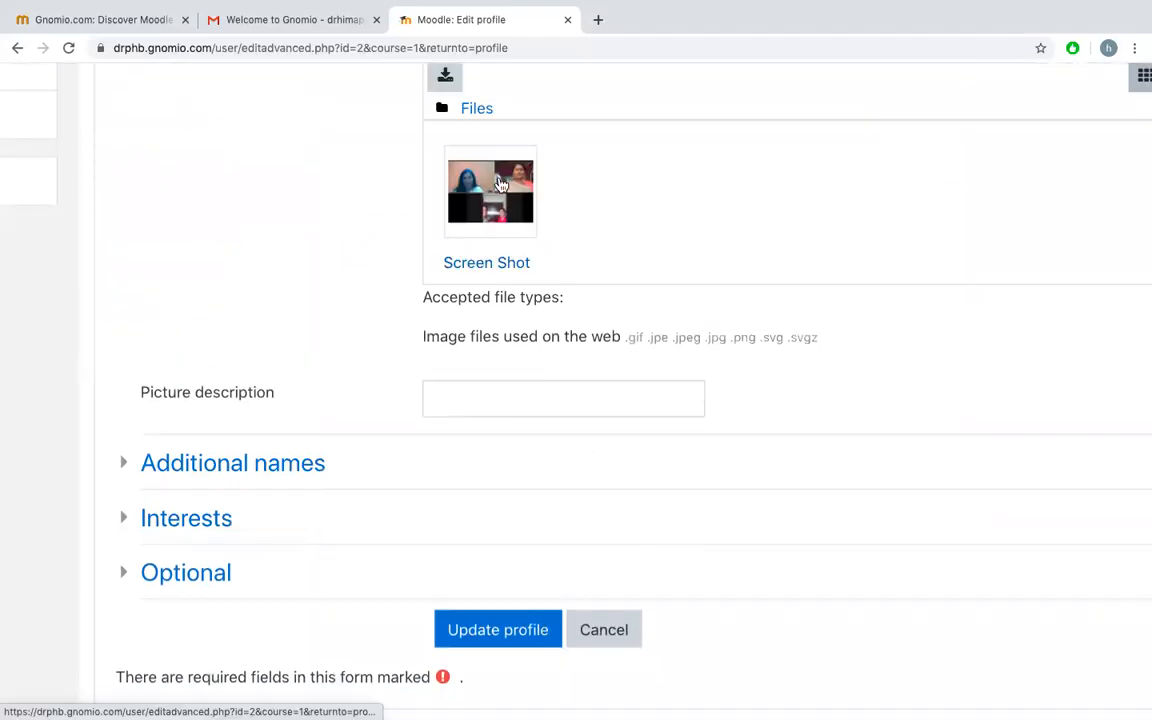
pyautogui.moveTo(520, 198)
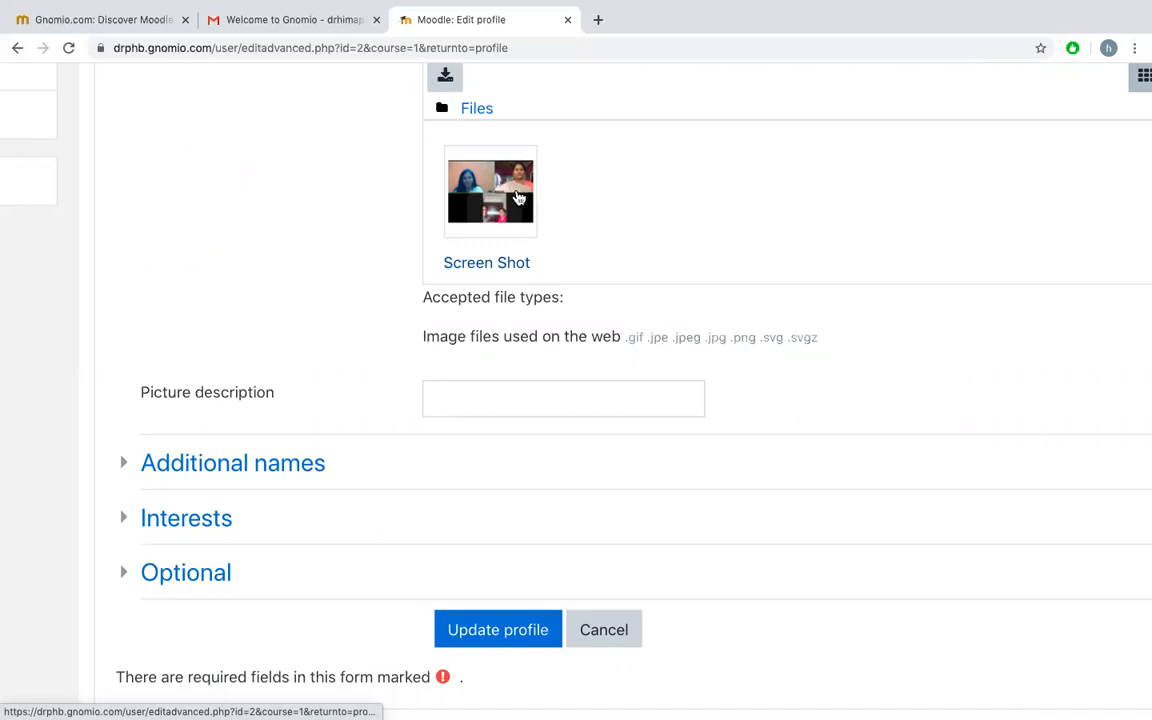
pyautogui.moveTo(548, 240)
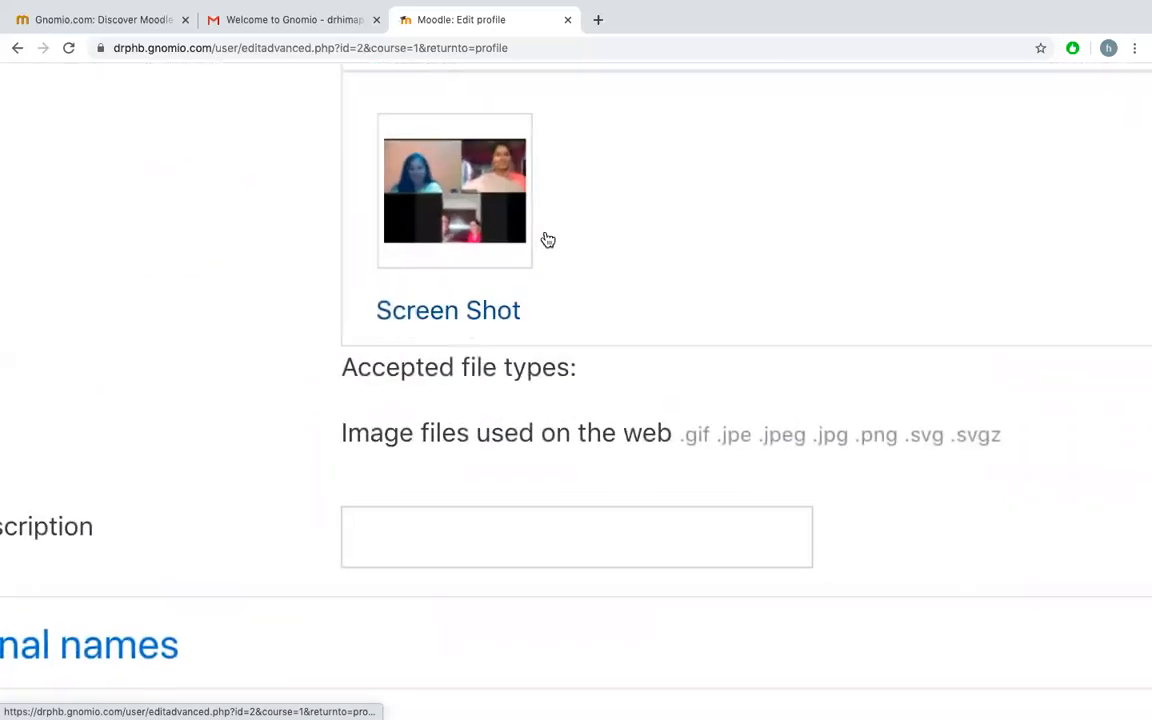
# Submit the Edit profile form with Update profile at the bottom
pyautogui.scroll(3)
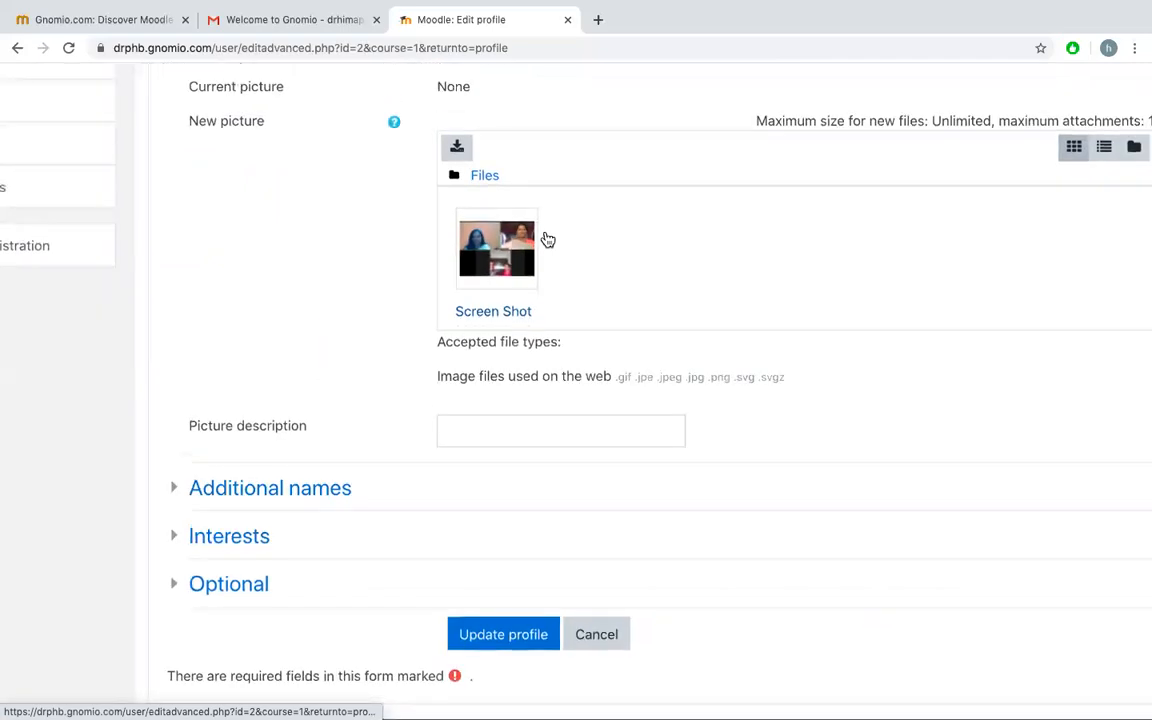
pyautogui.scroll(-3)
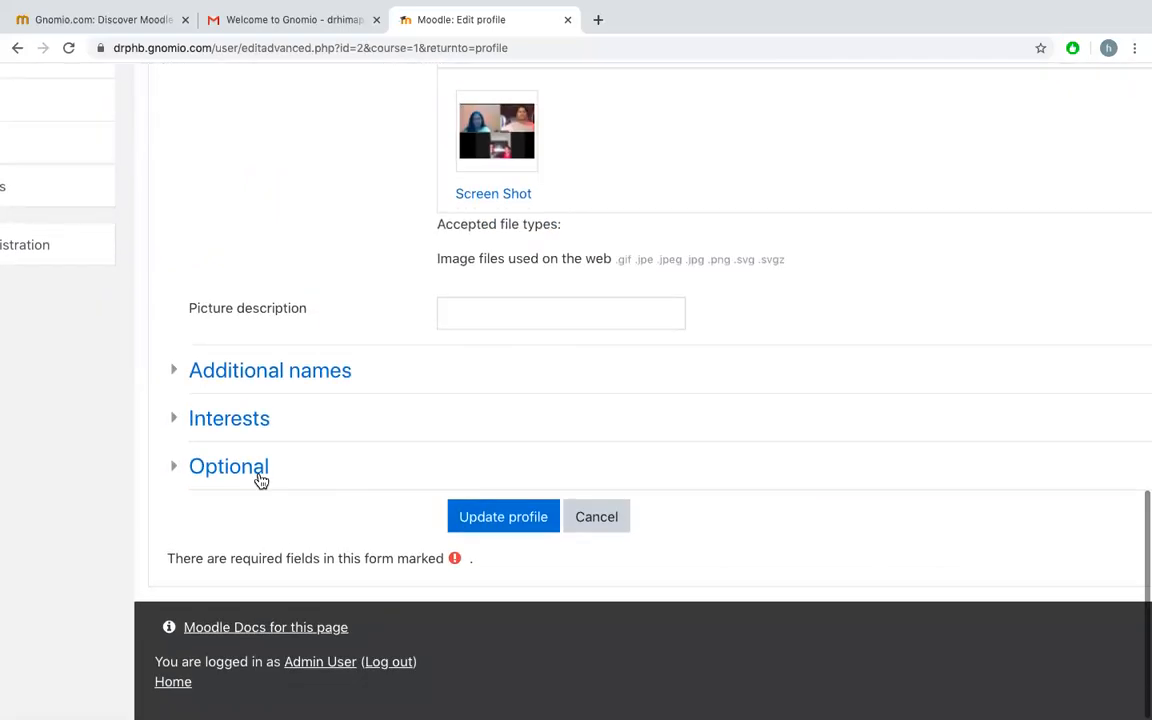
pyautogui.click(270, 370)
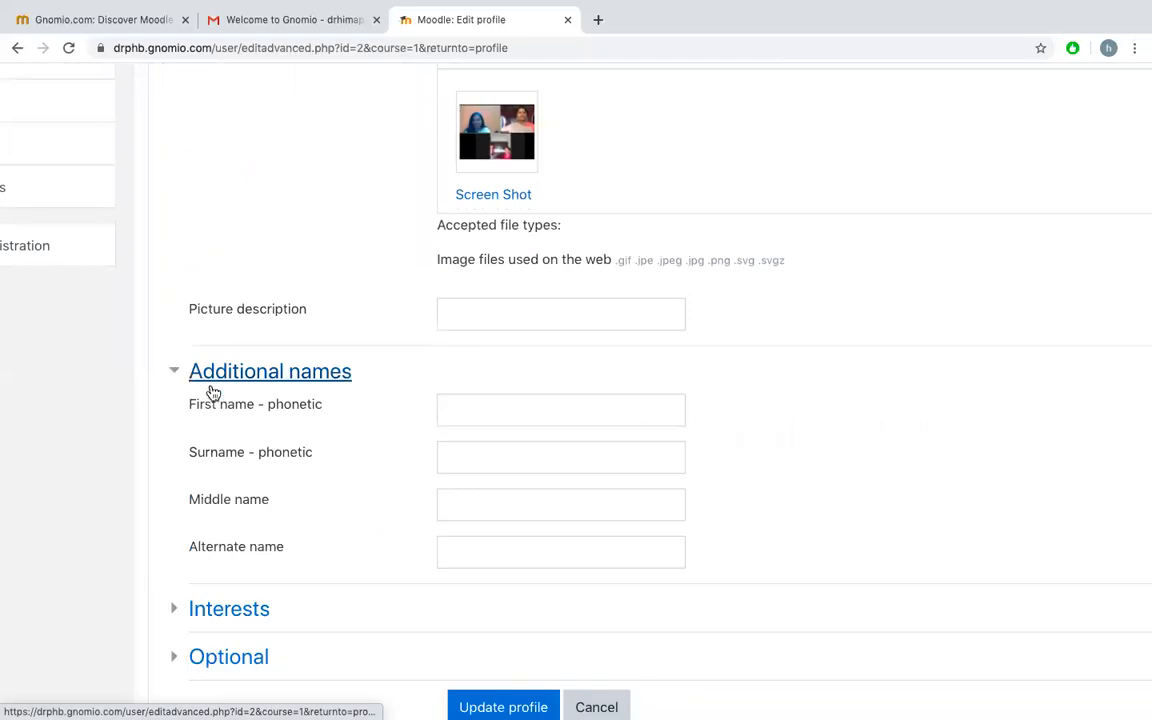
pyautogui.scroll(-3)
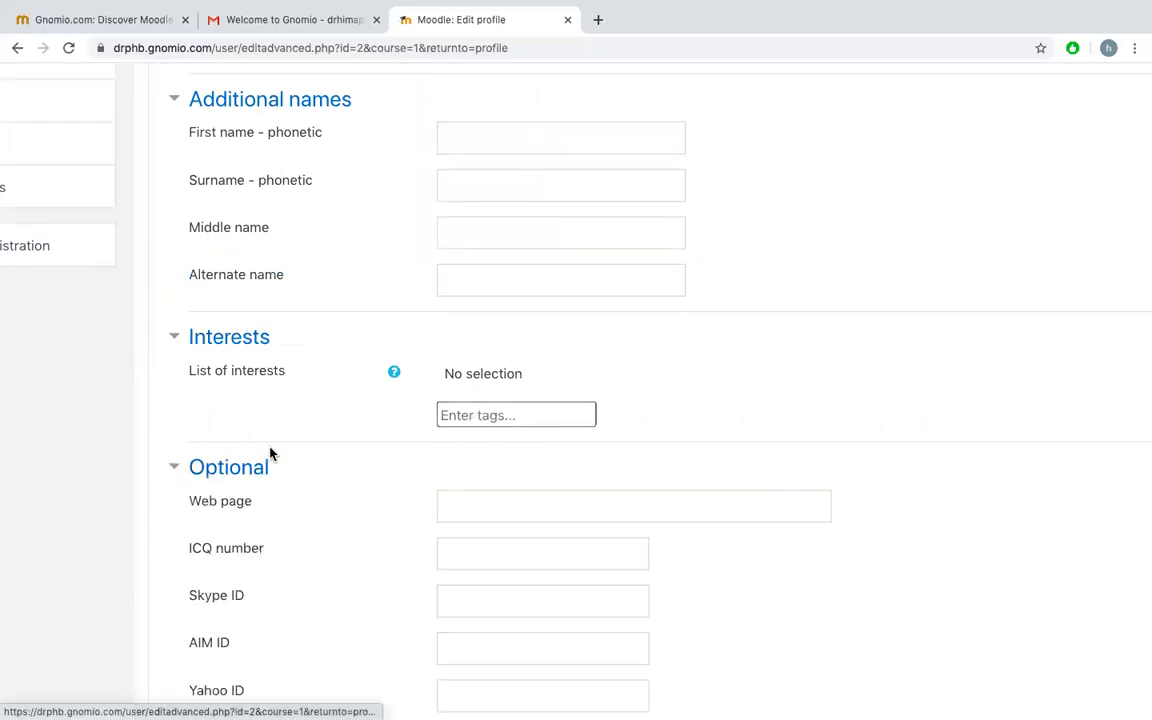
pyautogui.scroll(-3)
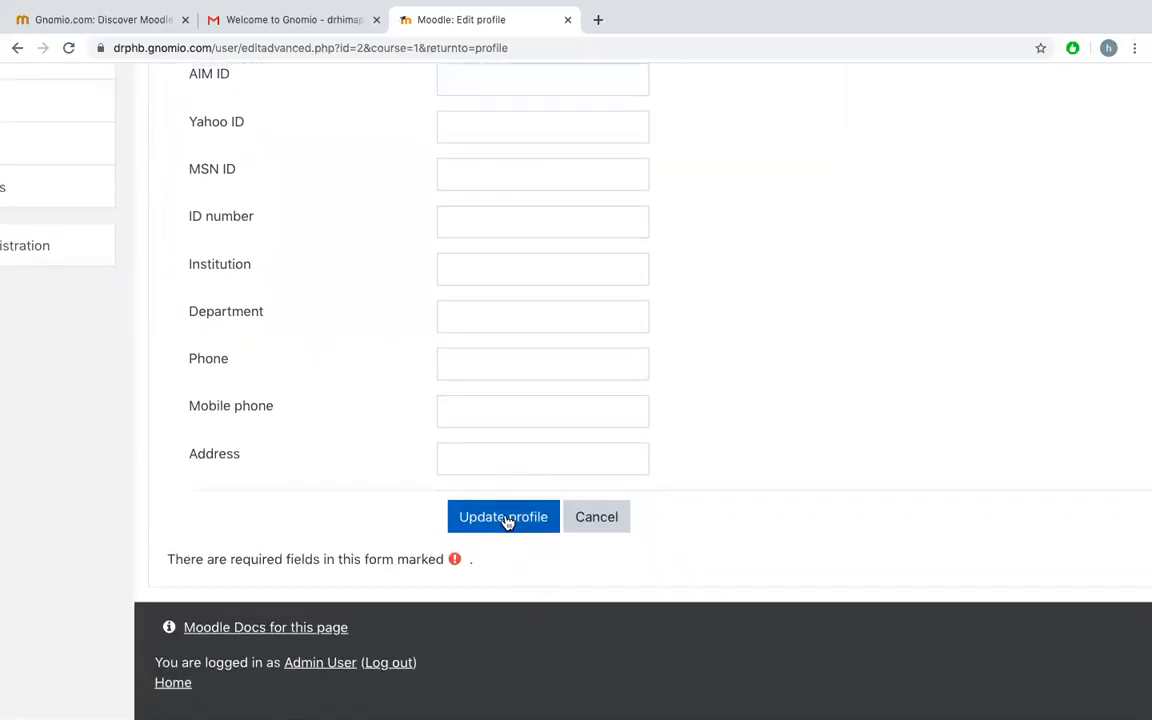
pyautogui.click(504, 516)
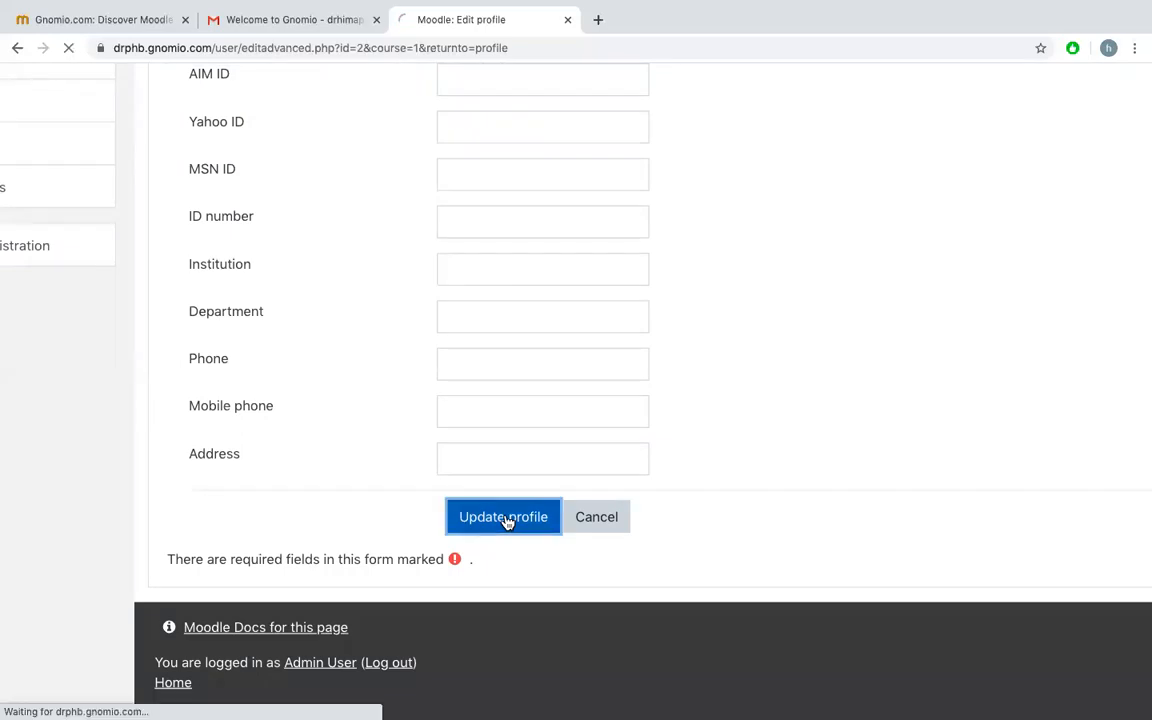
# Correct the username to lowercase himap
pyautogui.click(504, 516)
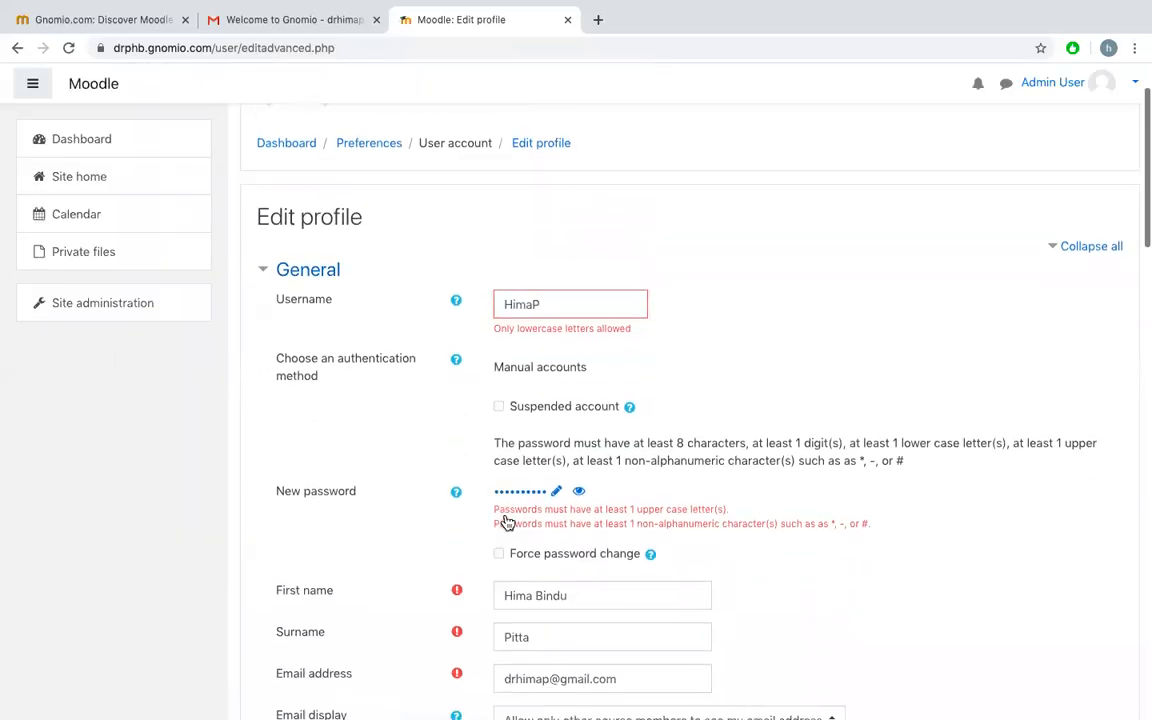
pyautogui.scroll(-3)
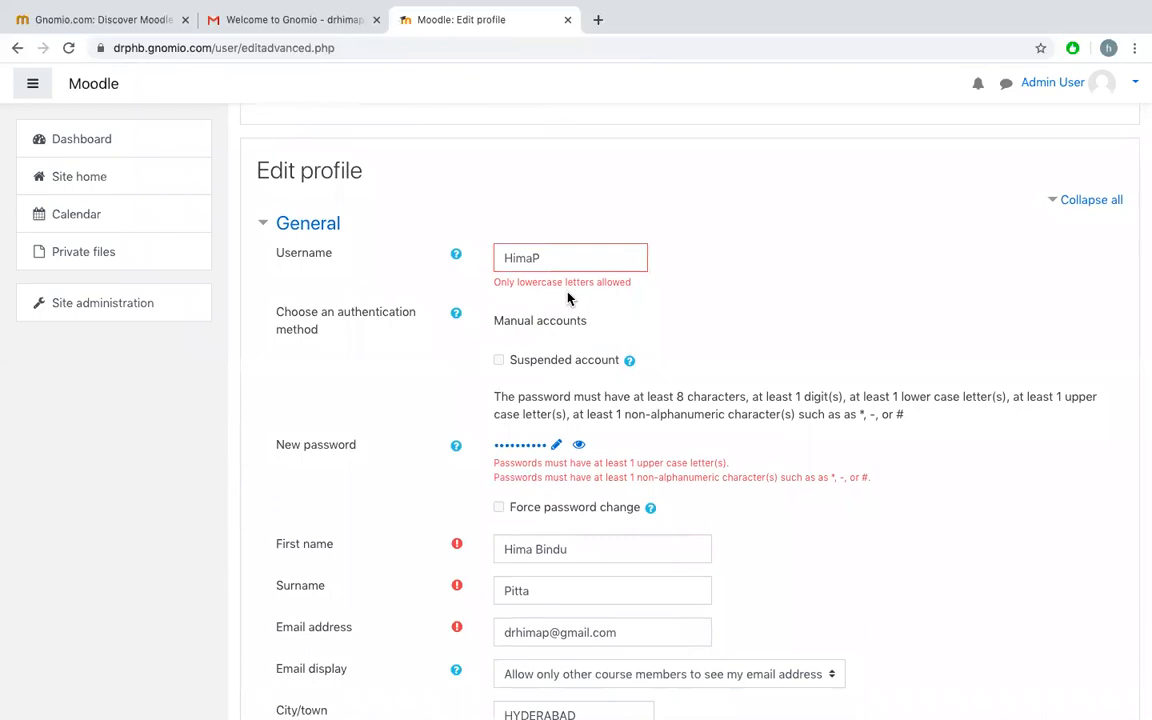
pyautogui.click(570, 256)
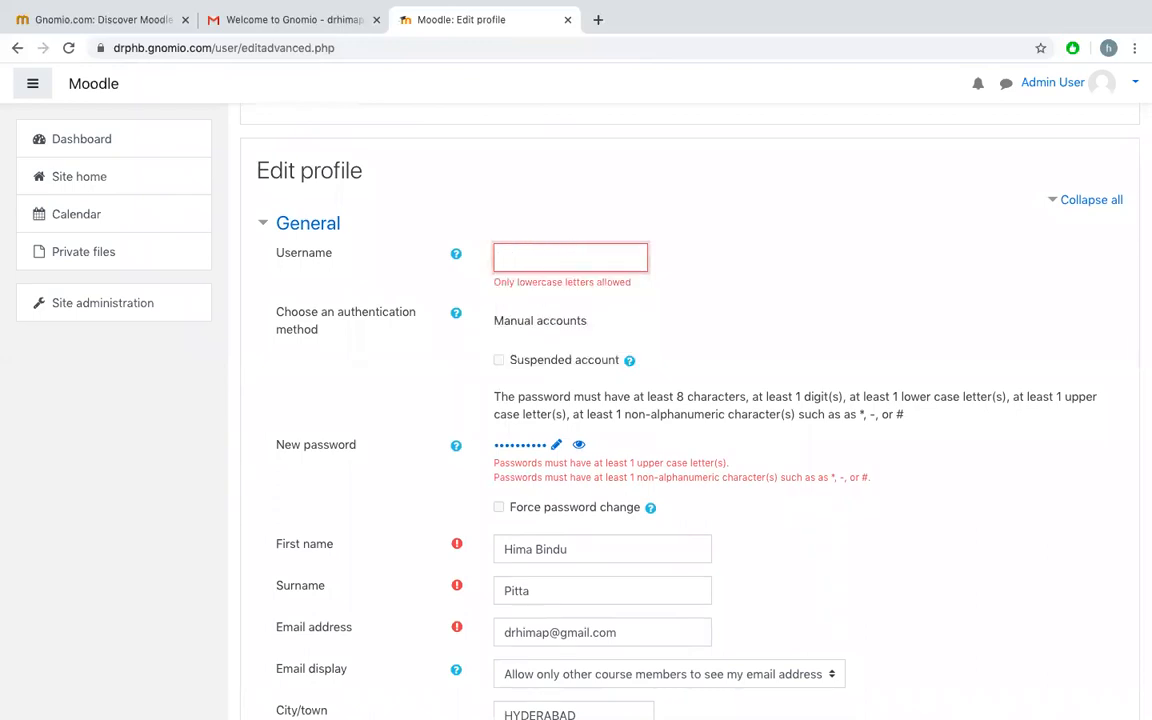
pyautogui.write('himap')
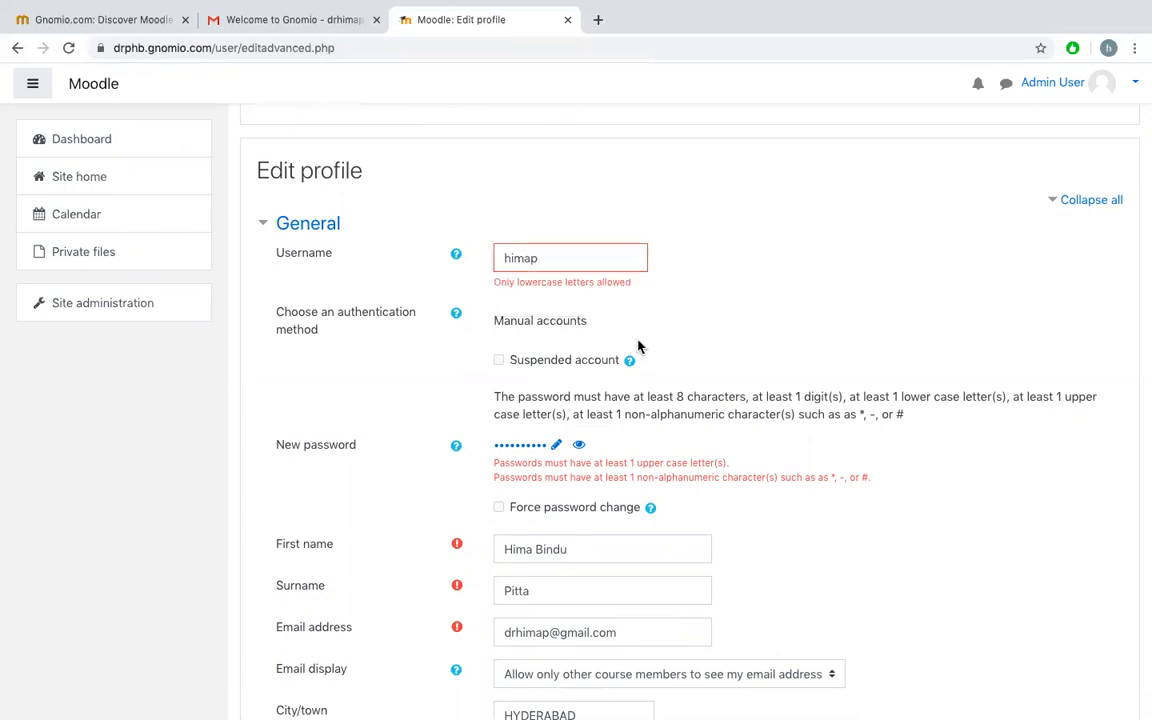
# Enter a password meeting the rules and resubmit with Update profile
pyautogui.scroll(-3)
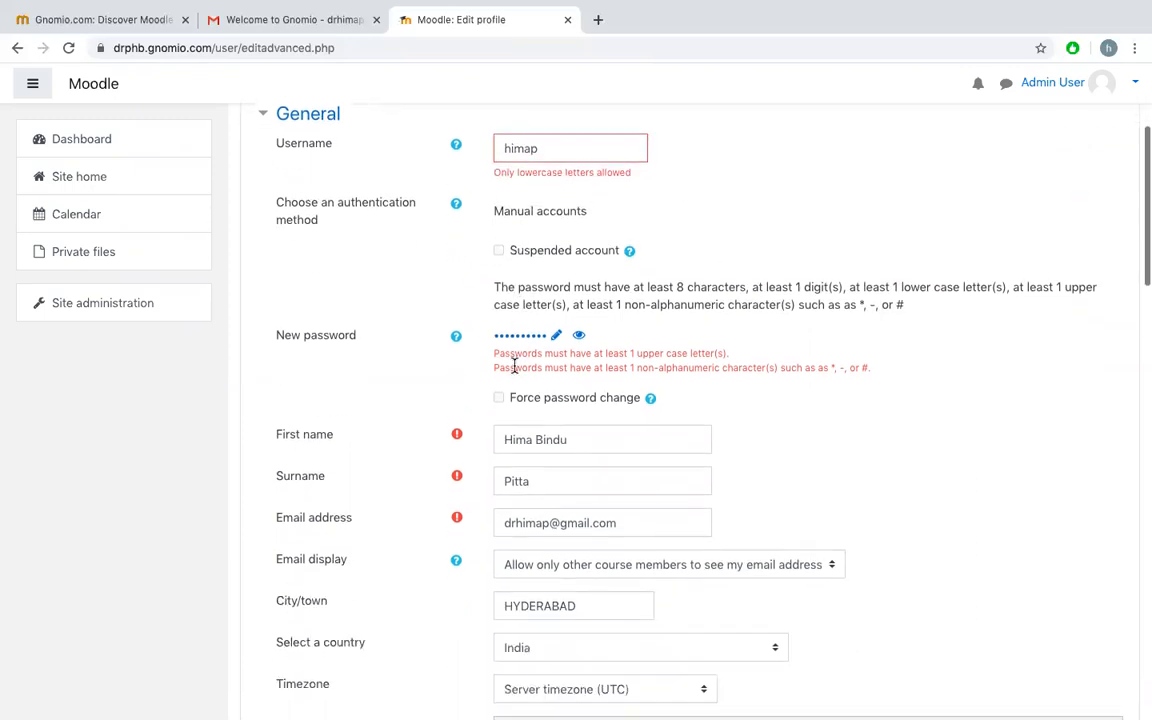
pyautogui.scroll(-3)
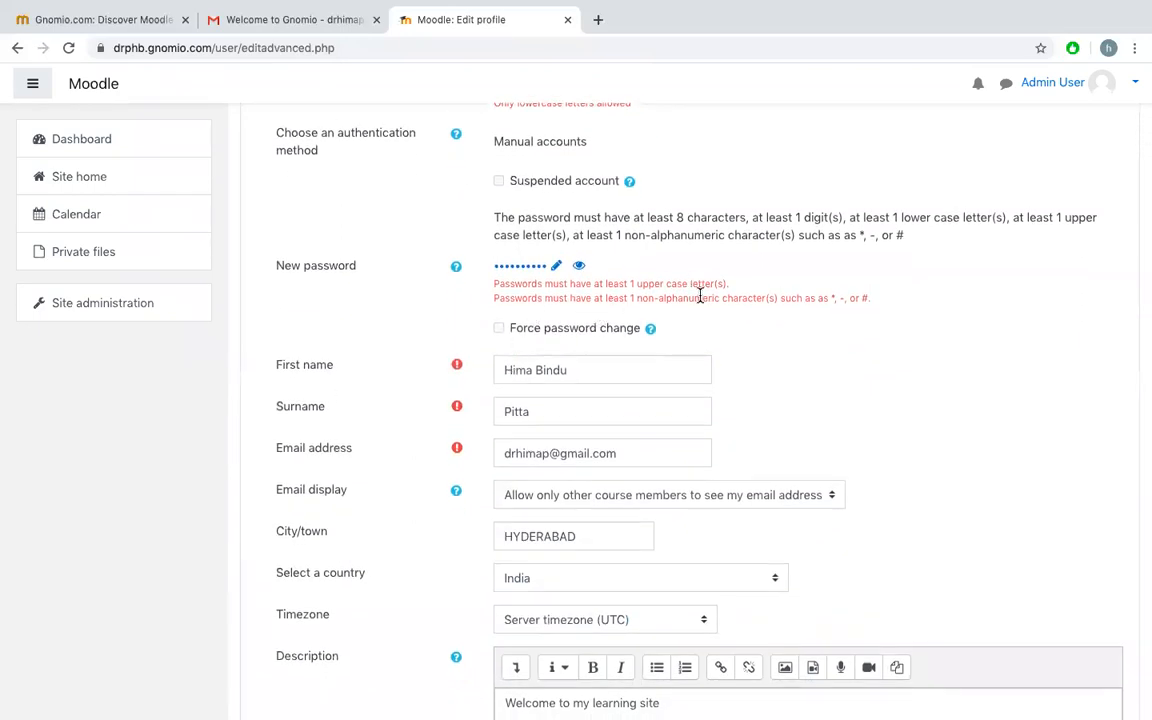
pyautogui.moveTo(730, 296)
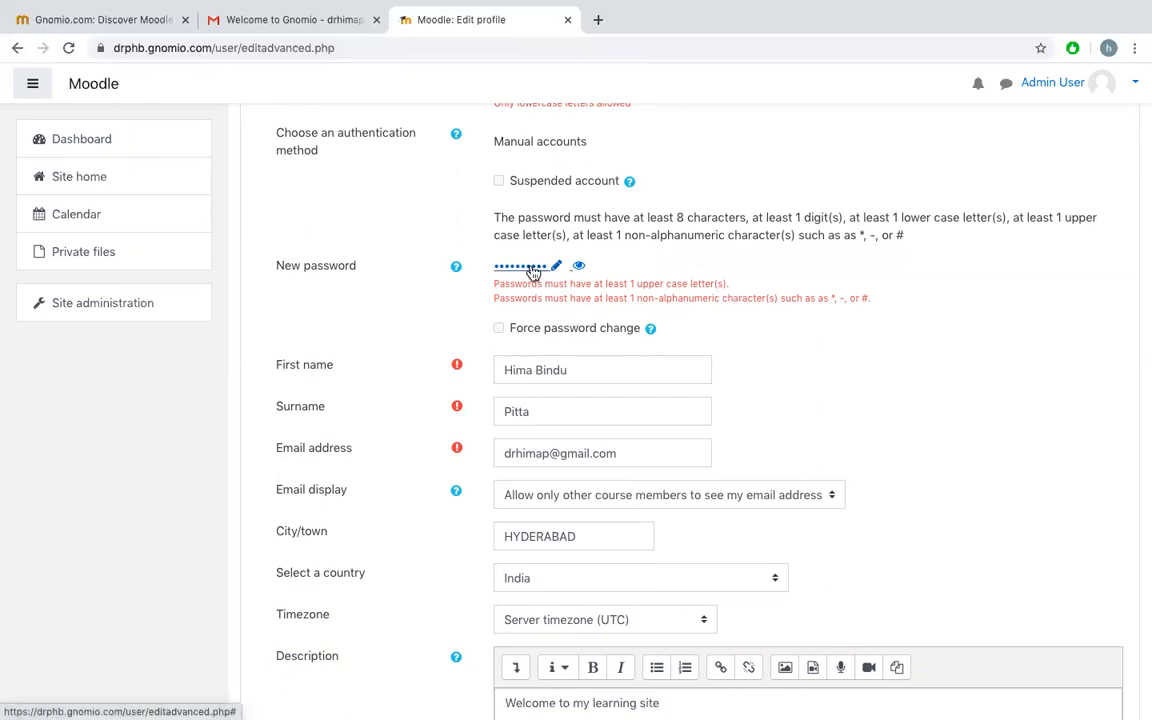
pyautogui.click(556, 264)
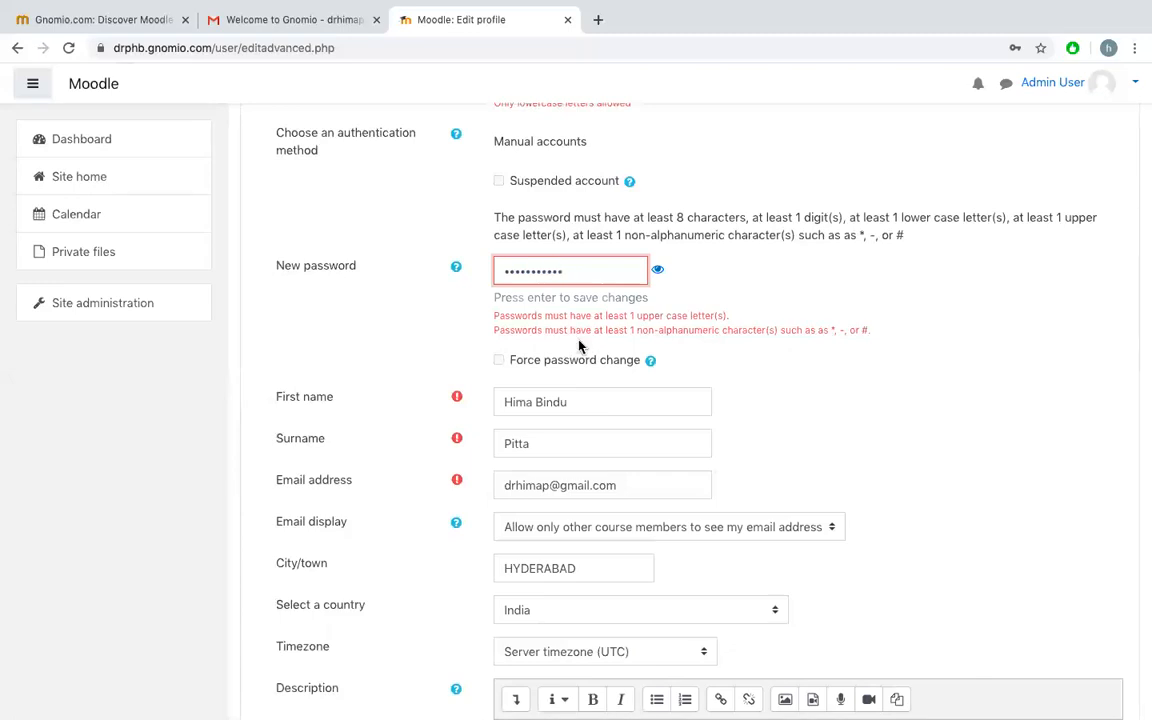
pyautogui.scroll(-3)
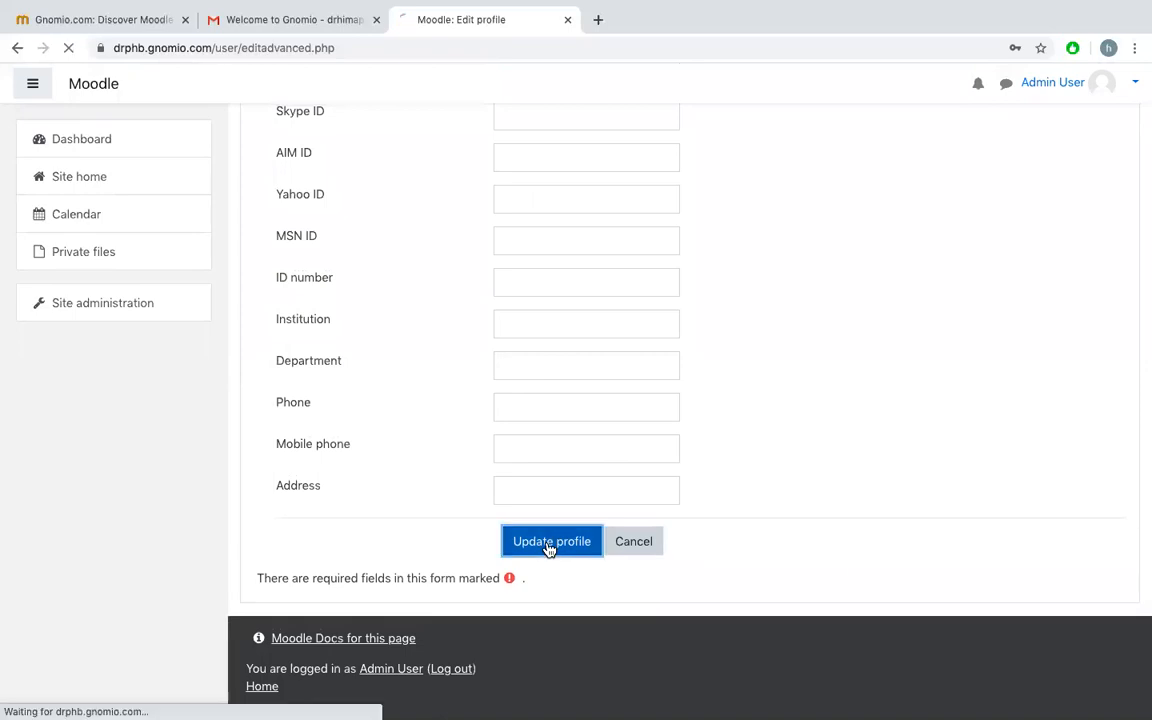
pyautogui.click(552, 540)
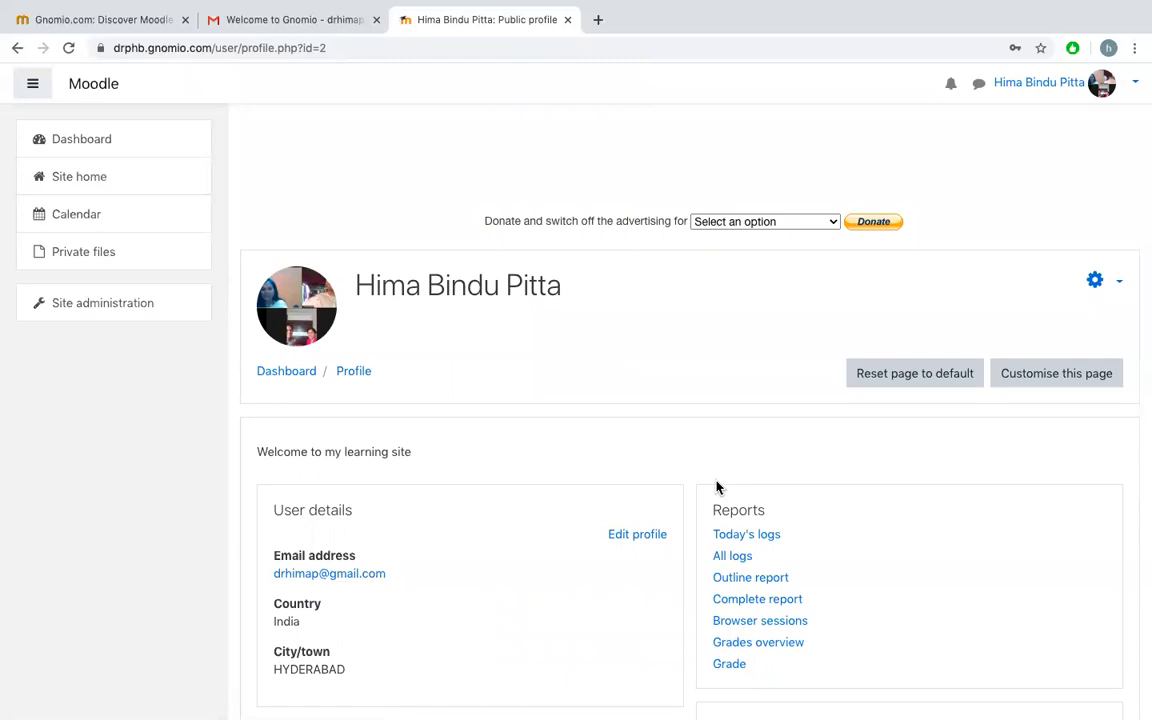
pyautogui.scroll(-3)
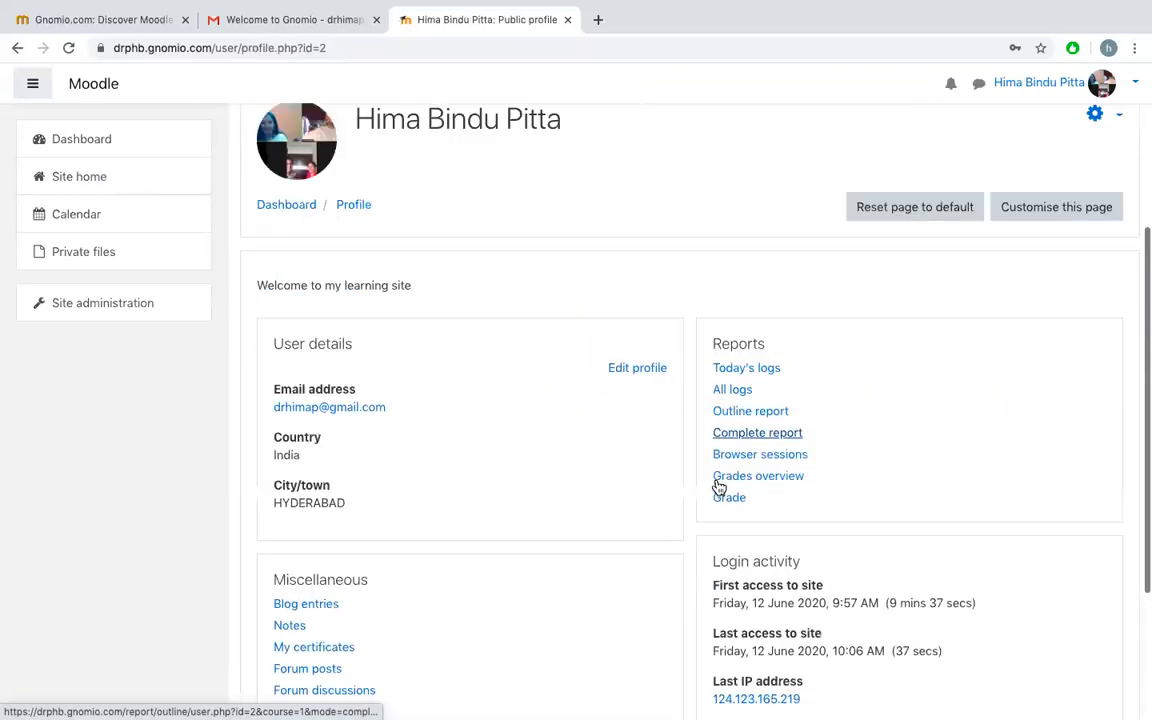
pyautogui.scroll(3)
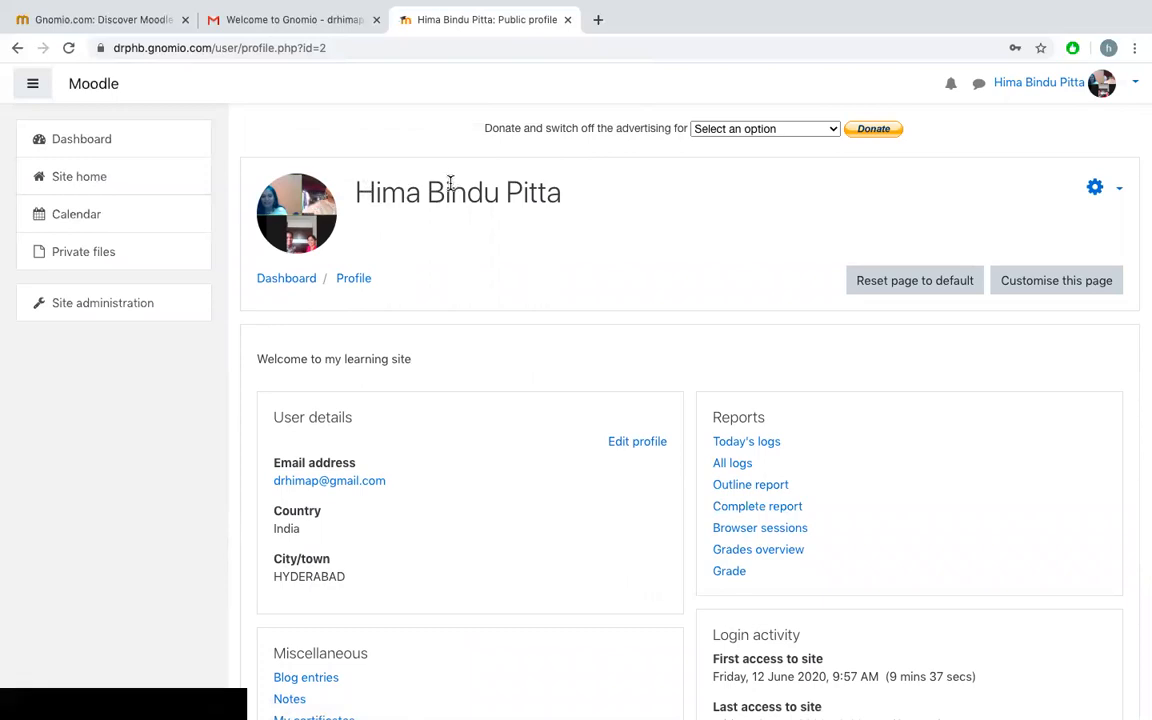
pyautogui.moveTo(556, 218)
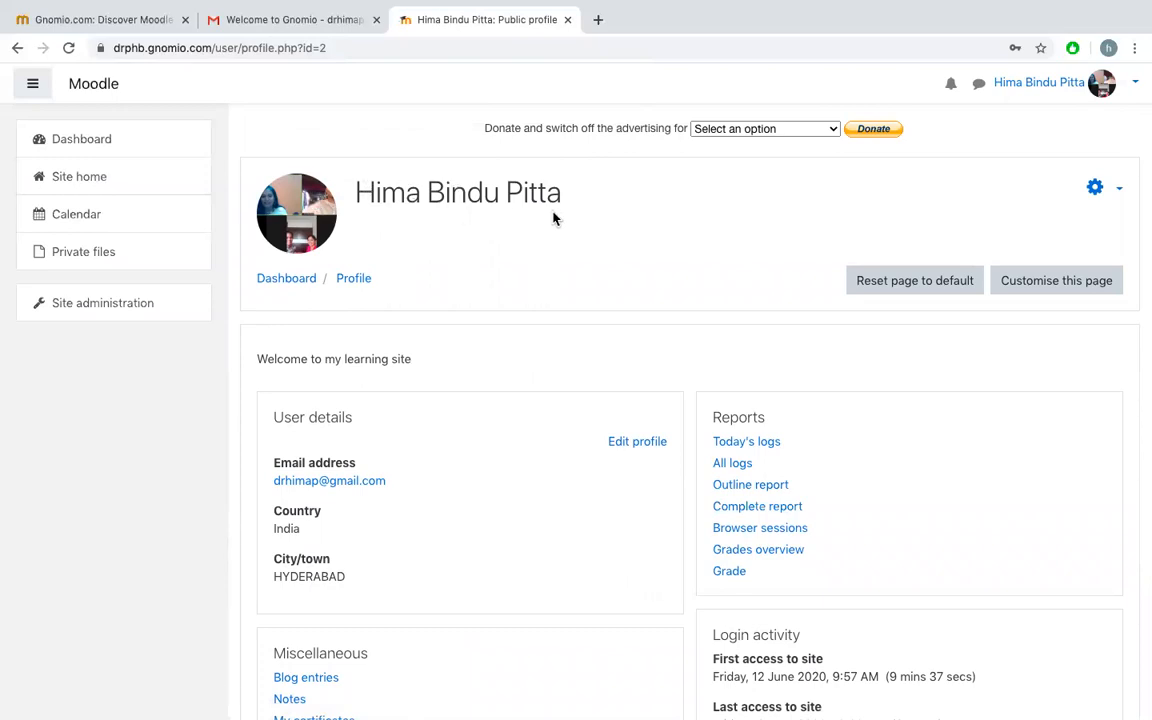
pyautogui.moveTo(292, 240)
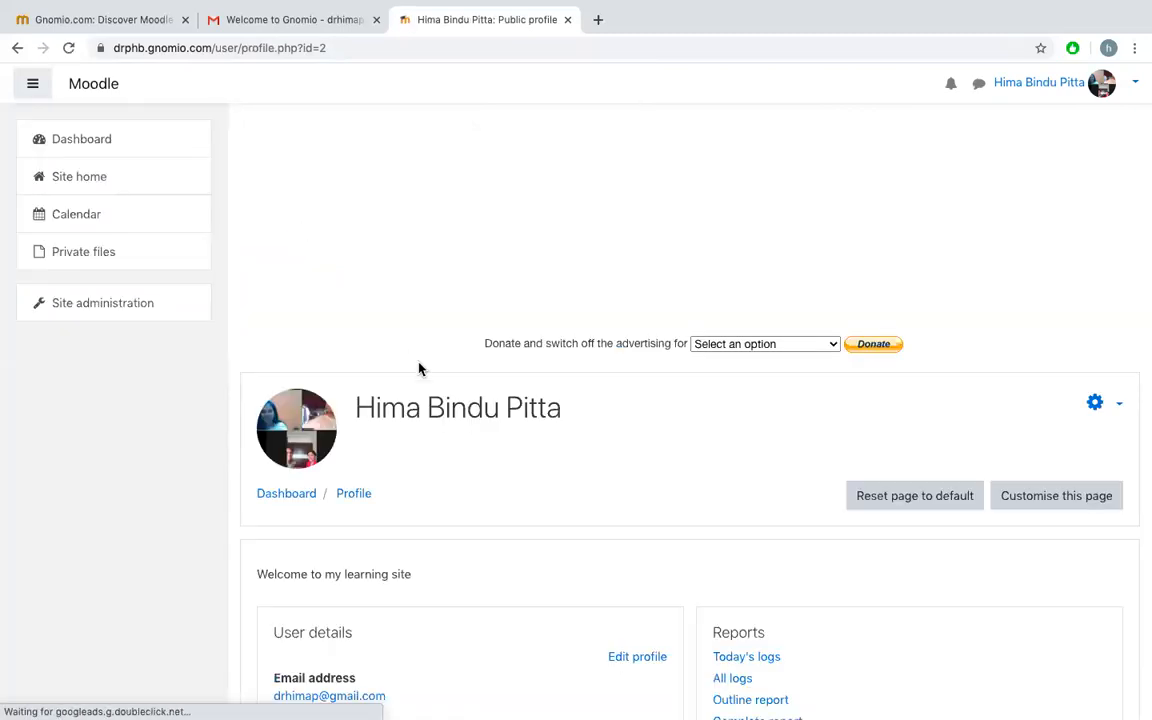
pyautogui.scroll(-3)
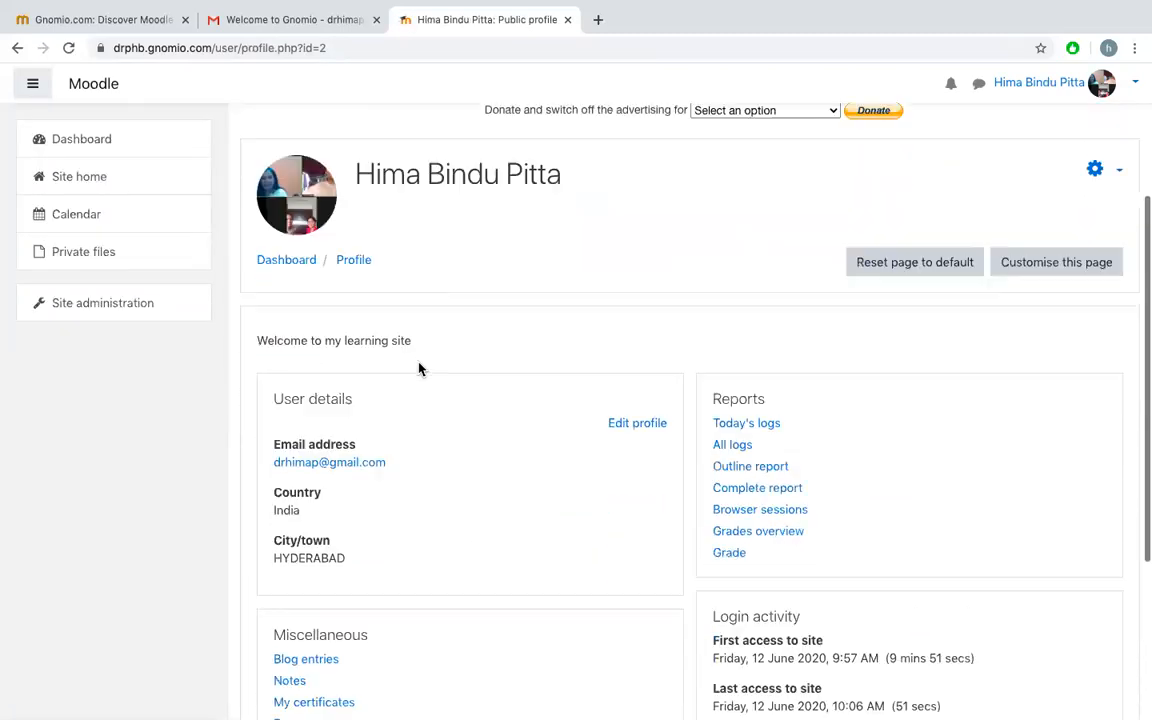
pyautogui.scroll(-3)
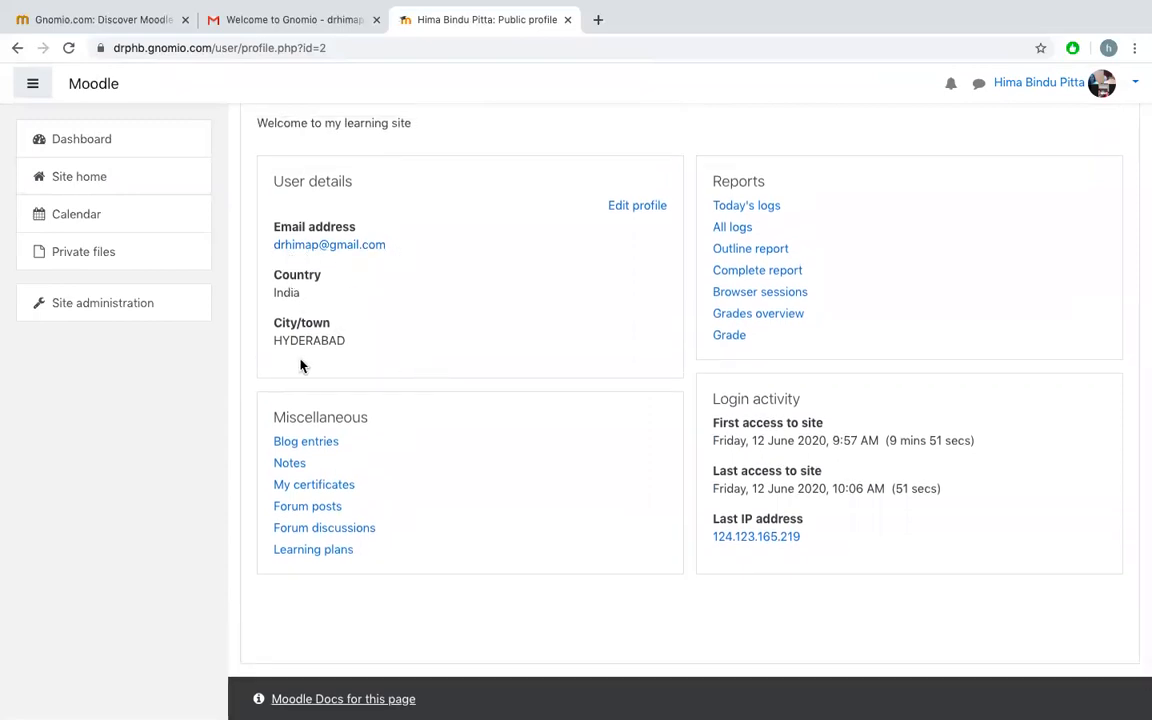
pyautogui.moveTo(620, 236)
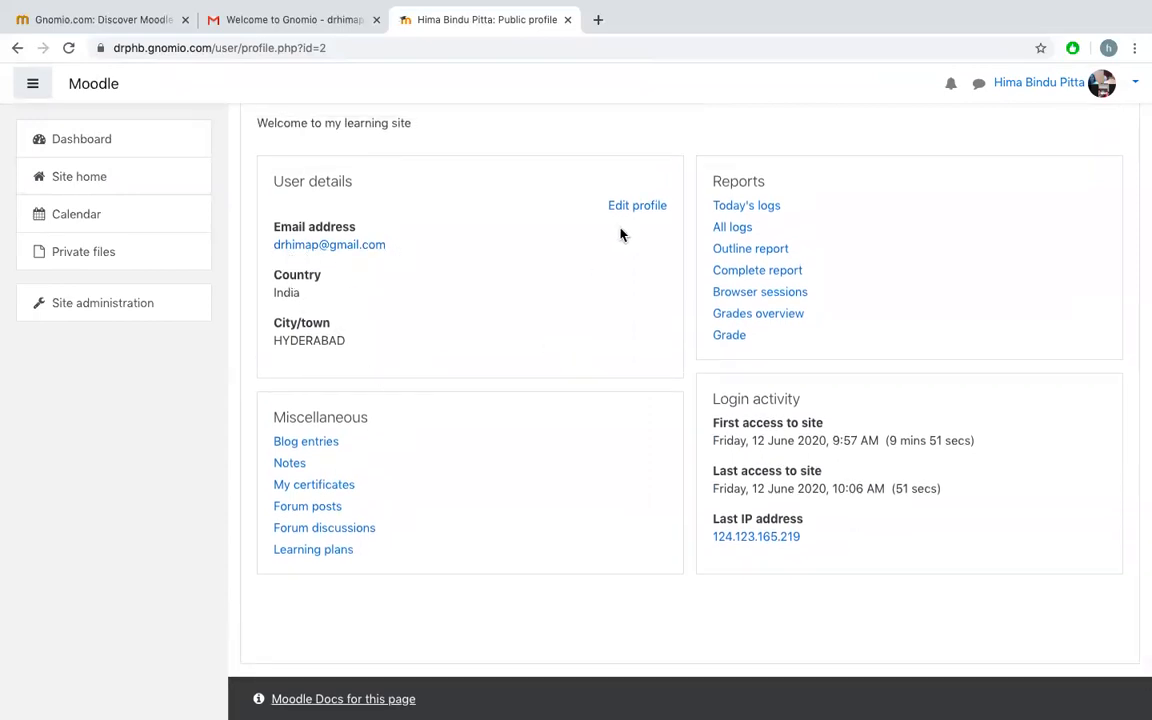
pyautogui.moveTo(658, 238)
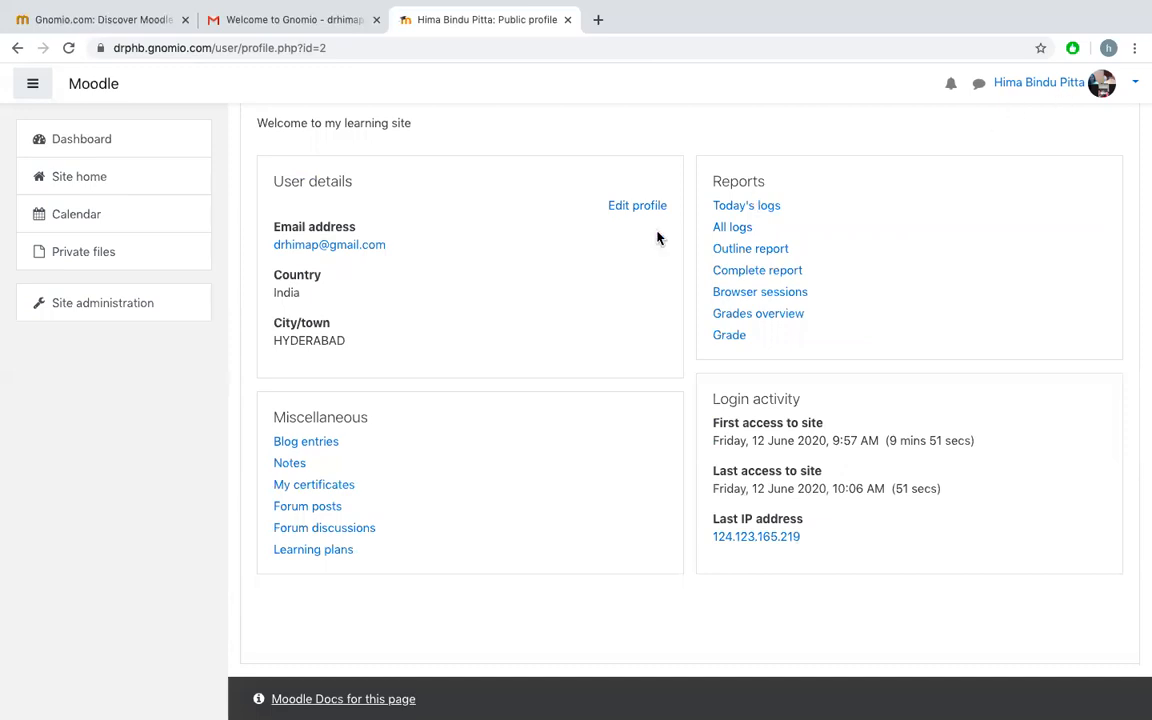
pyautogui.scroll(3)
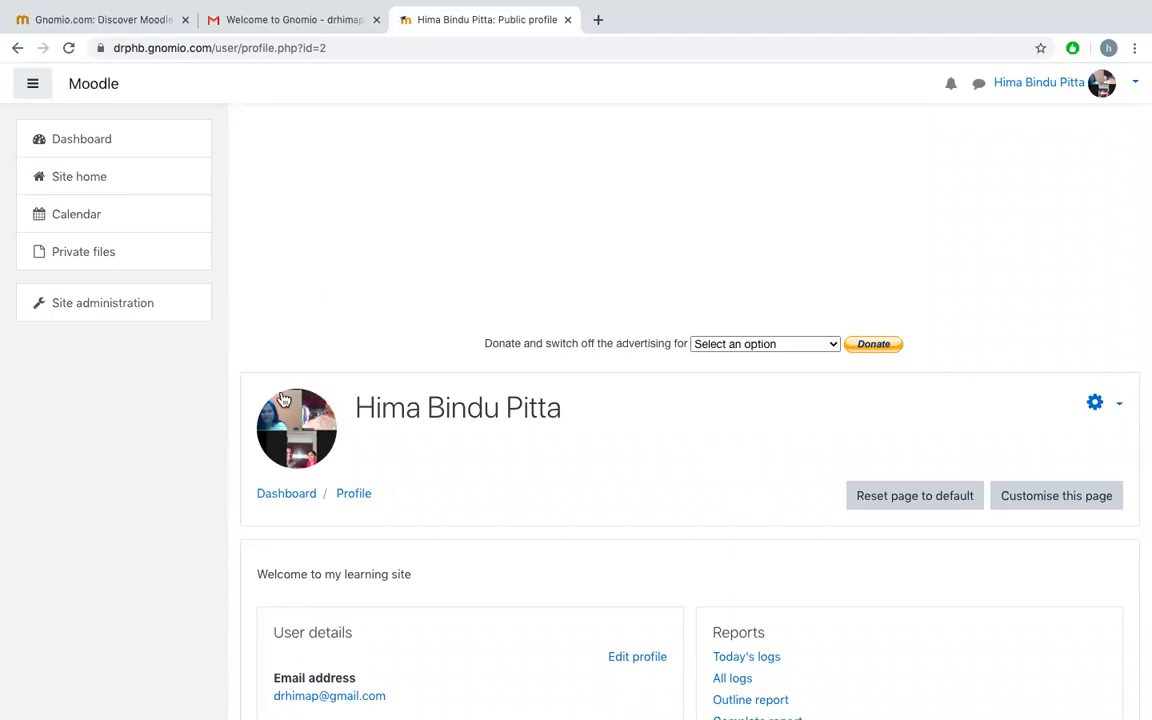
pyautogui.moveTo(80, 138)
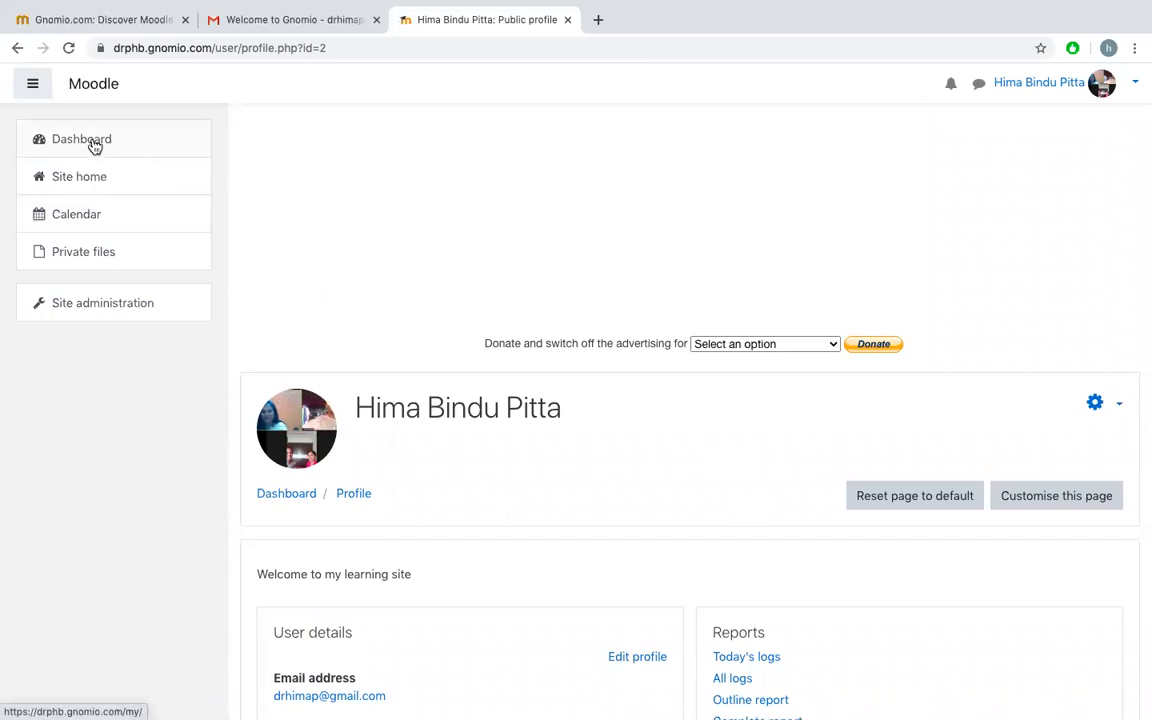
pyautogui.click(84, 138)
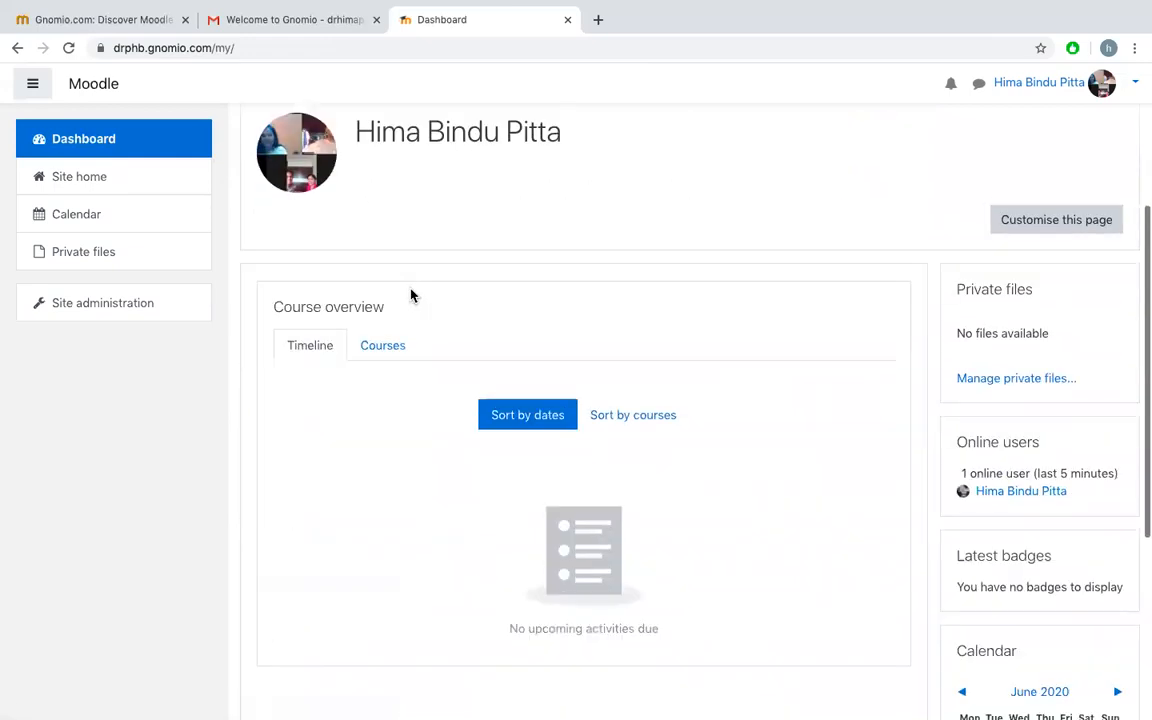
pyautogui.scroll(-3)
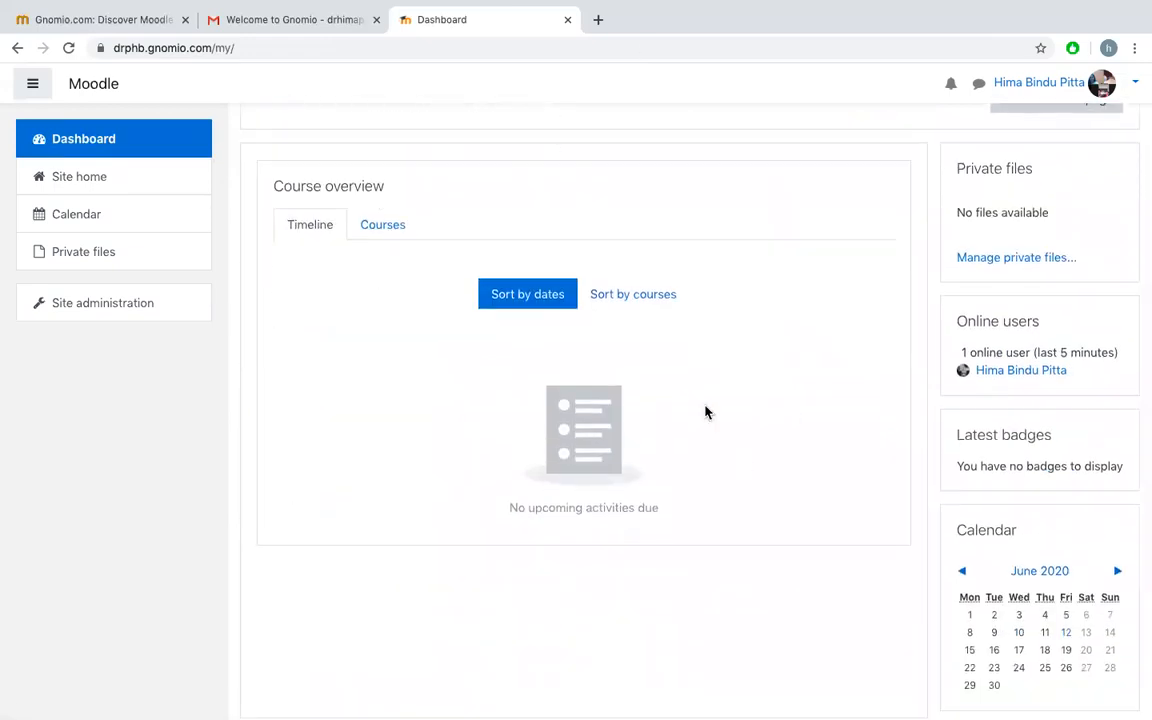
pyautogui.moveTo(464, 526)
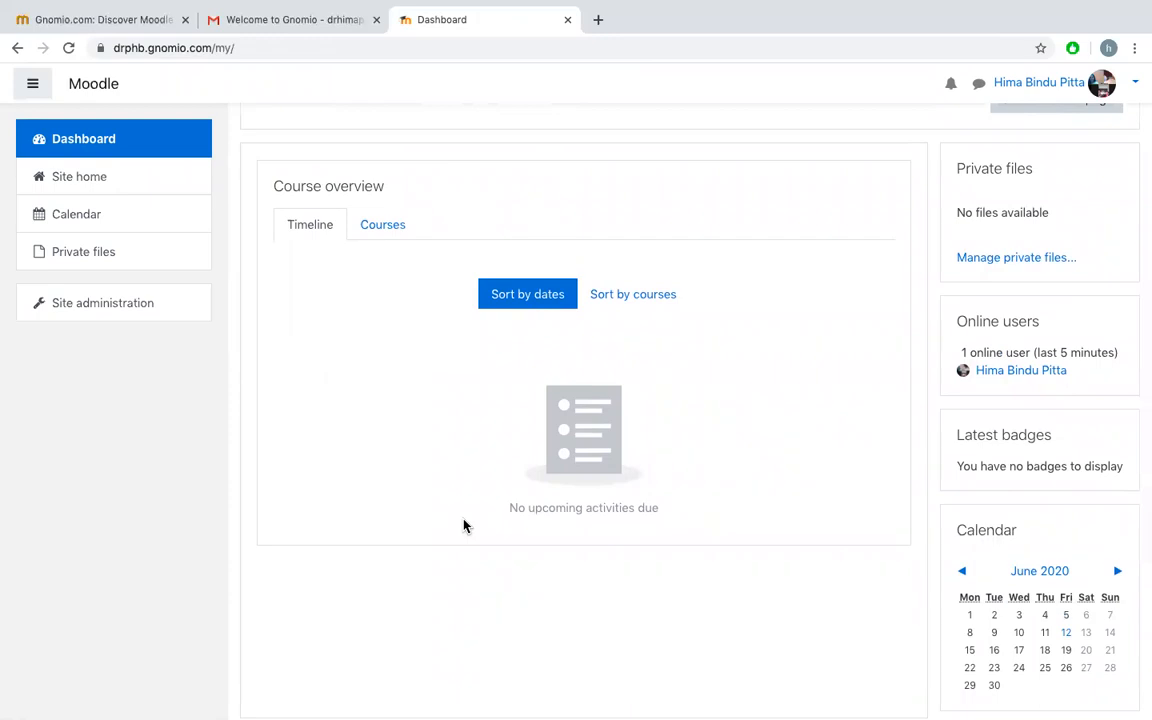
pyautogui.click(102, 302)
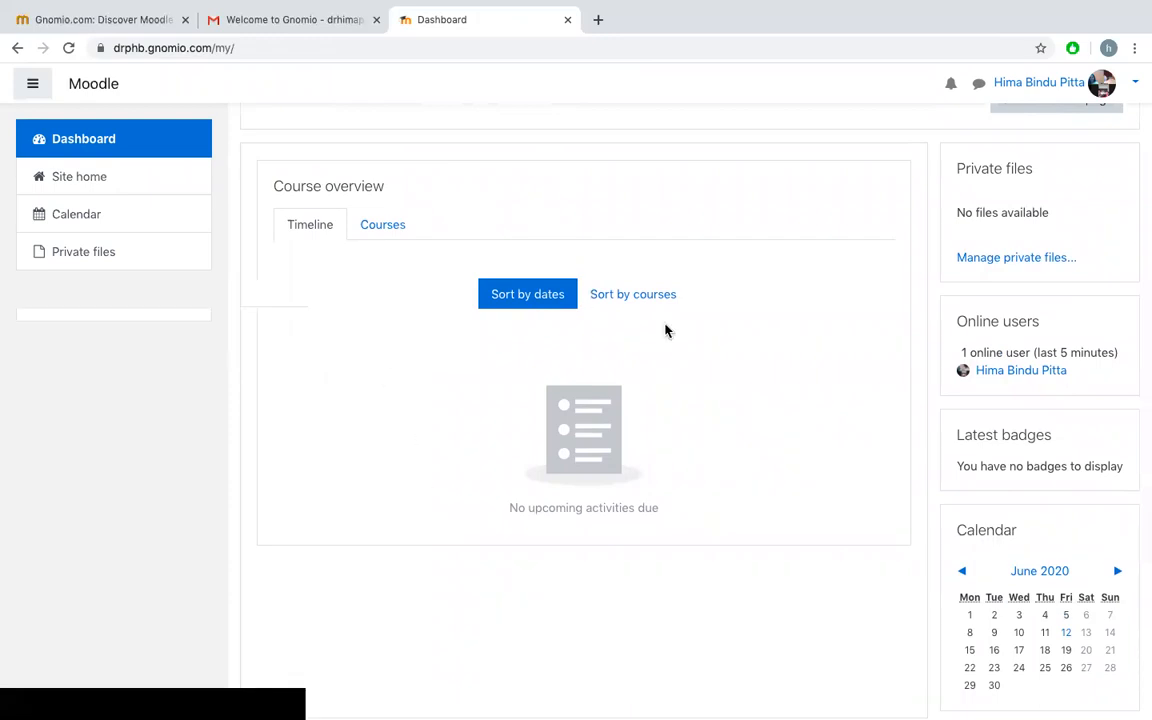